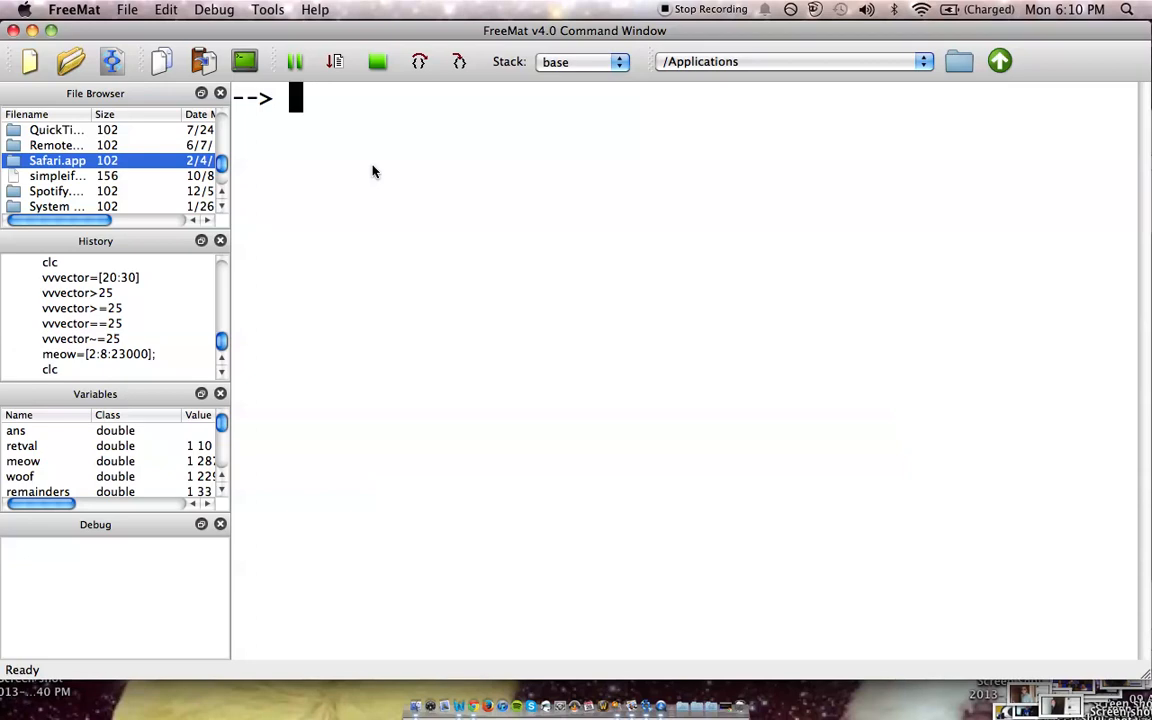
Type 'matlab crashcourse(A' and related text at the FreeMat prompt.
type("matlab too ahrd")
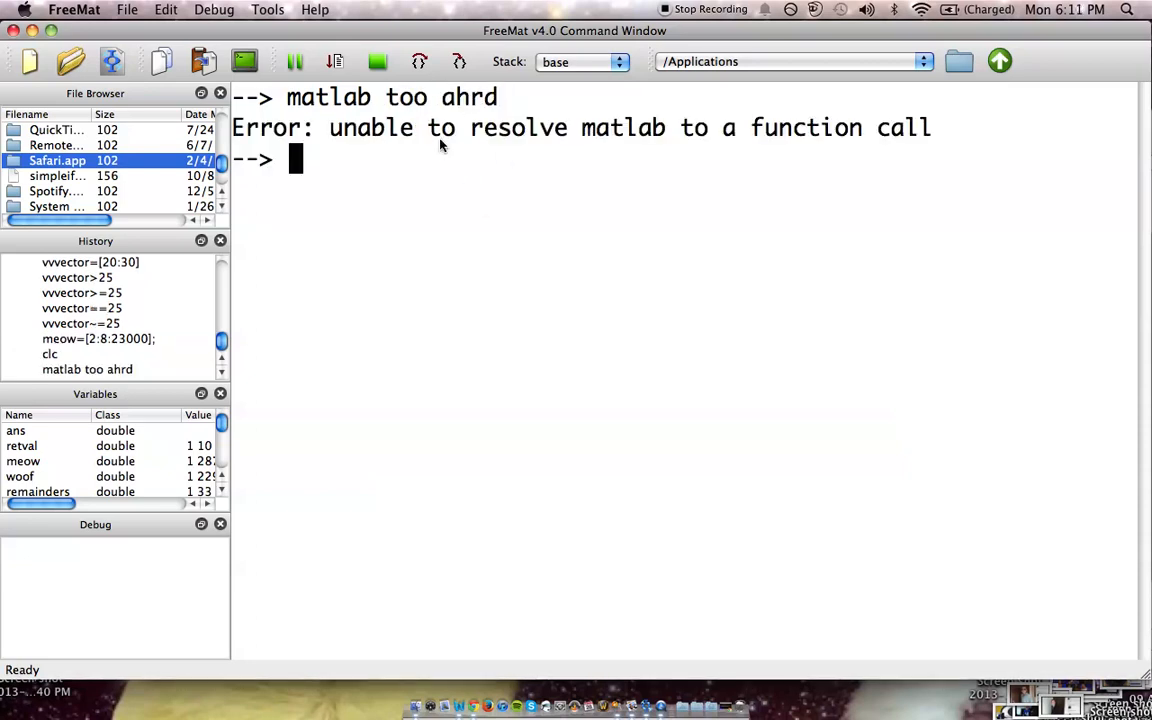
type("A")
type("B")
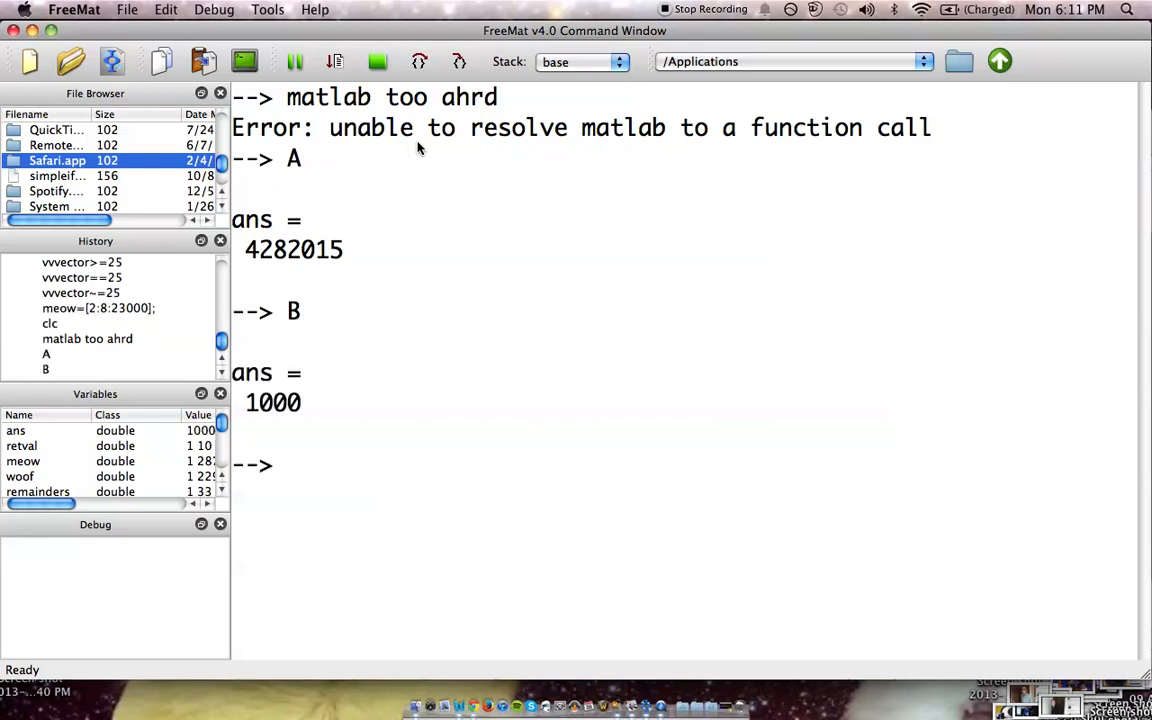
type("matlab")
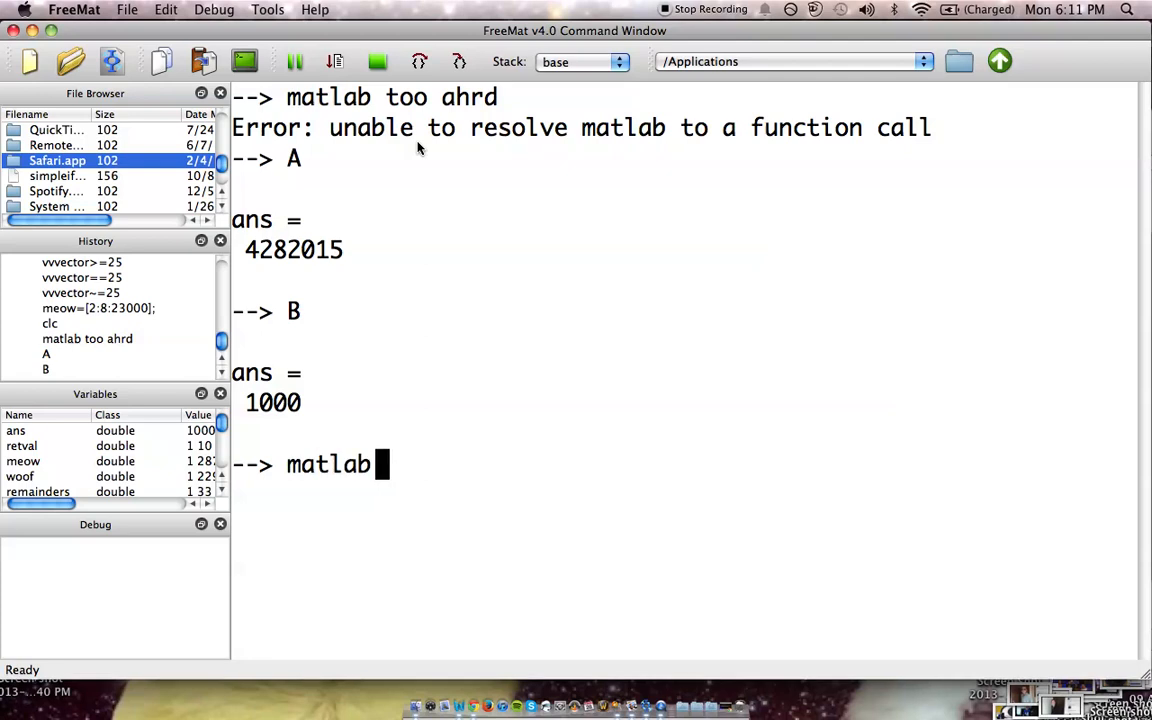
type("crashcourse(A")
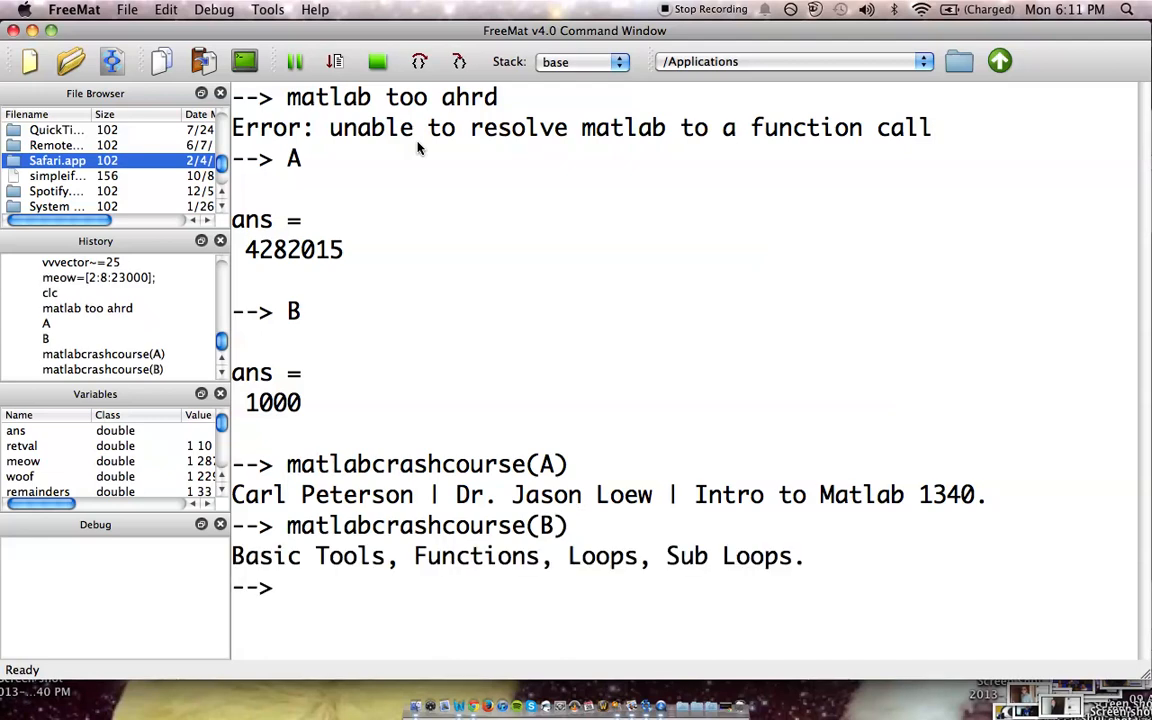
type("d")
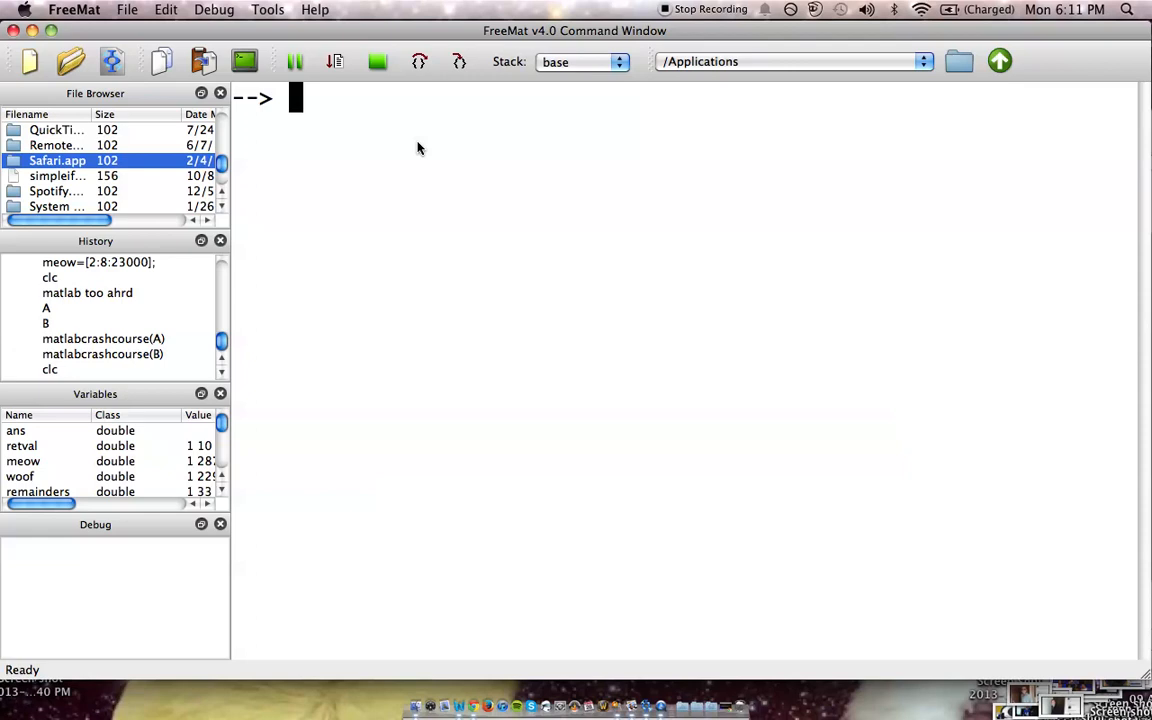
Define vector a=[1 2 3 4 5].
type("a")
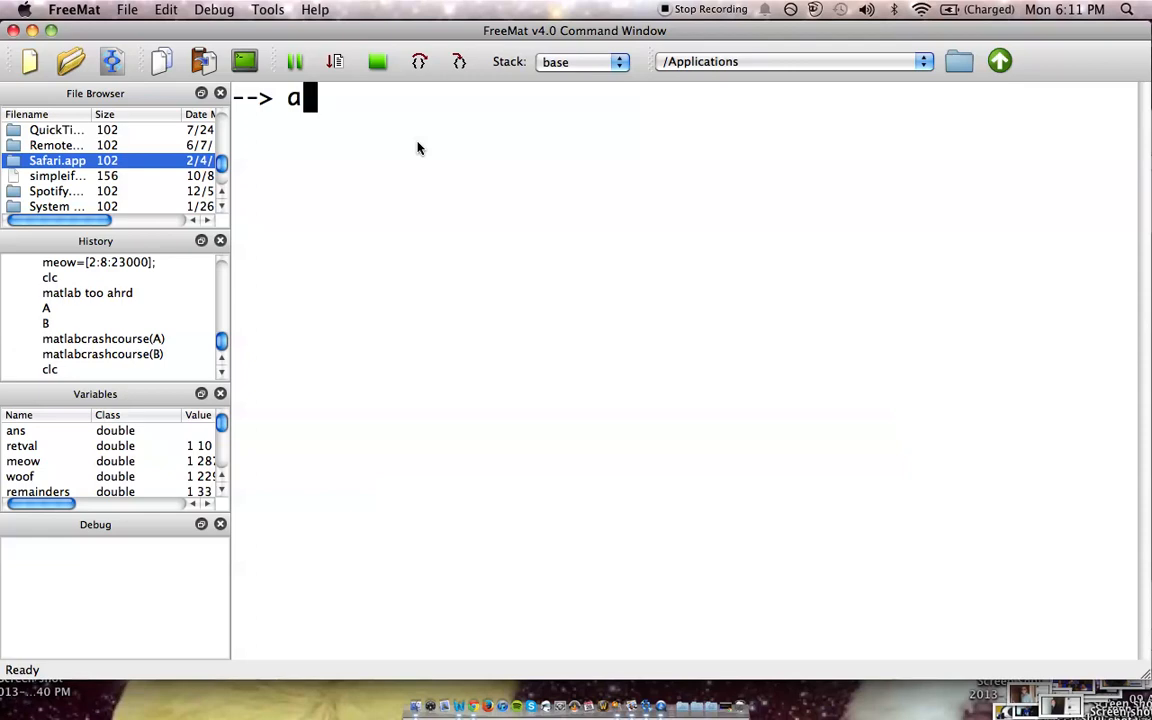
mouse_move(305, 110)
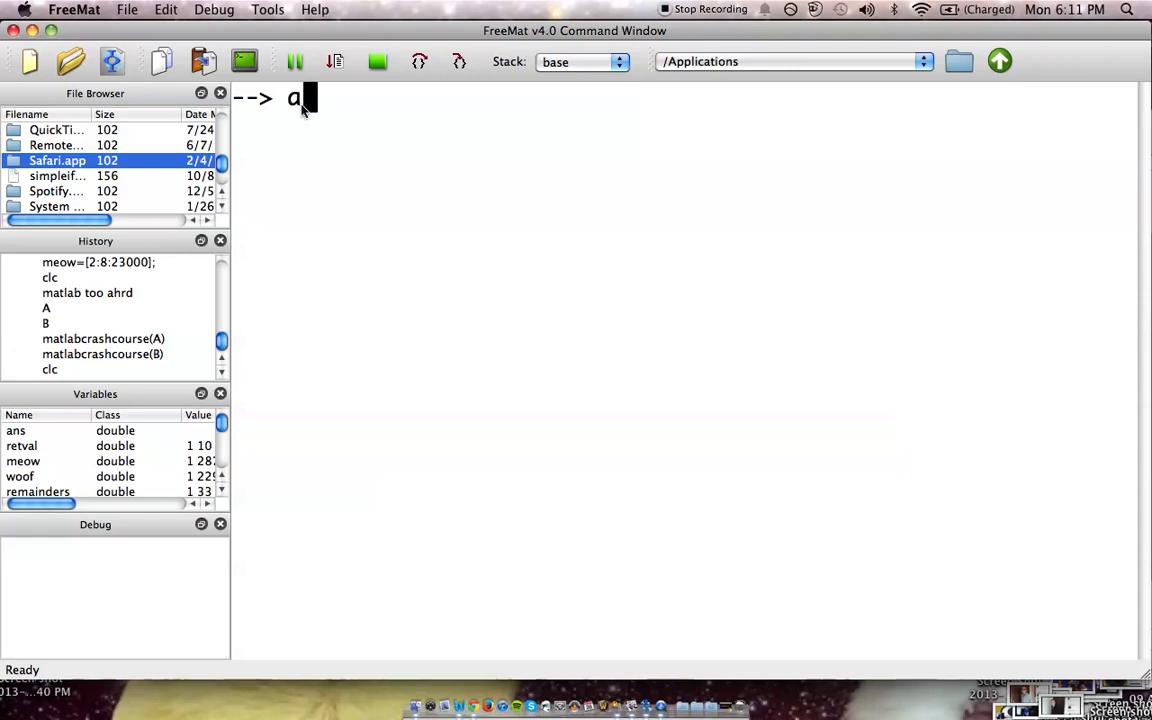
type("=")
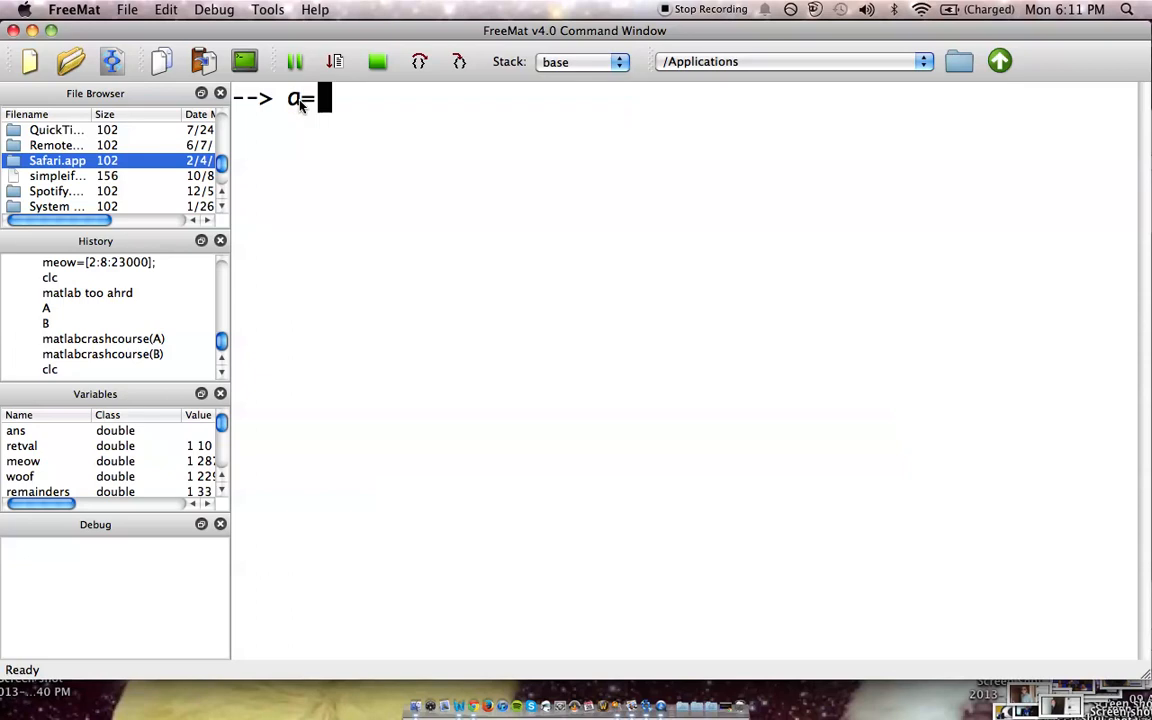
type("[")
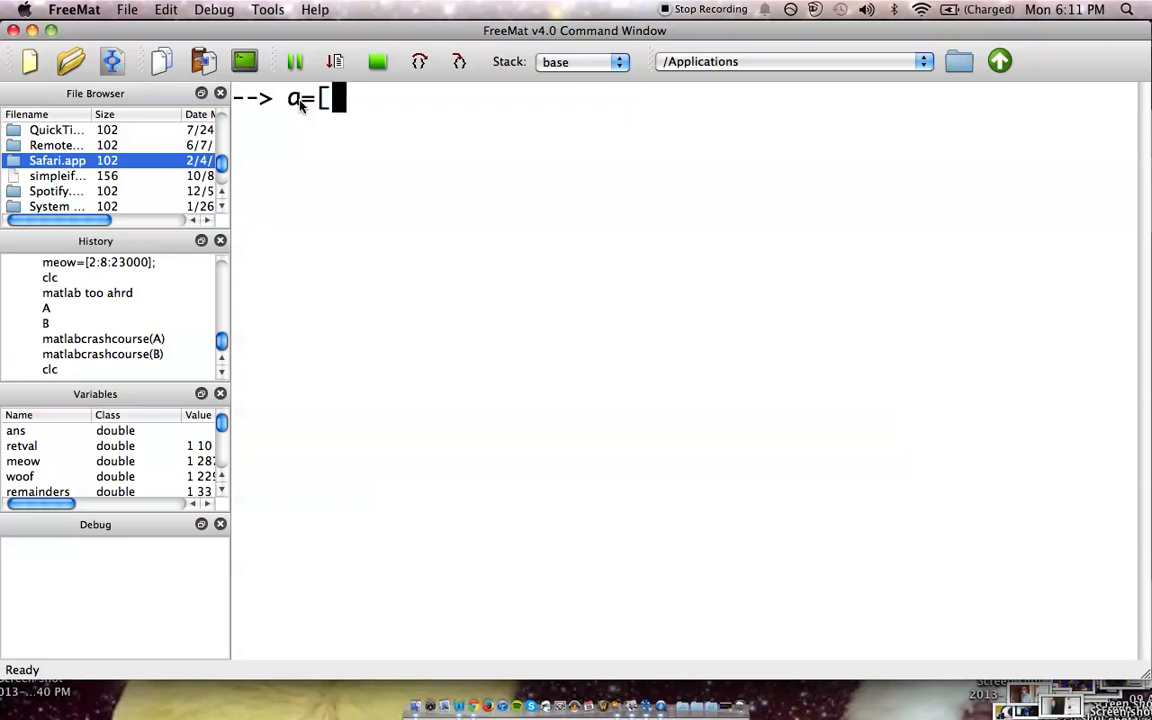
type("1")
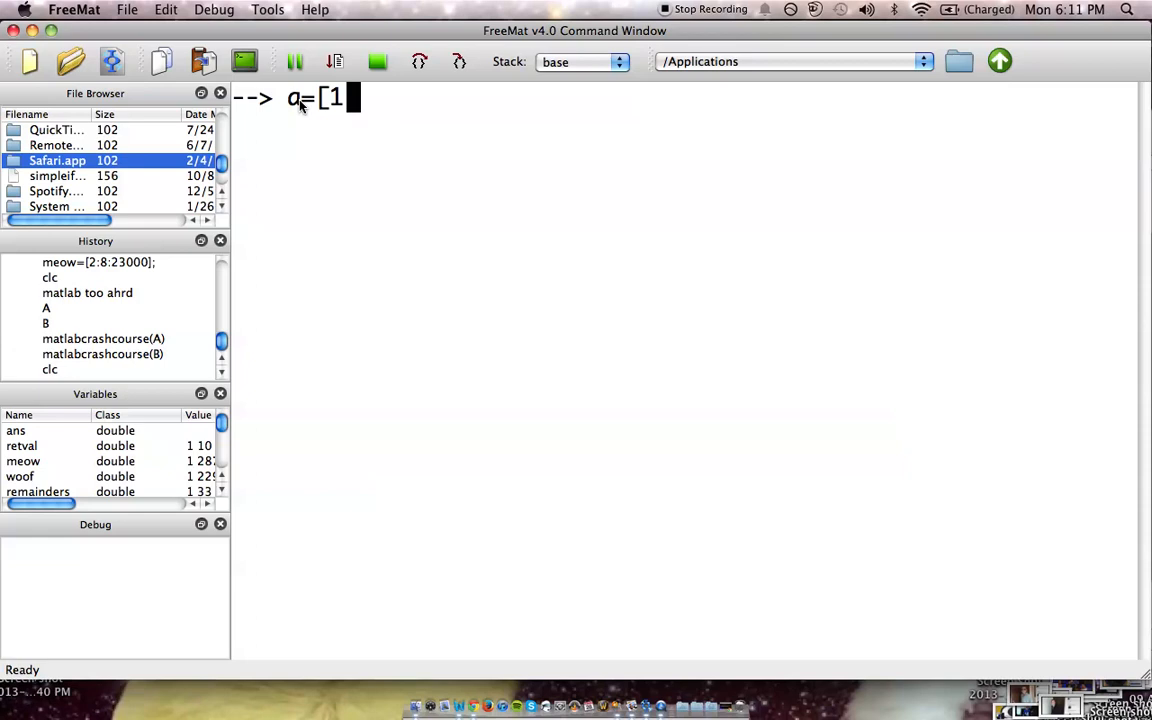
type("2")
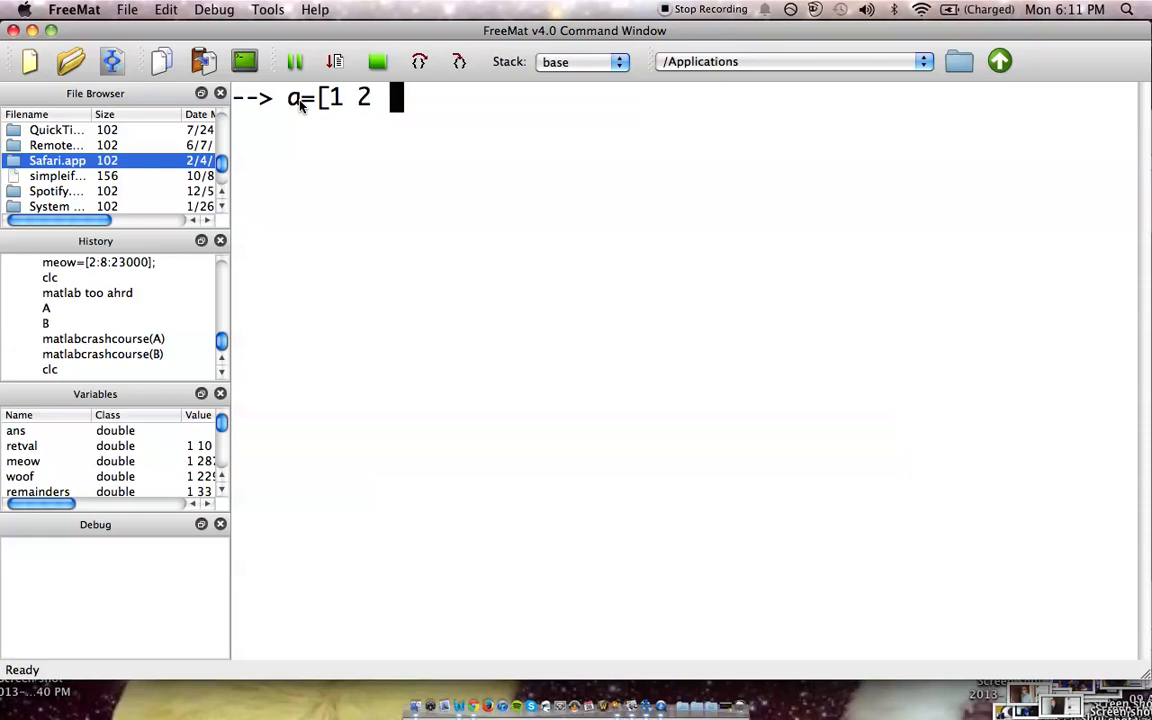
type("3 4 5")
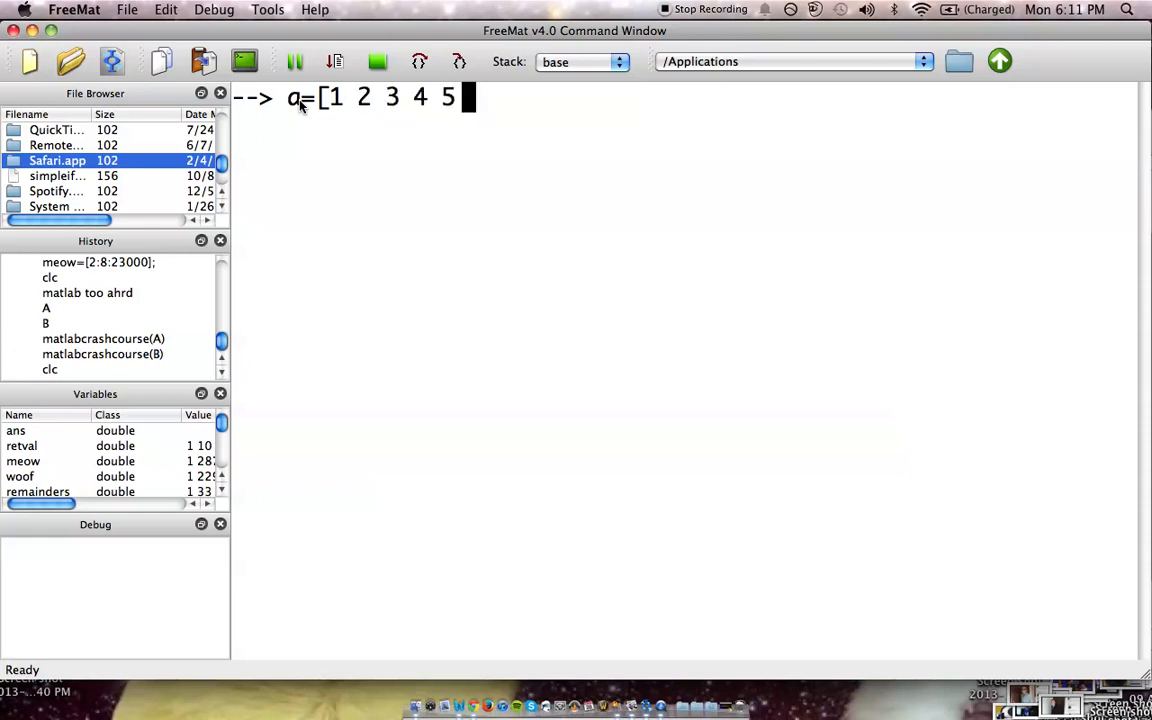
type("]")
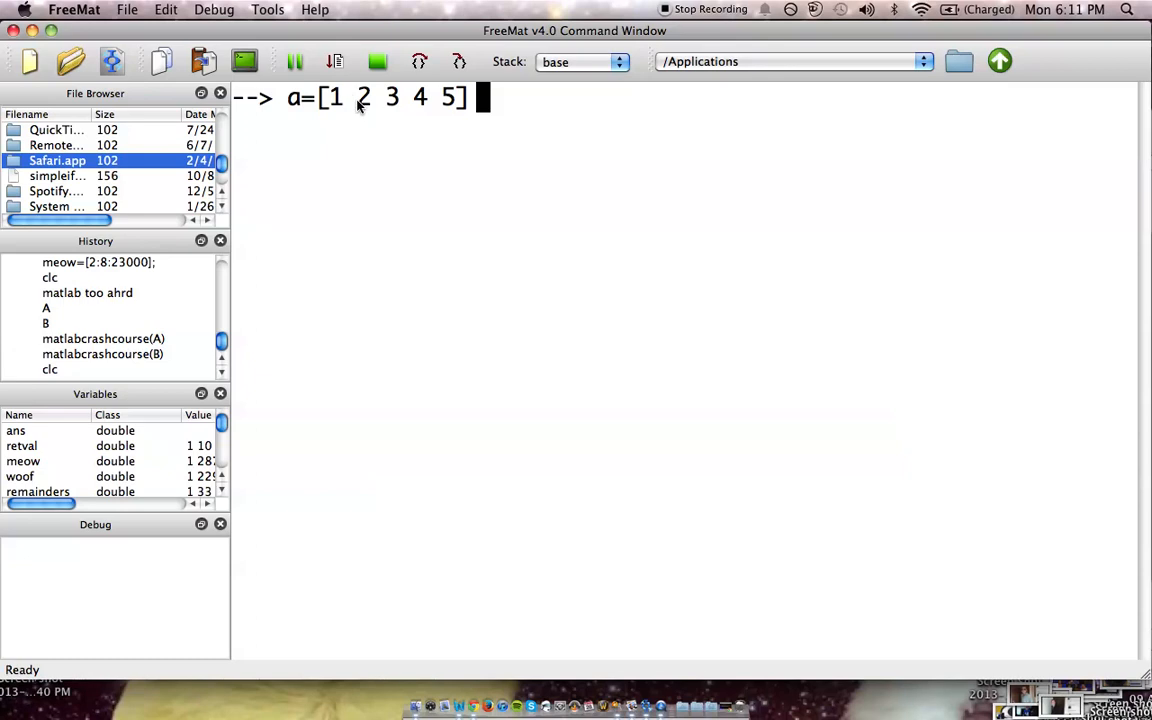
mouse_move(430, 118)
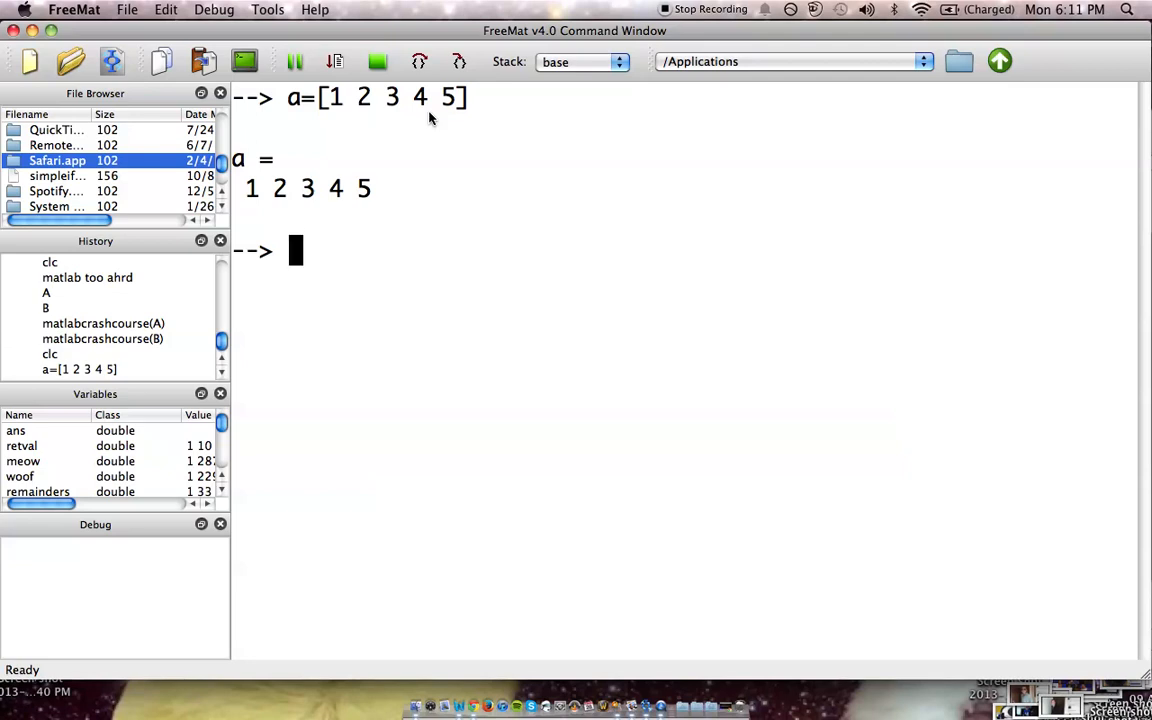
Define b=[1:1000], then clear the console with clc.
type("b")
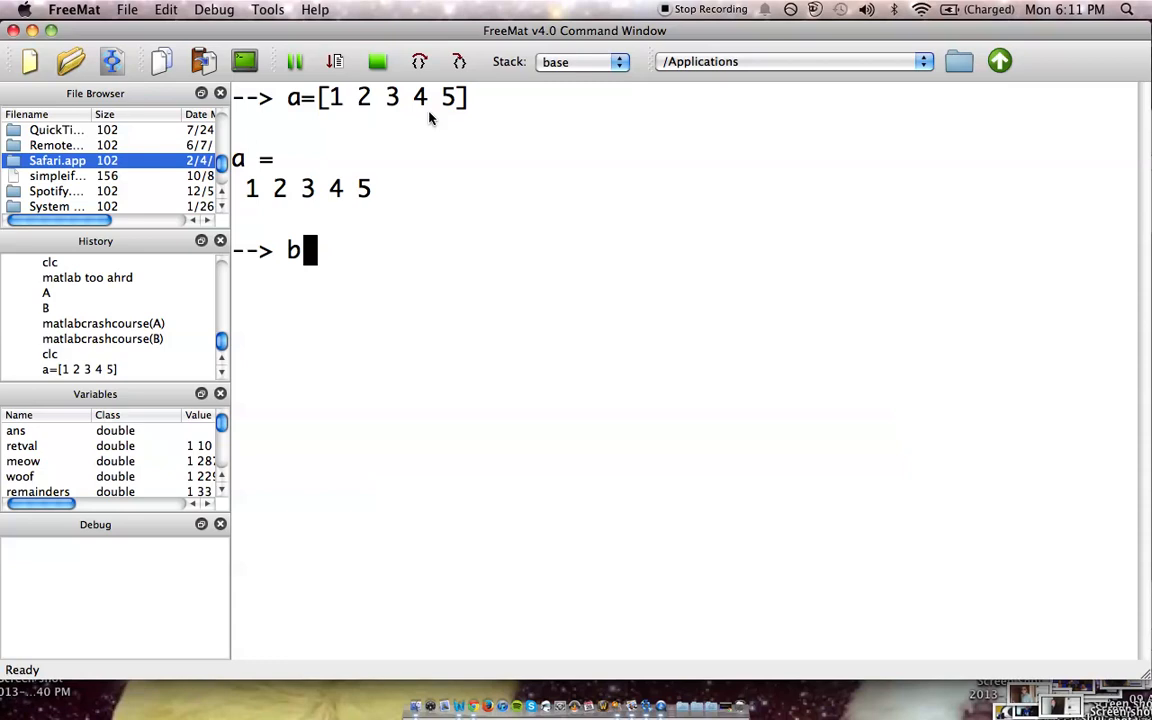
type("=")
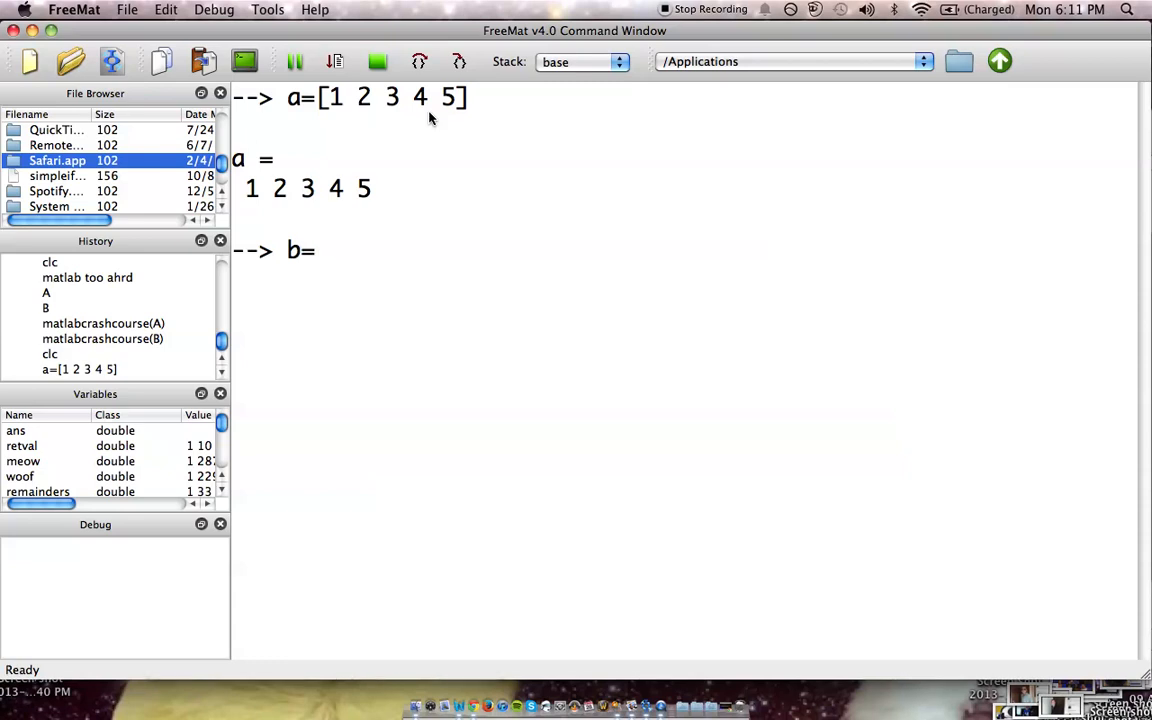
type("[")
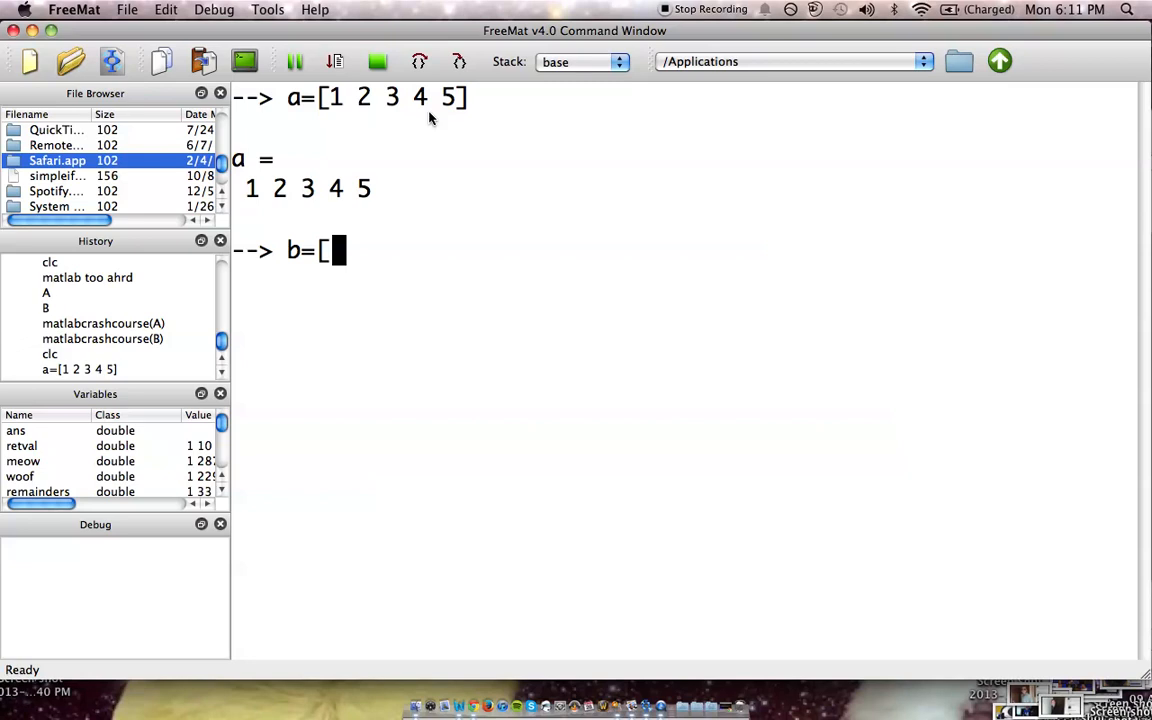
type("1:10")
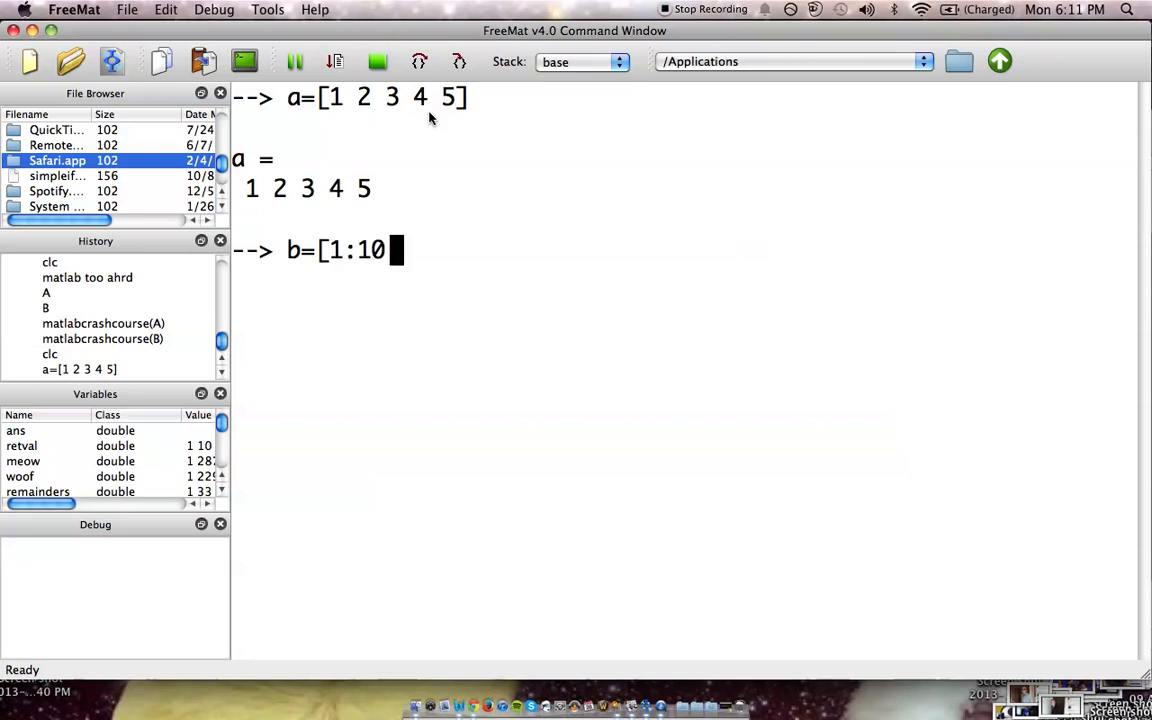
type("00]")
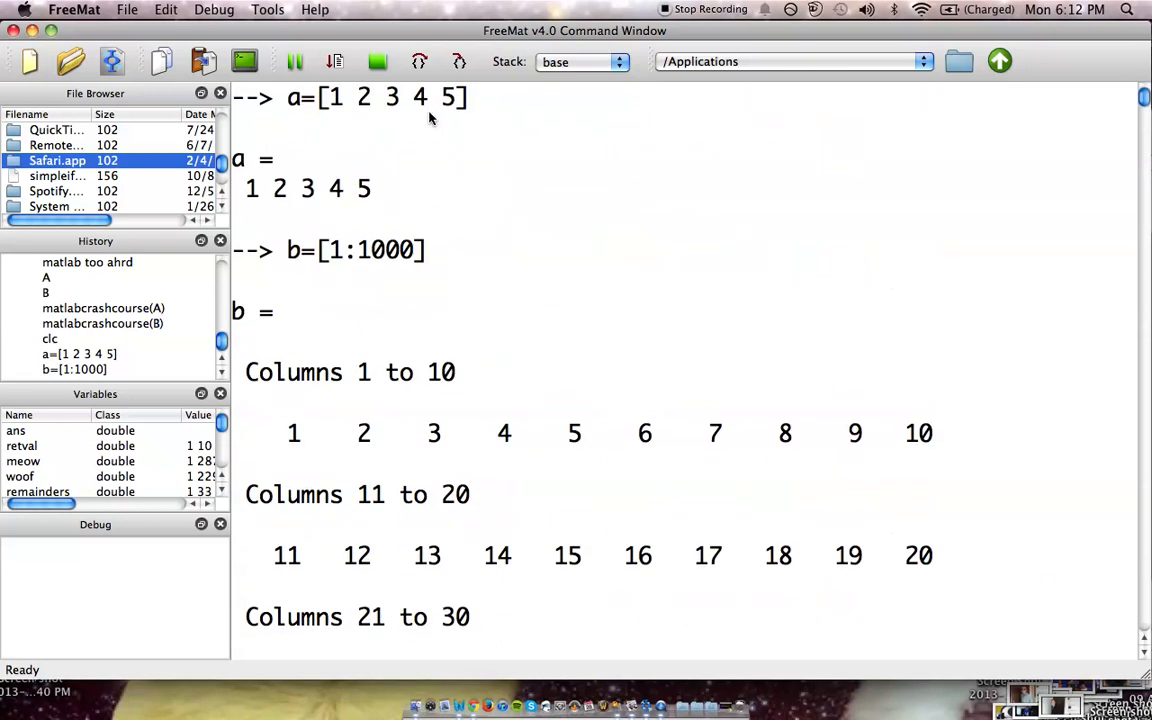
mouse_move(357, 260)
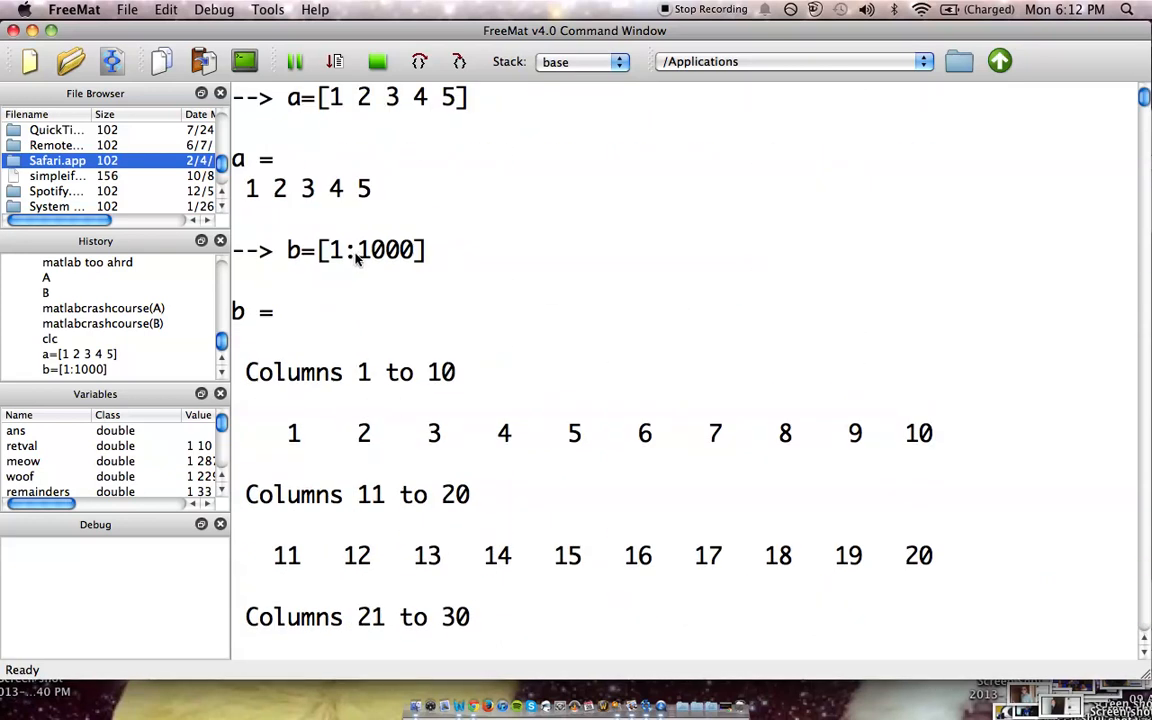
type("clc")
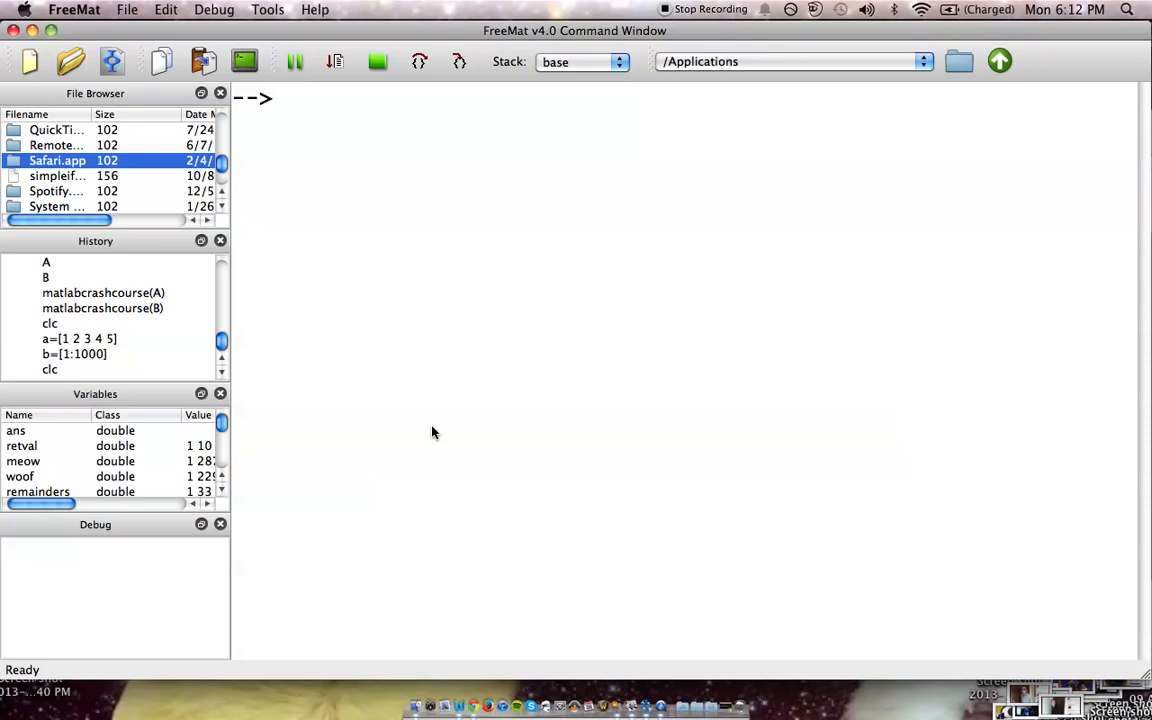
Enter meow=[1:29] to show the values 1 through 29.
type("meow")
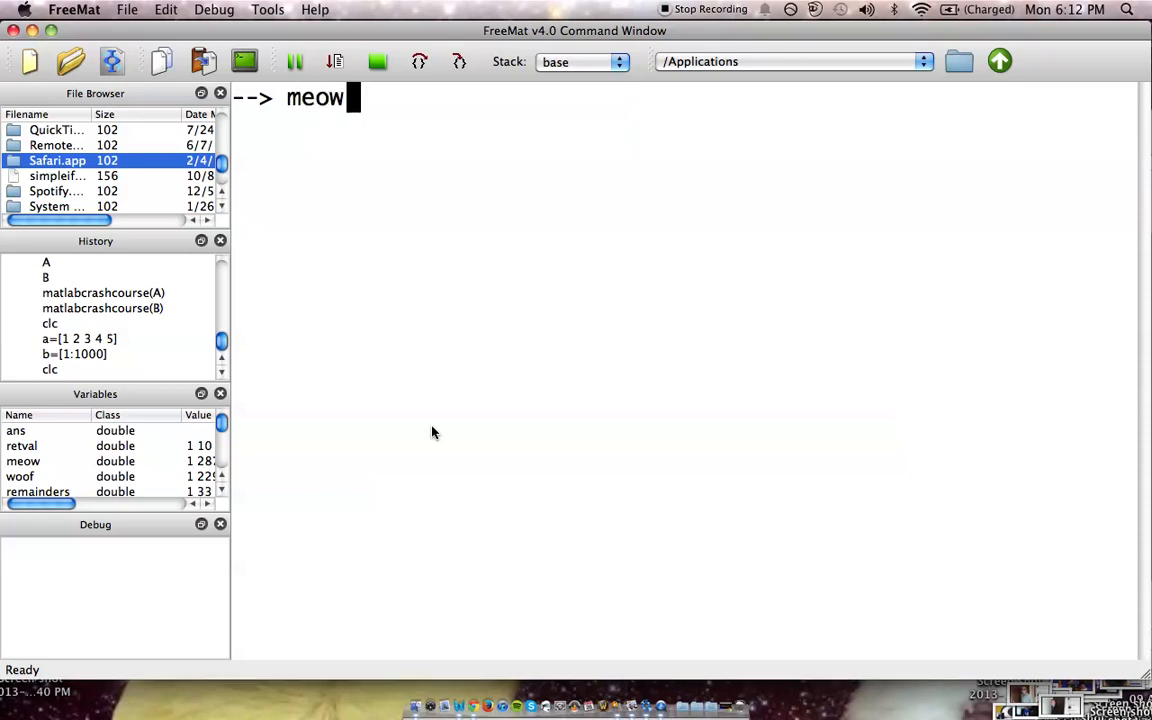
type("=")
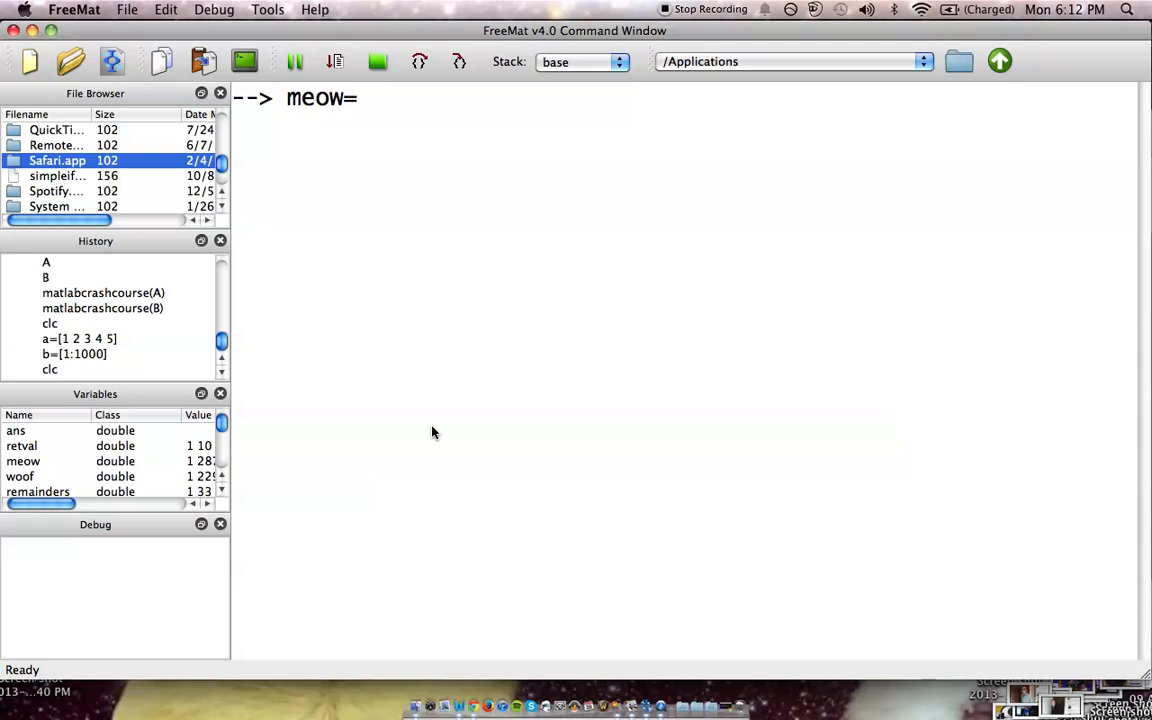
type(";")
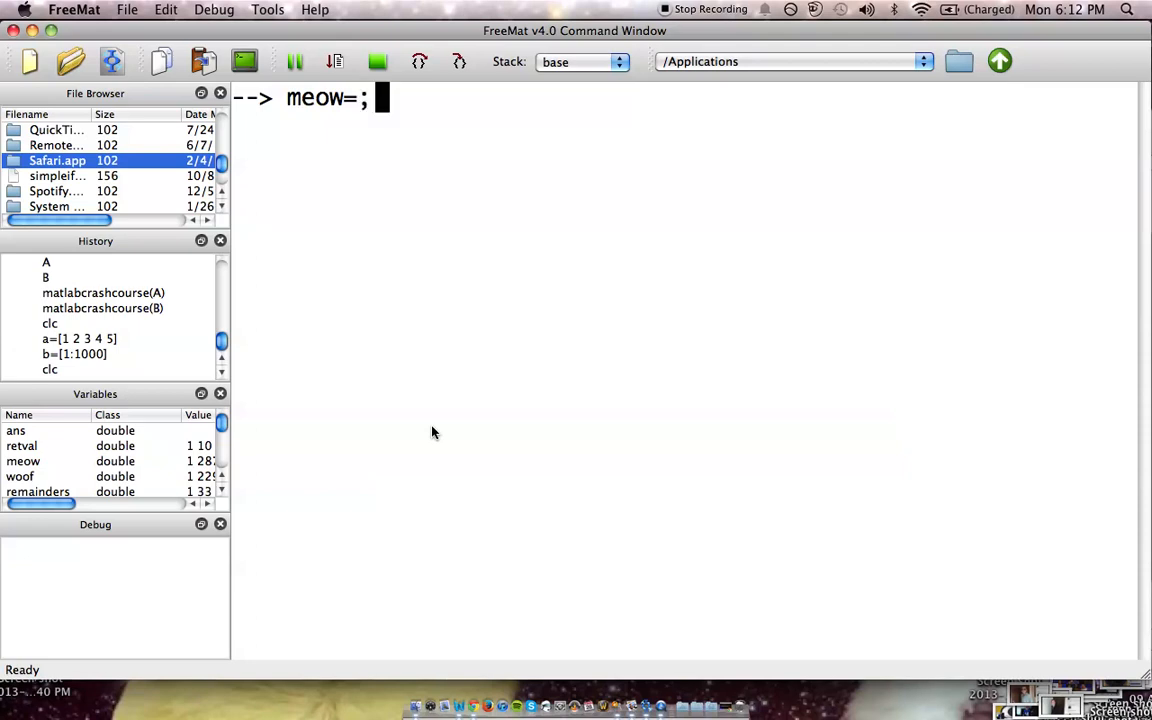
type("[1:29")
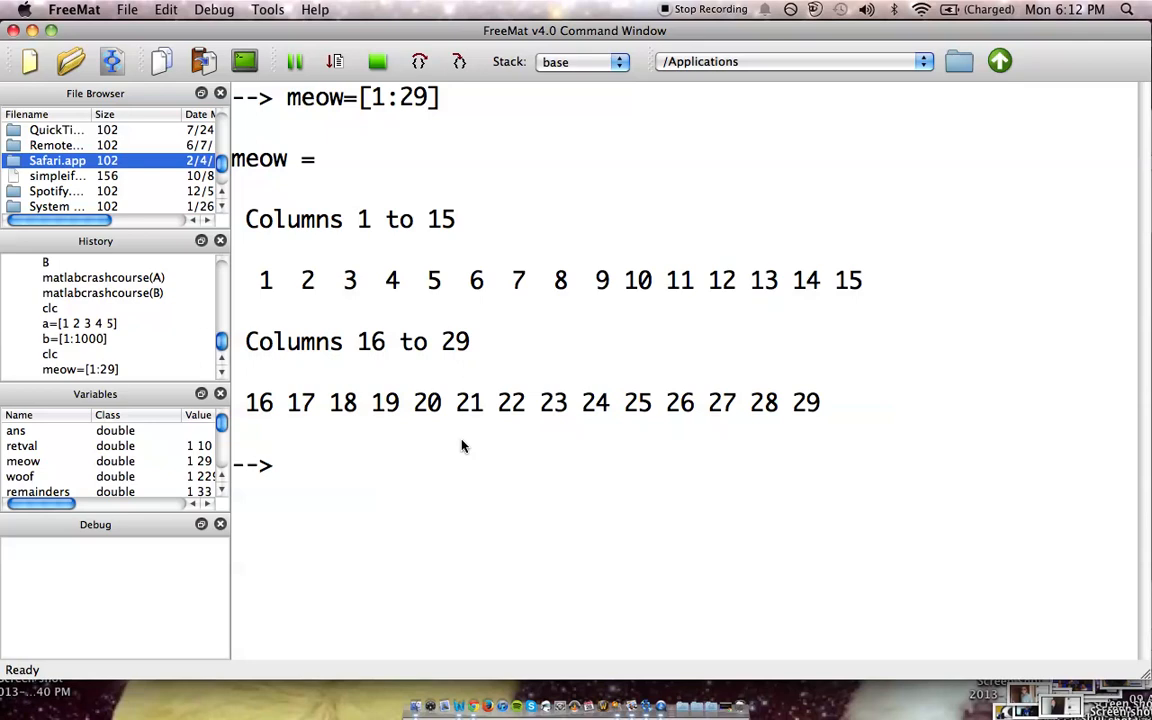
mouse_move(461, 461)
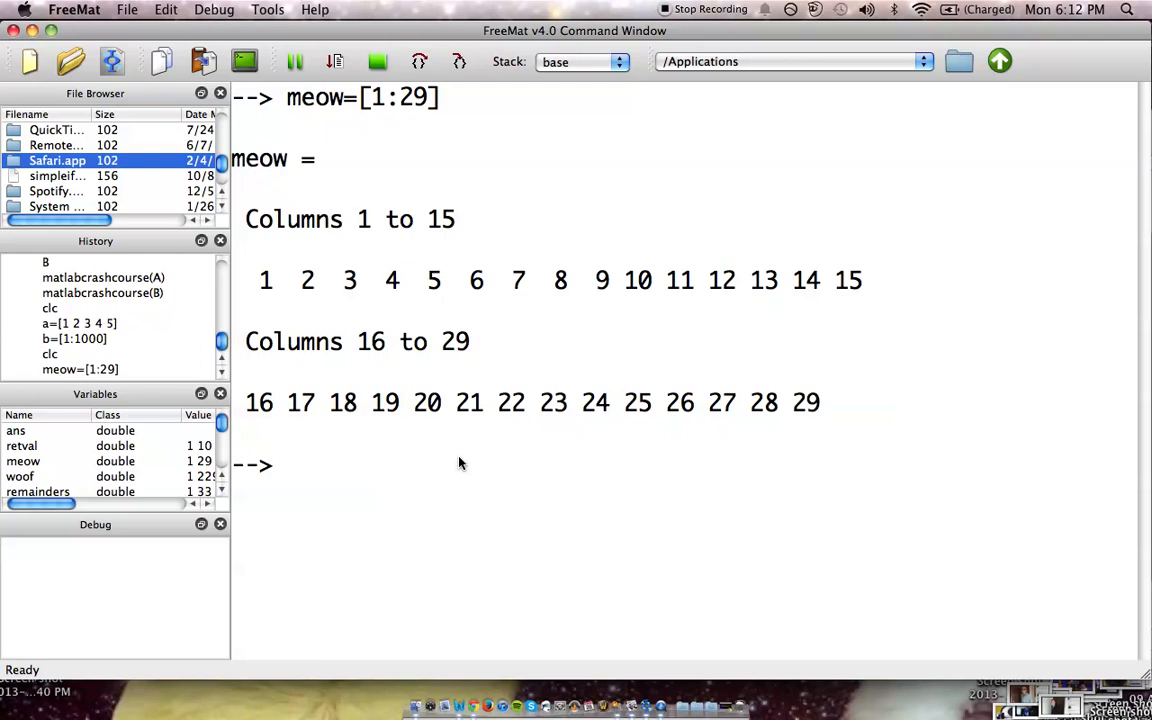
Edit the recalled meow line into meow=[meow a] to append a.
type("meow=[1:29")
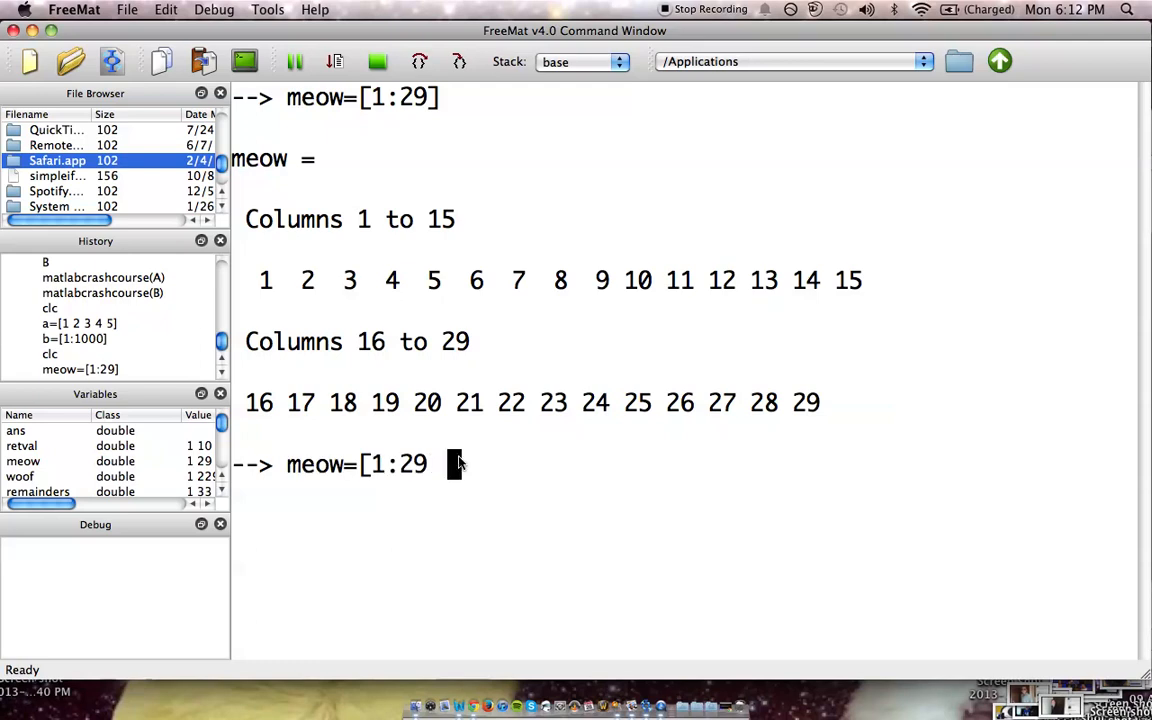
key("Backspace")
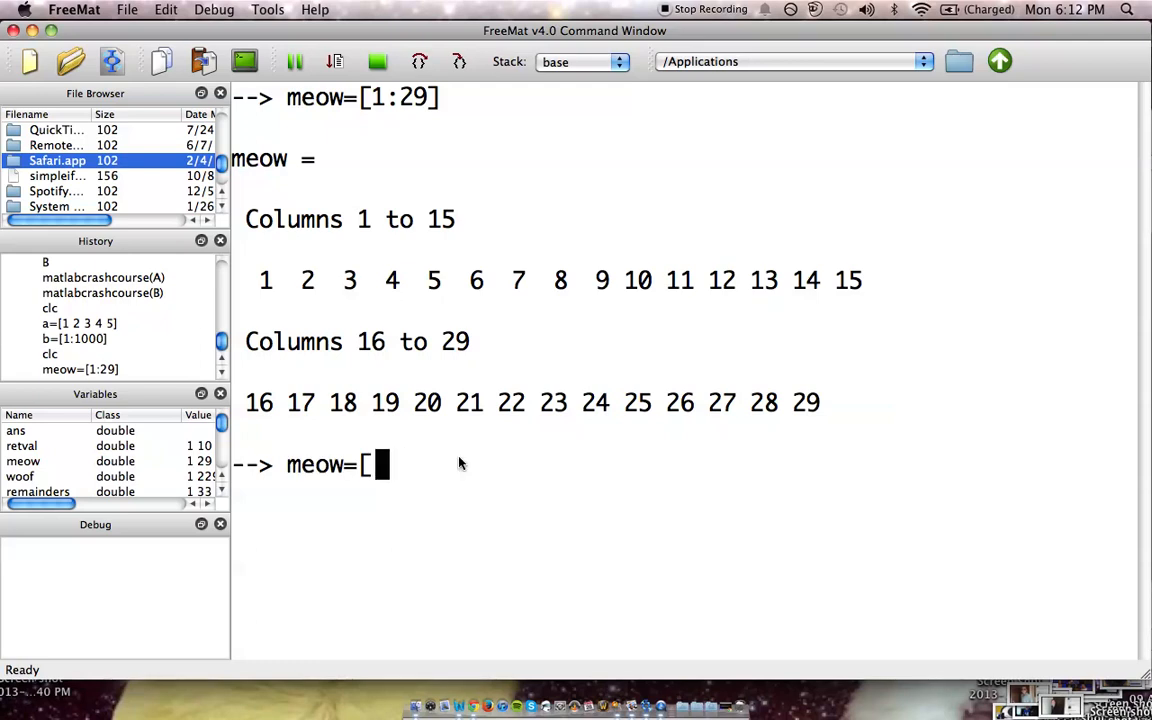
type("meow")
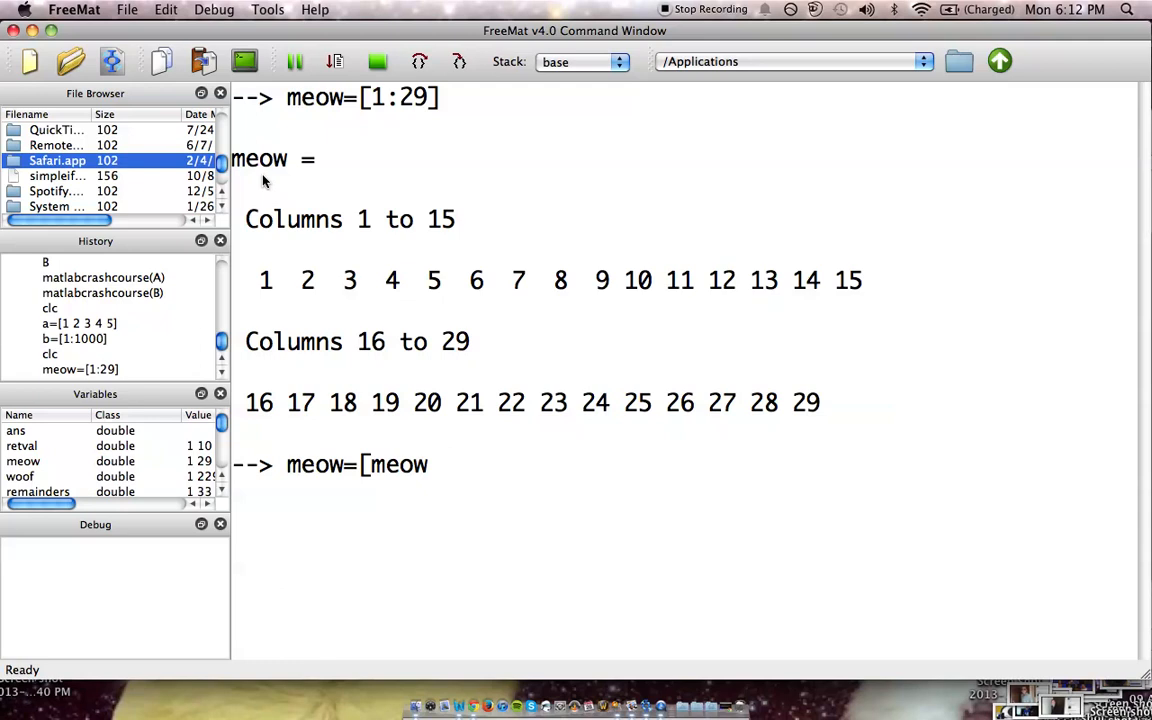
mouse_move(298, 225)
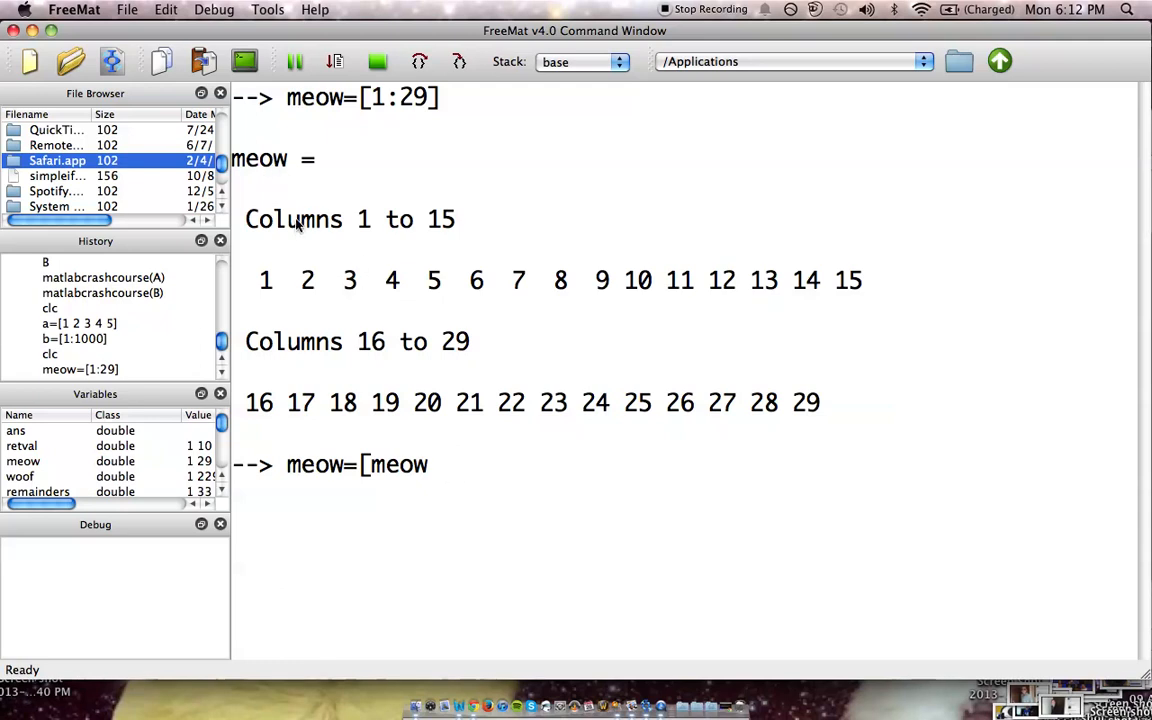
mouse_move(391, 471)
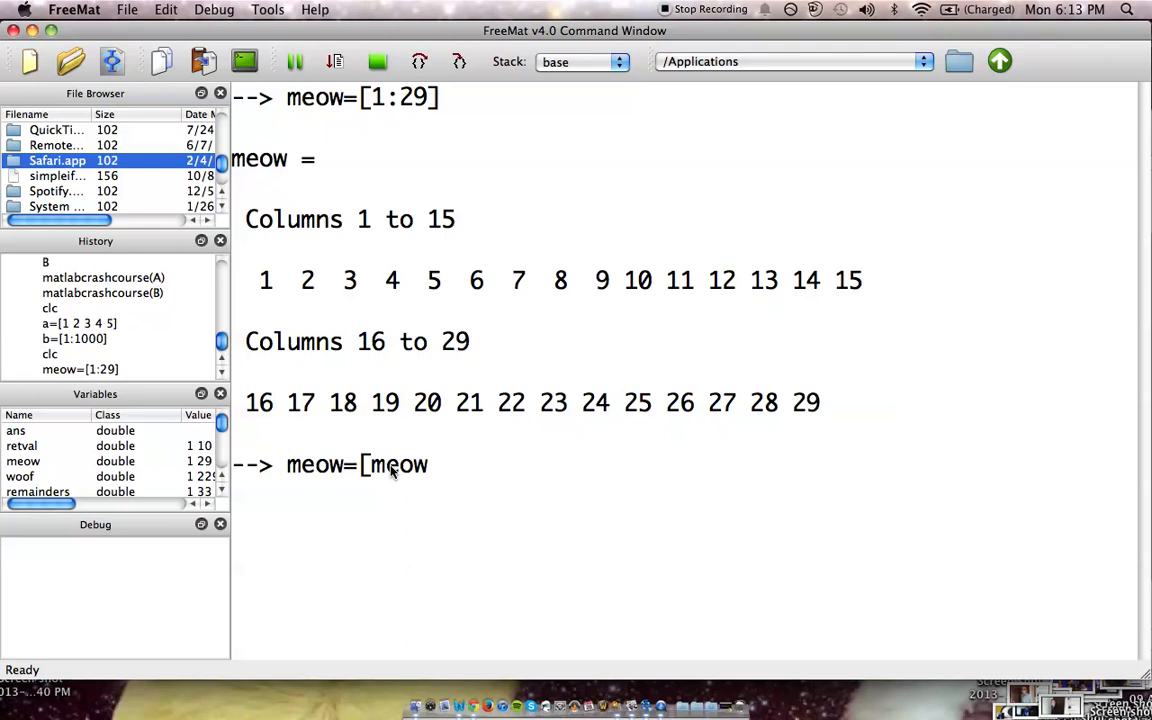
type("a")
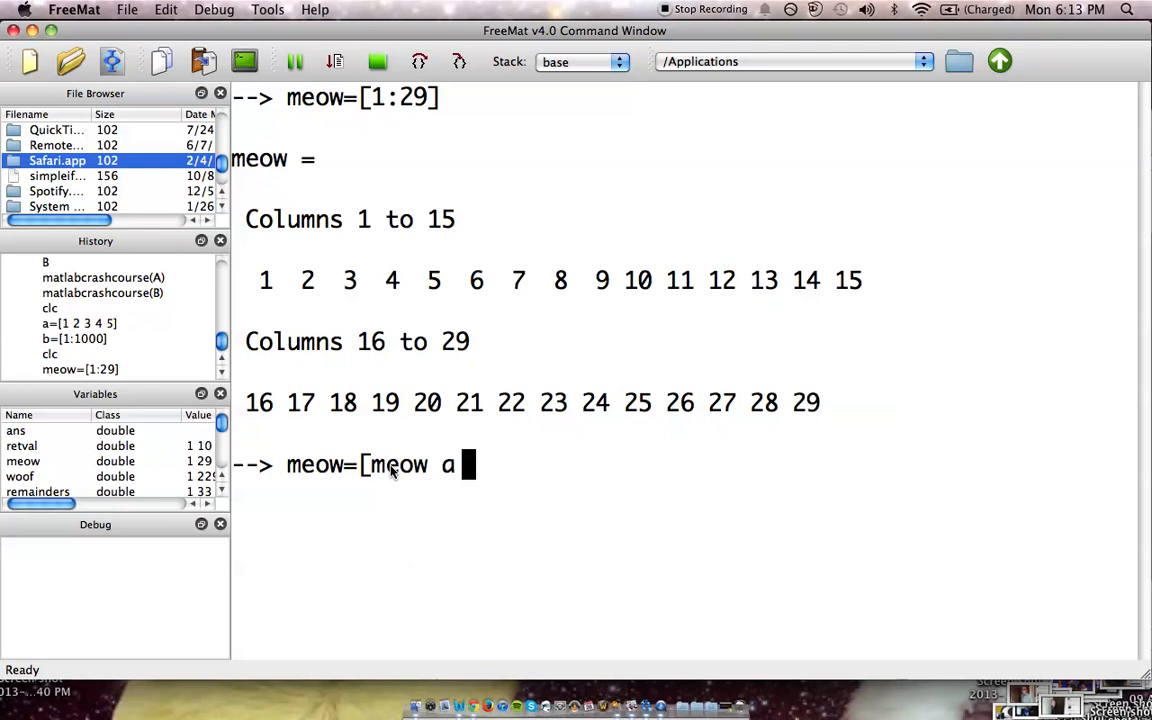
type("]")
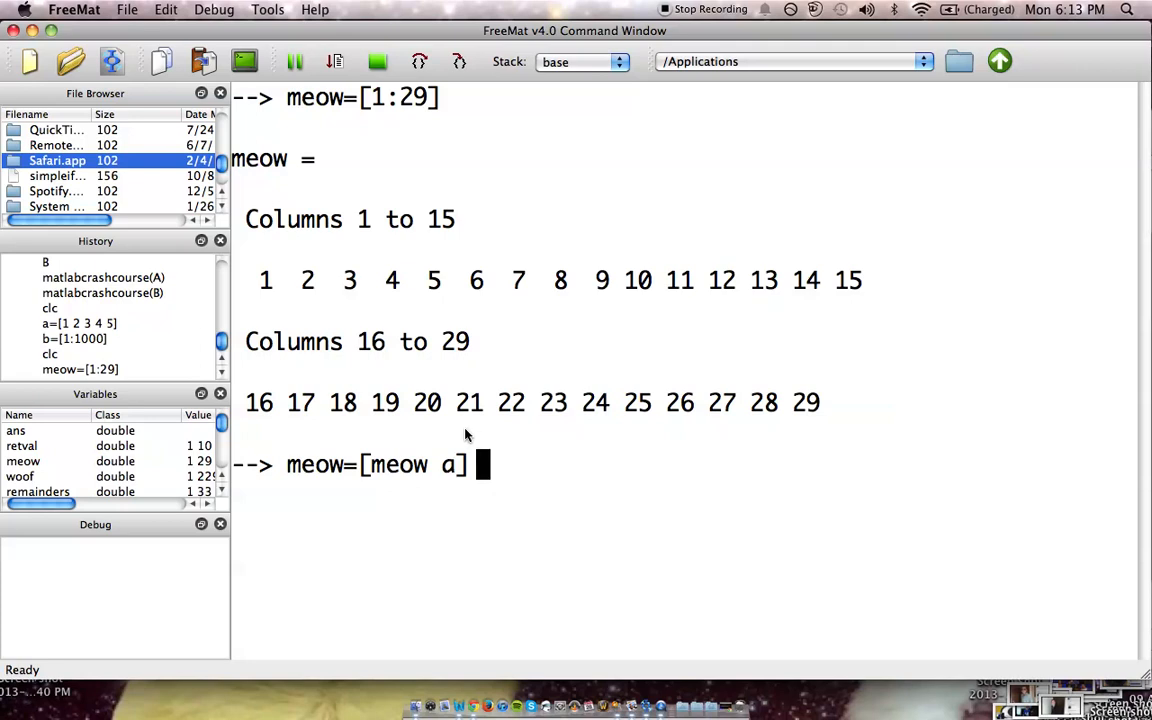
mouse_move(428, 450)
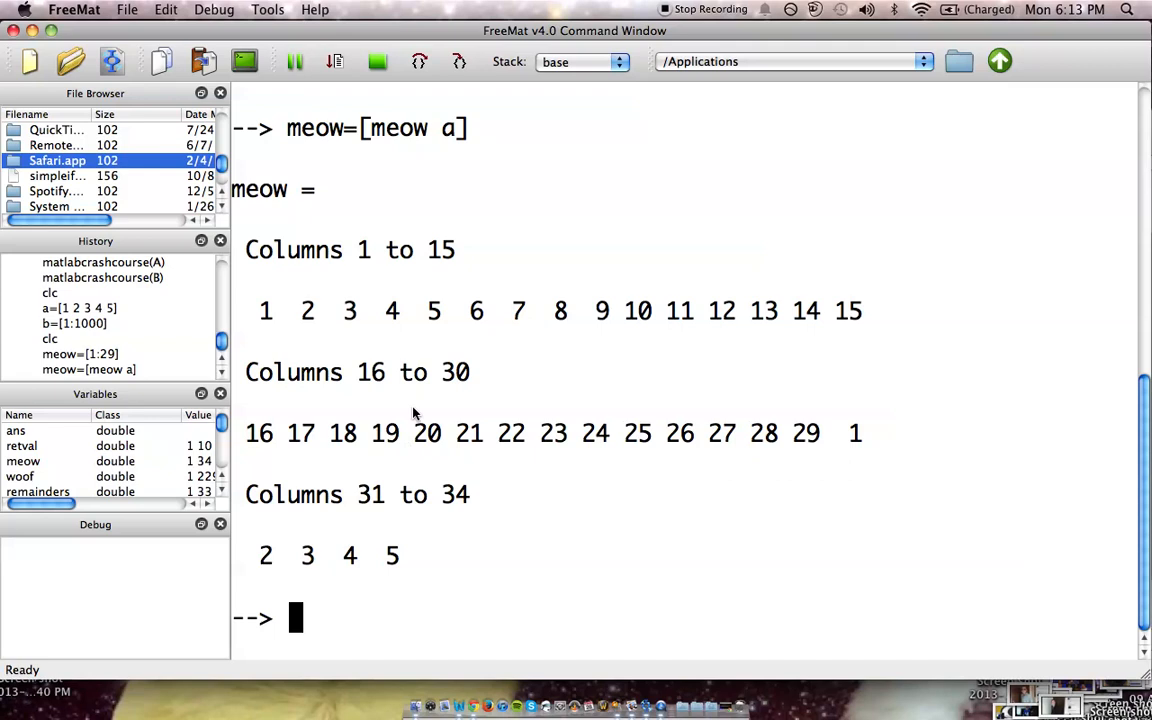
mouse_move(710, 470)
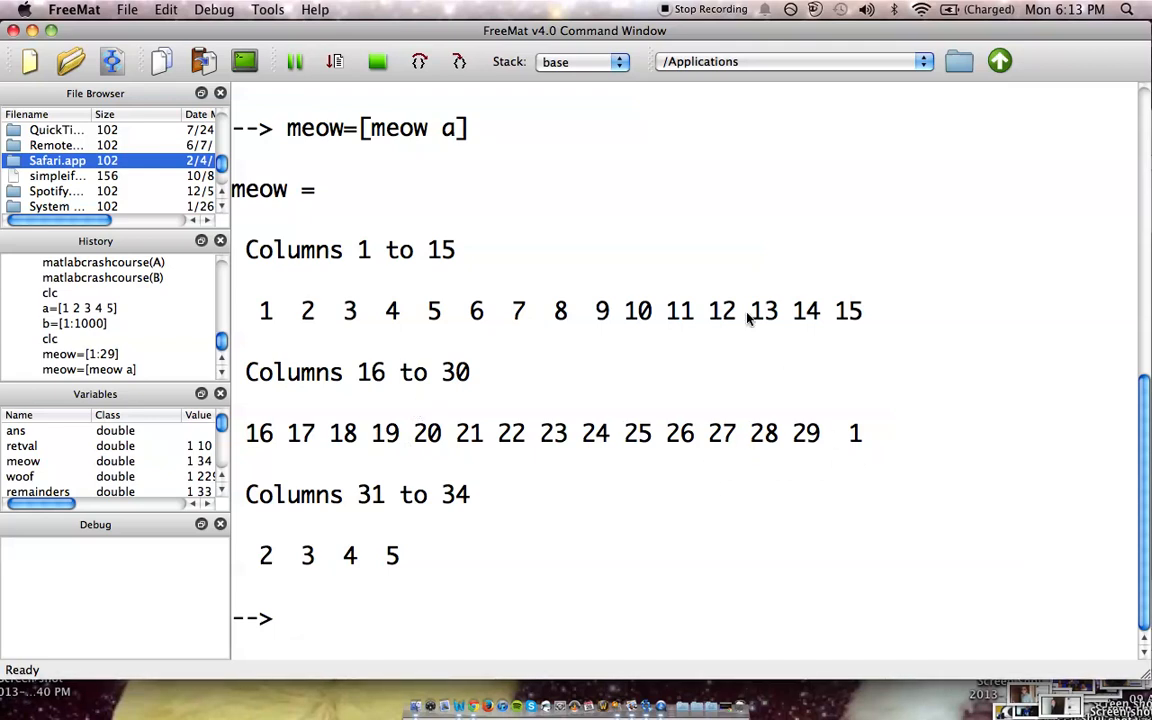
mouse_move(605, 560)
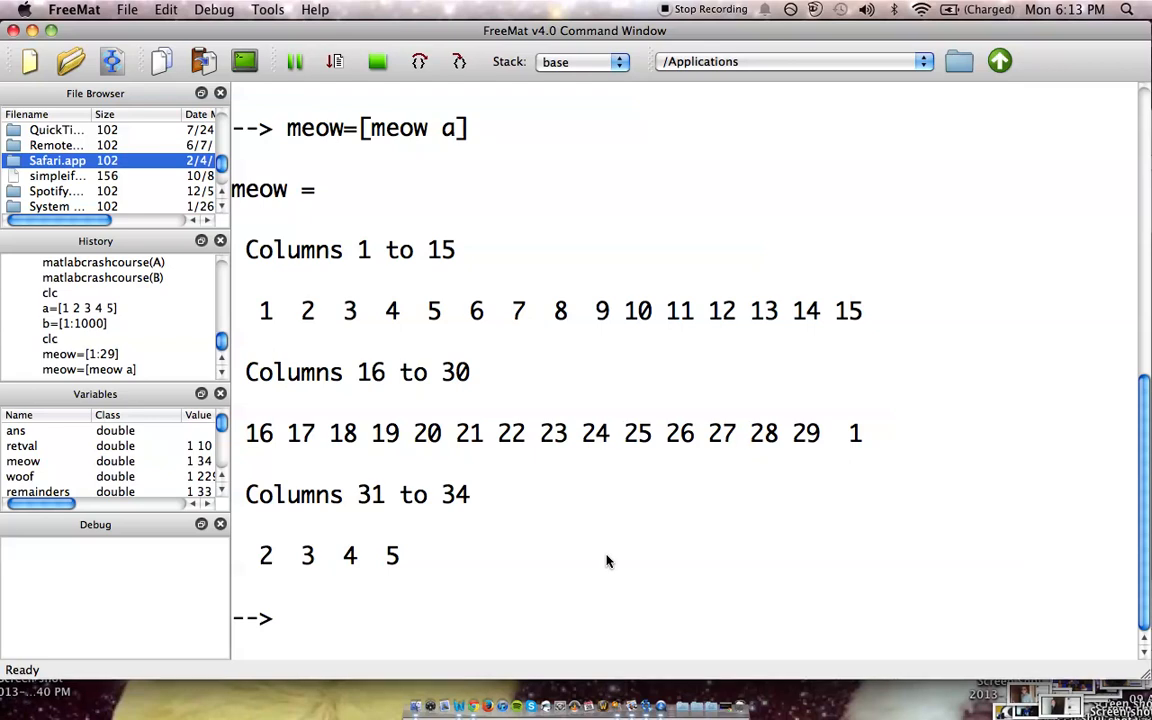
Enter hello=[2:3:50], producing 2, 5, 8 up to 50.
type("hello")
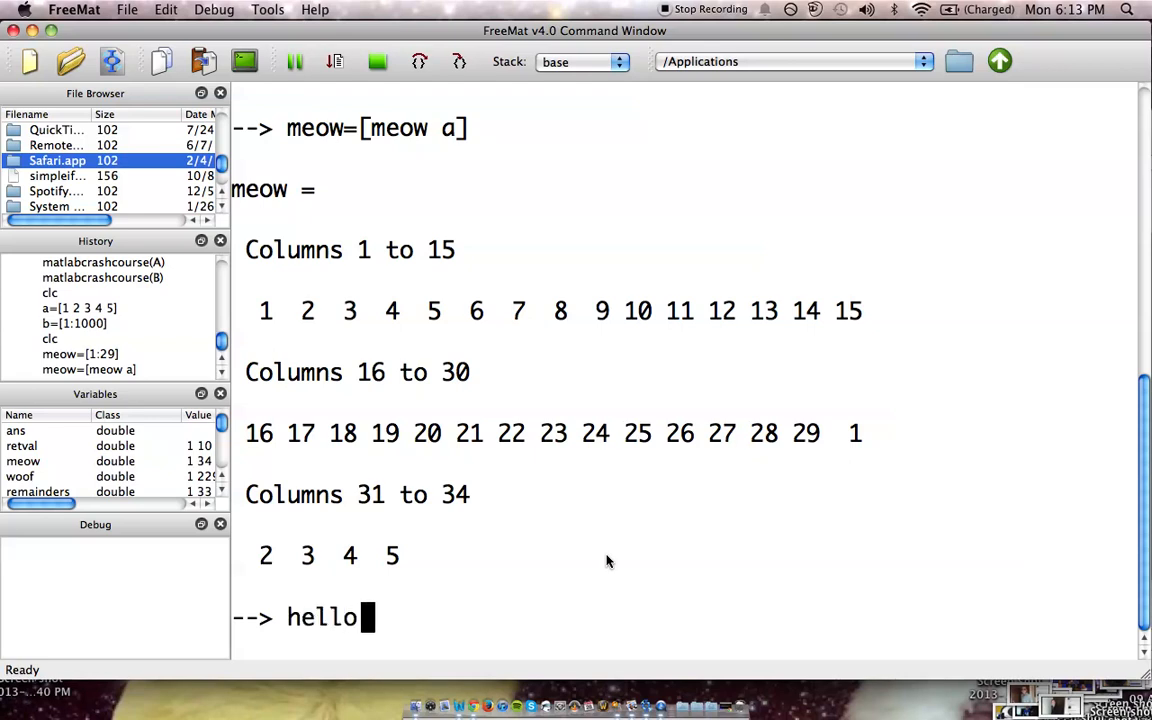
type("=[")
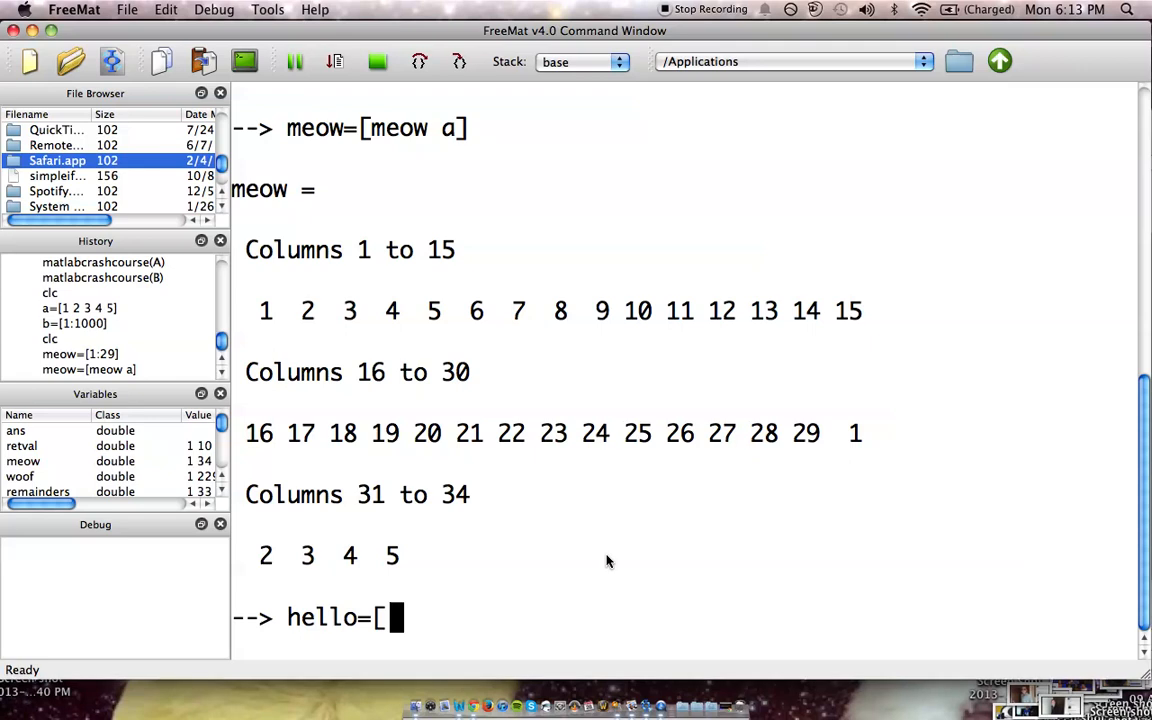
mouse_move(575, 582)
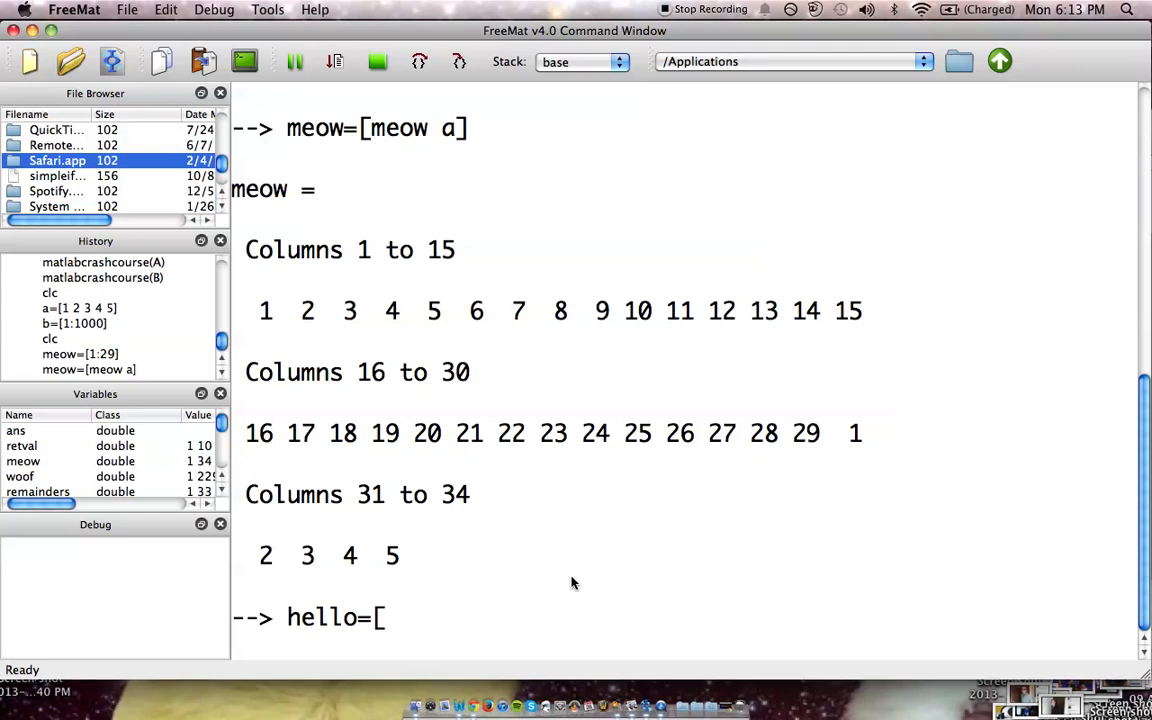
type("2")
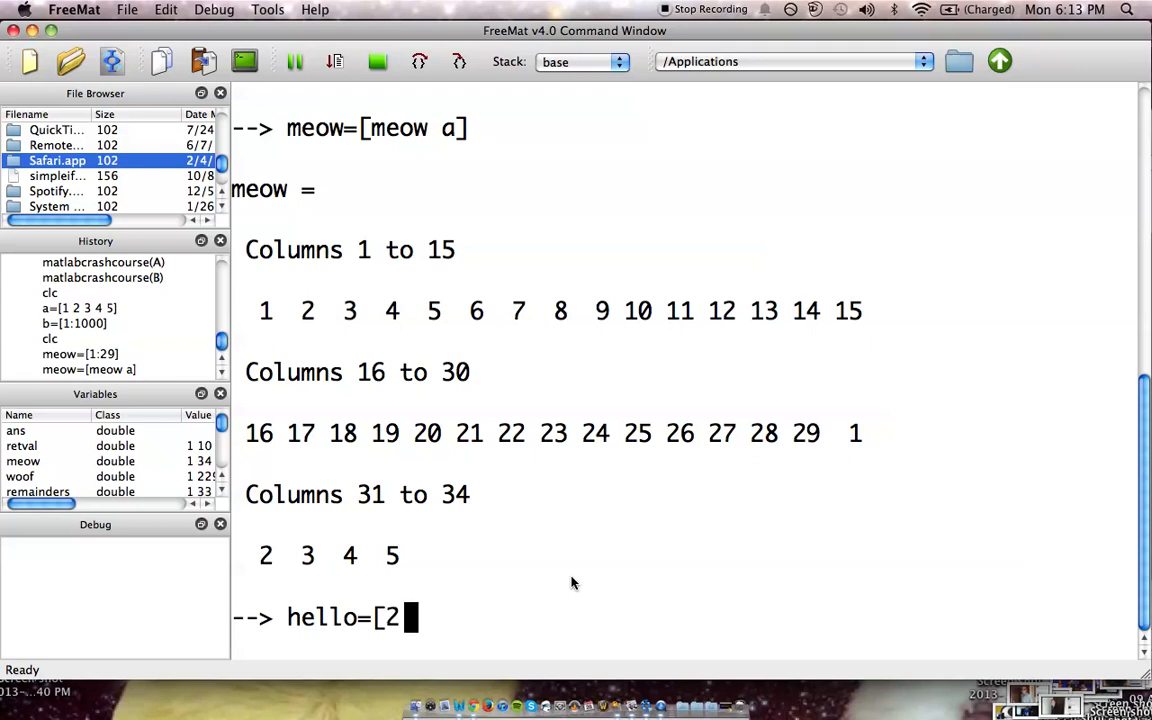
type(":")
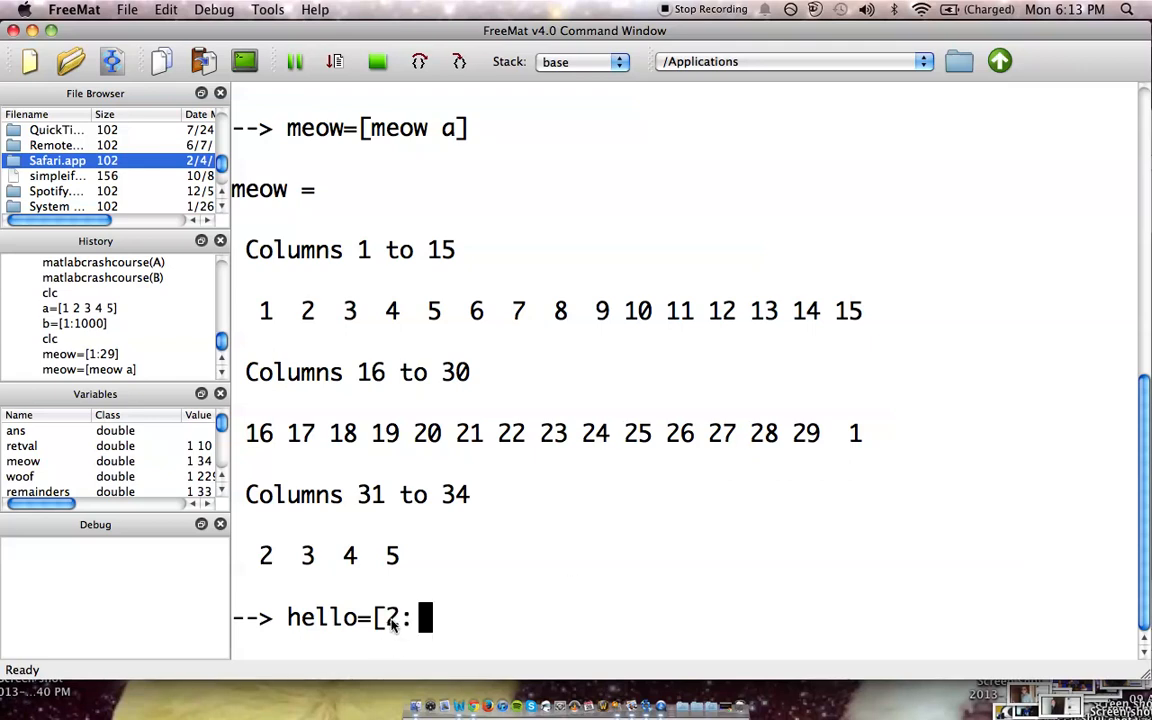
type("3")
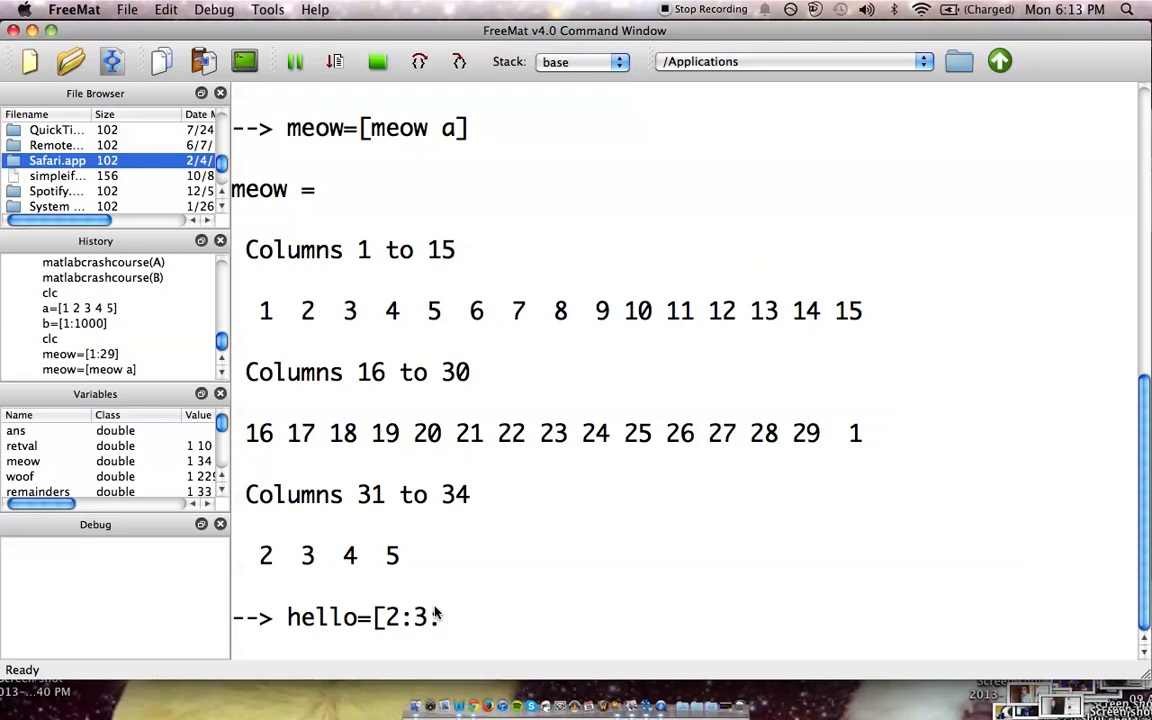
type("1")
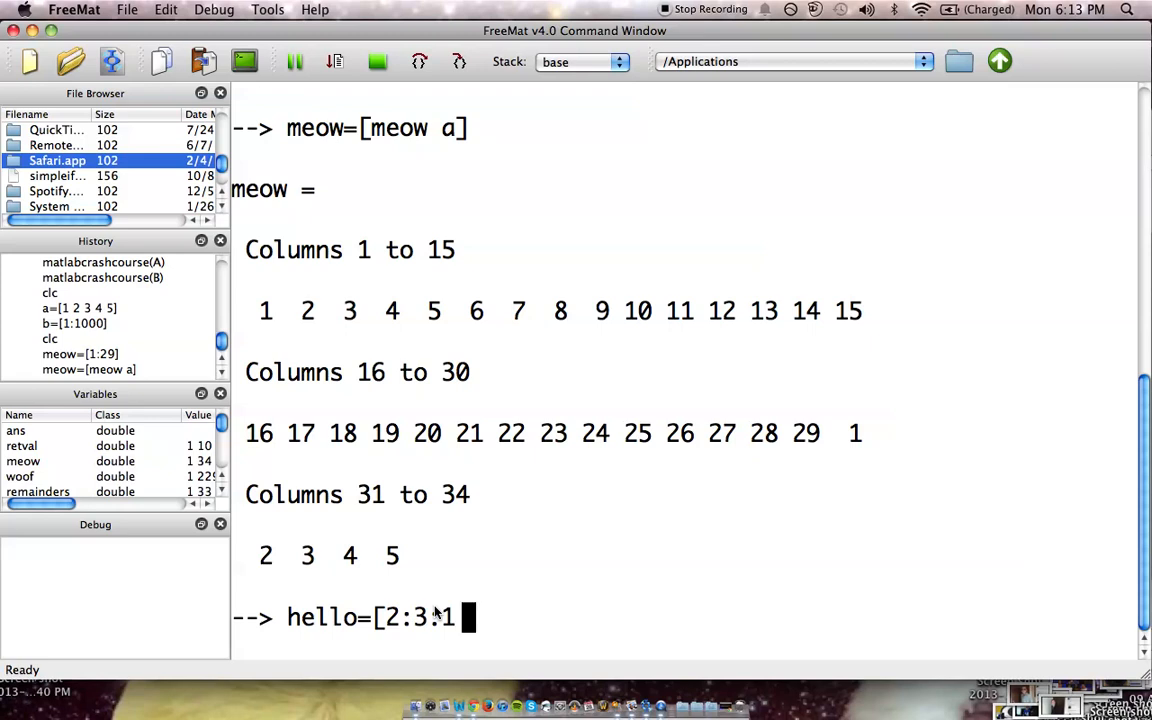
type("50]")
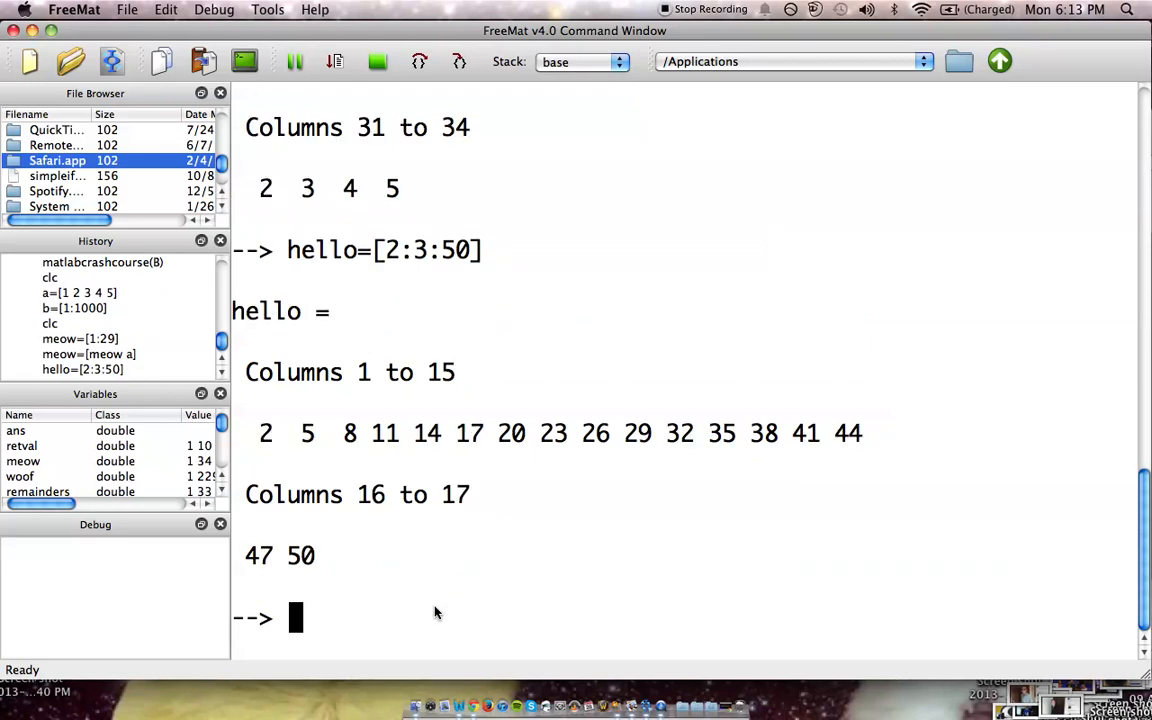
mouse_move(424, 245)
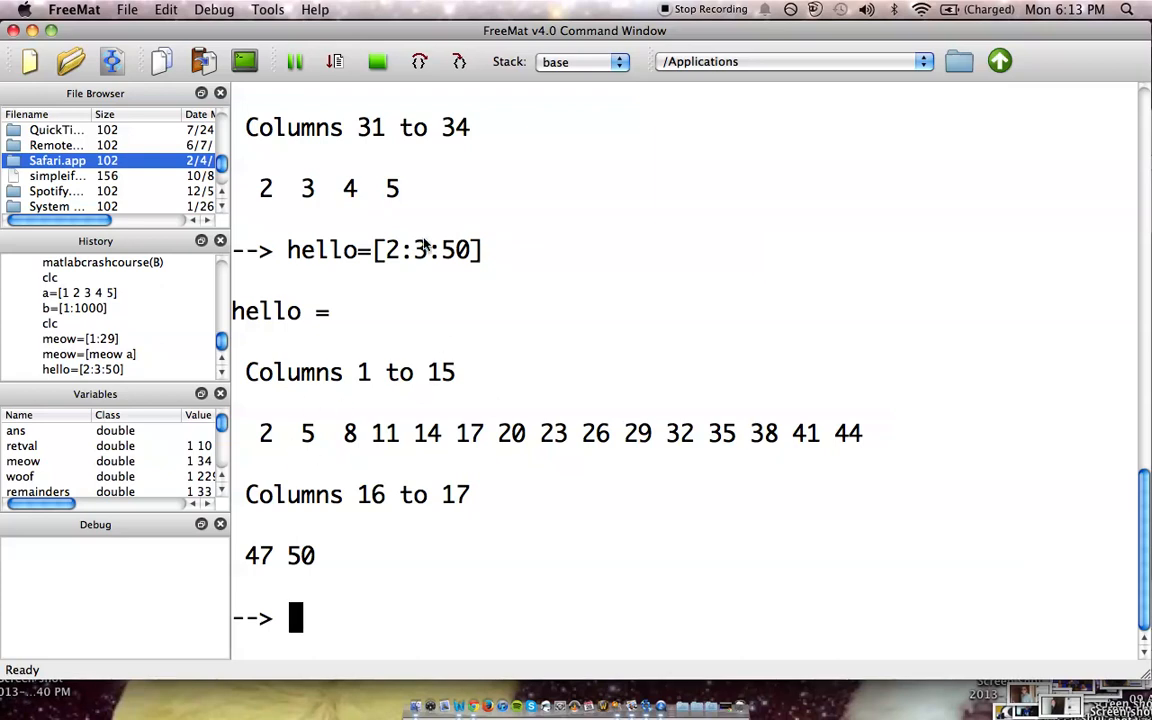
mouse_move(422, 262)
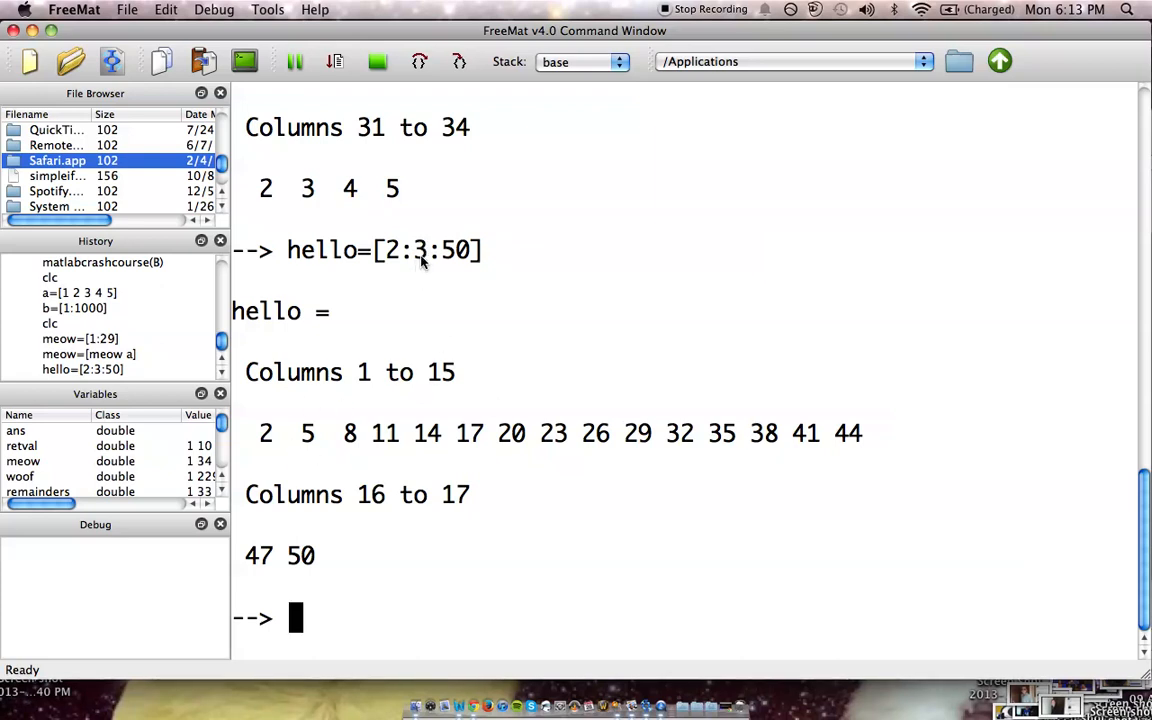
mouse_move(471, 255)
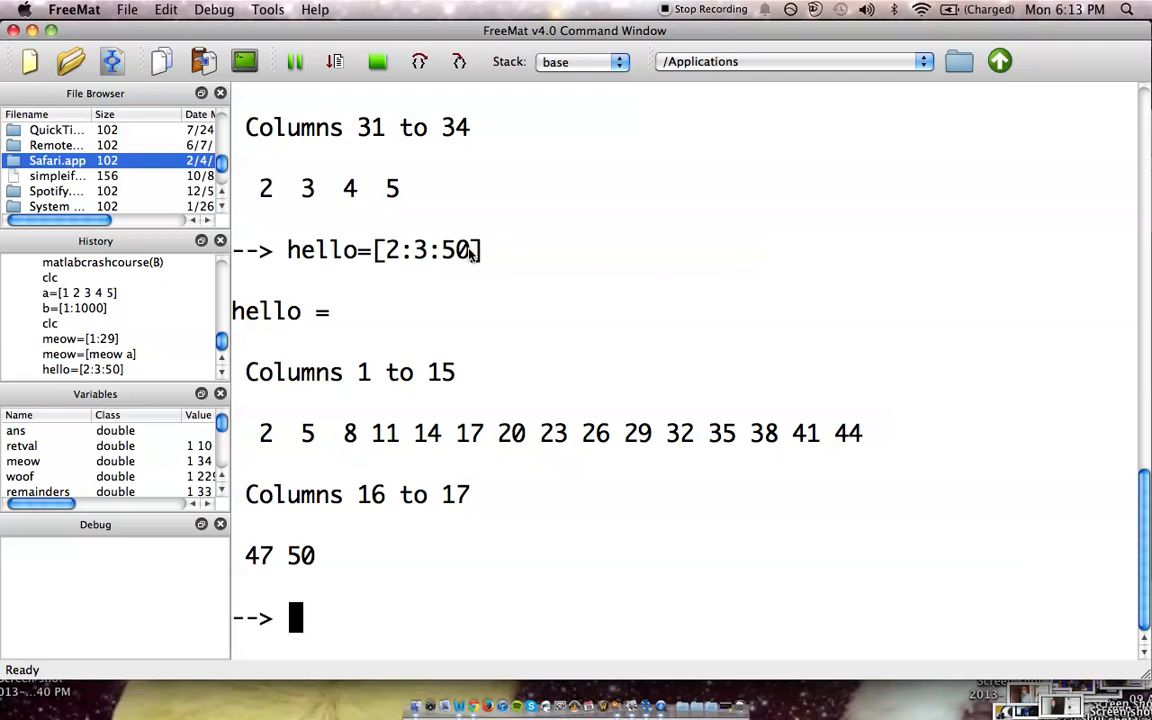
mouse_move(363, 615)
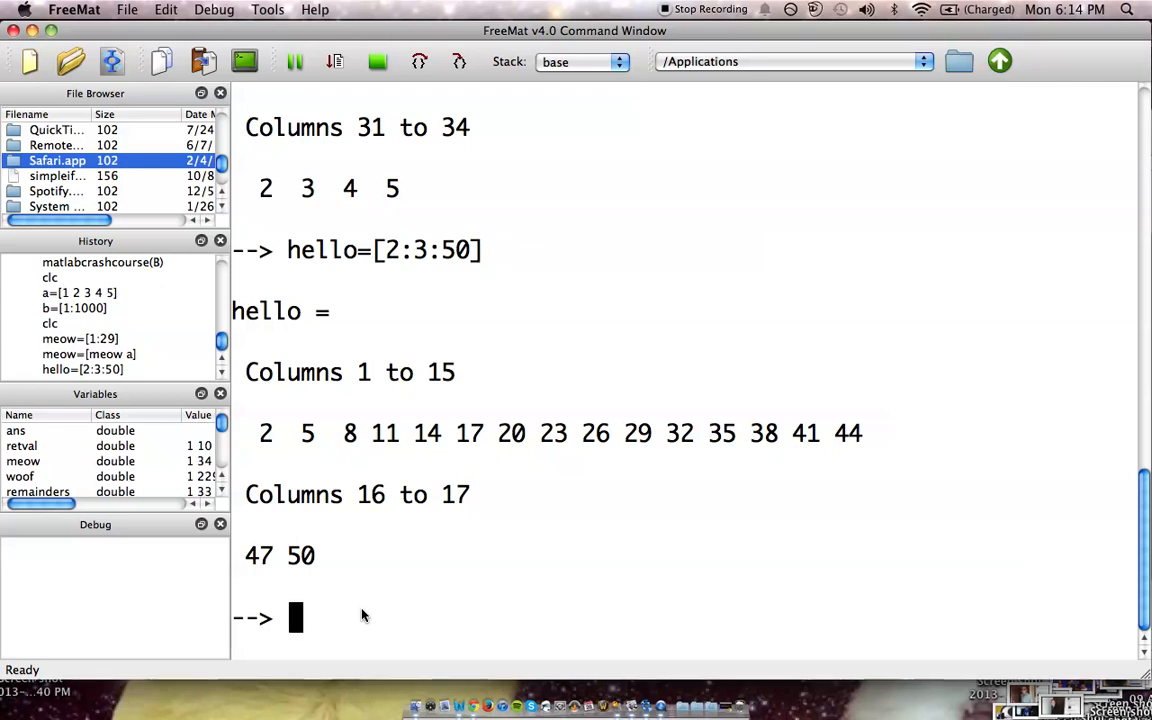
mouse_move(507, 521)
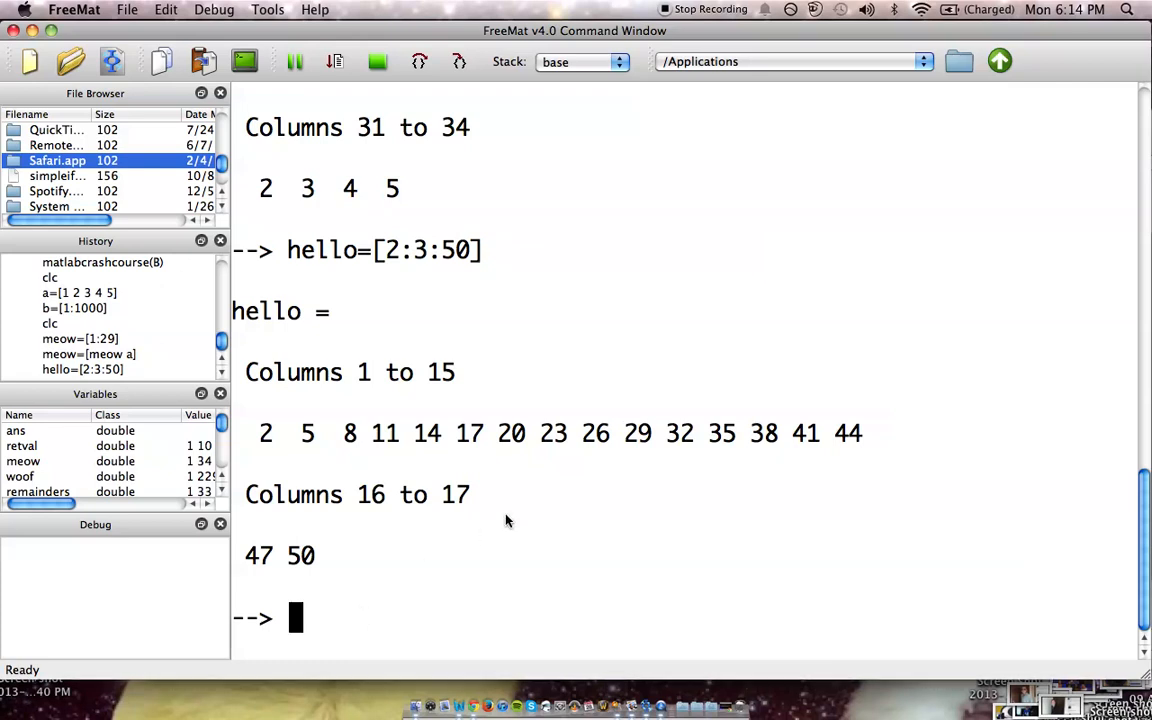
mouse_move(447, 245)
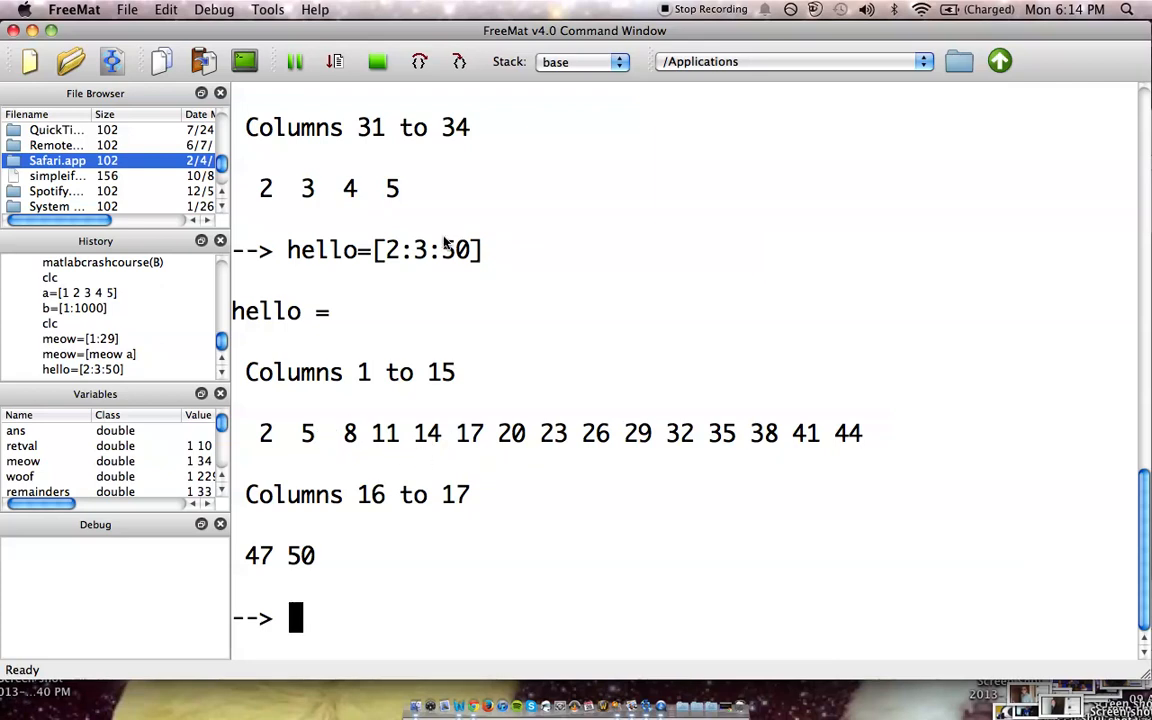
mouse_move(443, 282)
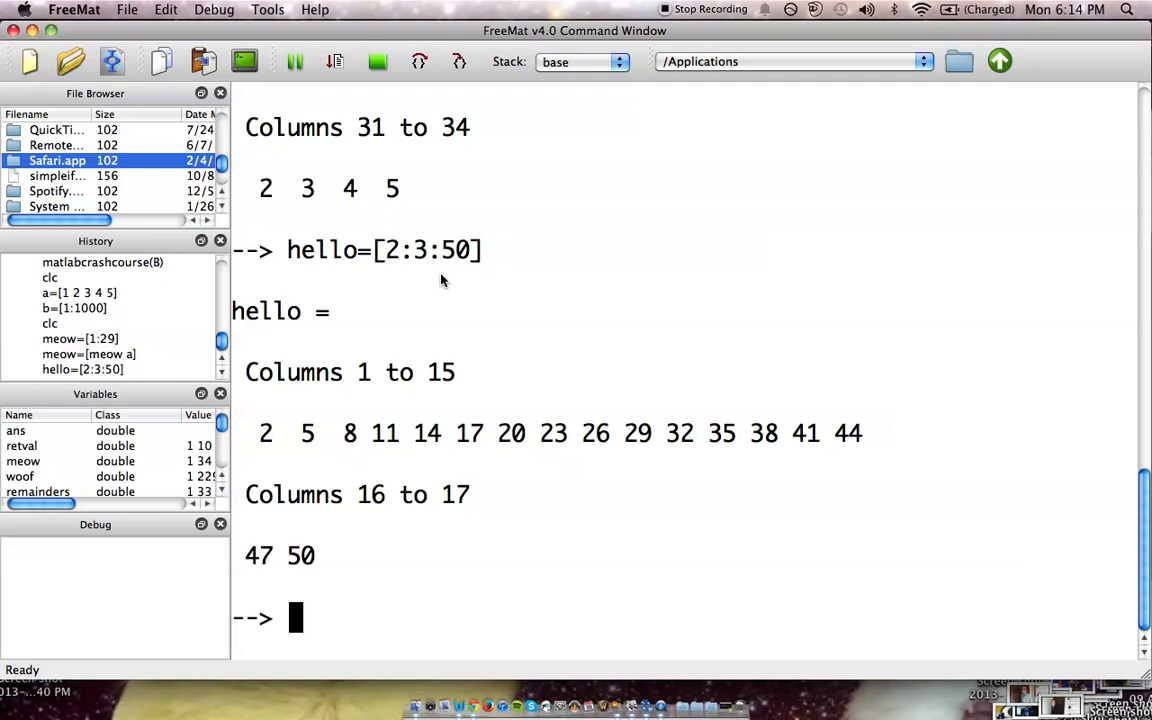
mouse_move(422, 275)
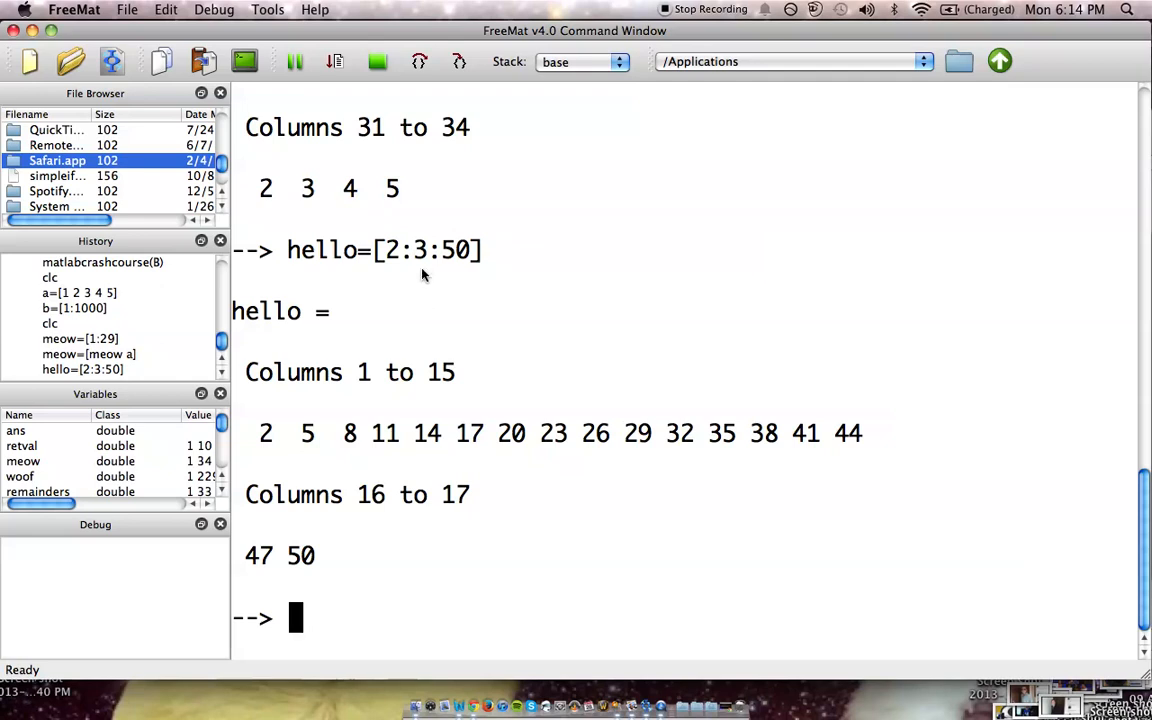
mouse_move(408, 457)
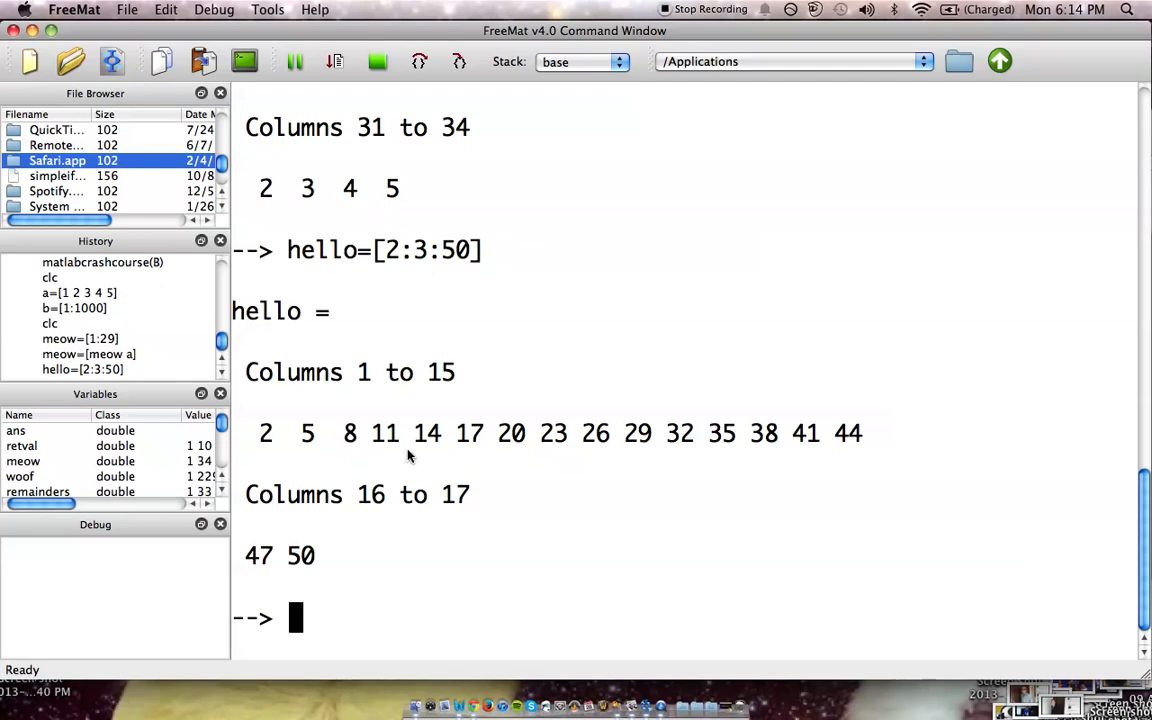
Index hello(5) to return ans = 14.
type("hello(")
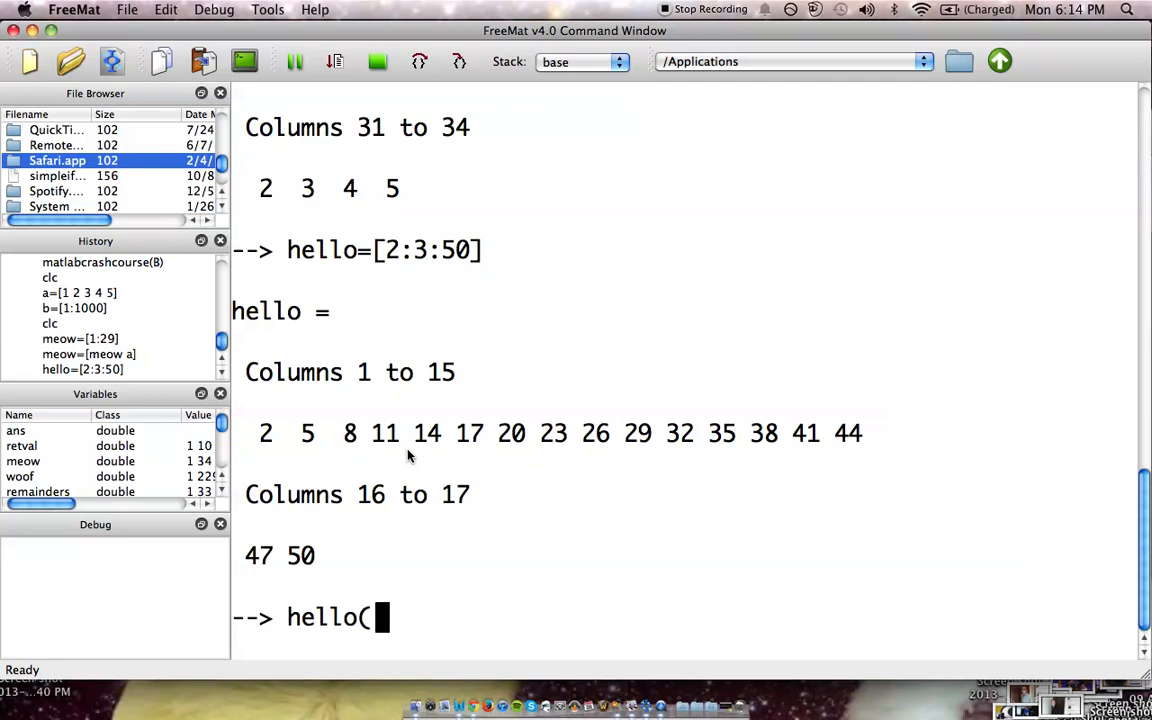
type("5)")
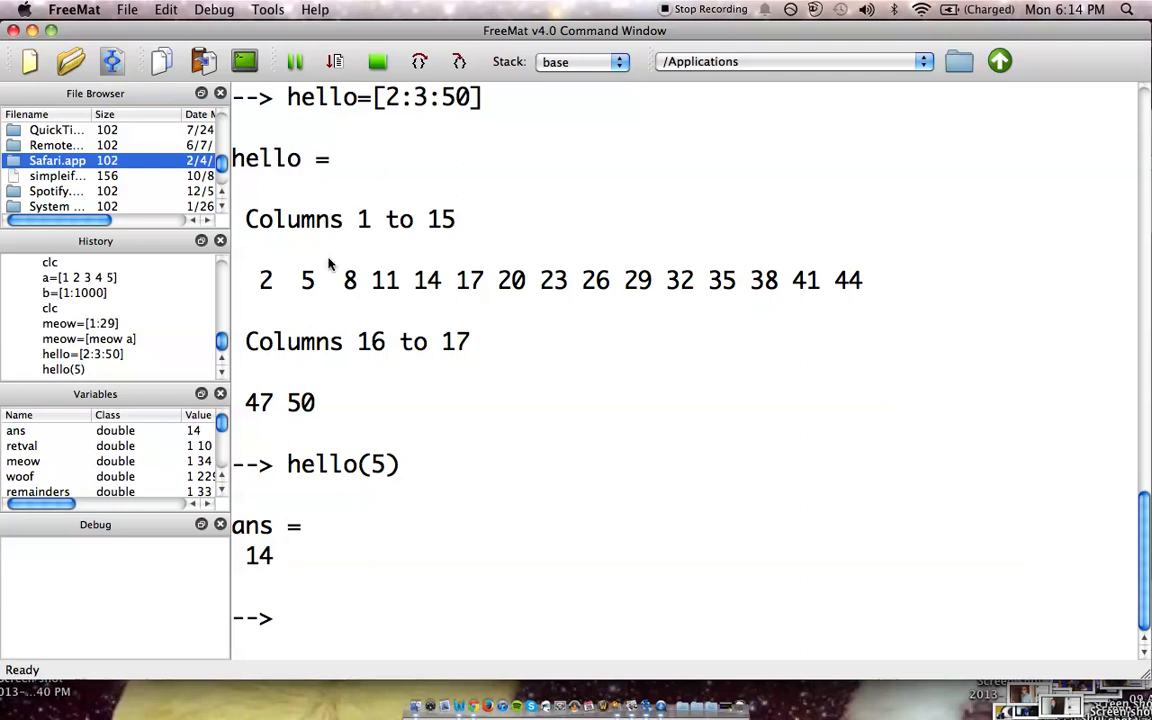
mouse_move(430, 285)
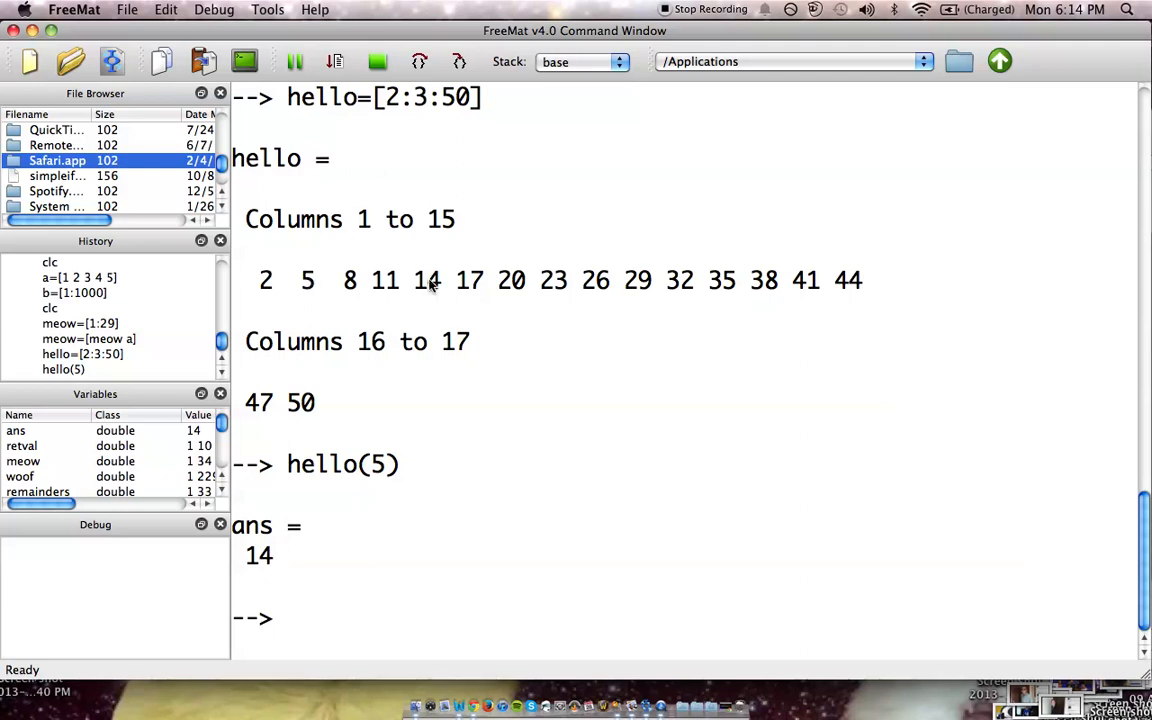
mouse_move(386, 474)
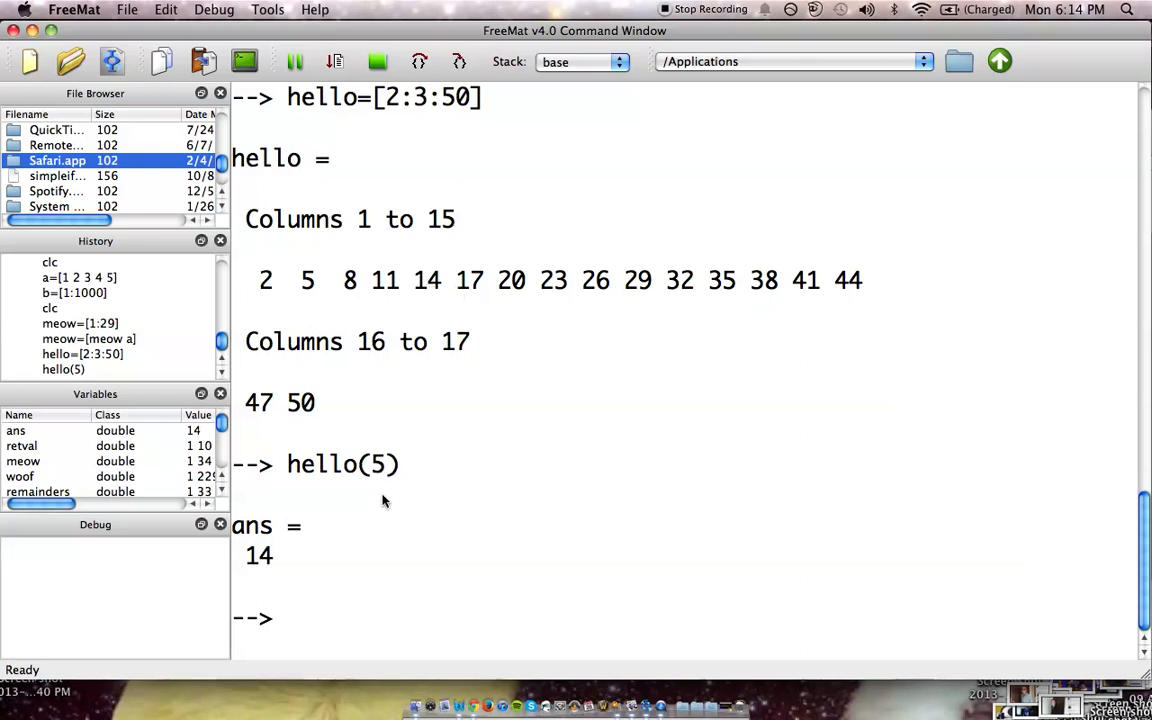
mouse_move(245, 548)
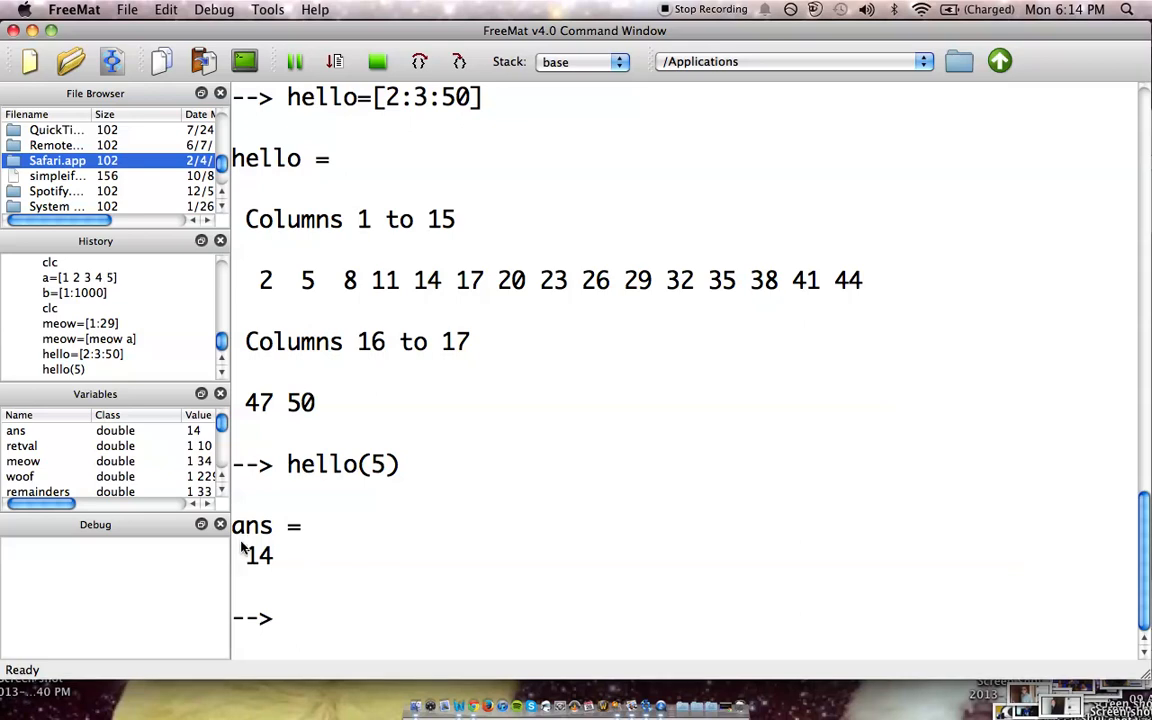
mouse_move(252, 550)
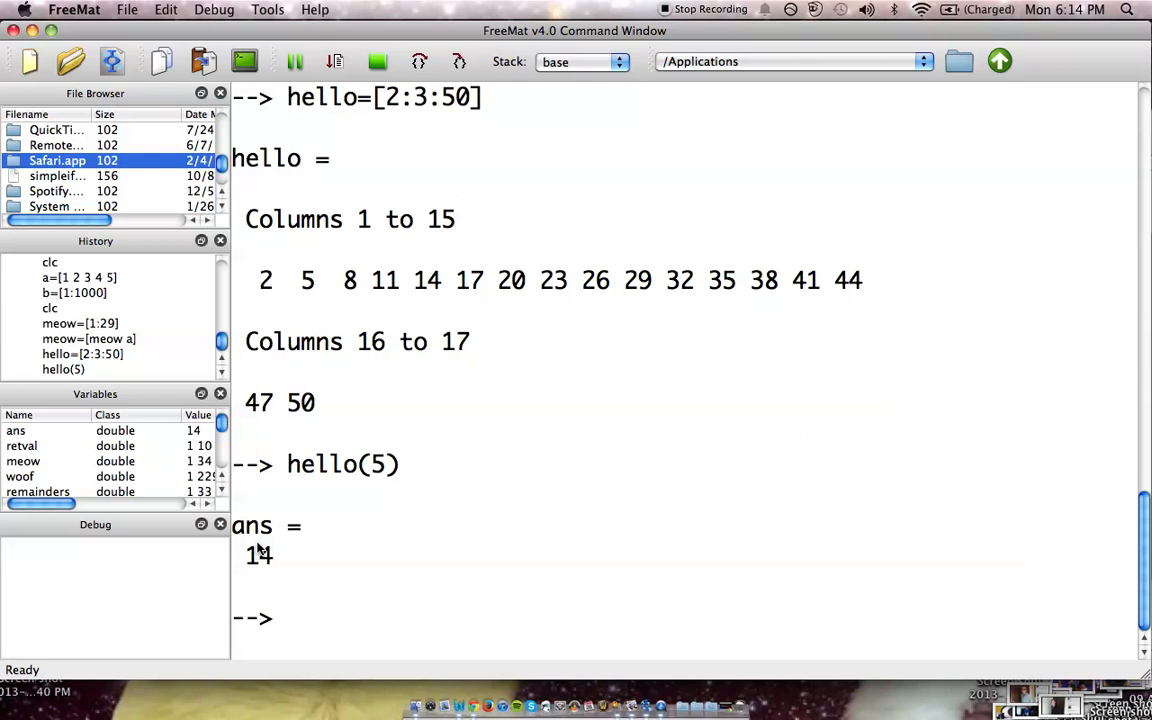
mouse_move(395, 528)
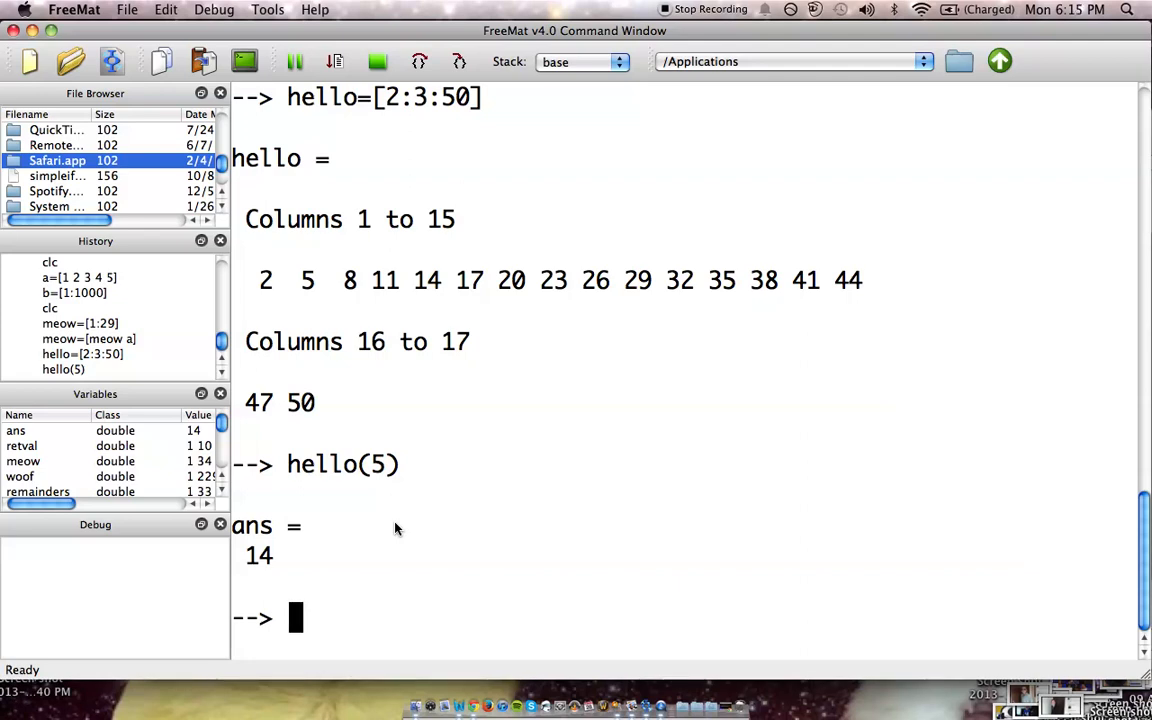
type("hello(")
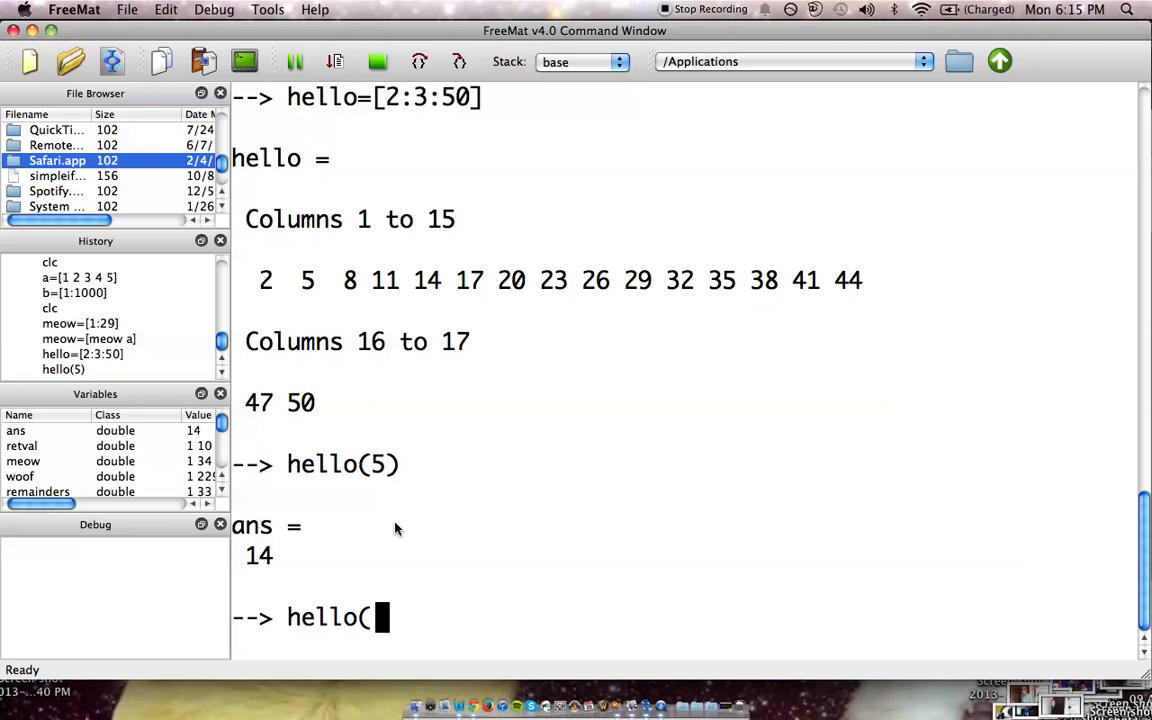
type("5:10")
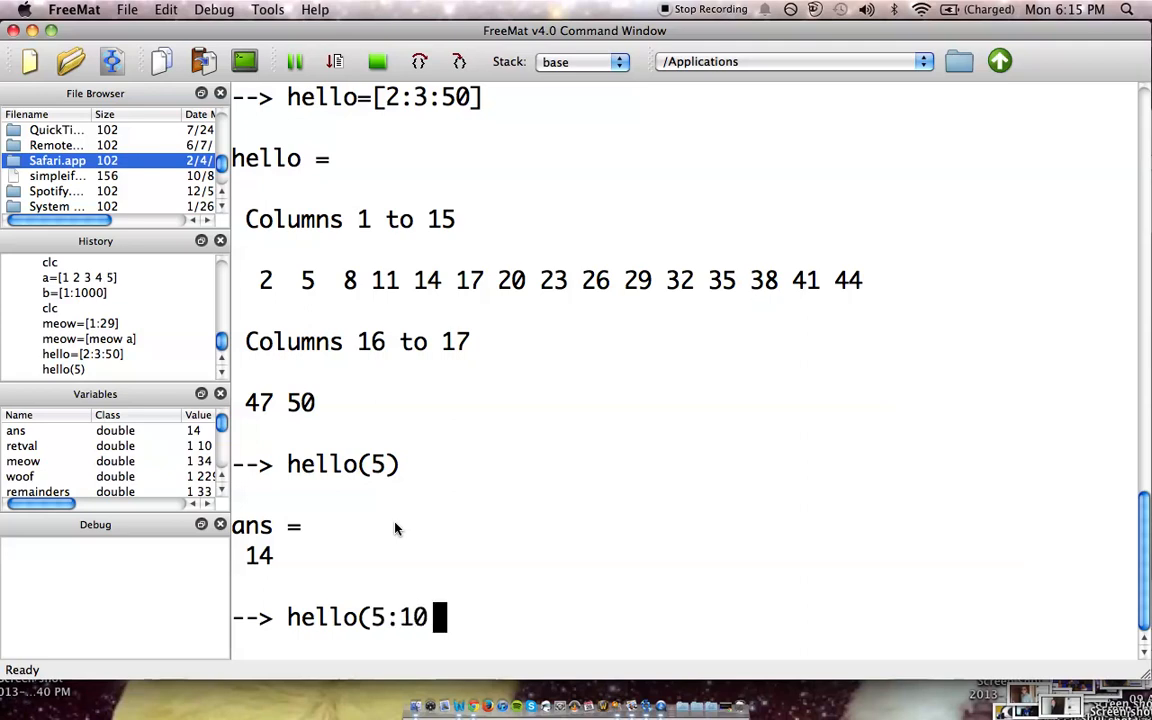
type(")")
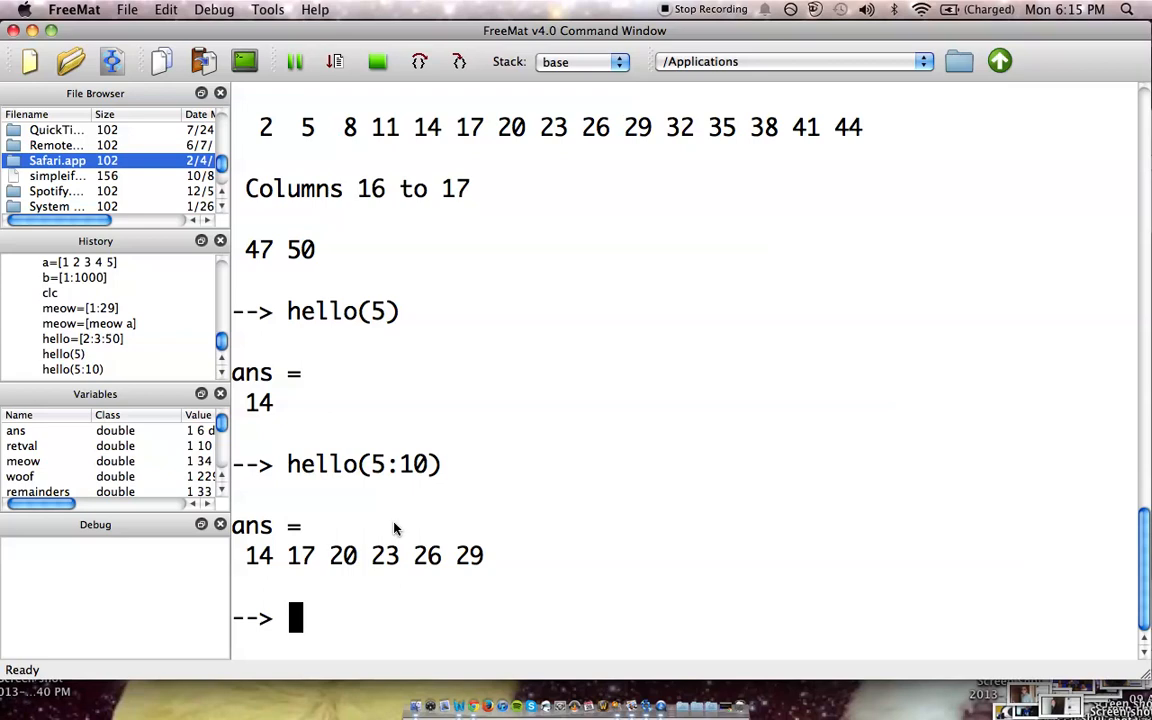
mouse_move(448, 571)
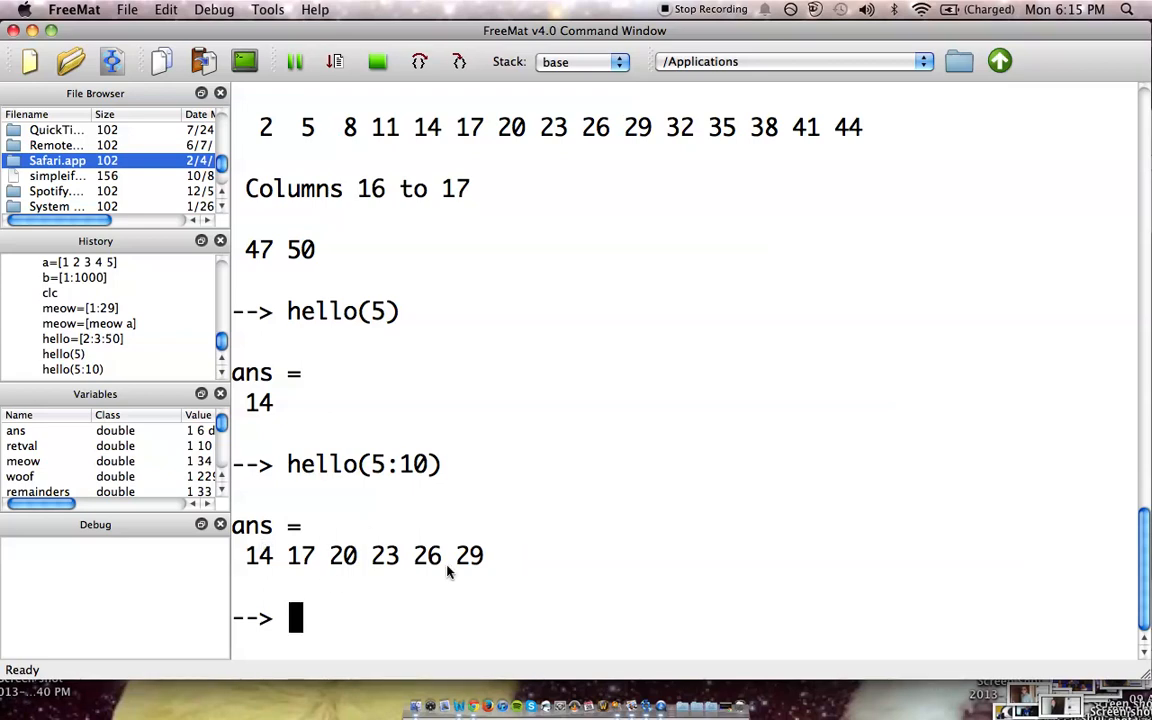
mouse_move(530, 132)
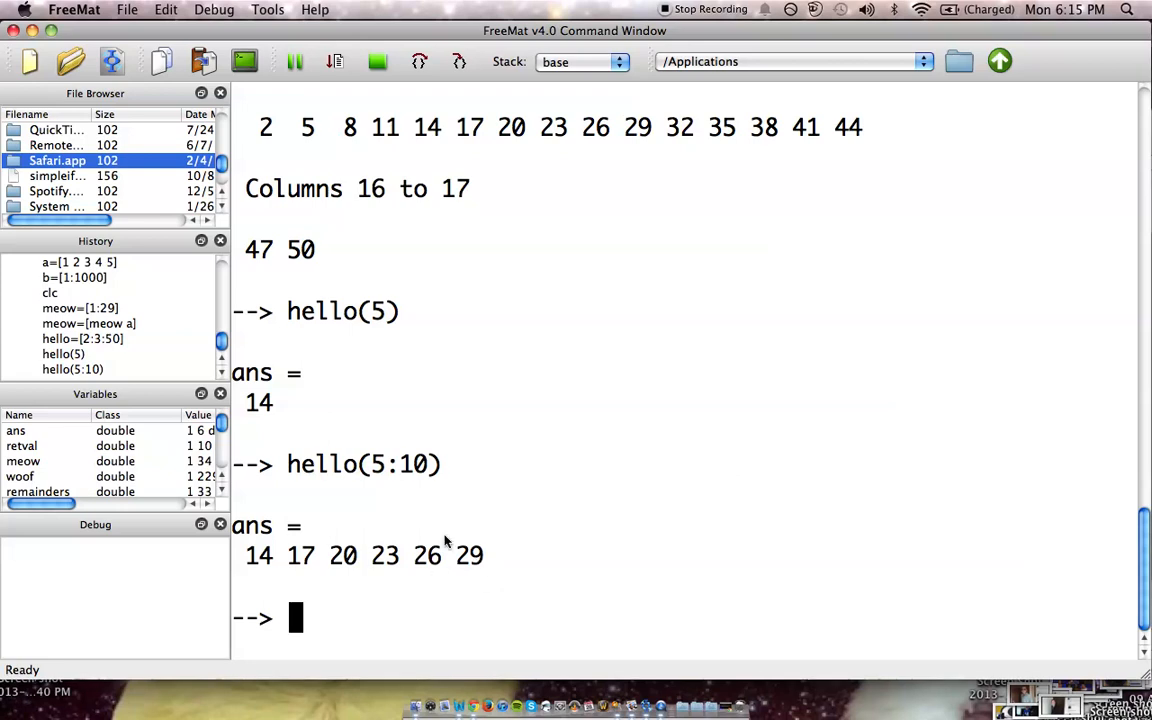
mouse_move(405, 473)
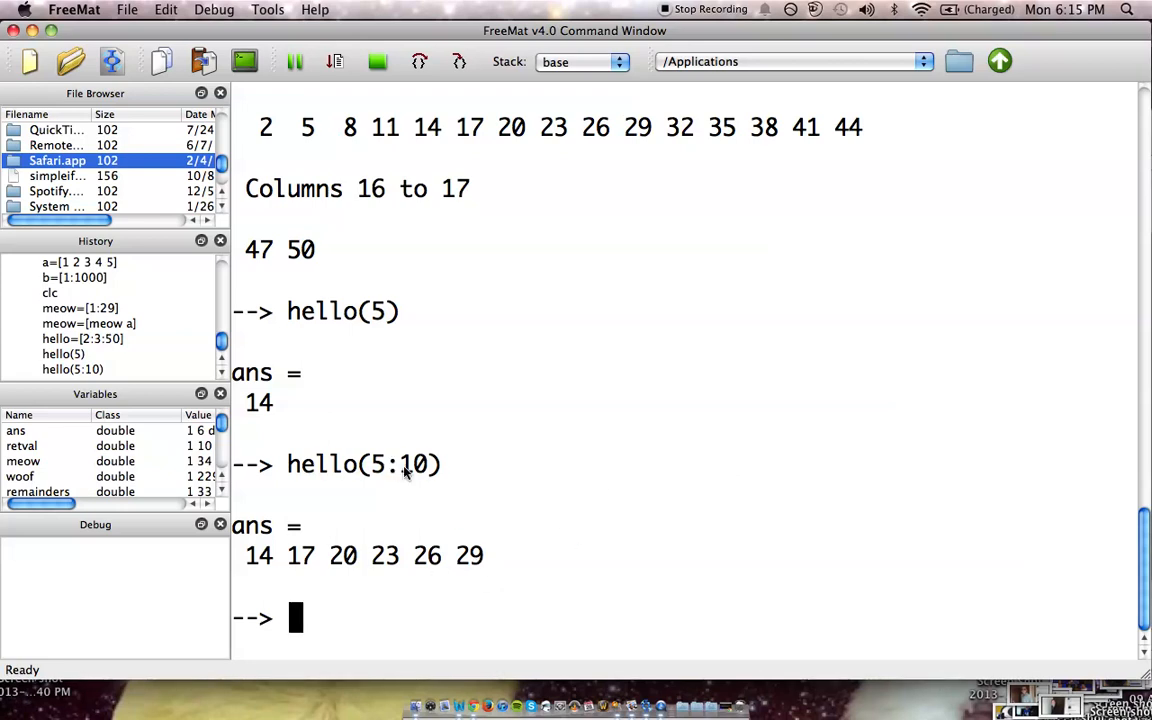
mouse_move(430, 473)
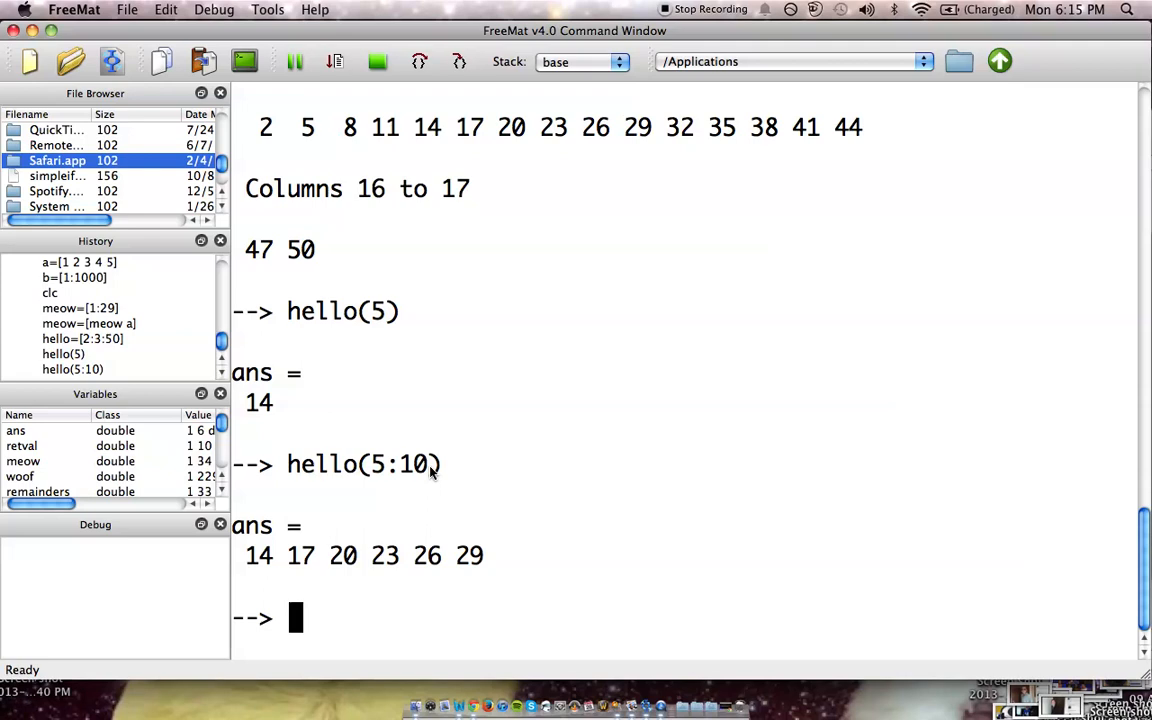
Enter woof=[5 9 23 4 13] at the FreeMat prompt.
type("woo")
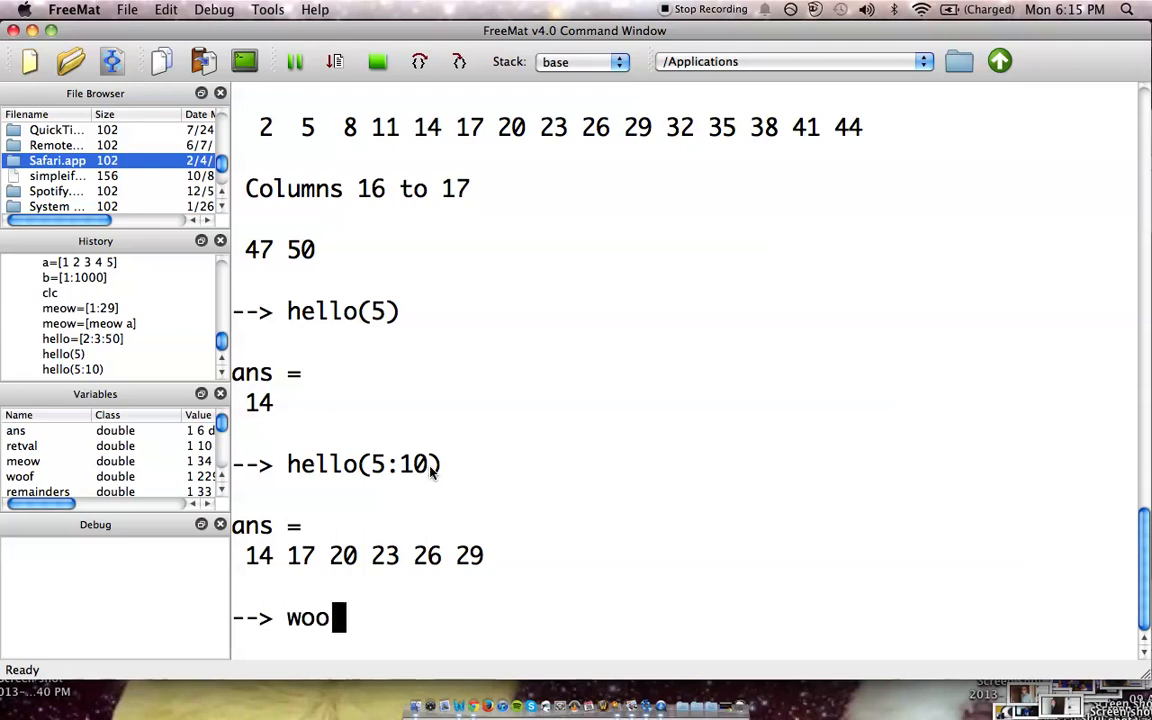
type("f=")
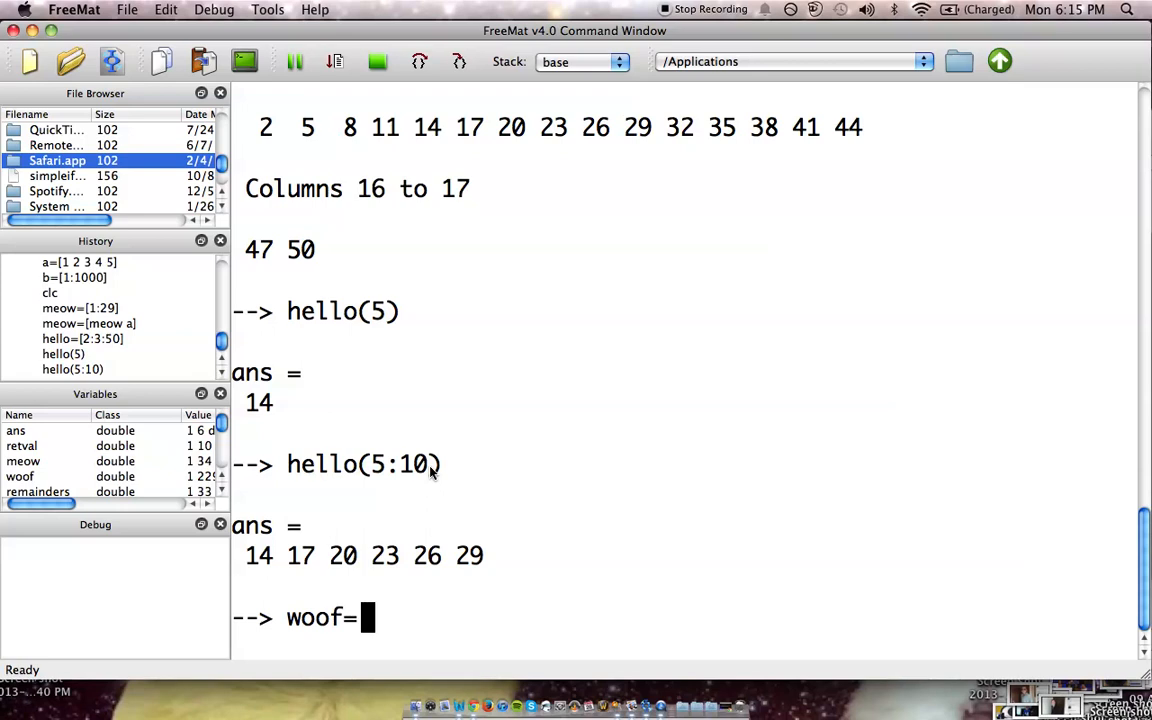
type("[")
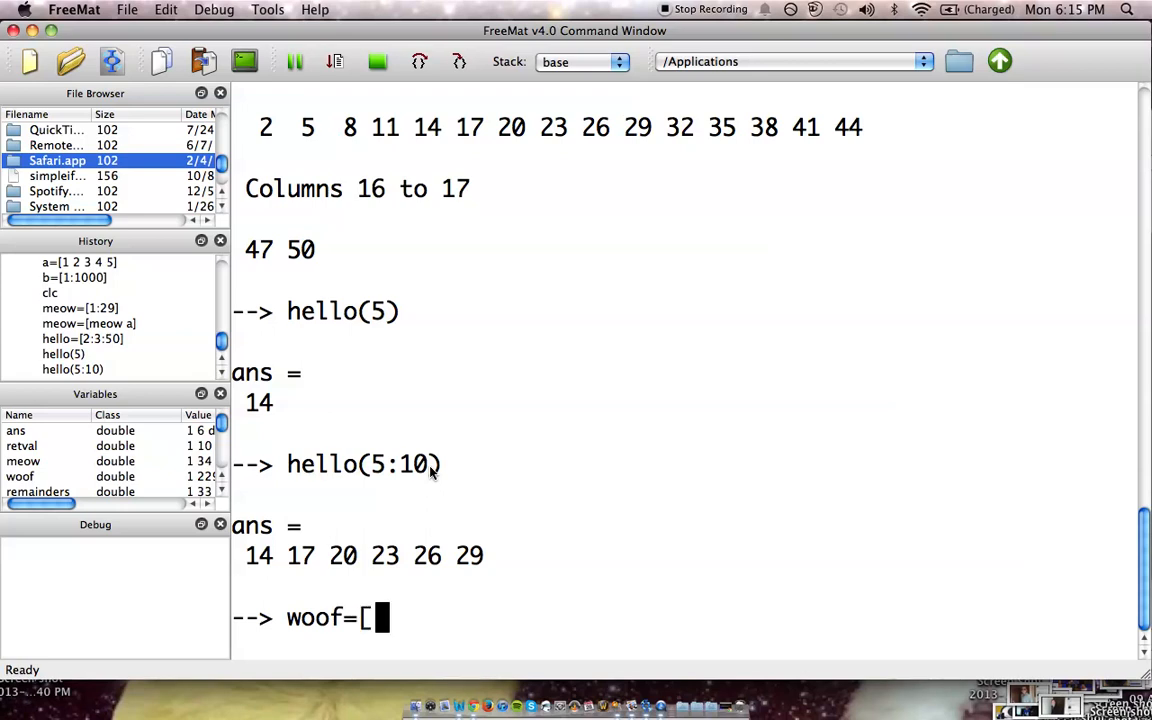
type("5")
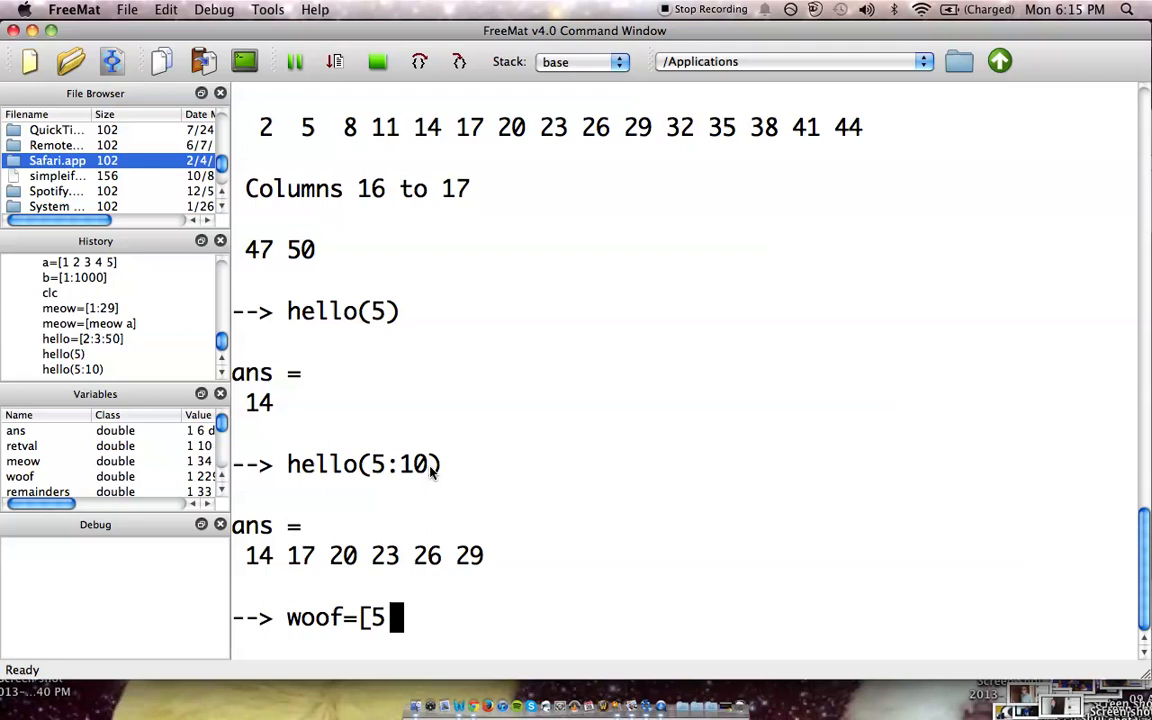
type("9")
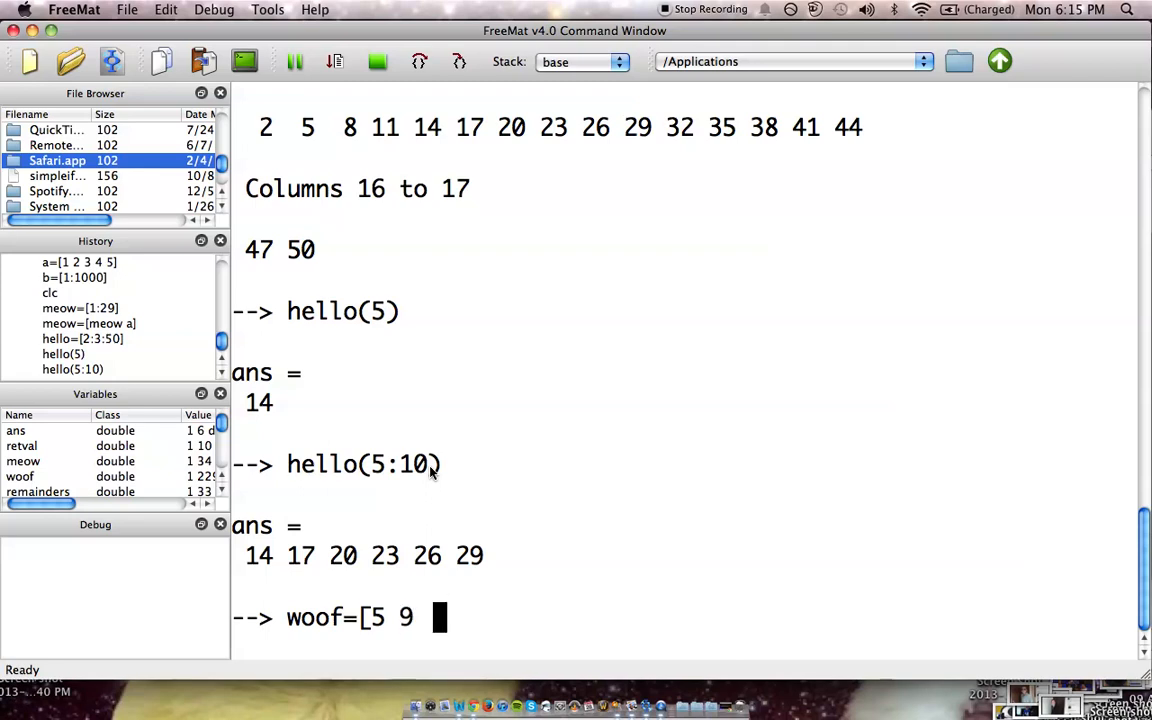
type("23")
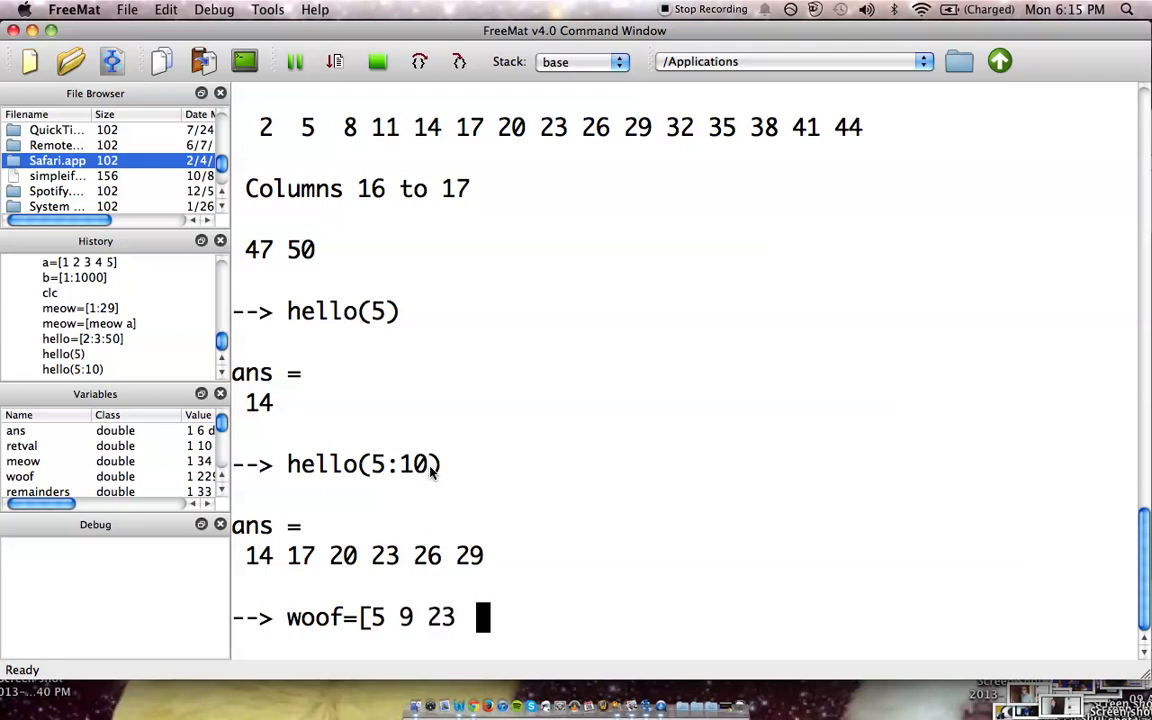
type("4")
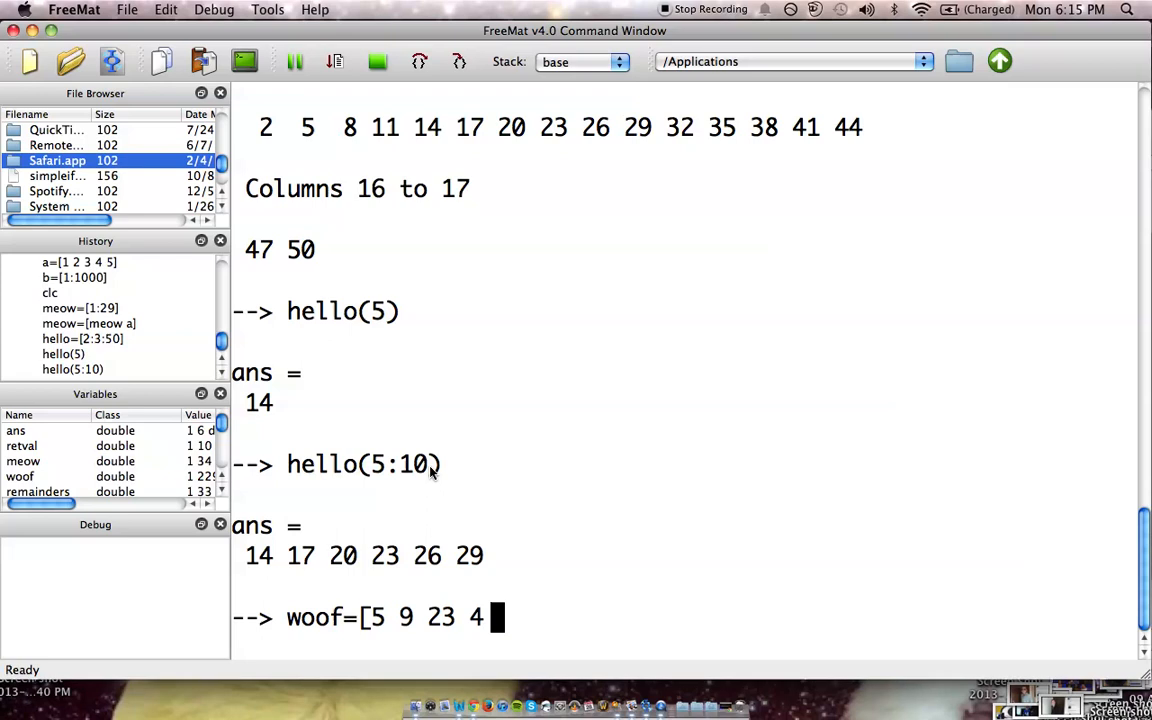
type("13")
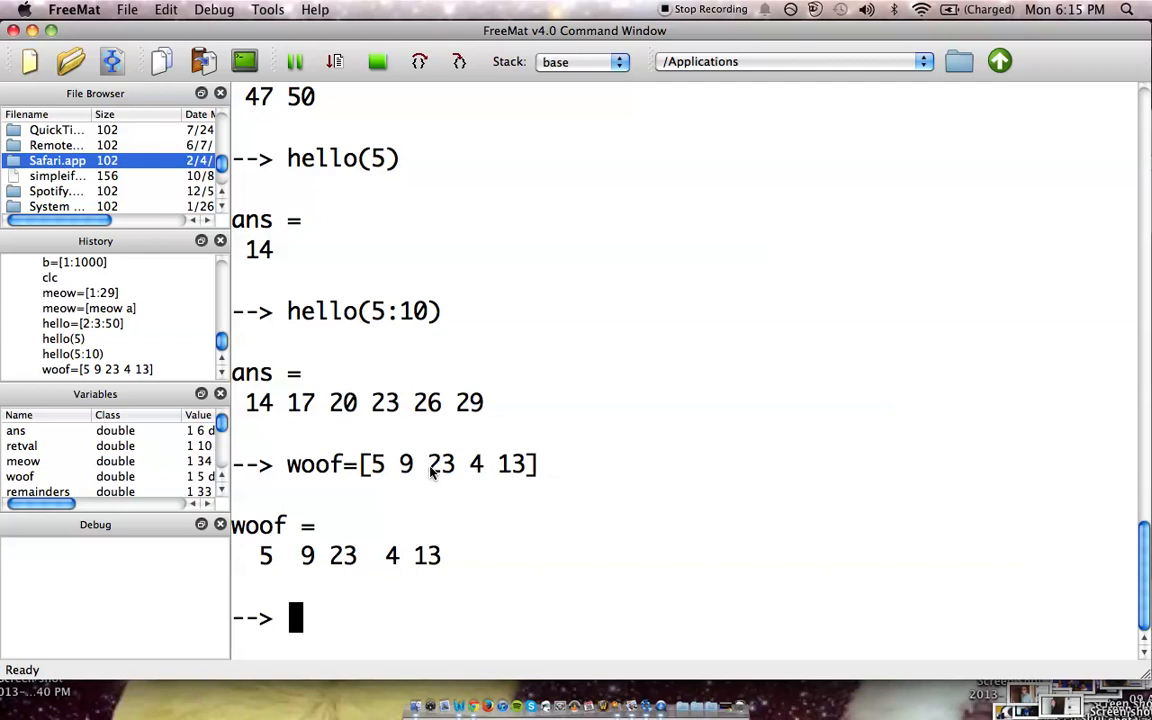
mouse_move(385, 327)
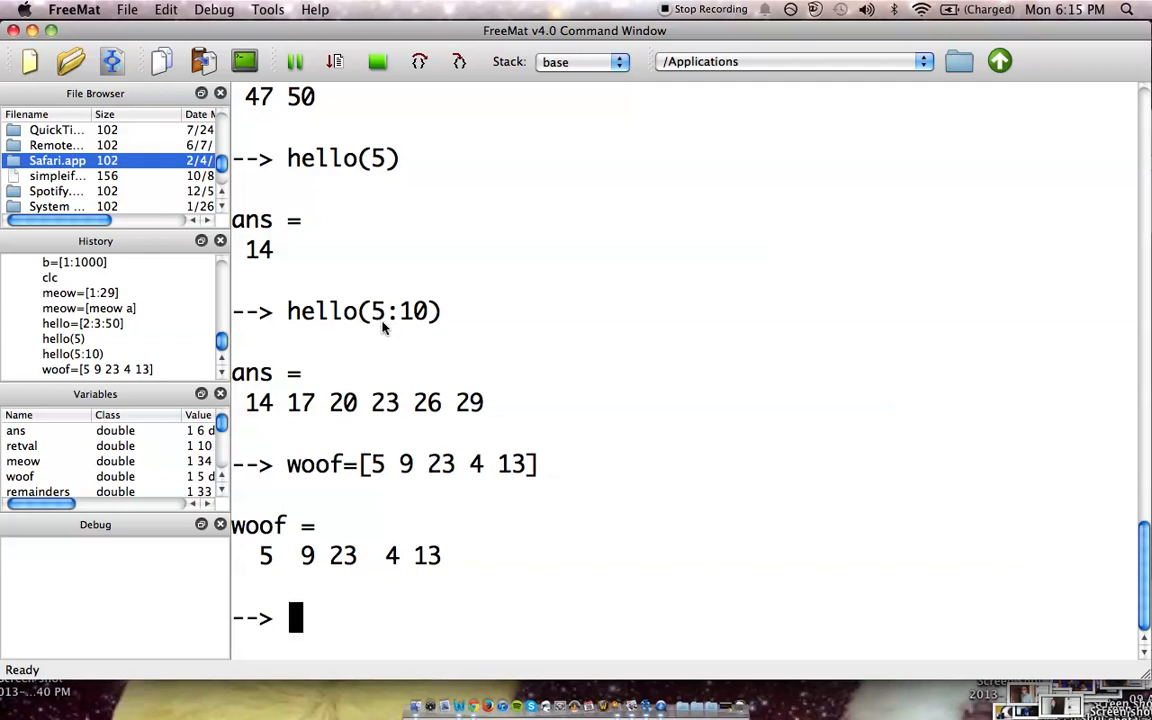
Attempt indexing hello by woof, mistyped as helk(woff).
type("helk")
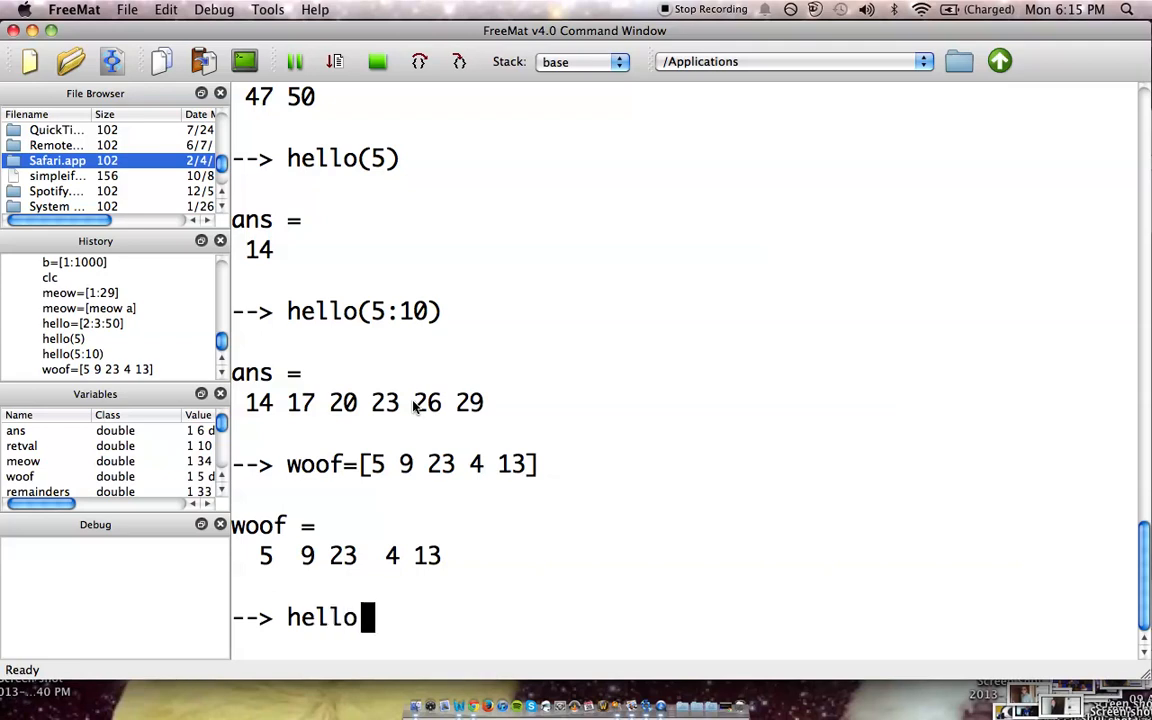
type("(woff")
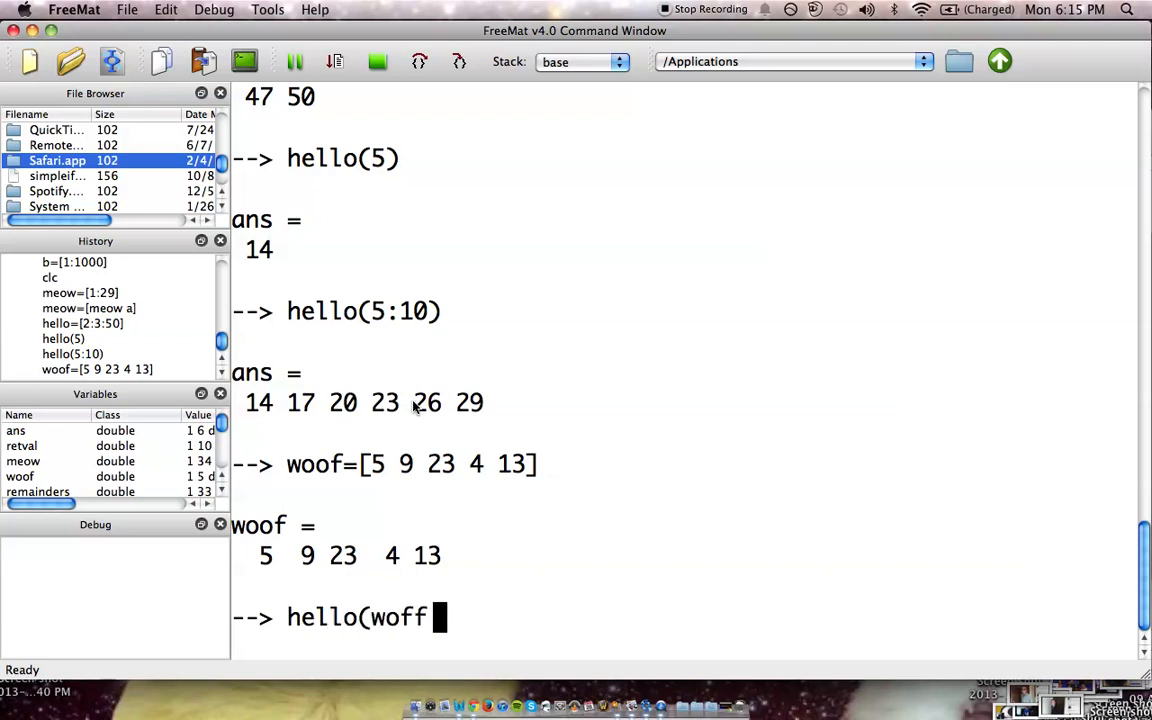
type(")")
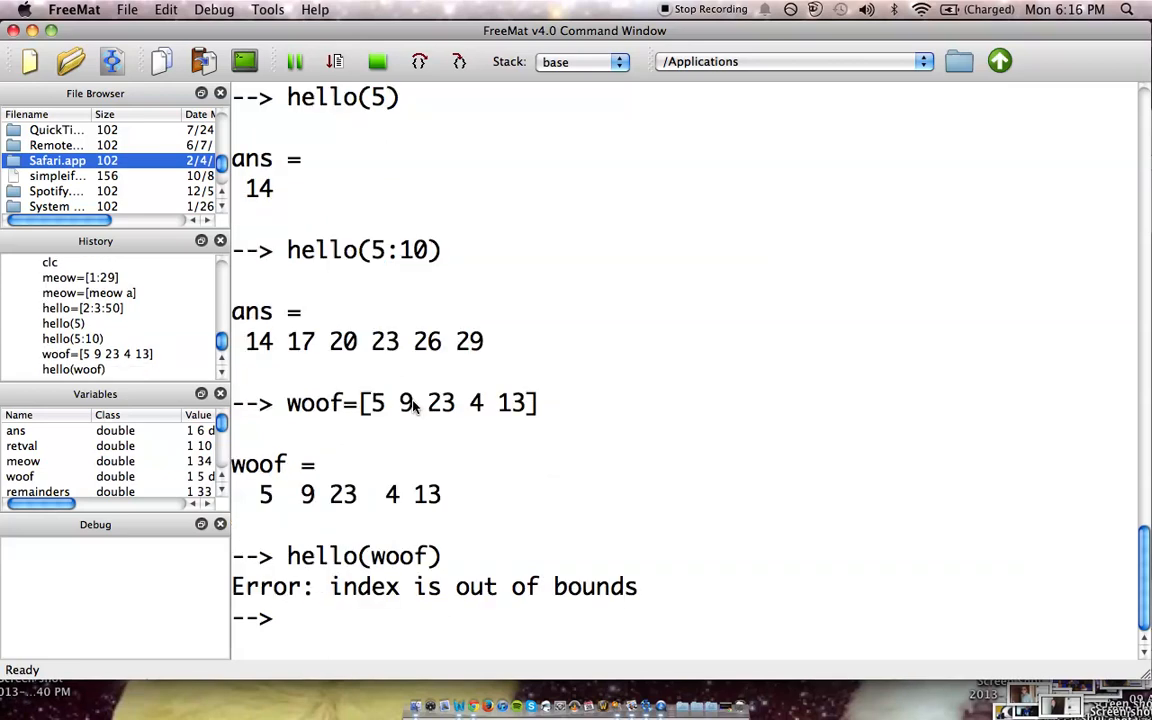
mouse_move(438, 421)
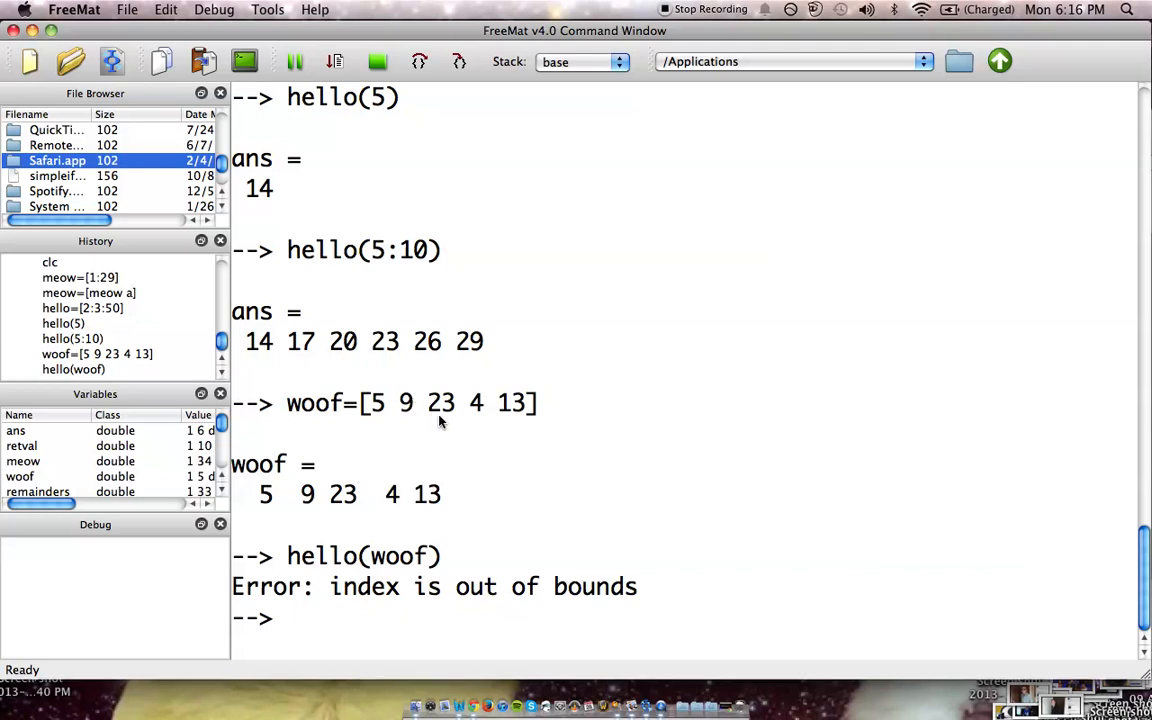
mouse_move(447, 410)
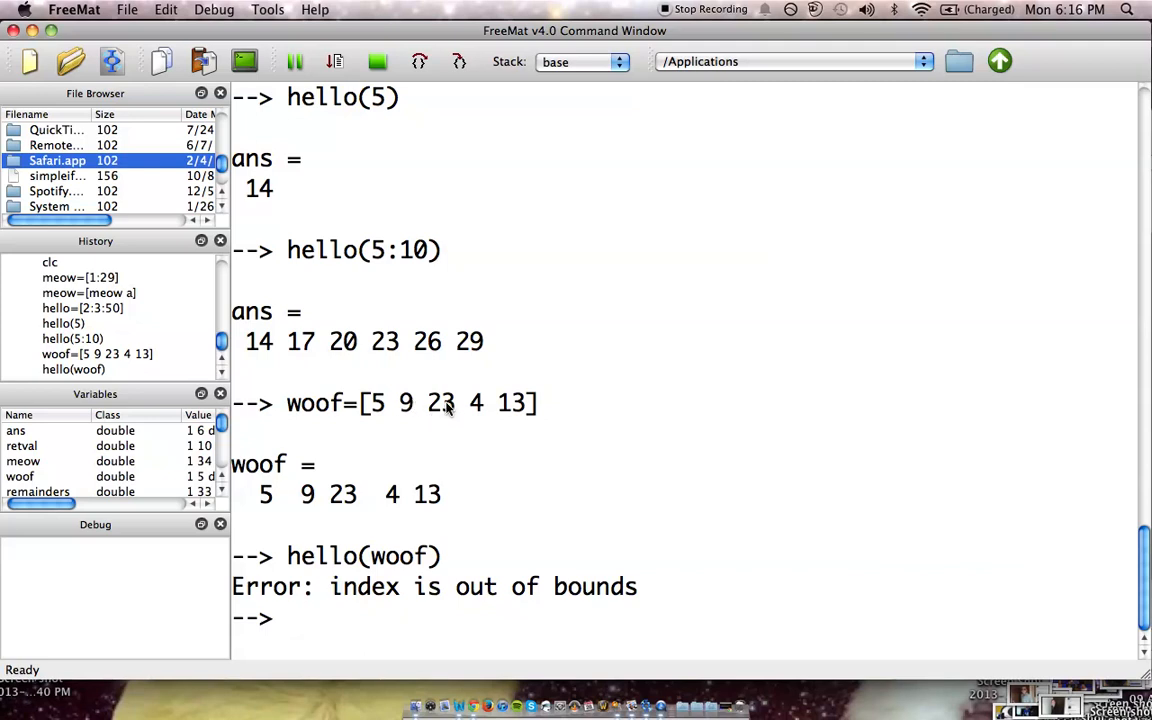
mouse_move(447, 417)
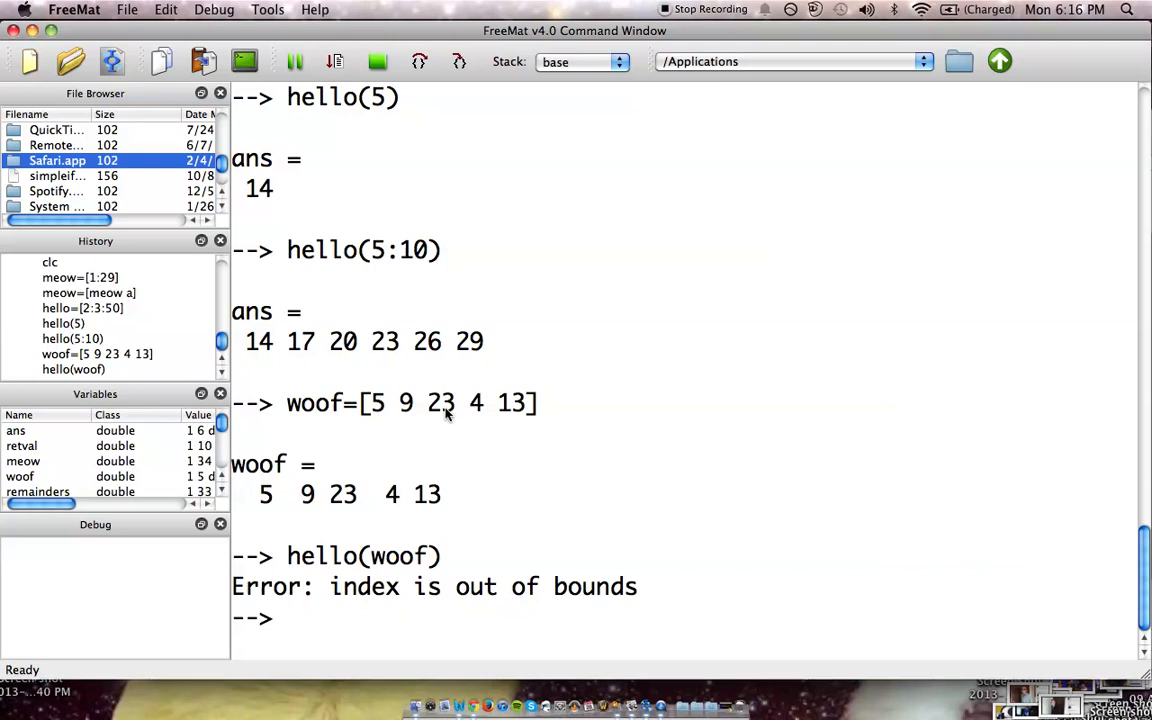
Redefine woof as [5 9 4 13] and run hello(woof), returning 14 26 11 38.
type("woof=[5 9 23 4 13]")
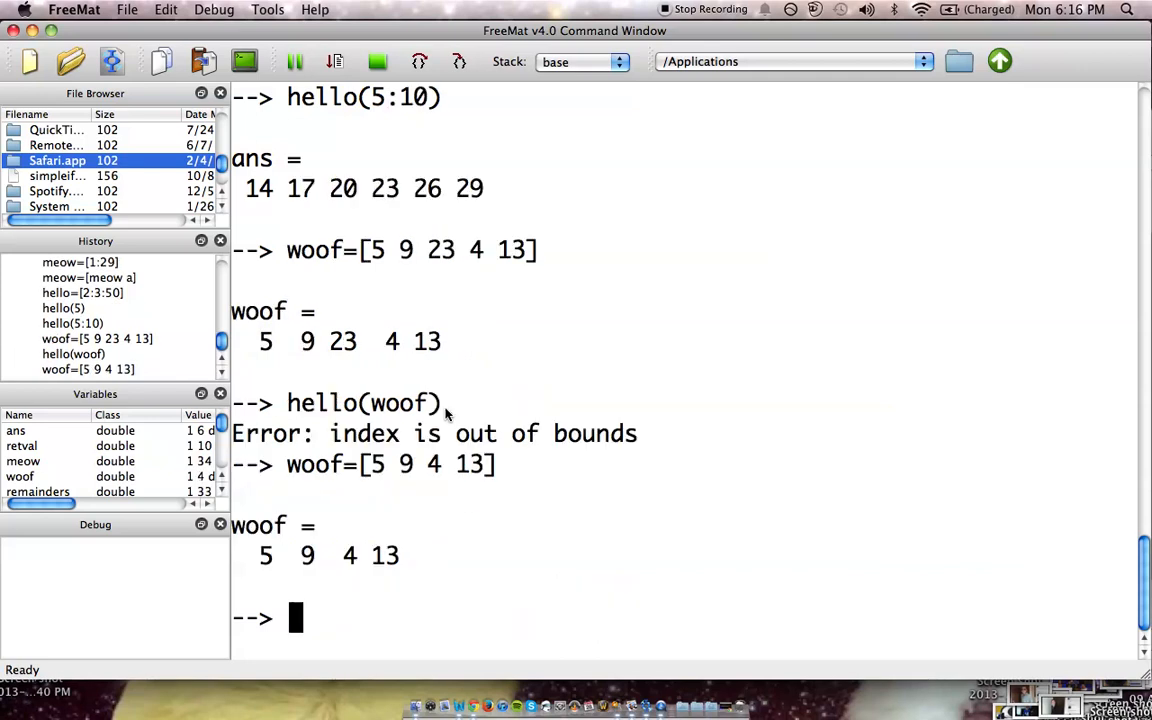
type("hello(woof)")
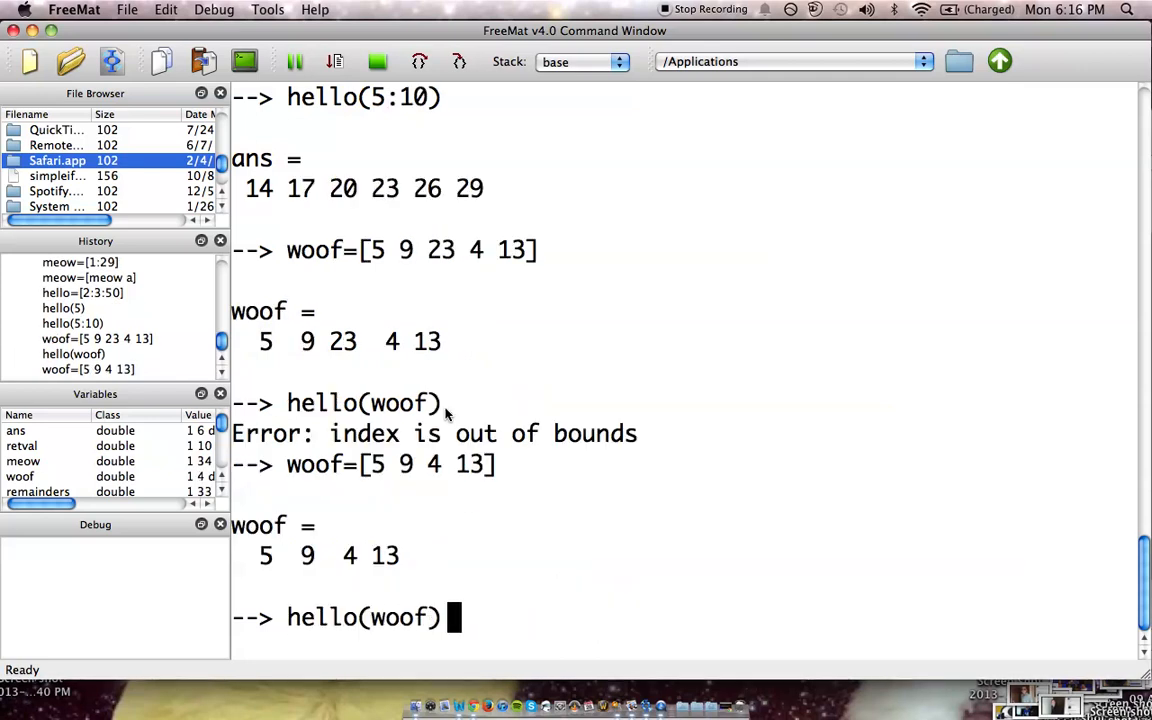
key("Return")
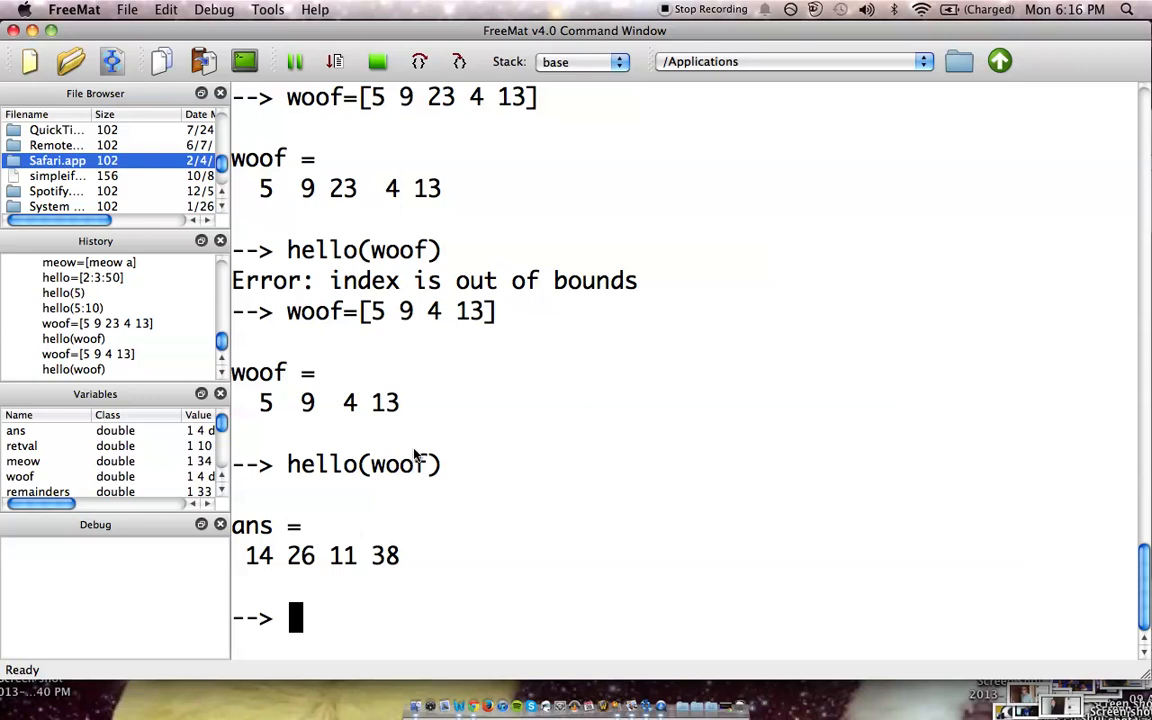
mouse_move(408, 467)
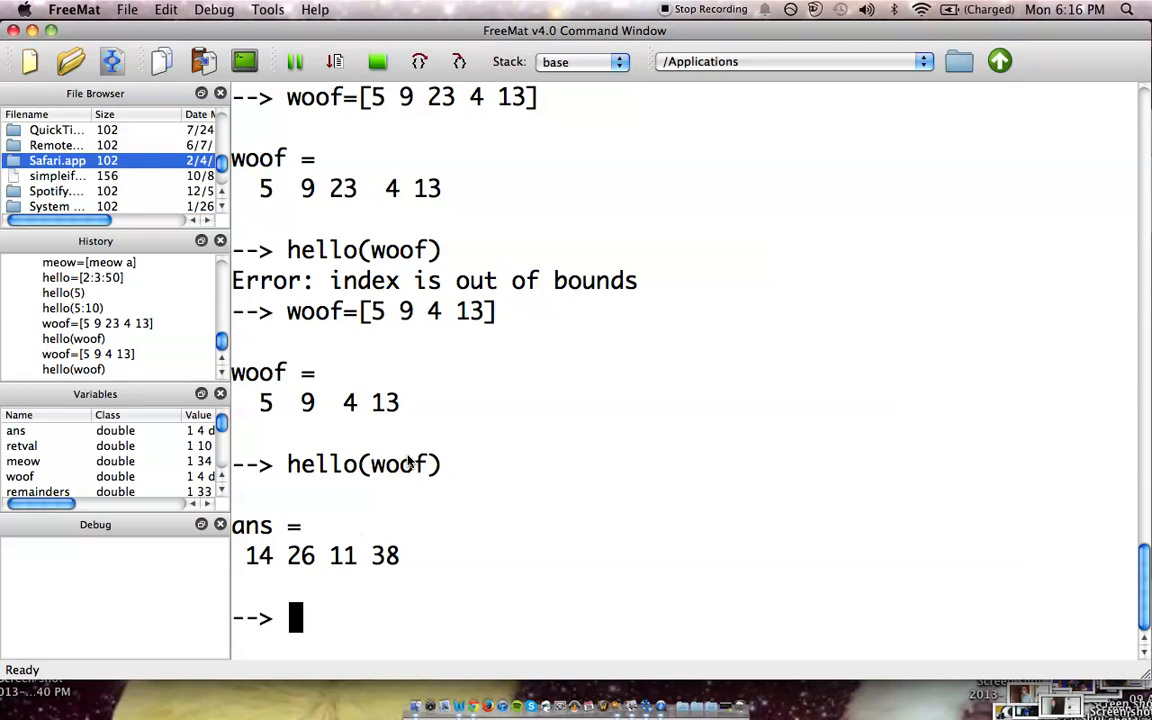
mouse_move(398, 472)
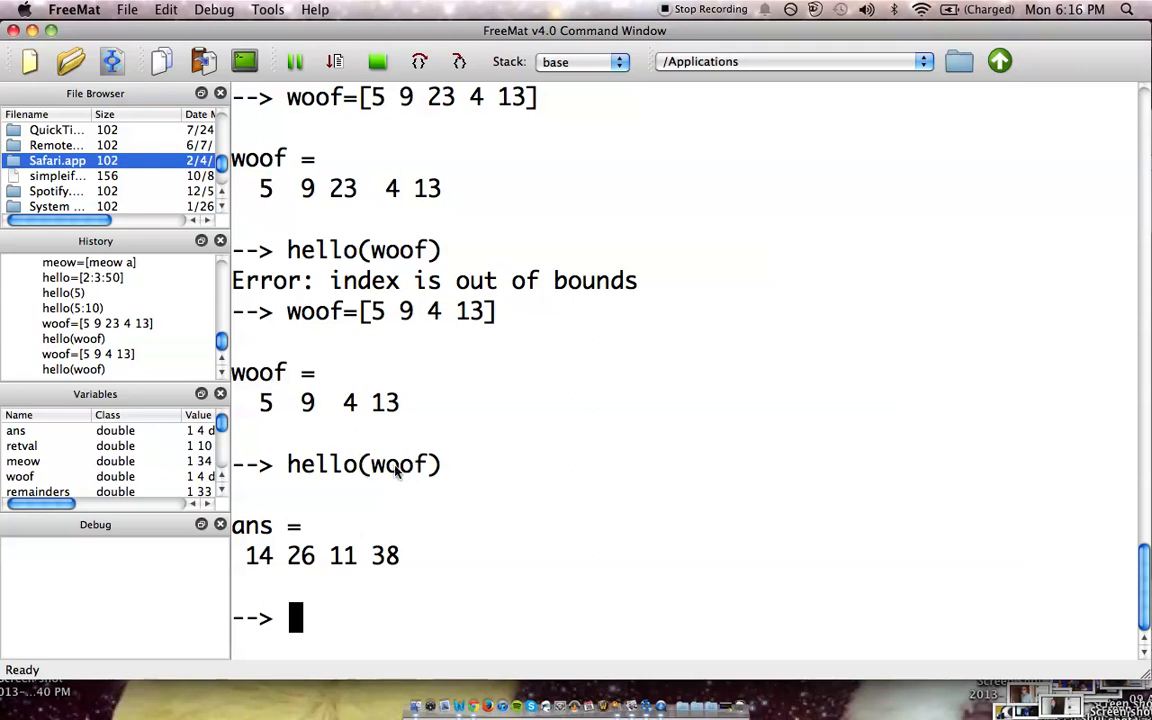
mouse_move(268, 406)
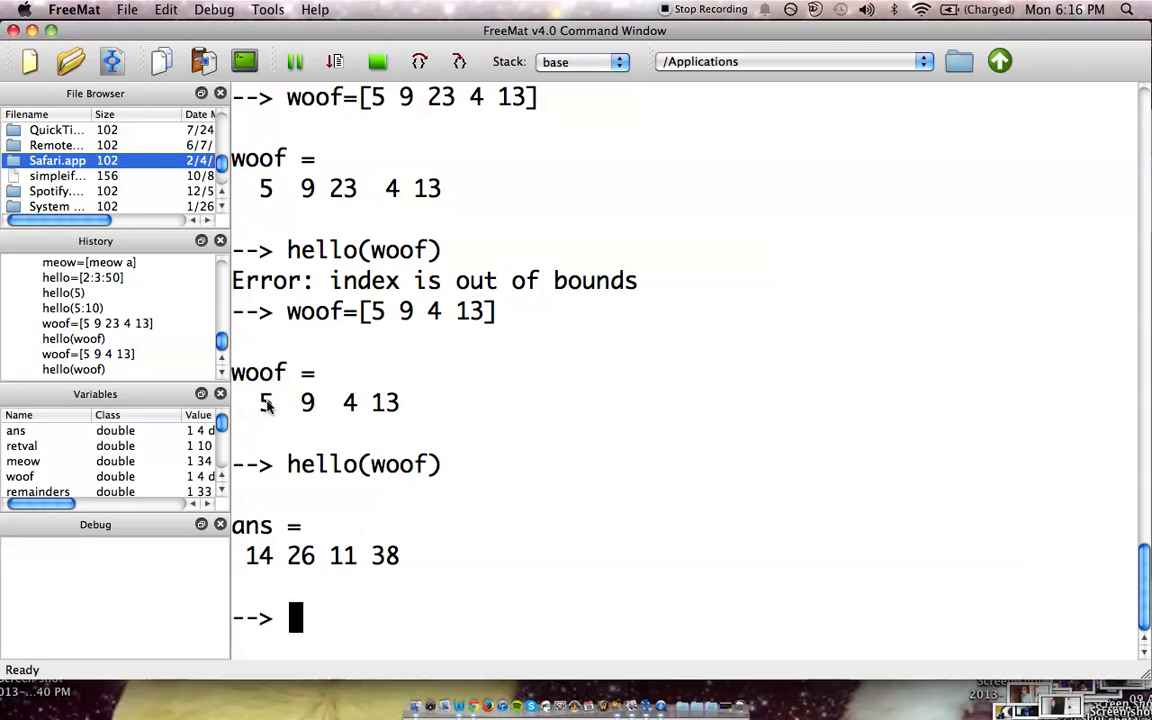
mouse_move(310, 408)
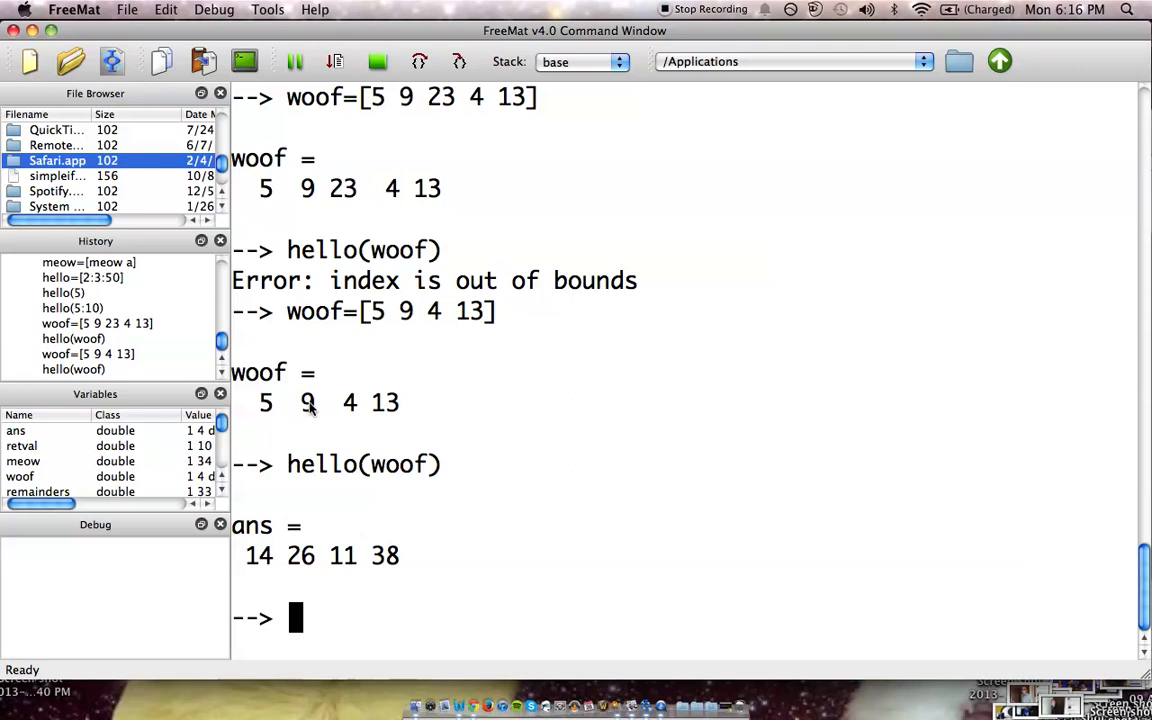
mouse_move(390, 405)
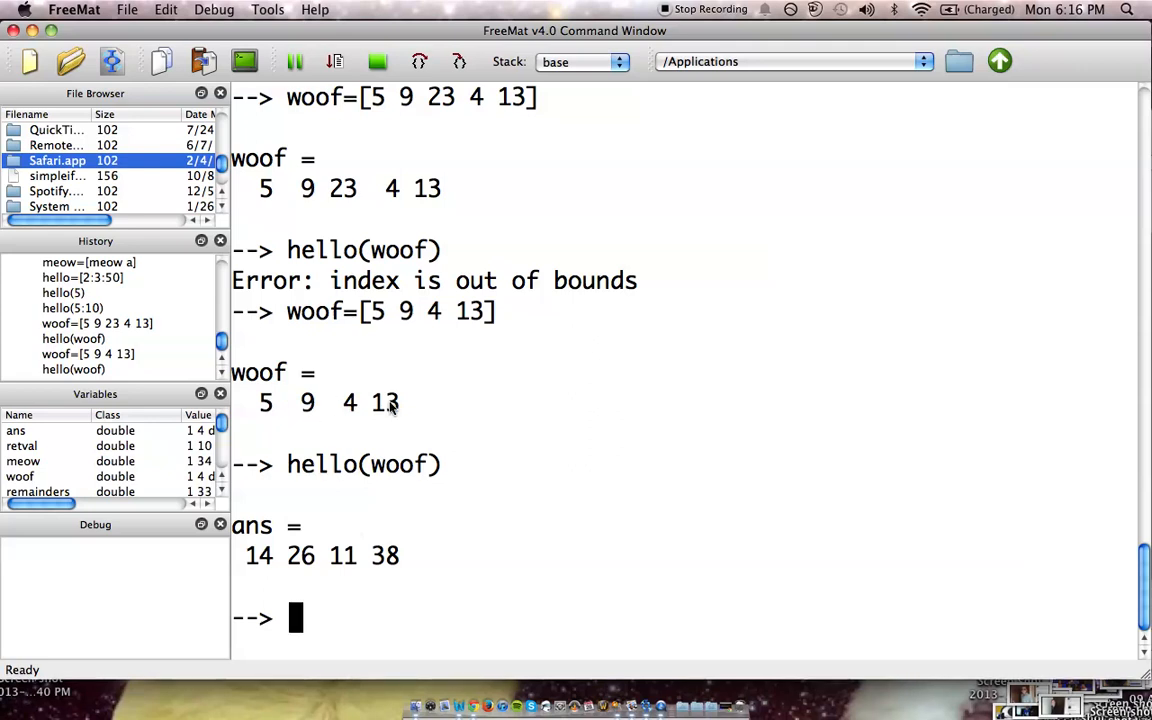
mouse_move(215, 555)
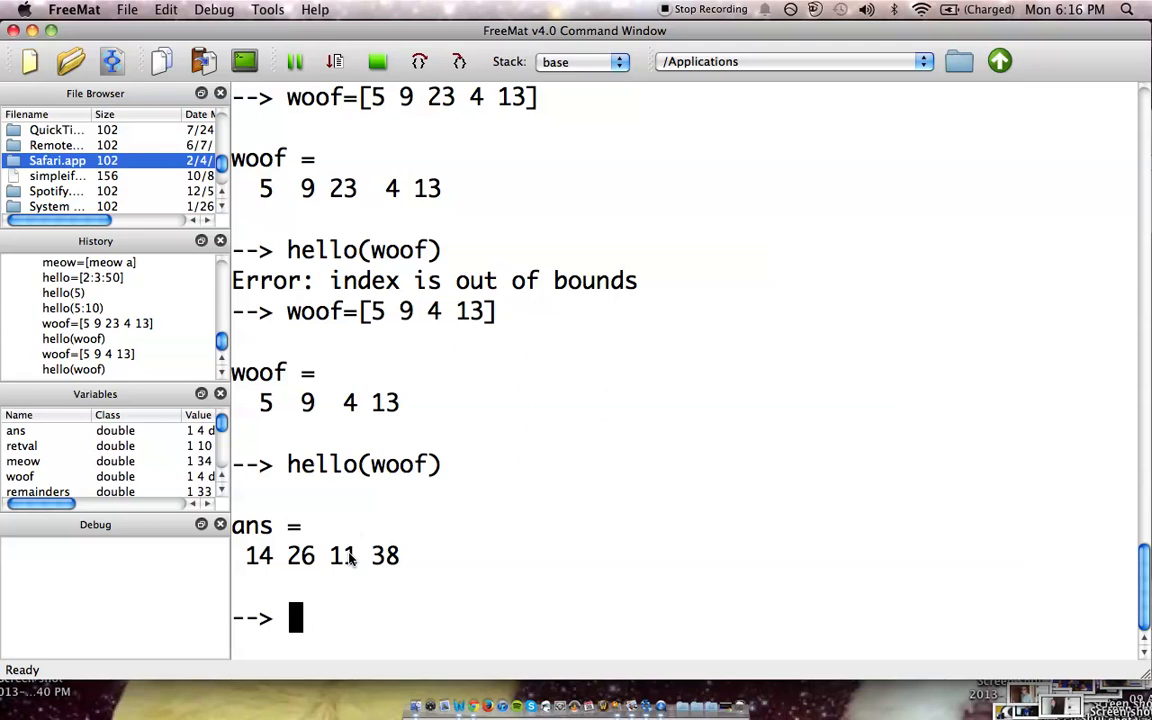
Define vvvector=[20:40] without displaying it.
type("vvvecto")
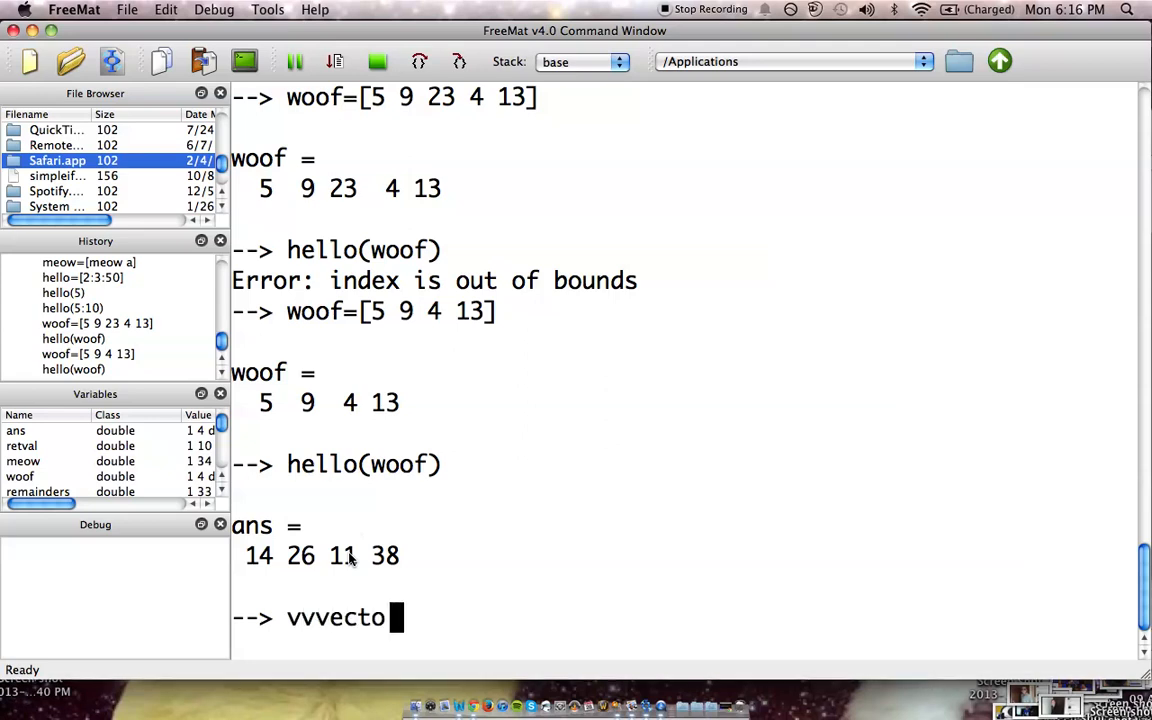
type("r=")
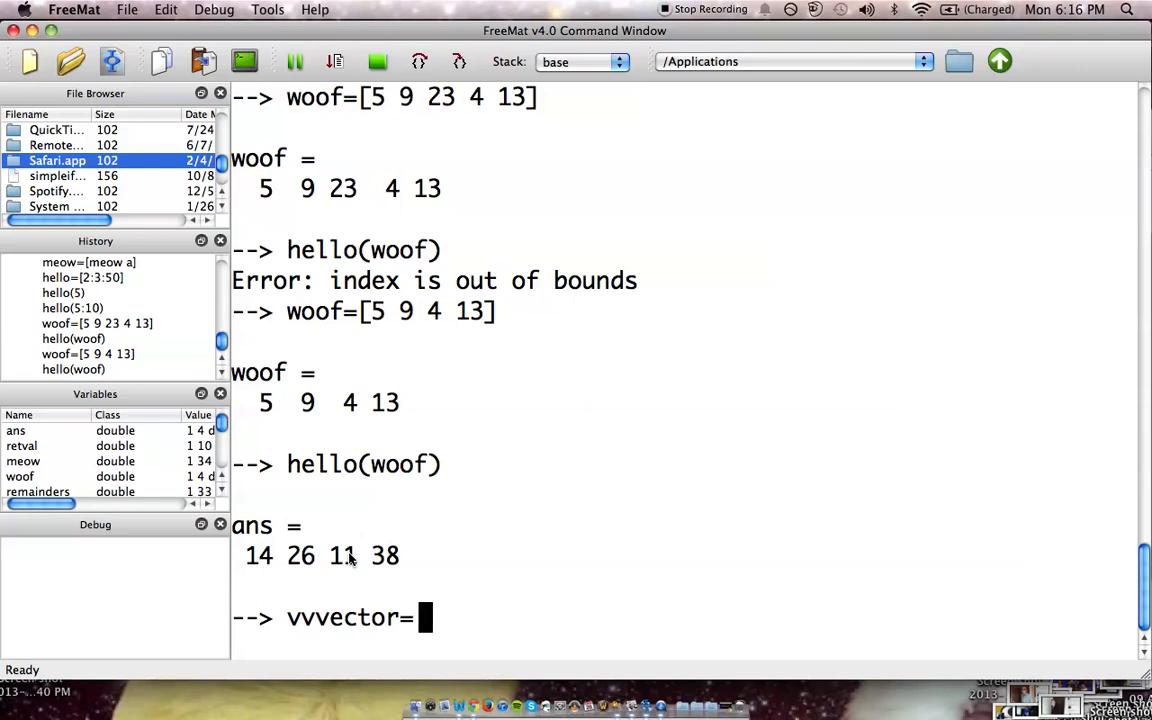
type("[20")
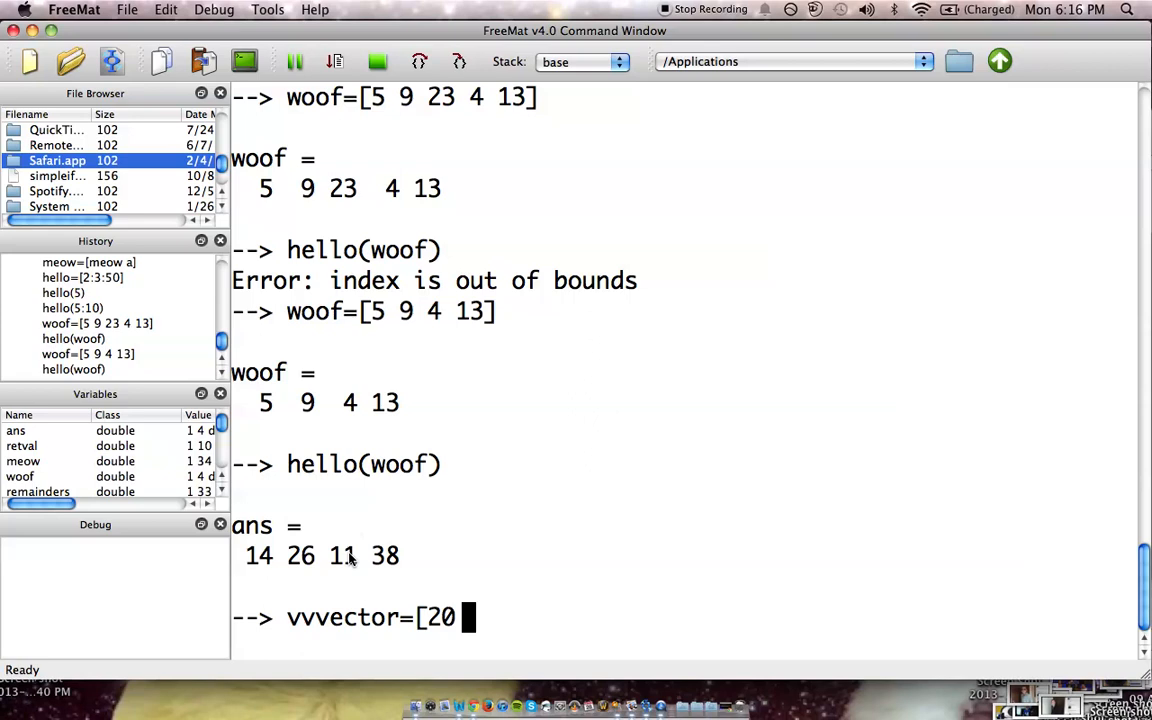
type(":4")
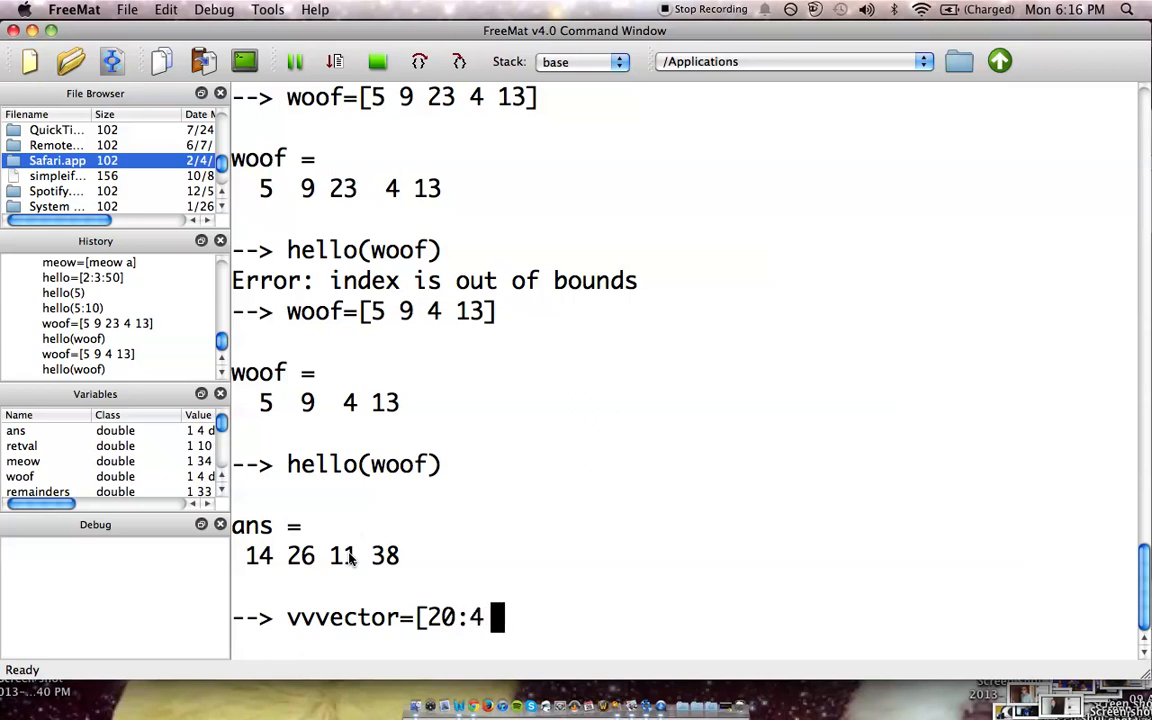
type("0];")
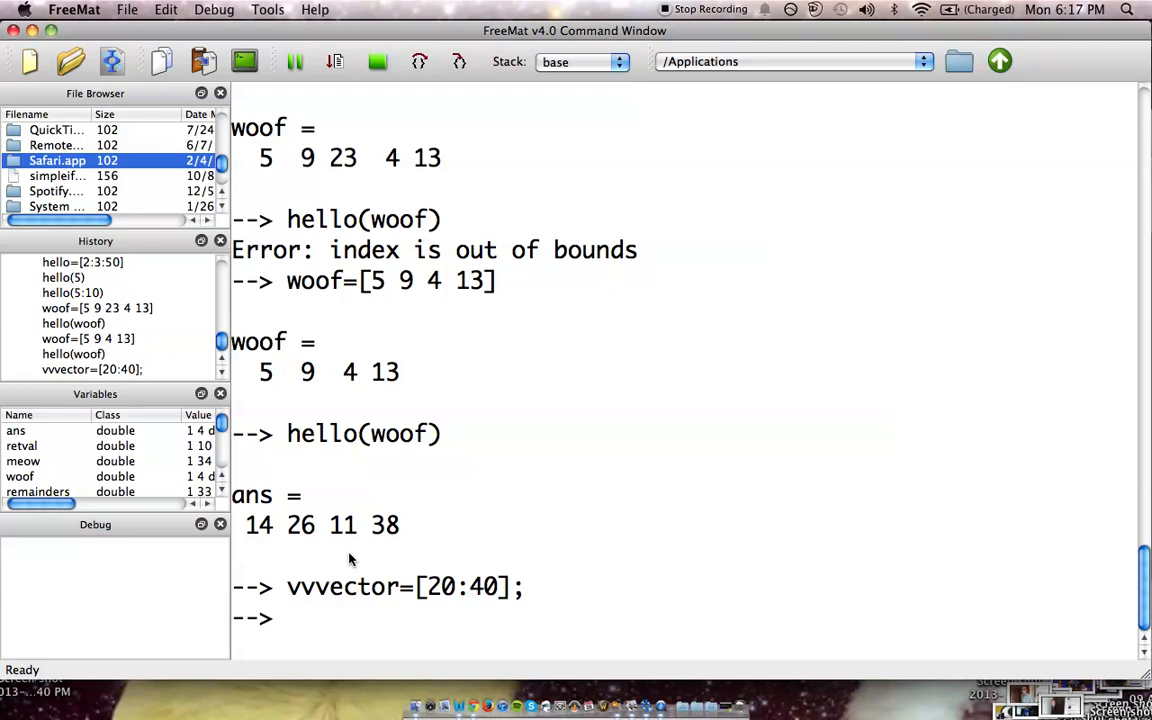
Edit the recalled line into vvvector>30 to get the logical result.
type("vvvector=[20:40]")
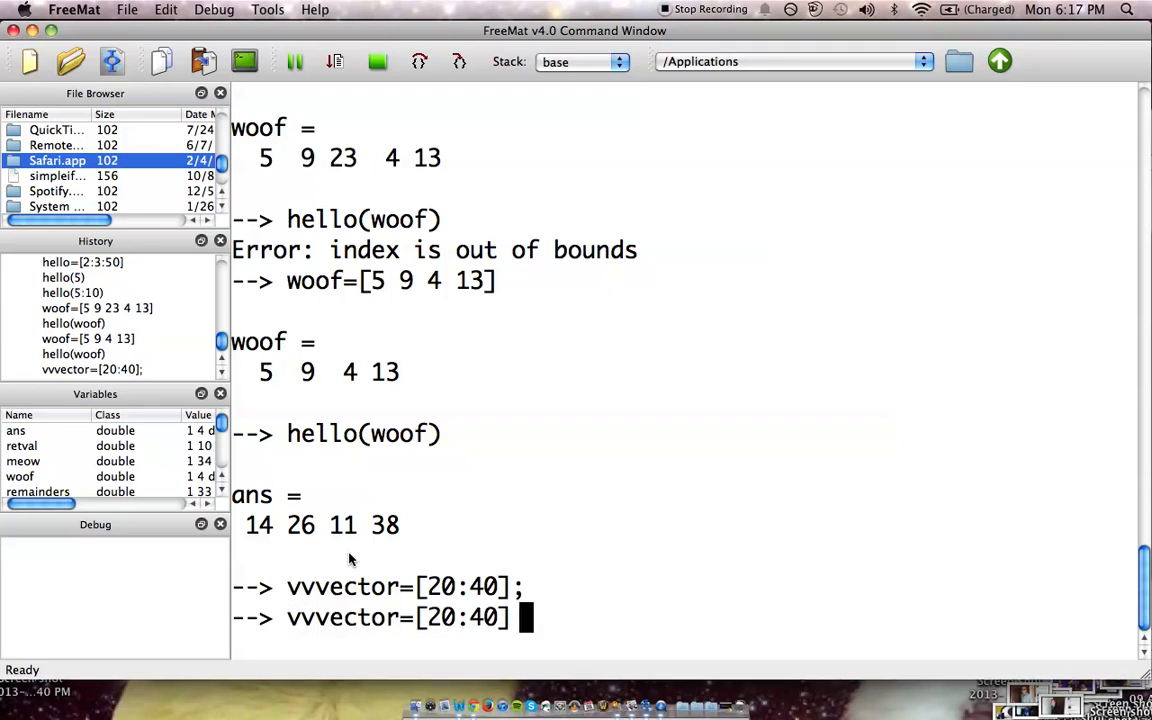
key("Backspace")
type(">")
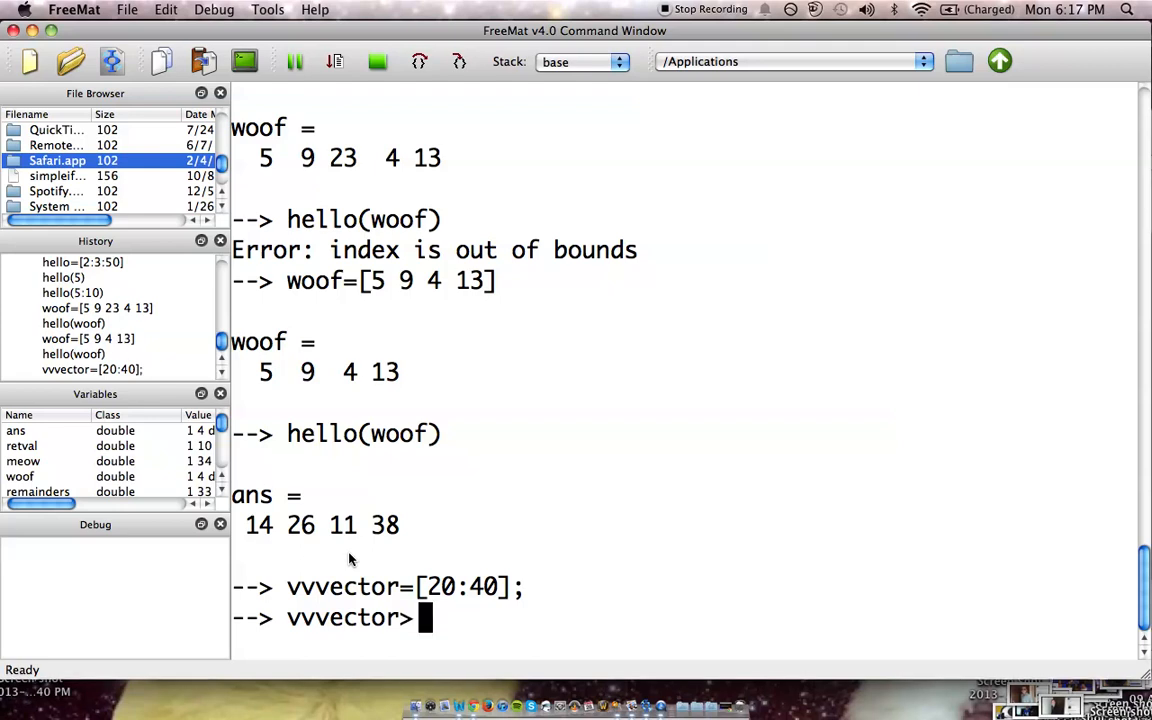
type("30")
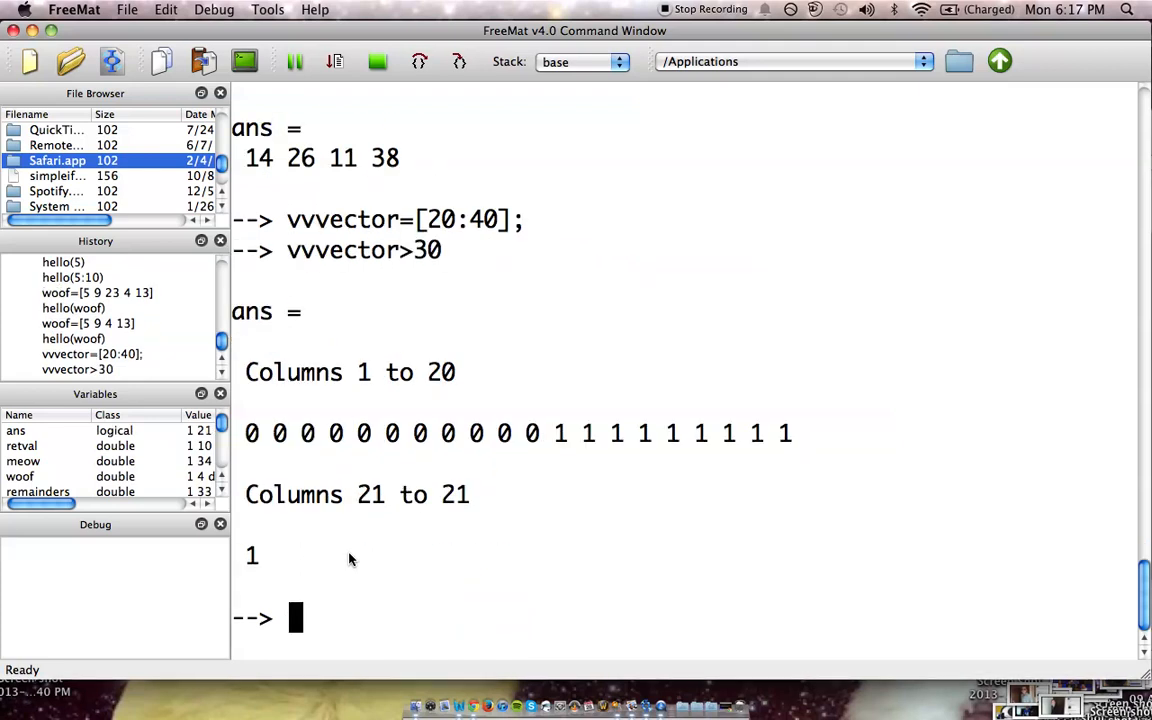
mouse_move(369, 512)
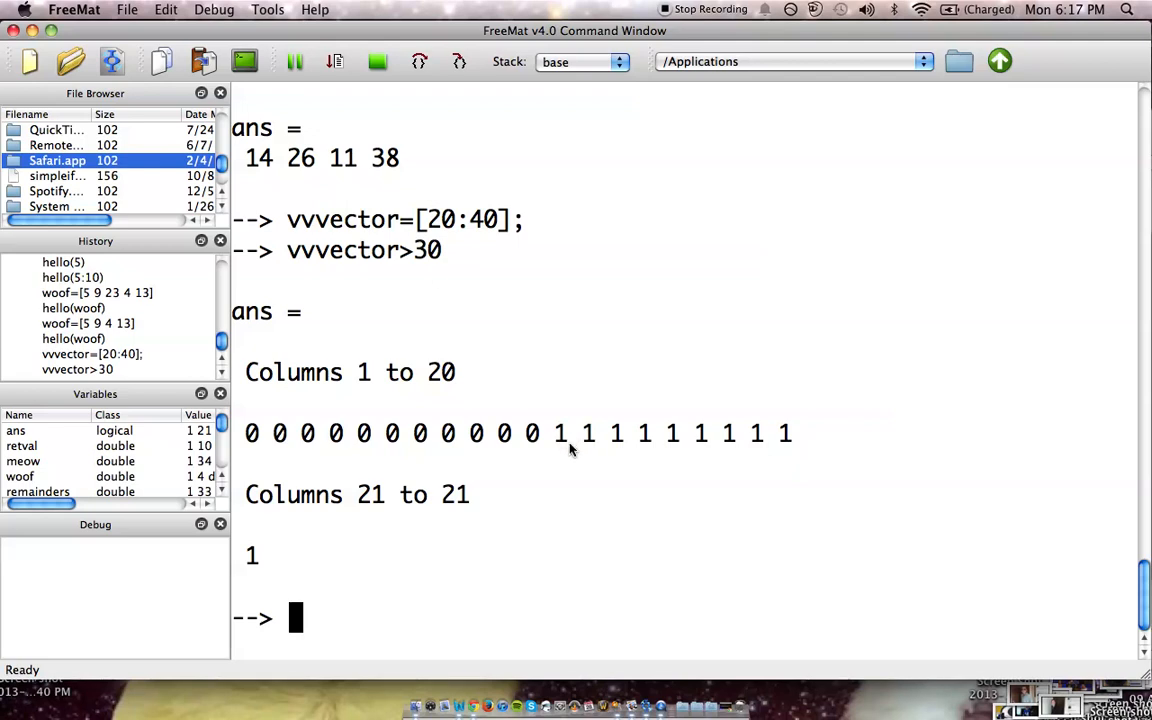
mouse_move(783, 447)
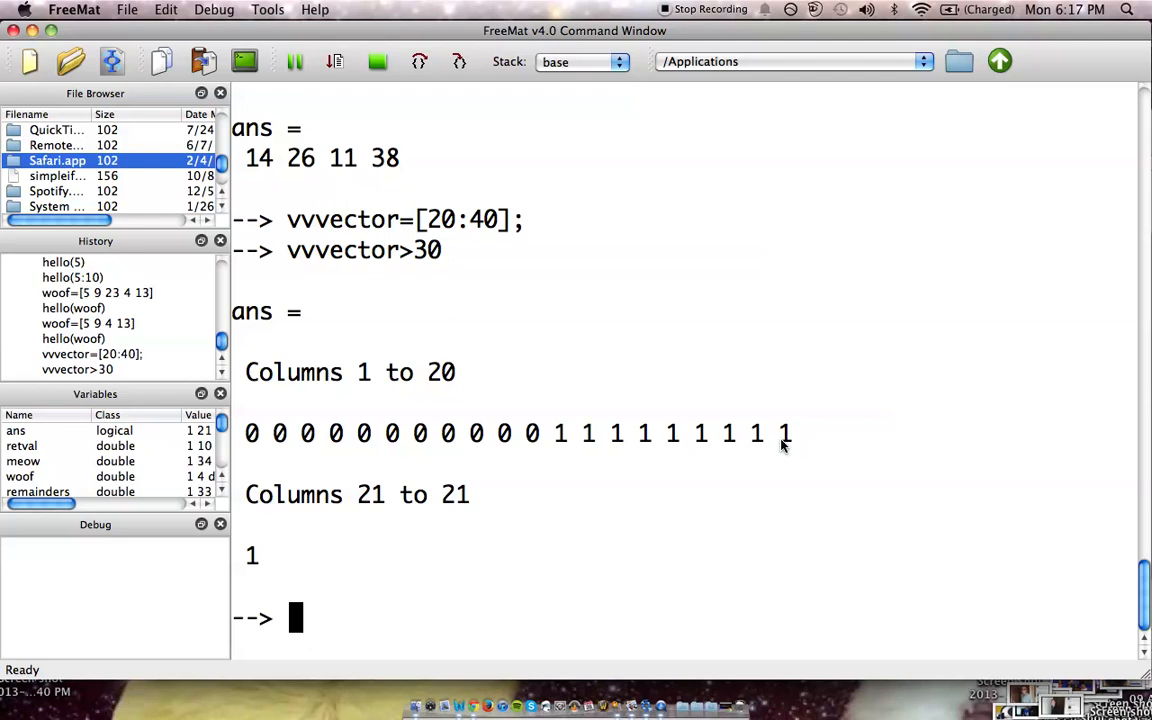
mouse_move(310, 432)
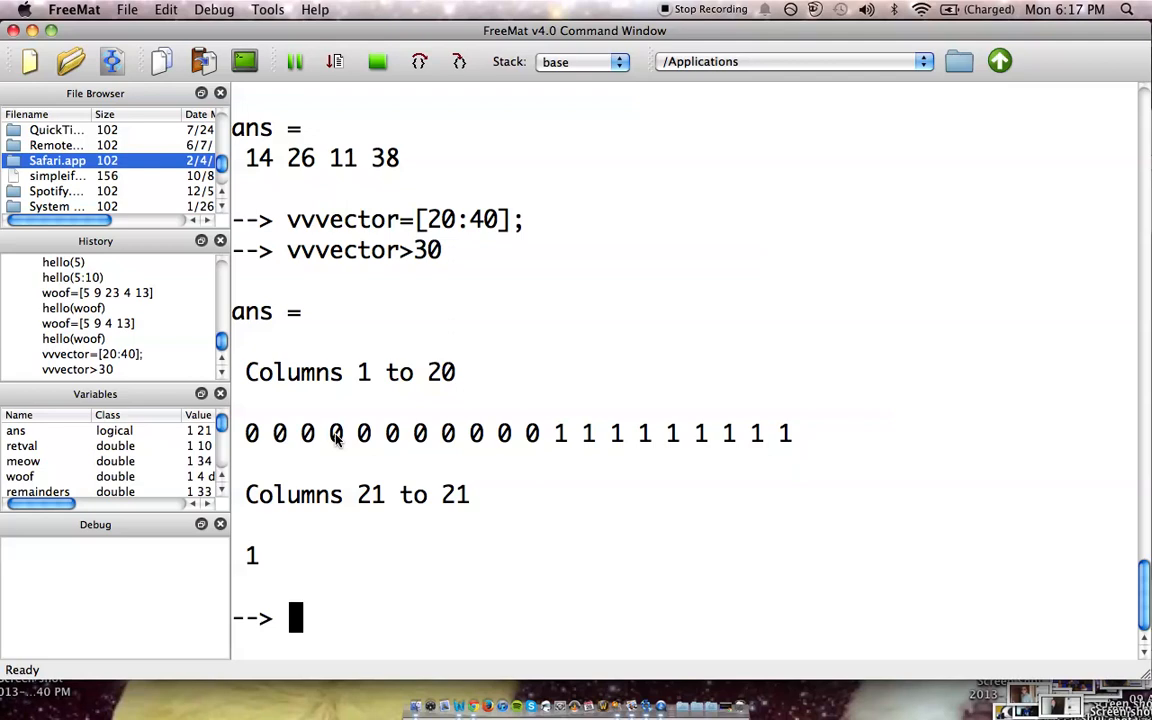
mouse_move(485, 453)
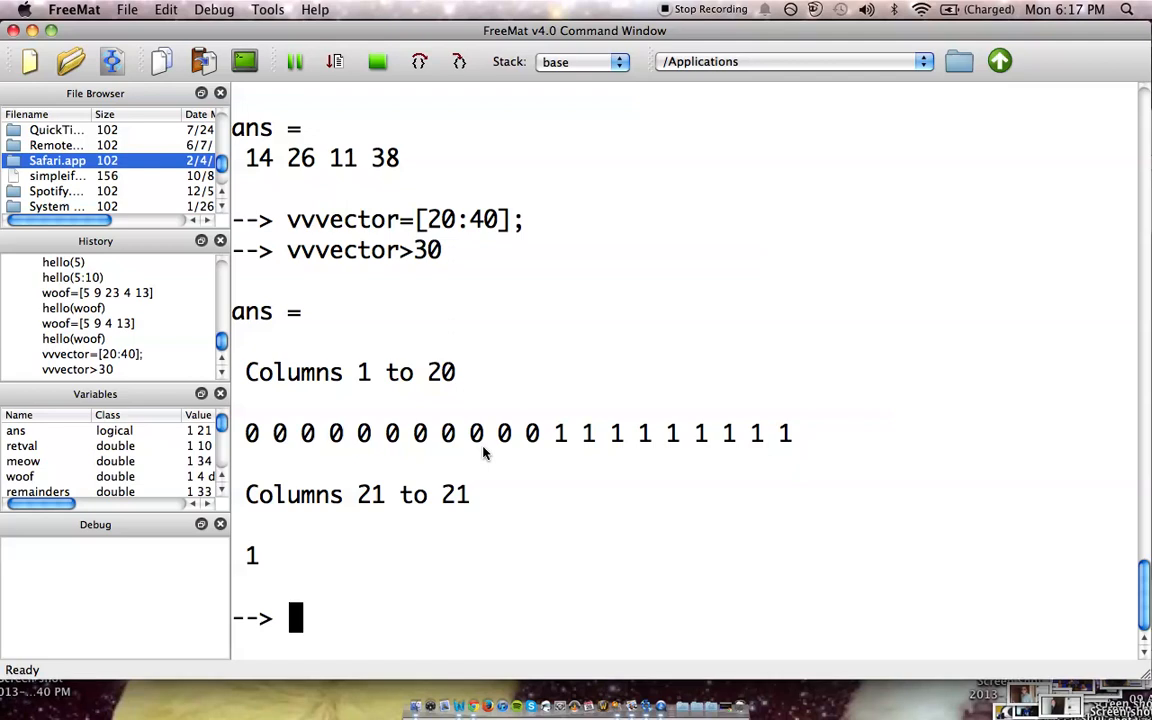
Run vvvector>=30 to flag elements of at least 30.
type("vvvector>")
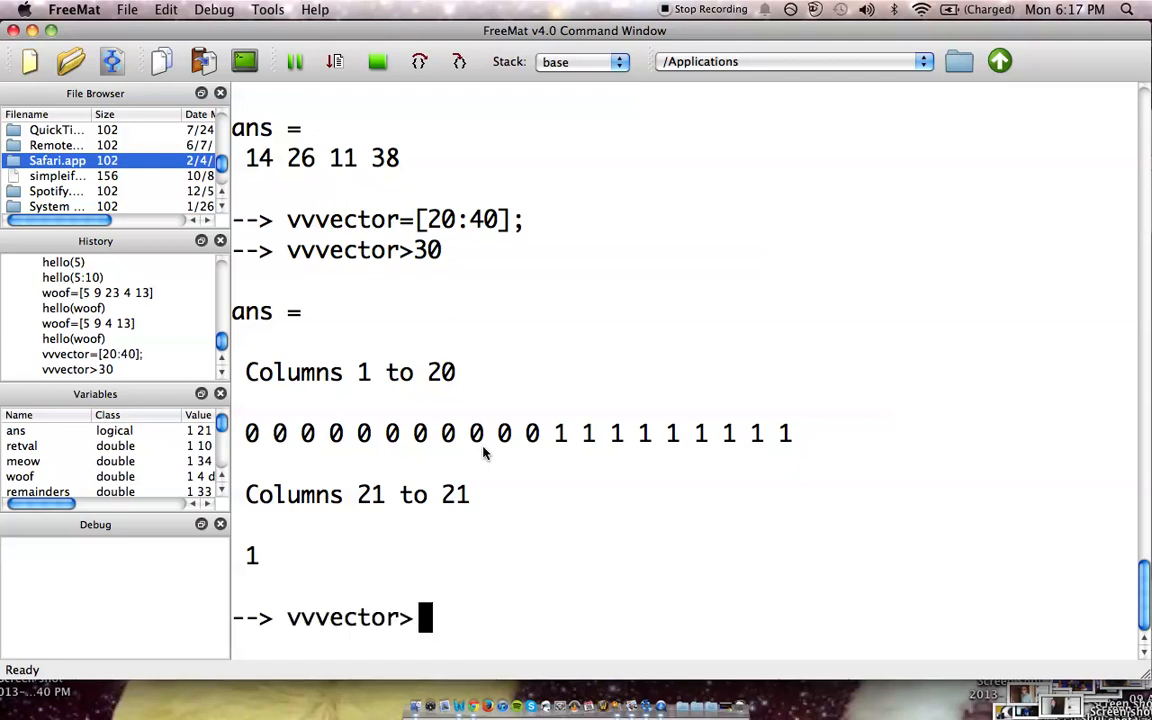
type("=")
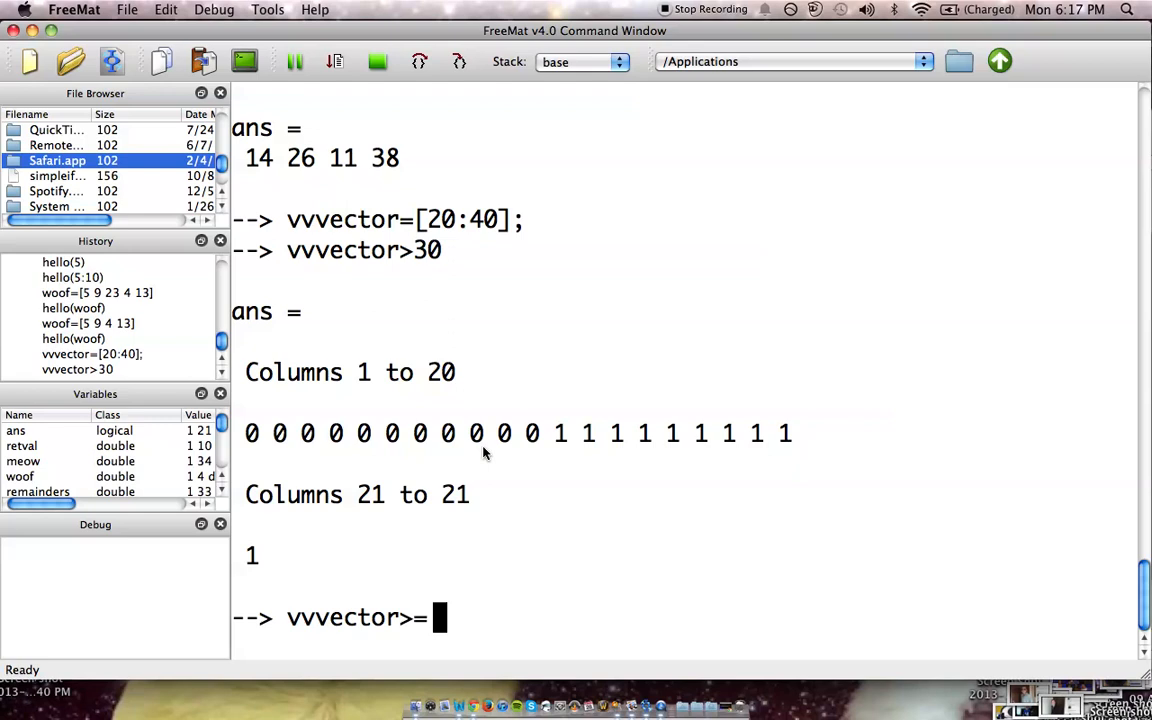
type("30")
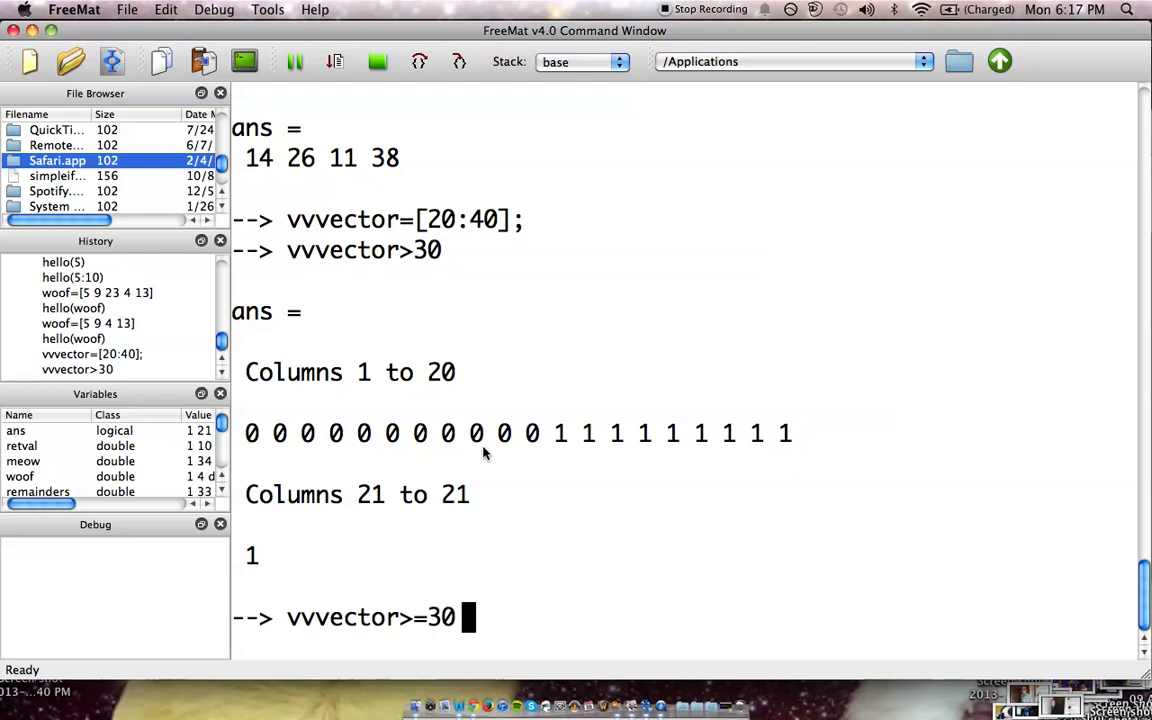
key("Return")
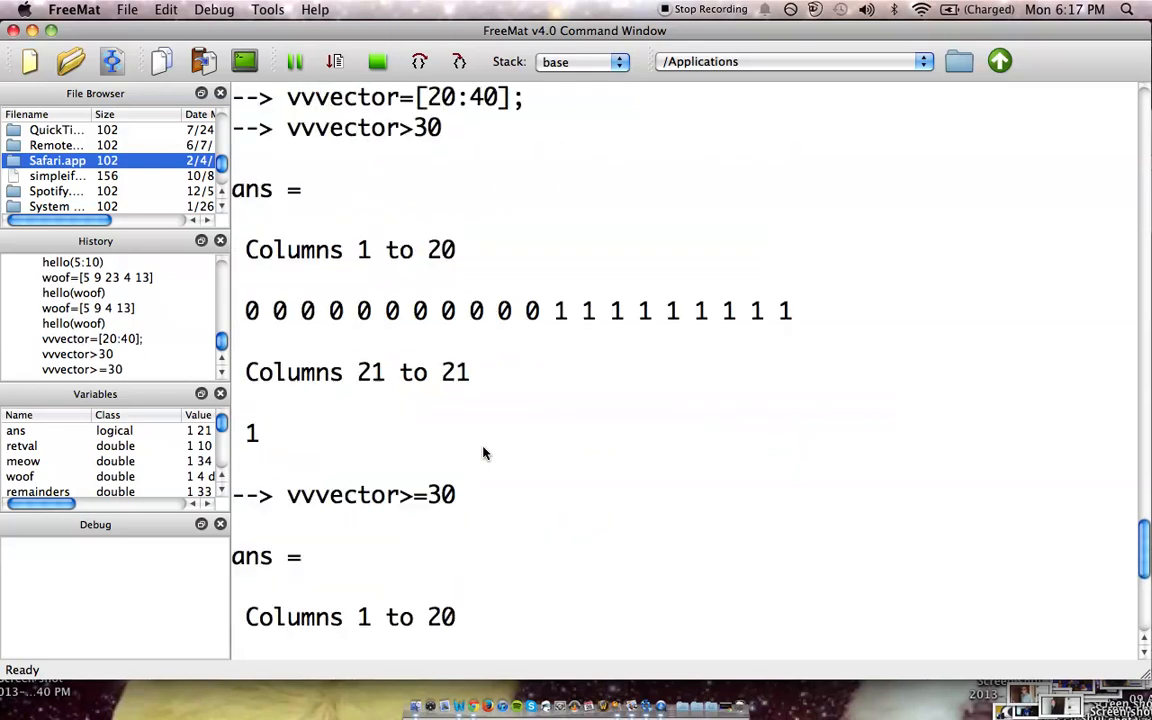
Begin the equality test vvvector==30.
scroll("down", 3)
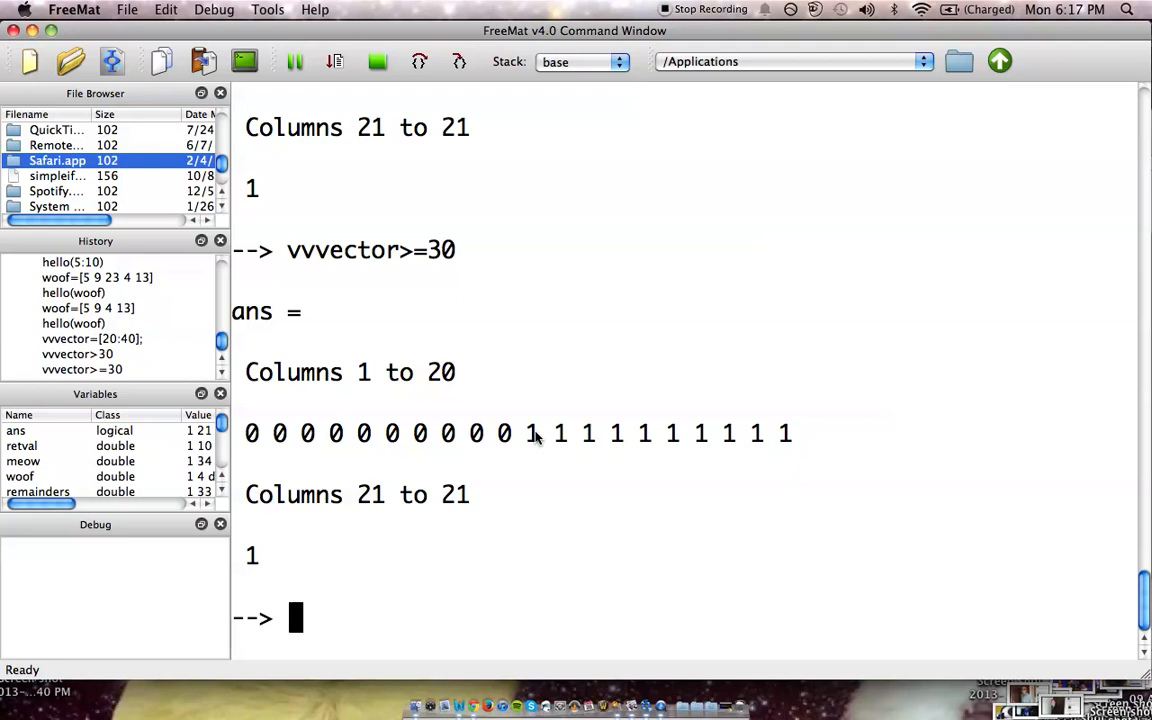
type("vvvector>=")
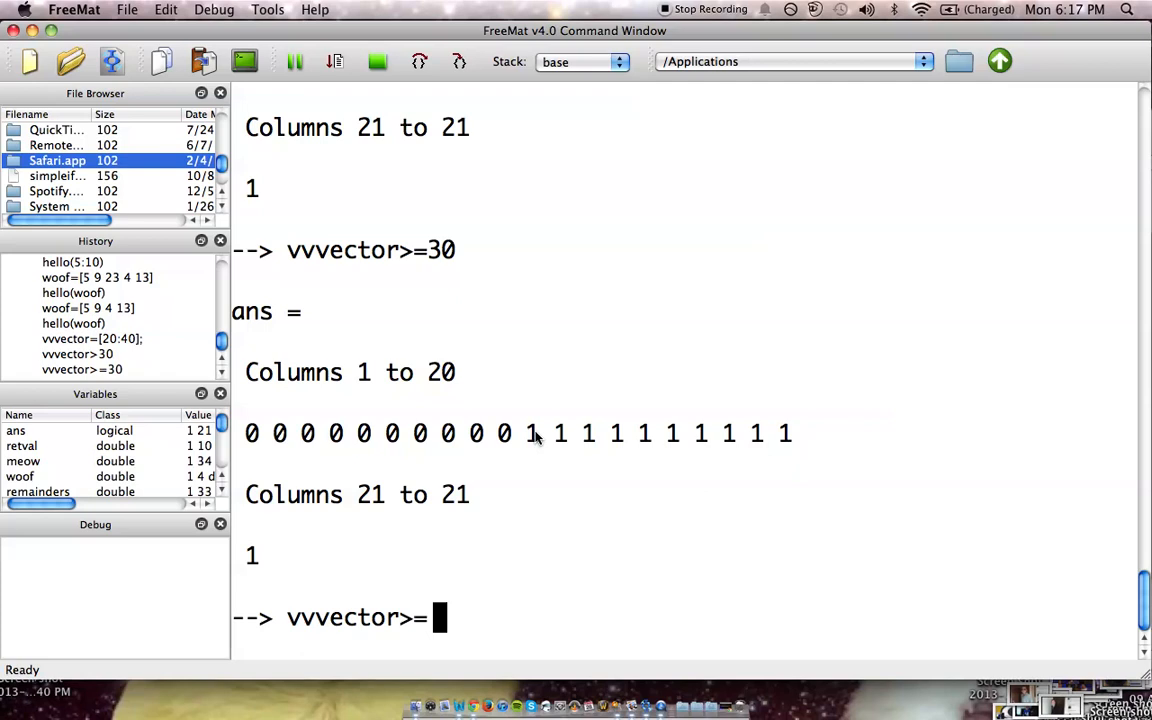
type("==")
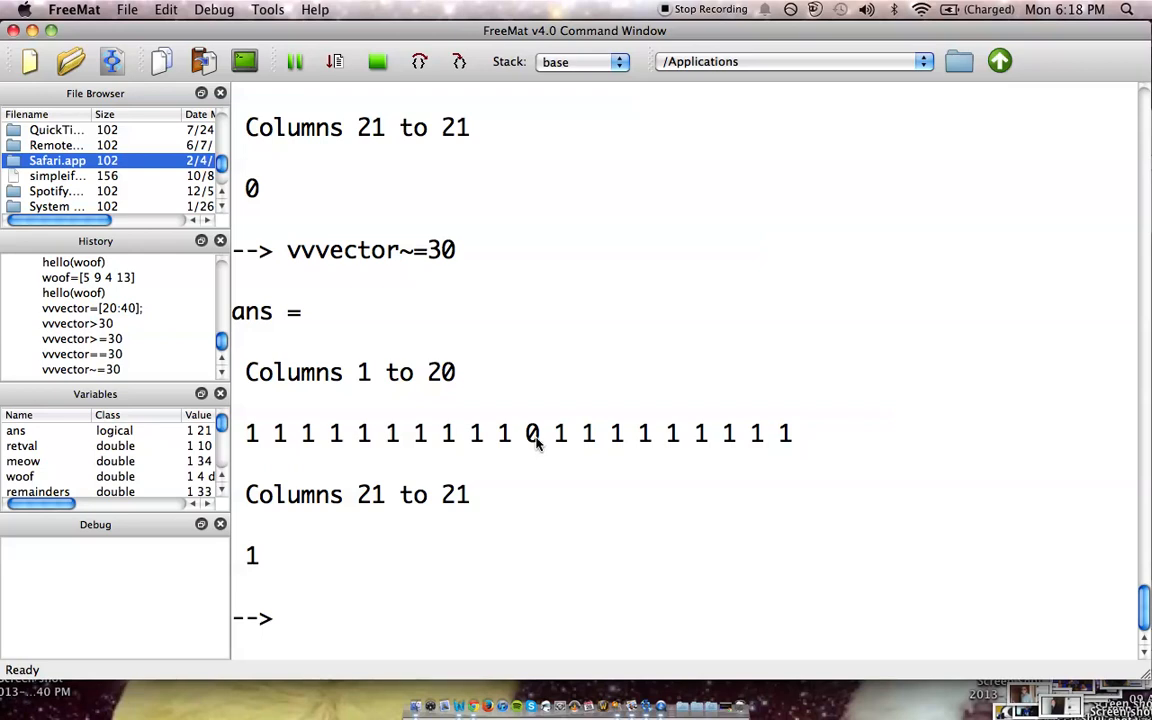
mouse_move(551, 516)
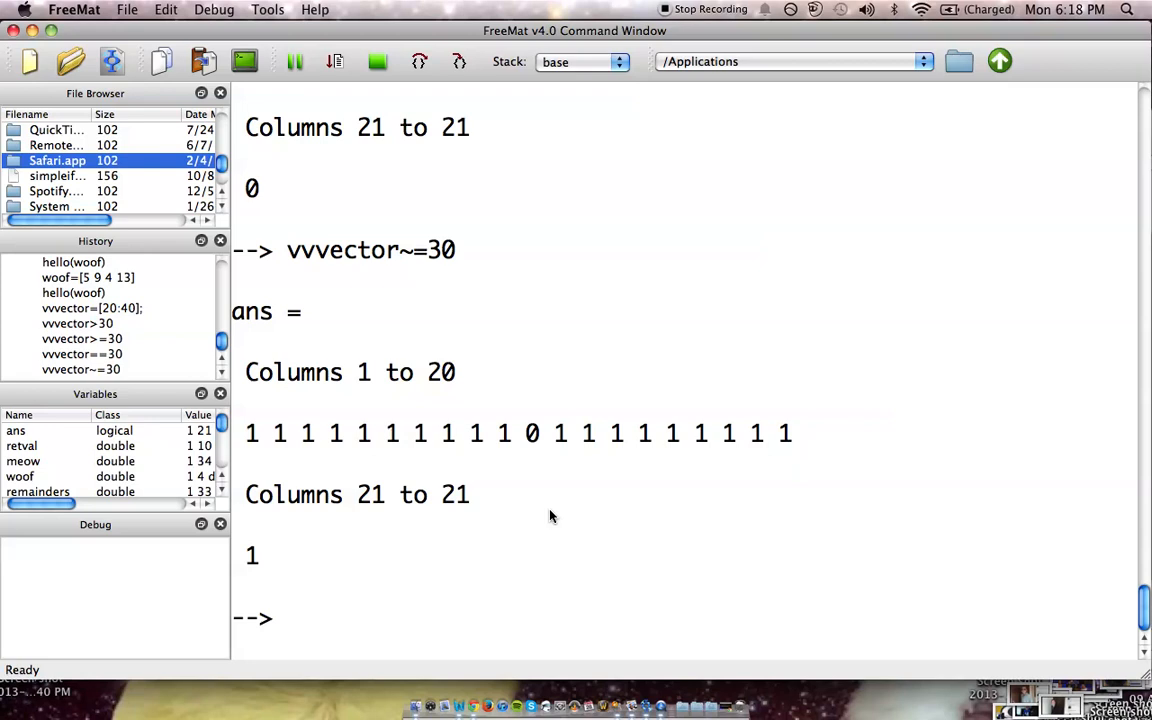
Find the indices of vvvector values below 27, returning positions 1–7.
type("f")
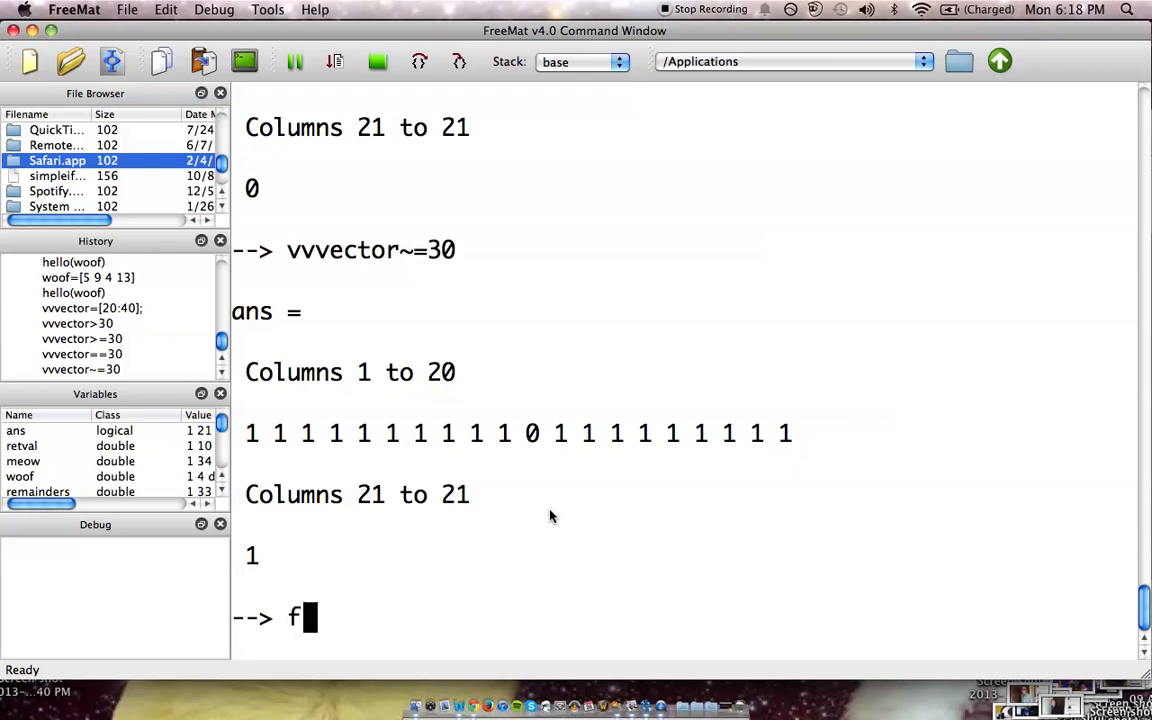
type("ind(")
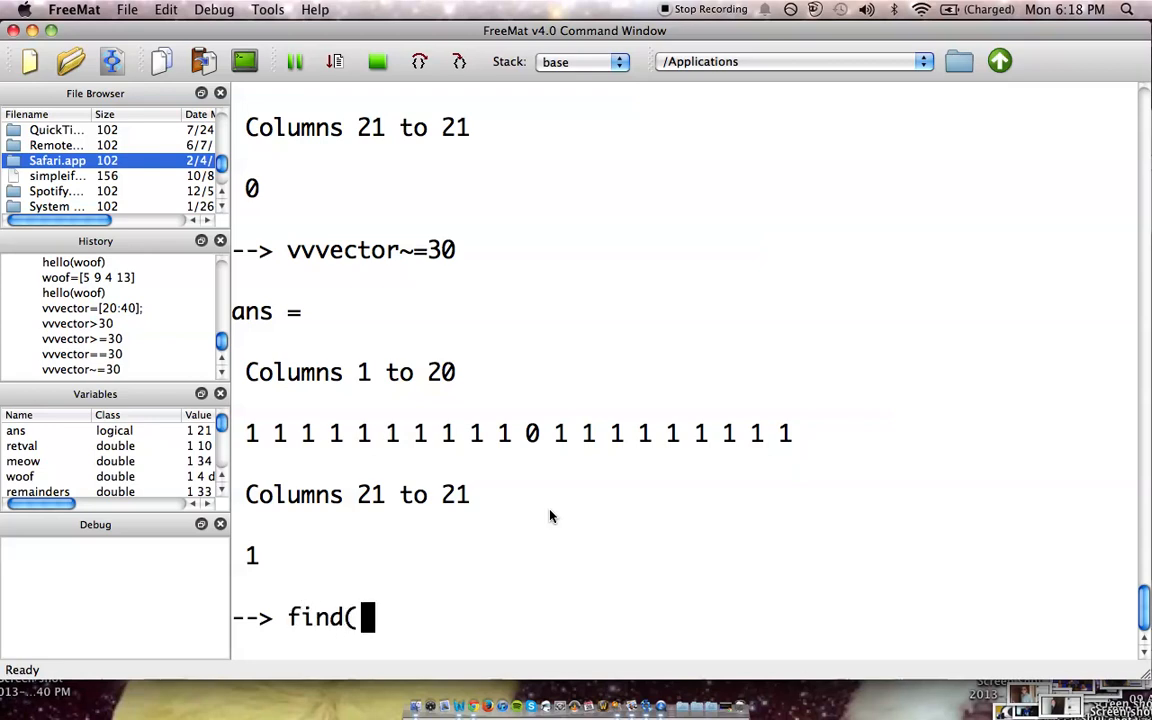
type("vvvector")
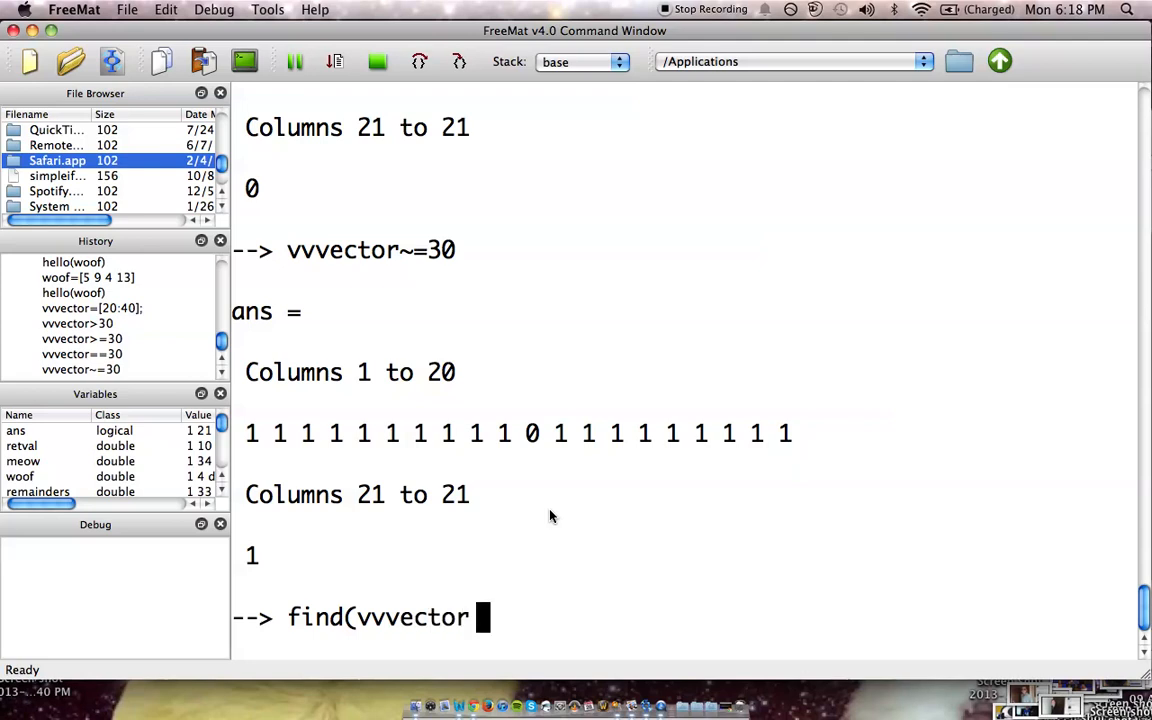
type("<")
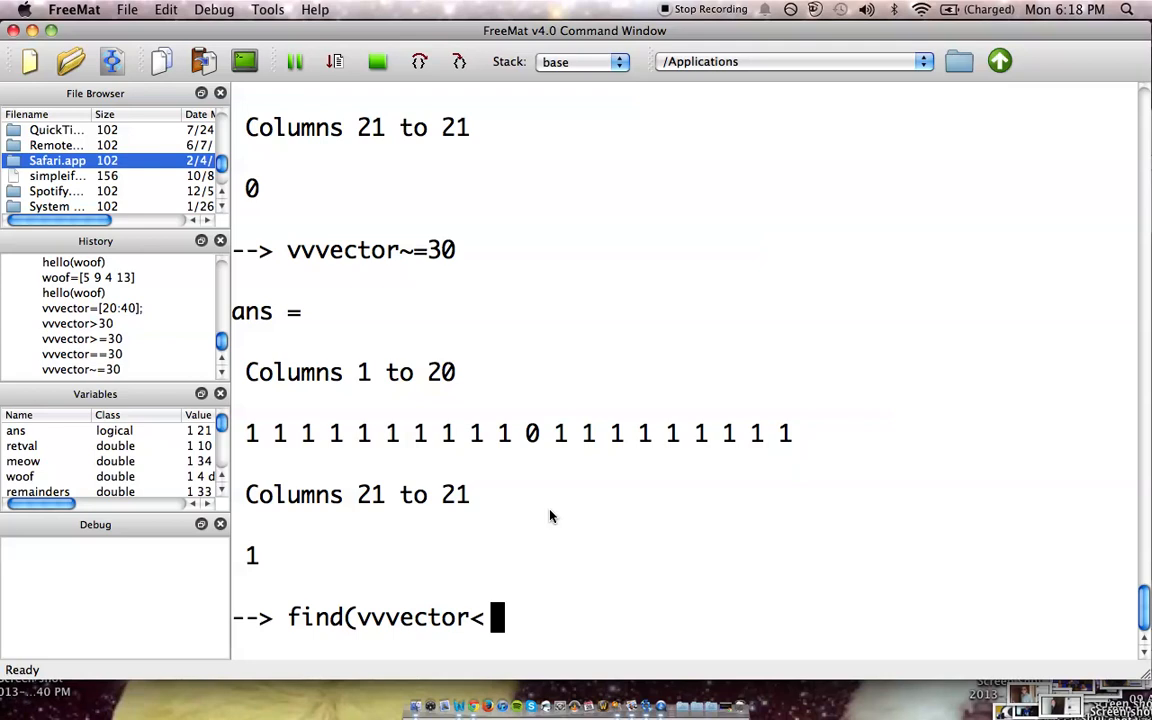
type("27)")
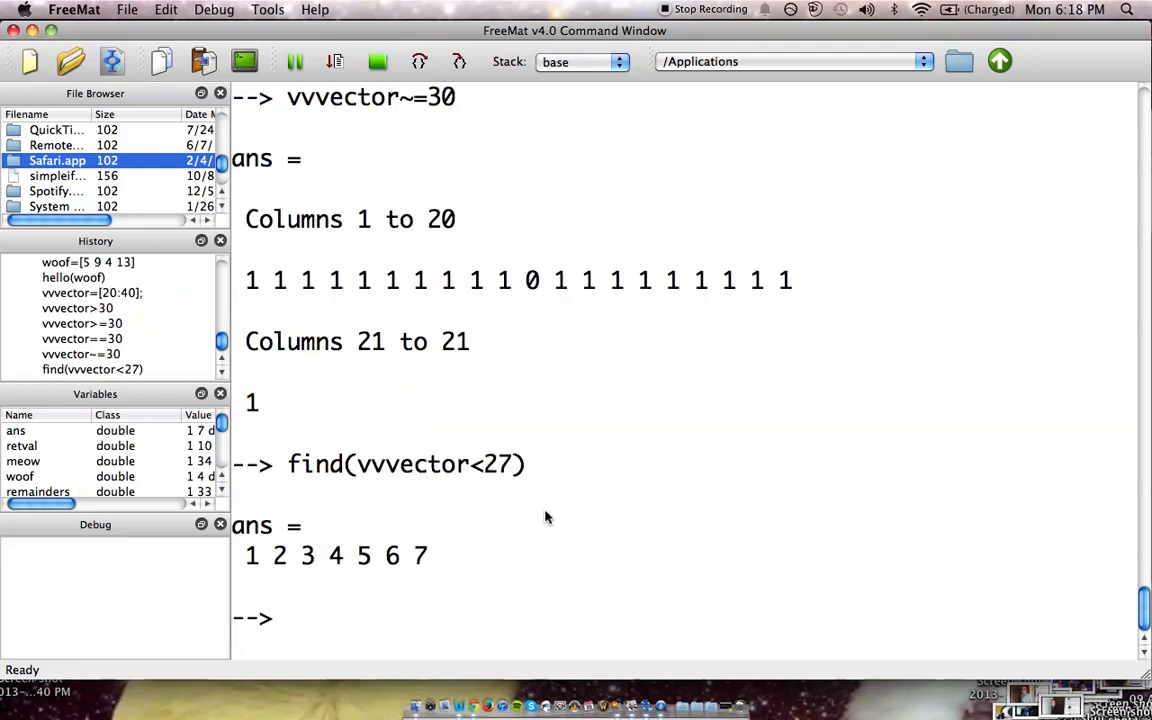
mouse_move(396, 574)
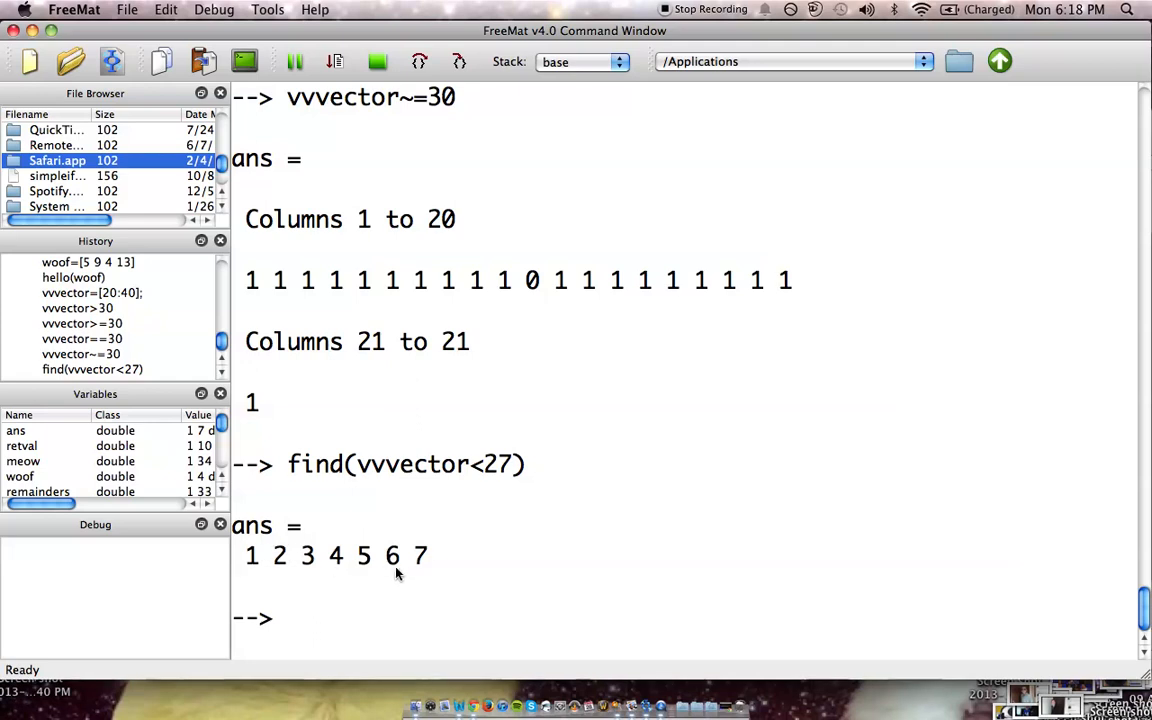
mouse_move(447, 564)
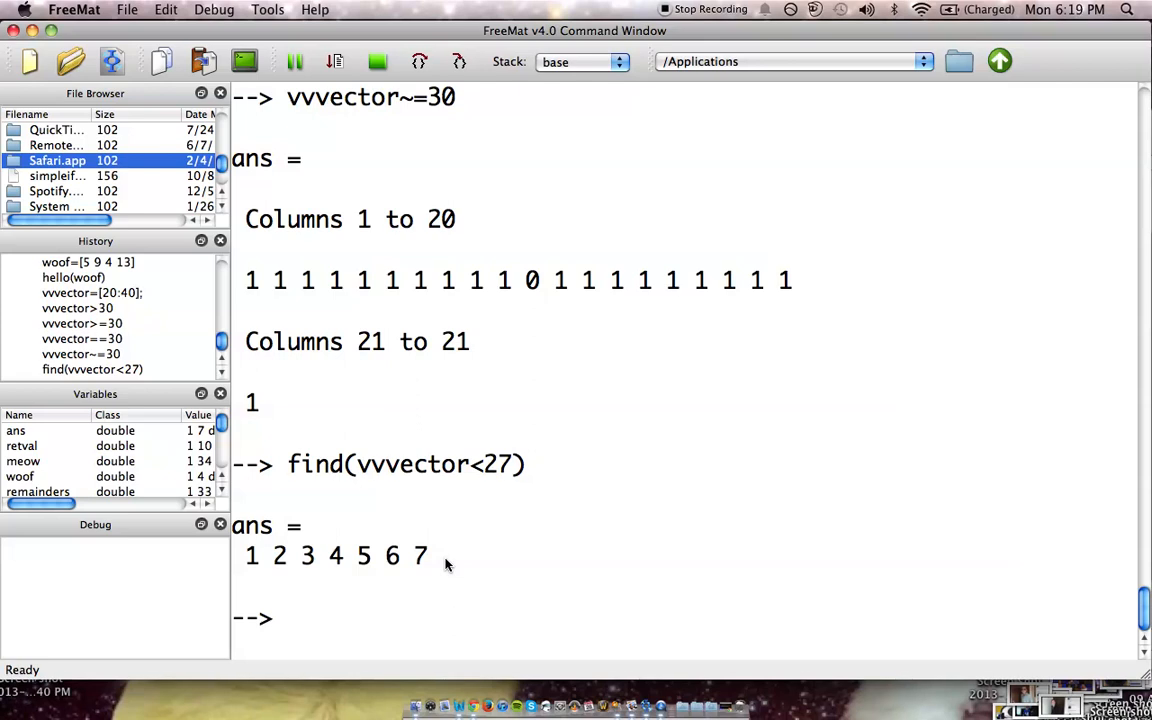
Enter the nested command vvvector(find(vector<27)) with the misspelt variable 'vector'.
type("vv")
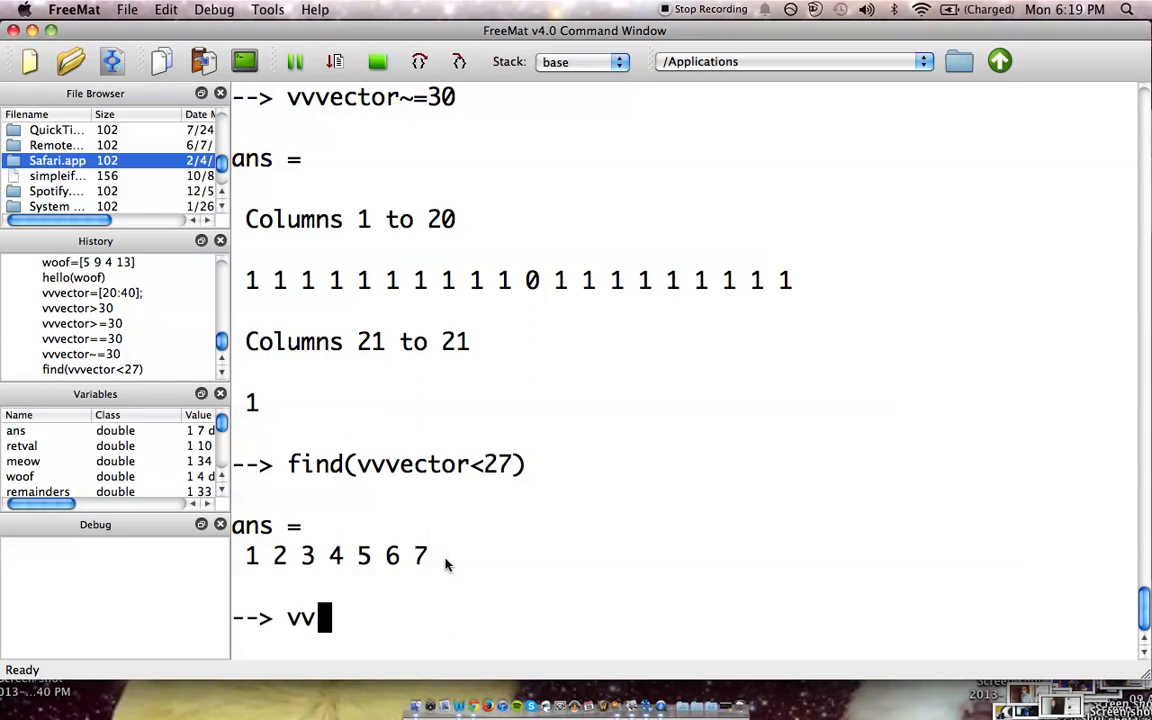
type("vector")
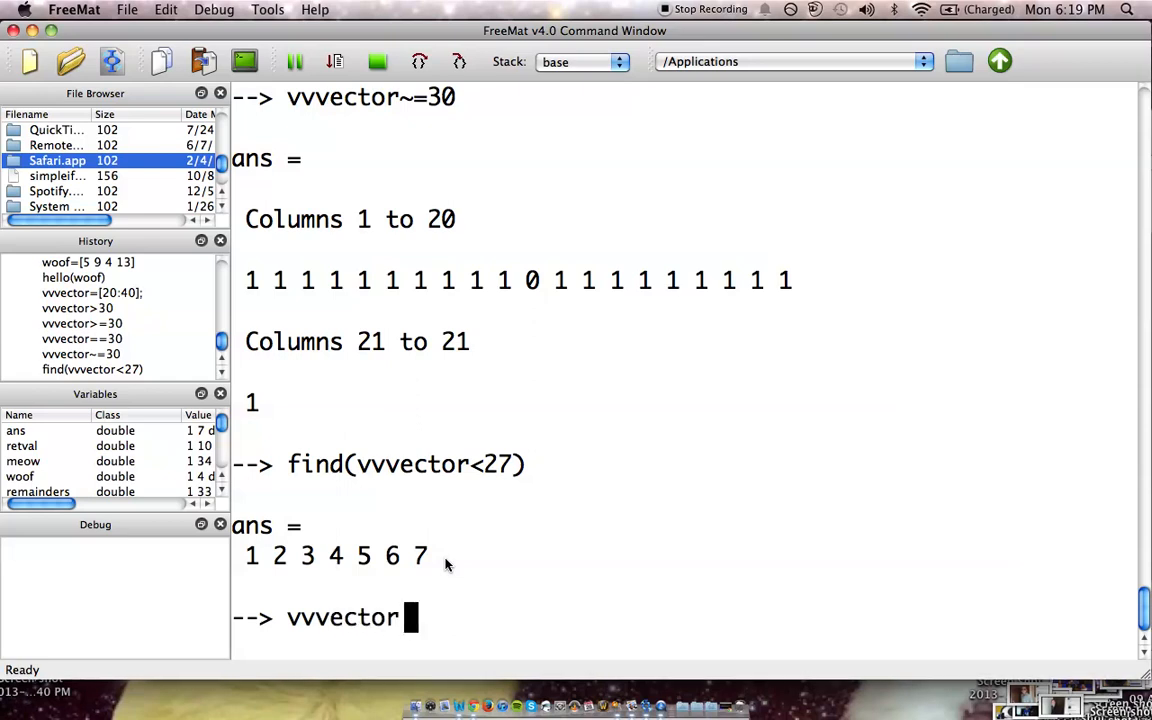
type("(")
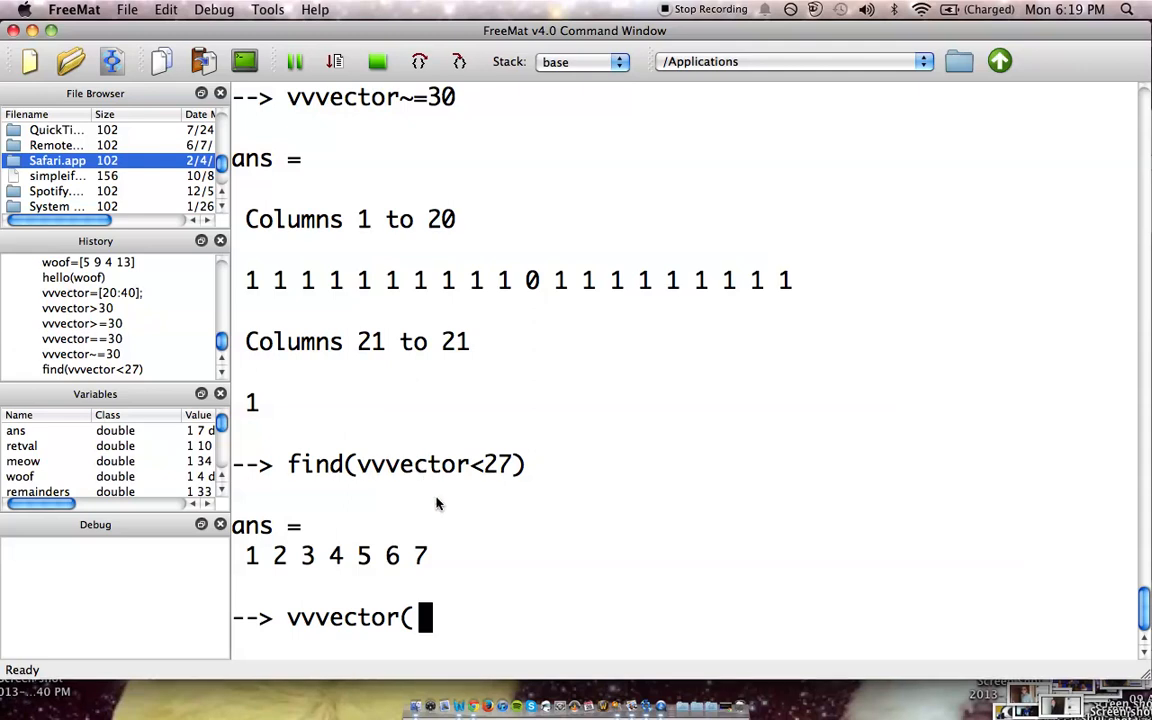
mouse_move(452, 619)
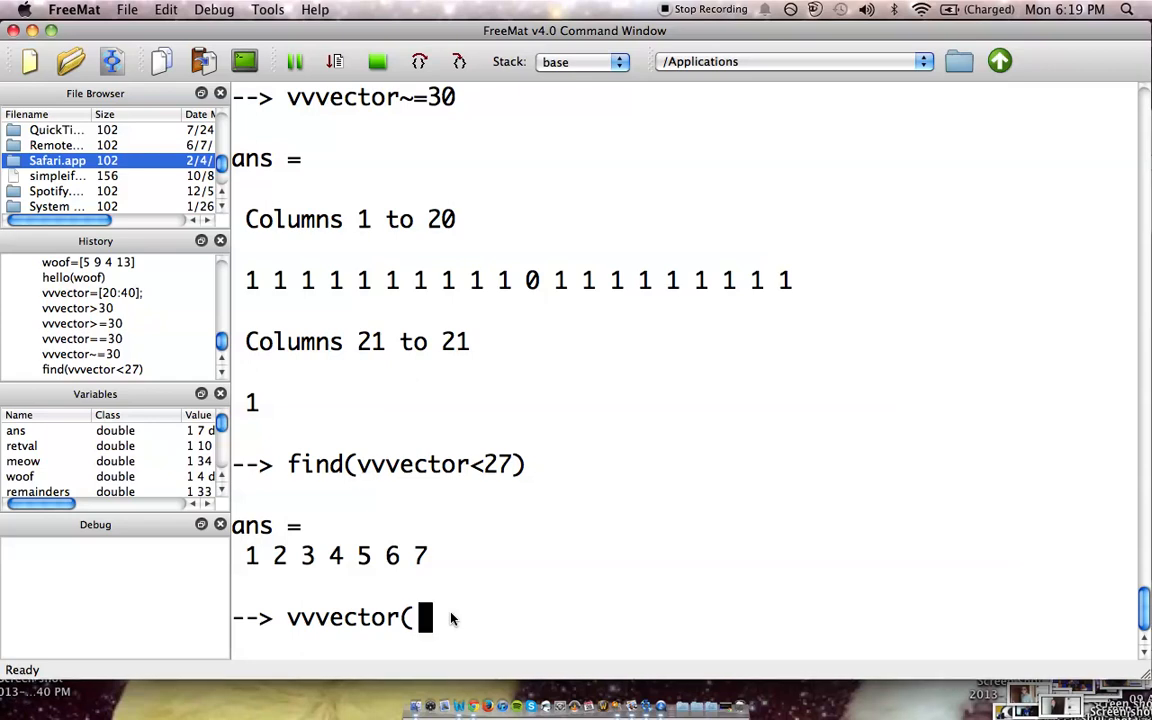
type("fin")
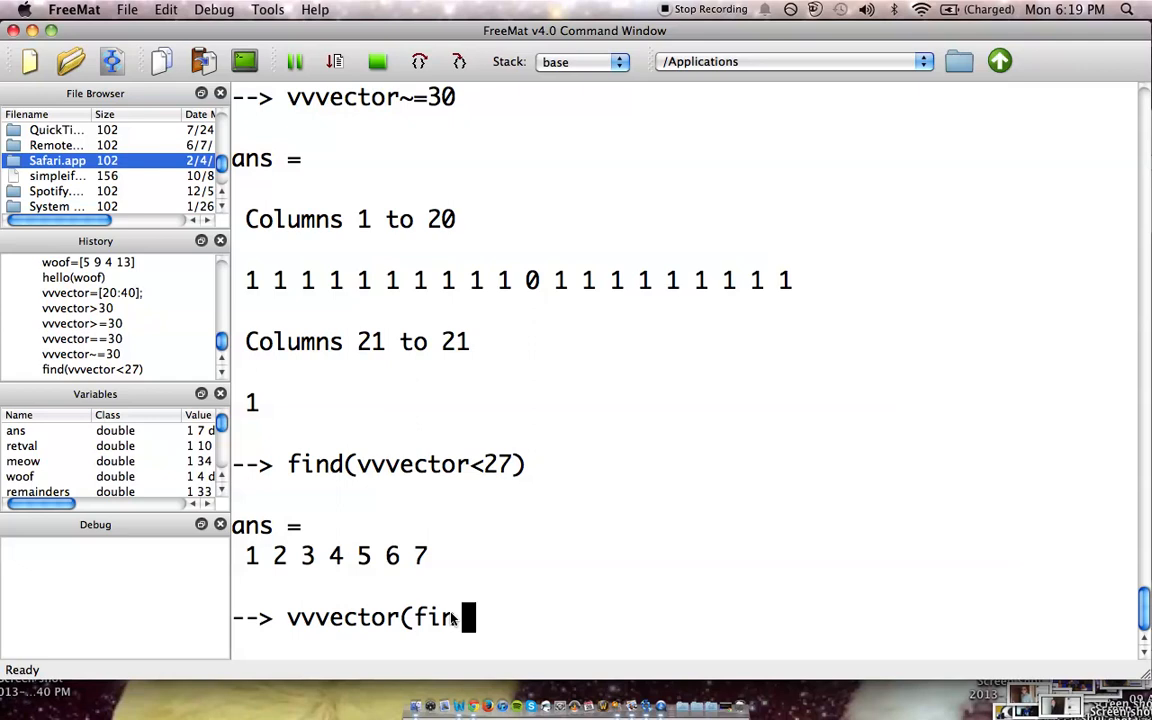
type("(ve")
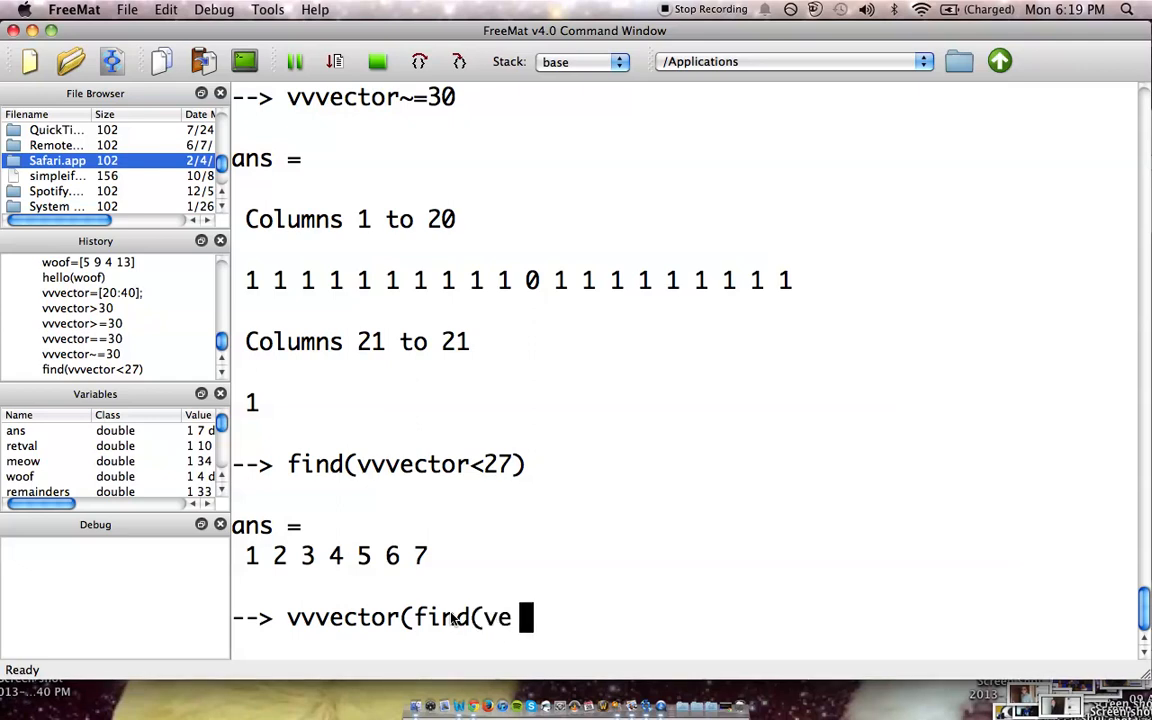
type("ctor<")
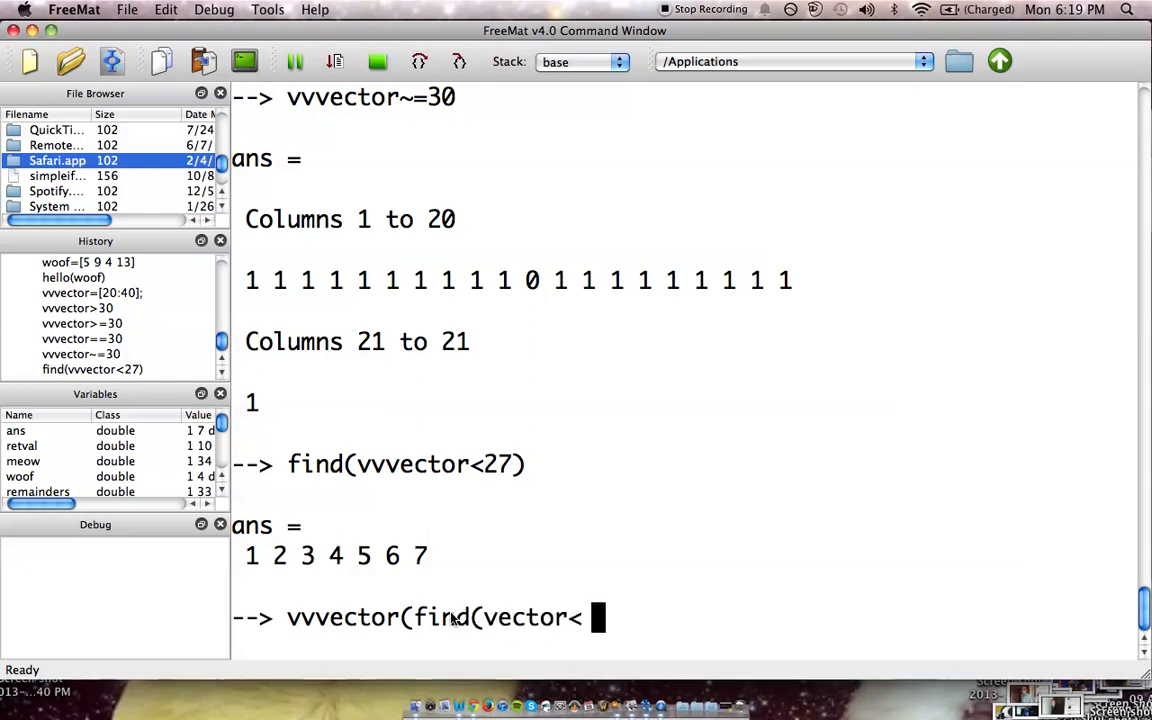
type("27))")
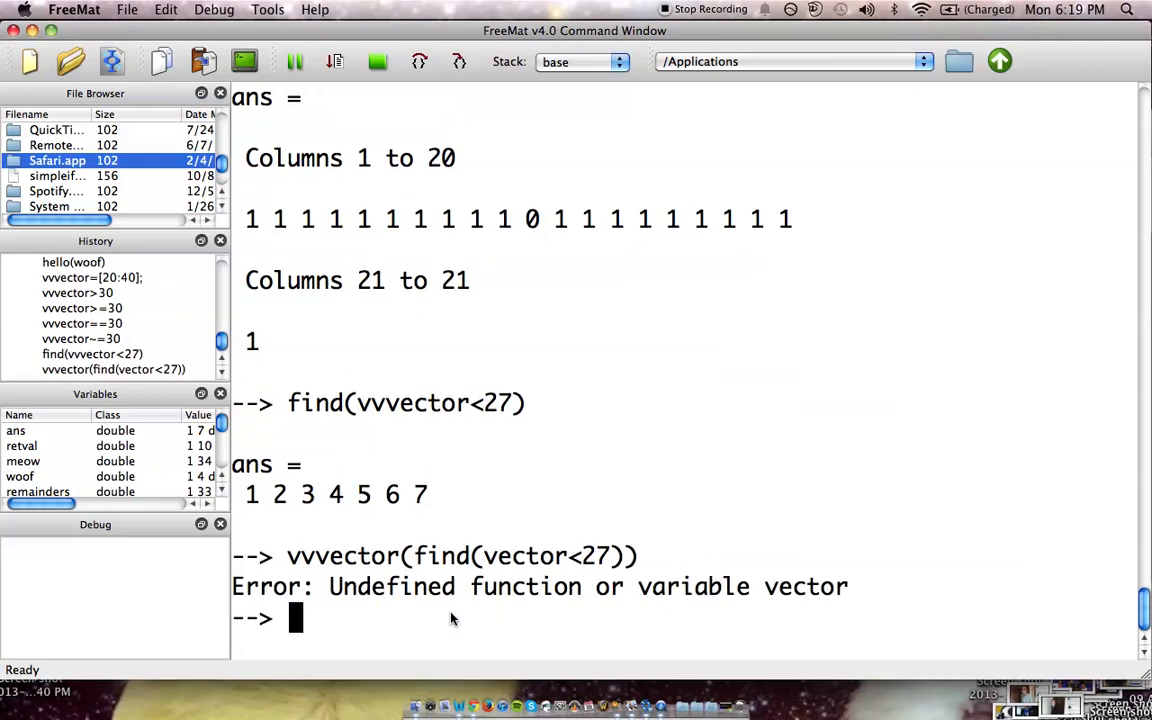
Correct 'vector' to 'vvvector' in the recalled line, returning values 20 through 26.
type("vvvector(find(vector<27))")
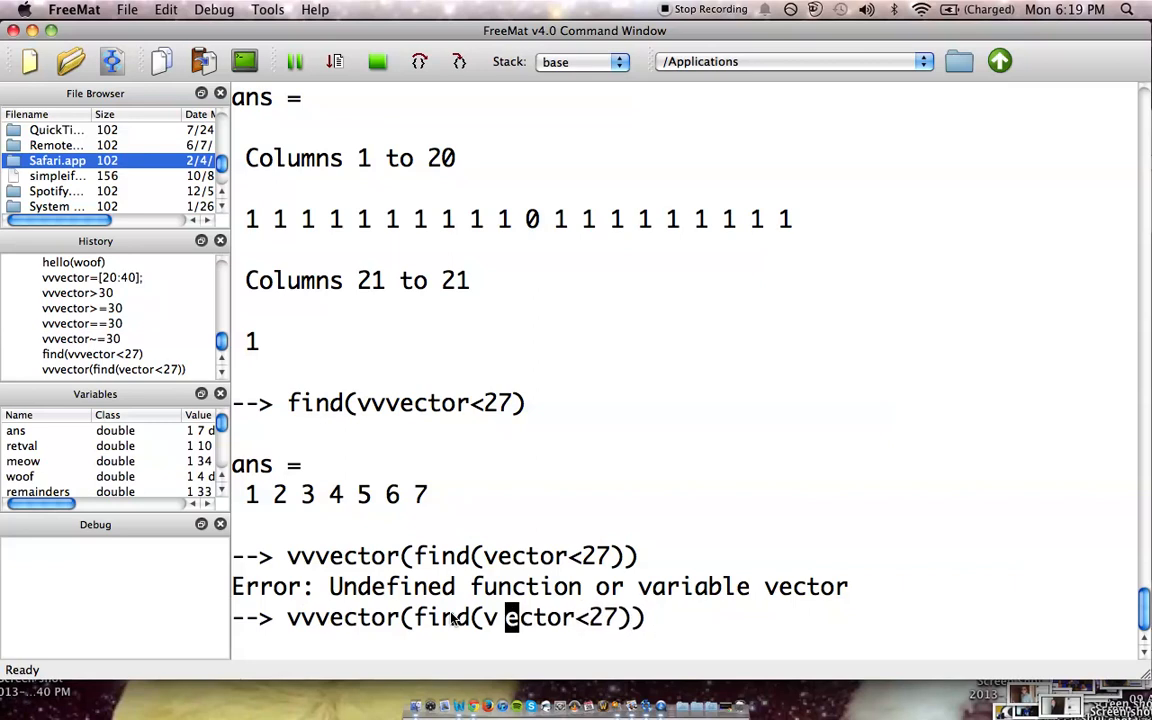
type("v")
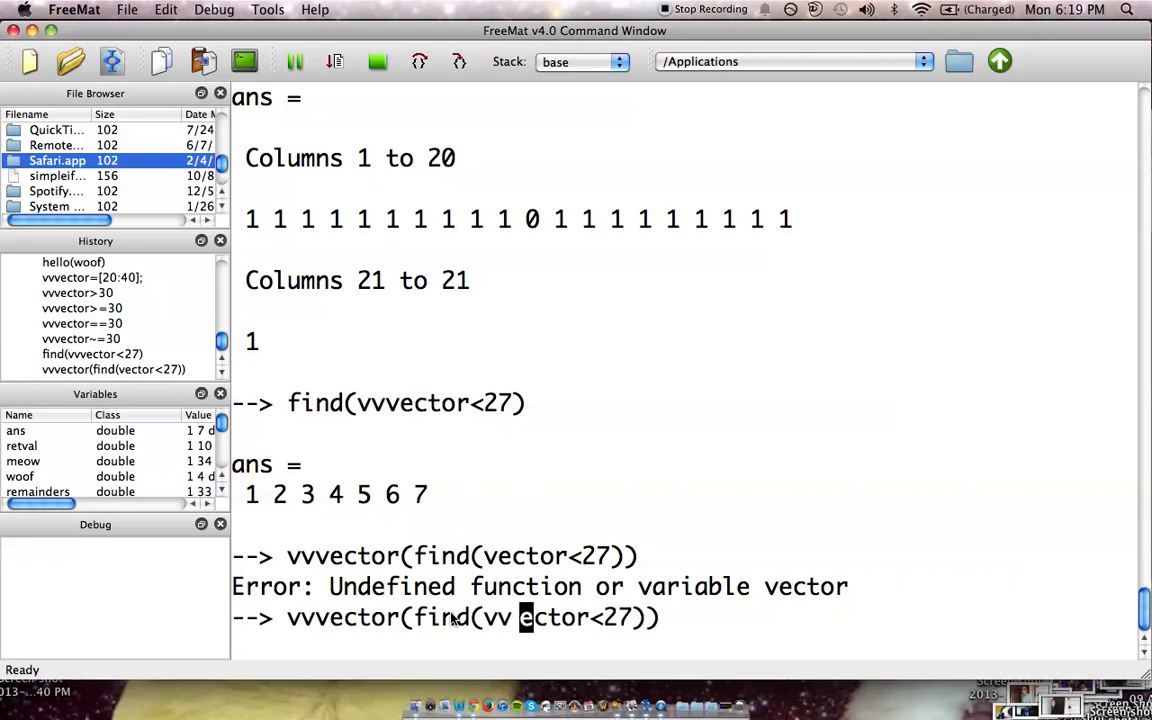
type("v")
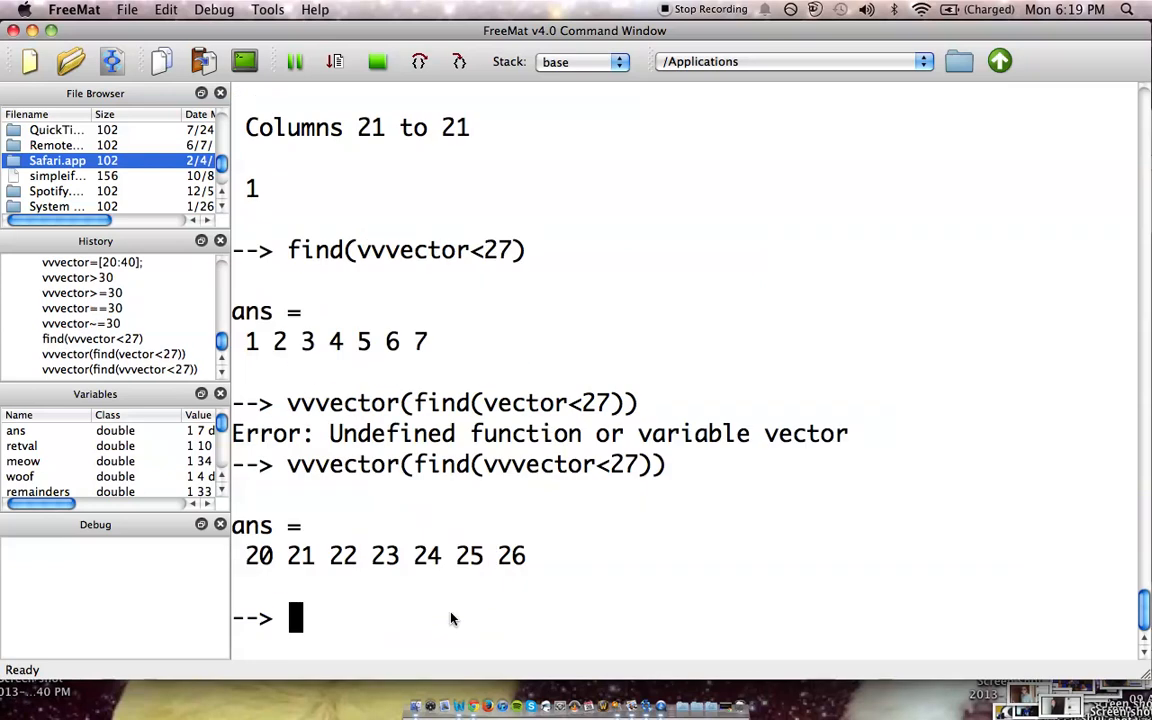
mouse_move(398, 515)
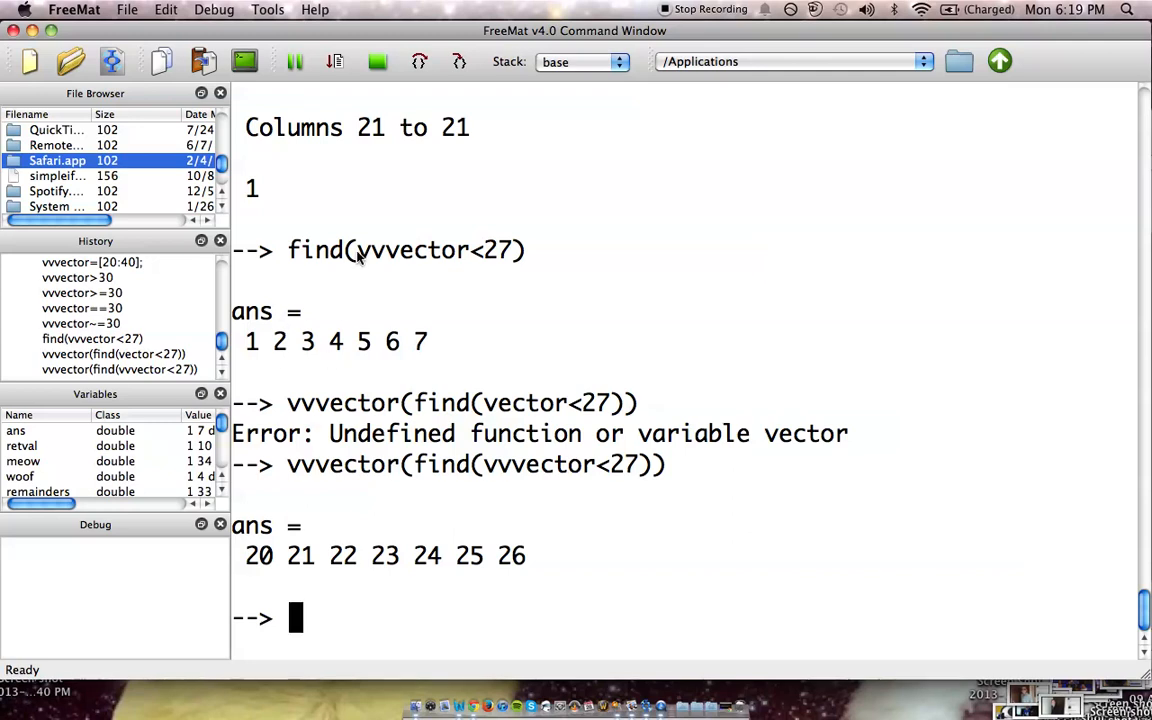
mouse_move(337, 252)
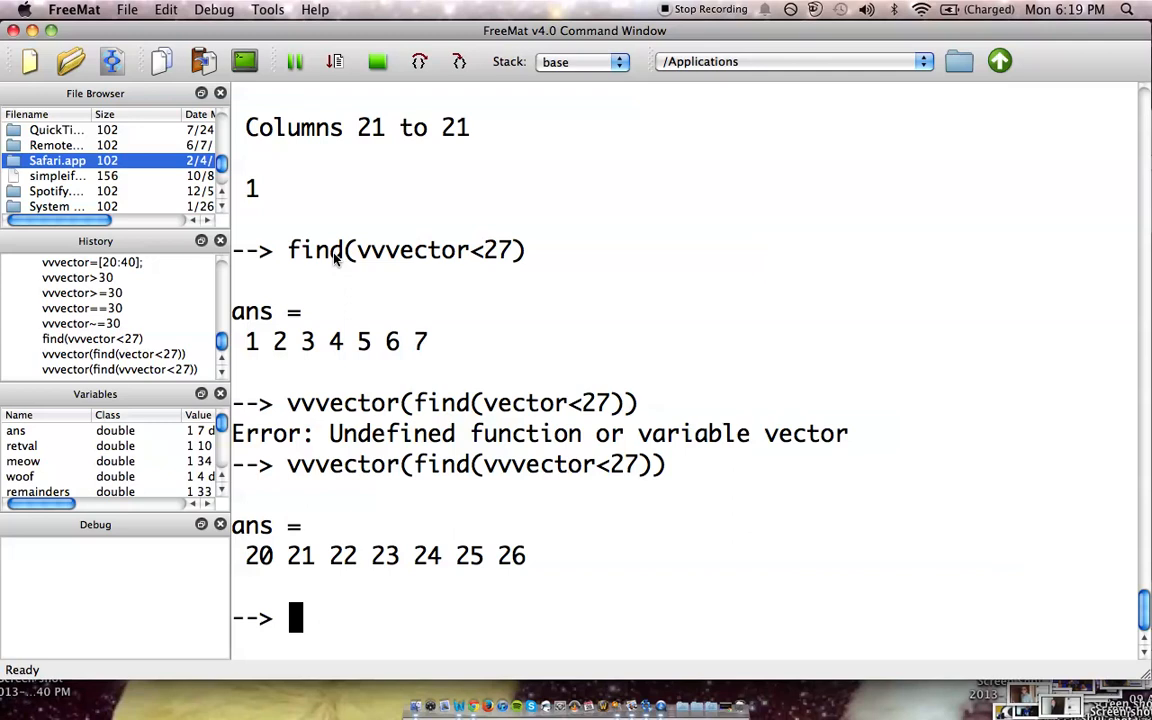
mouse_move(472, 402)
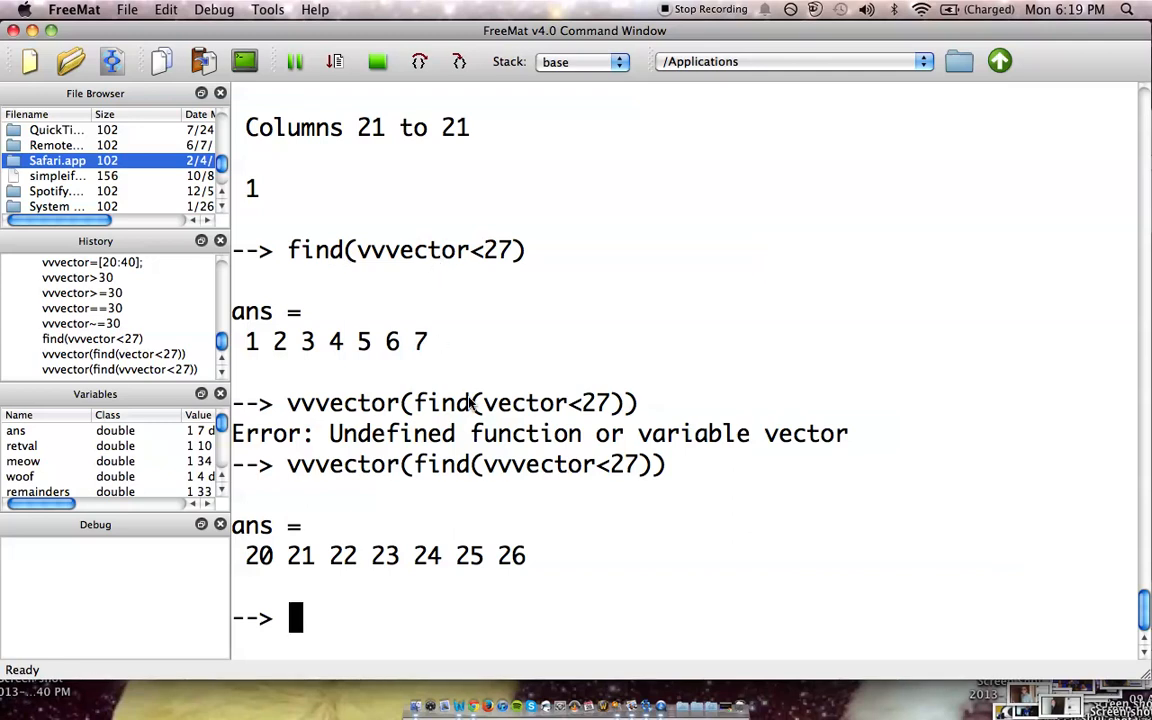
mouse_move(315, 343)
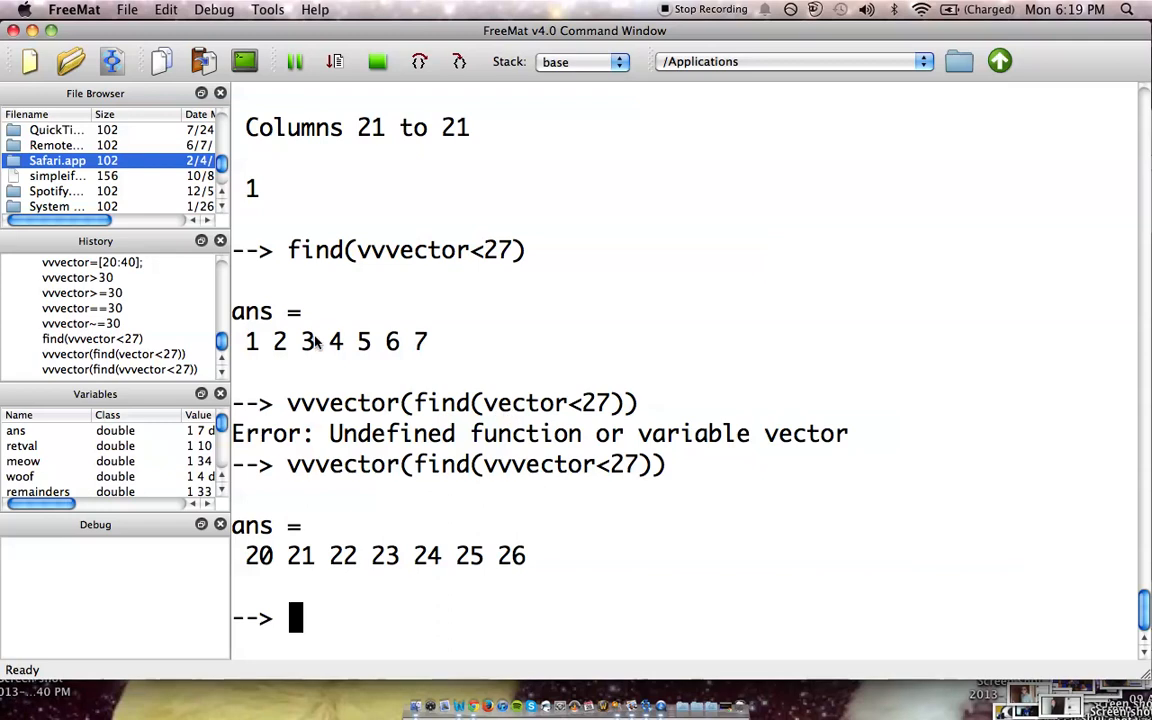
mouse_move(430, 350)
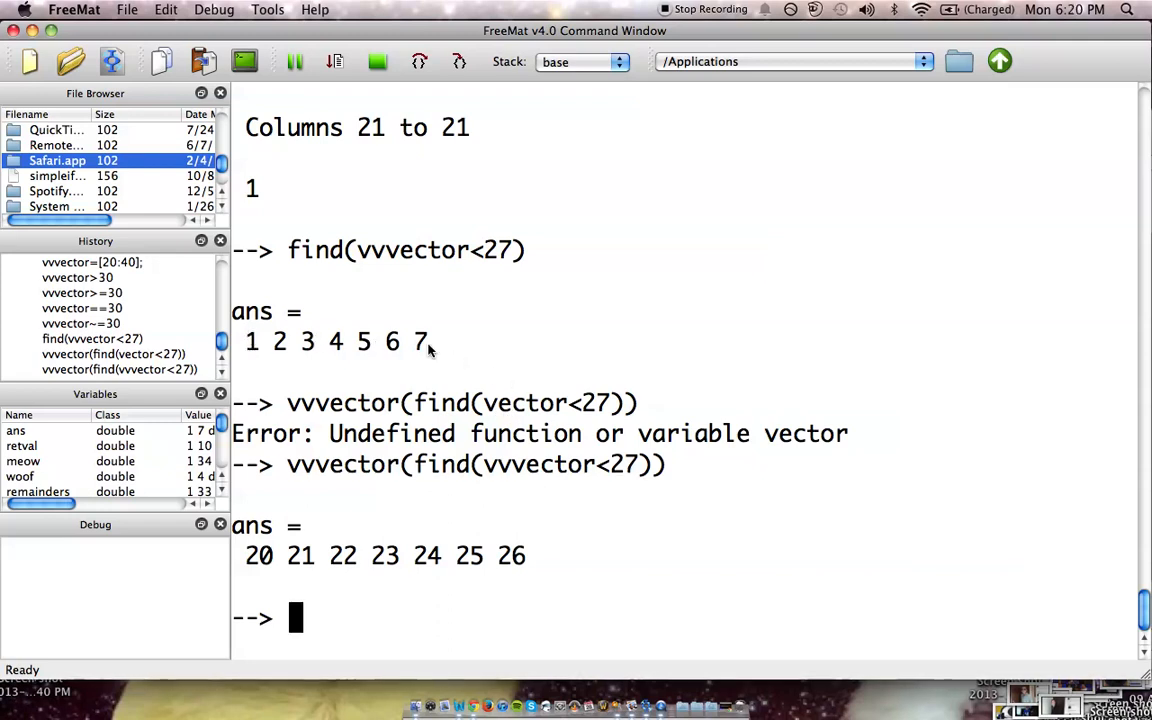
mouse_move(250, 567)
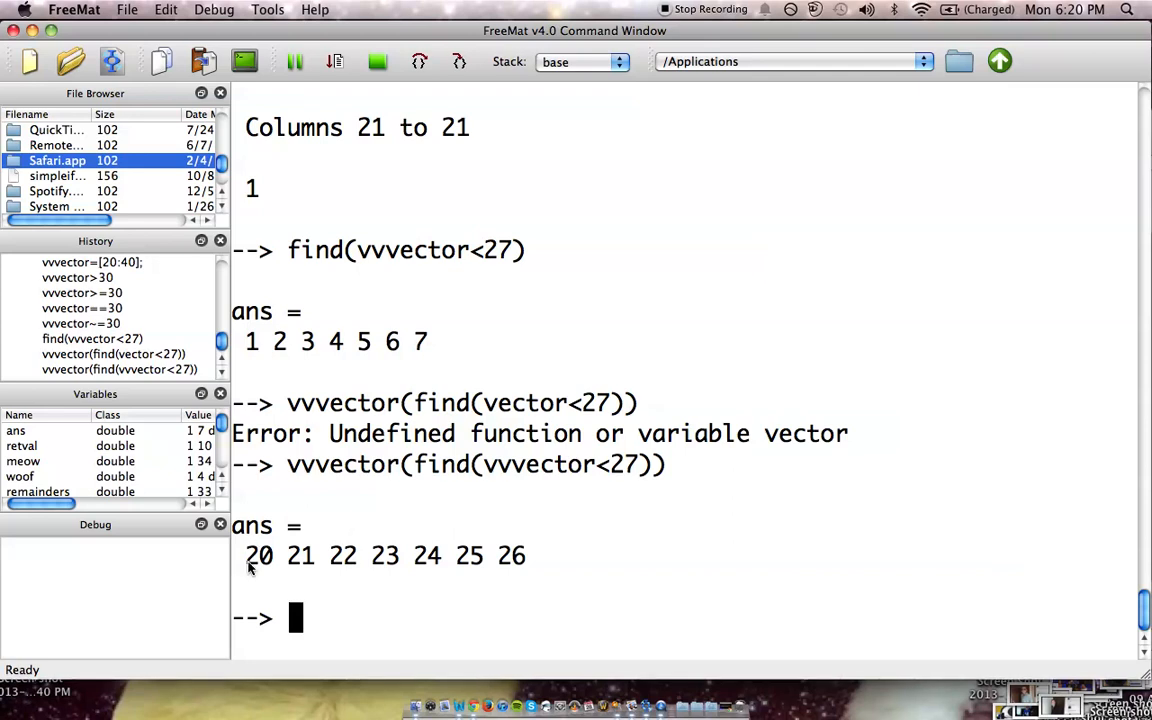
mouse_move(290, 568)
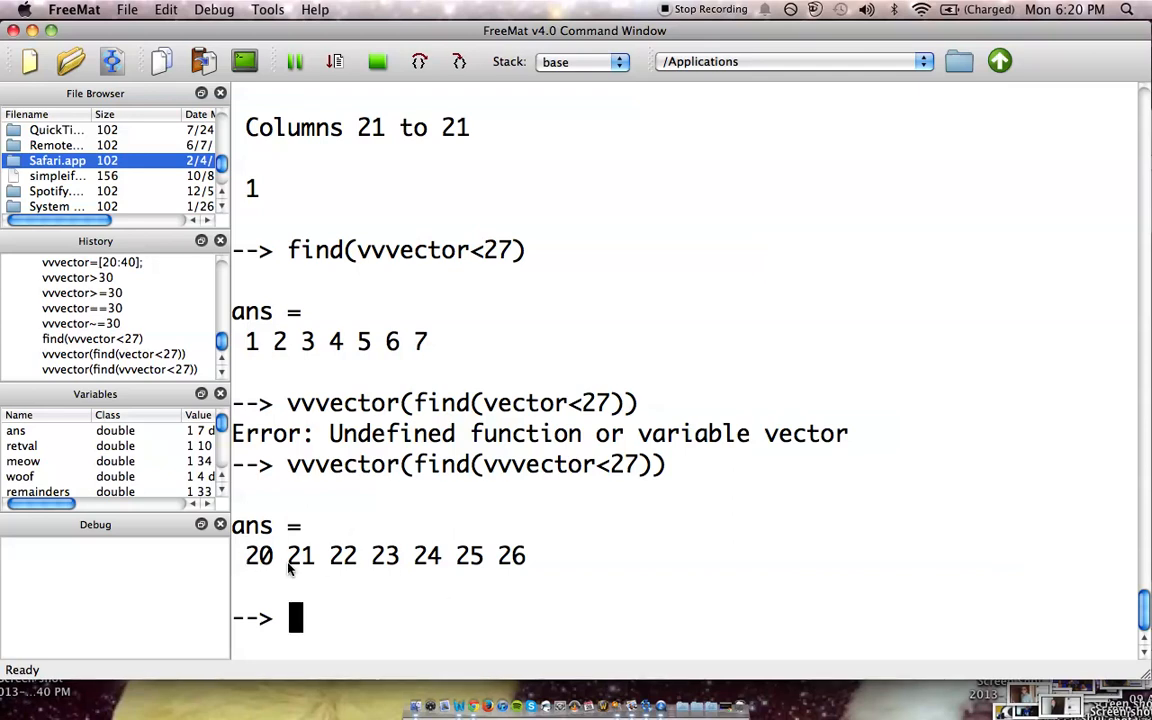
mouse_move(518, 563)
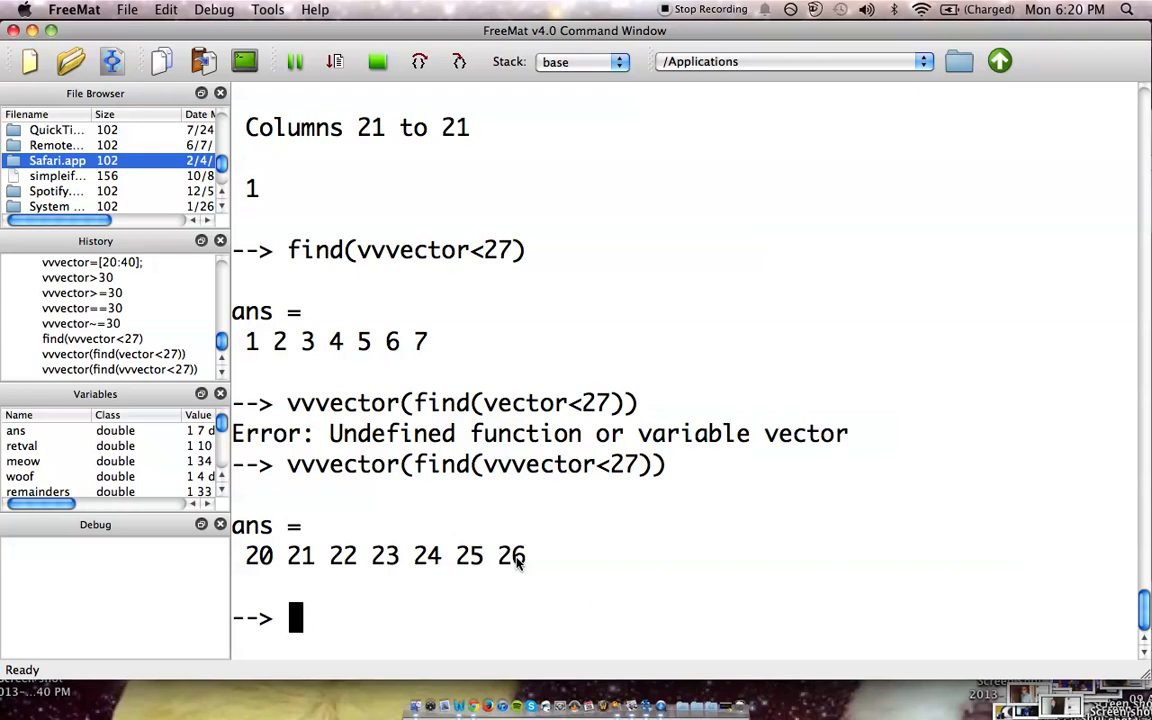
Enter meow+2, meow*2 and meow/17 to shift, double and divide meow's elements.
type("meow")
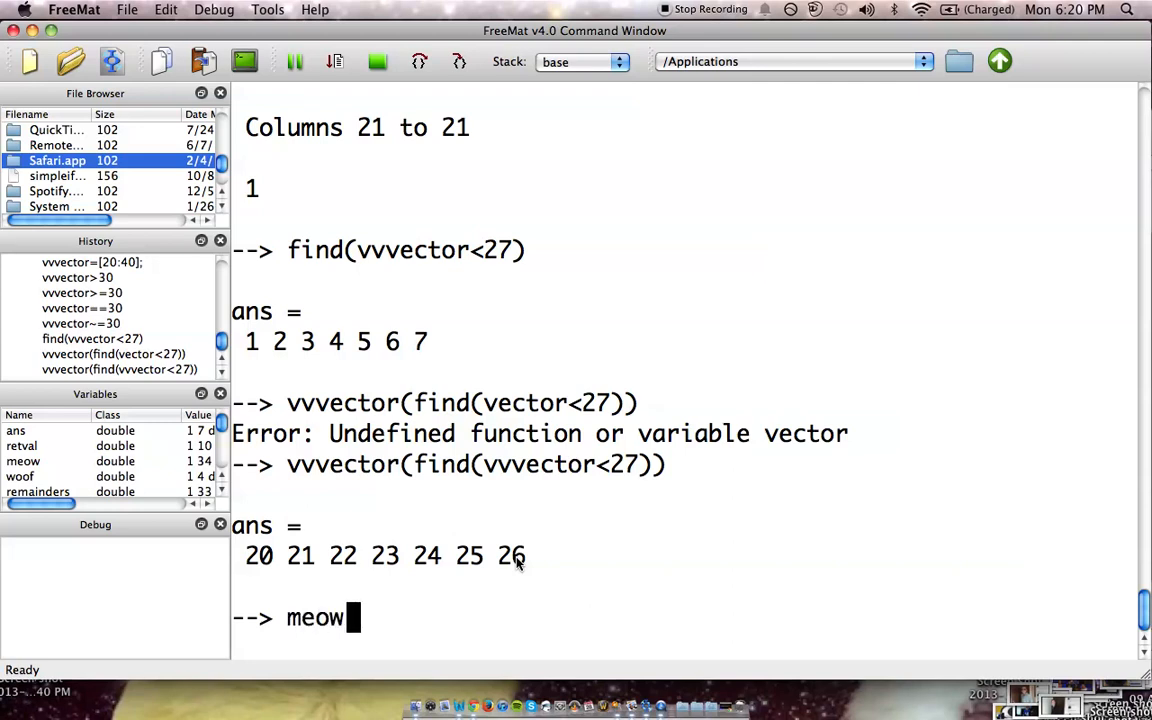
type("+2")
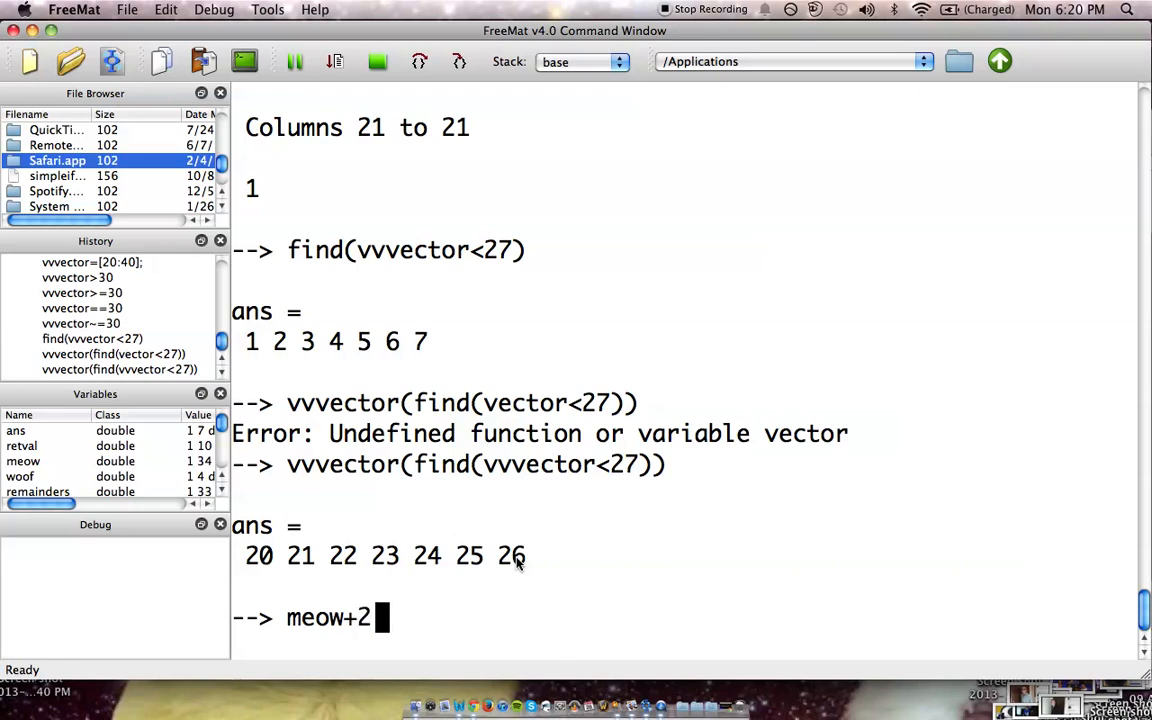
key("Return")
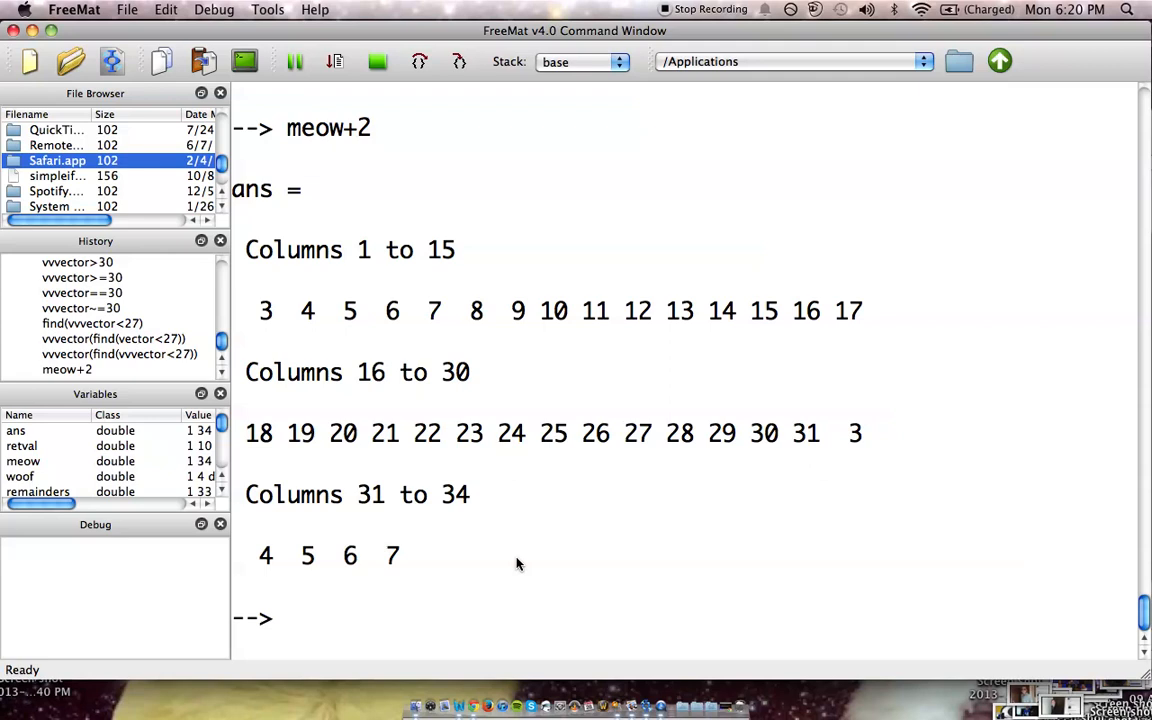
type("meow")
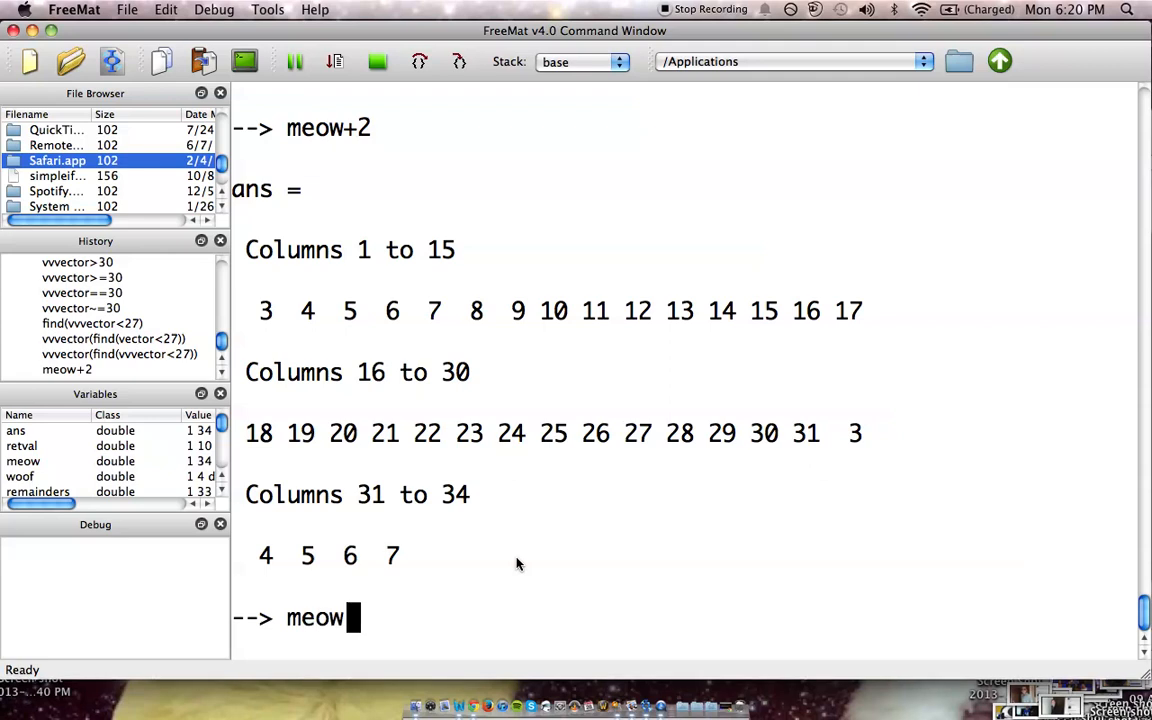
type("*2")
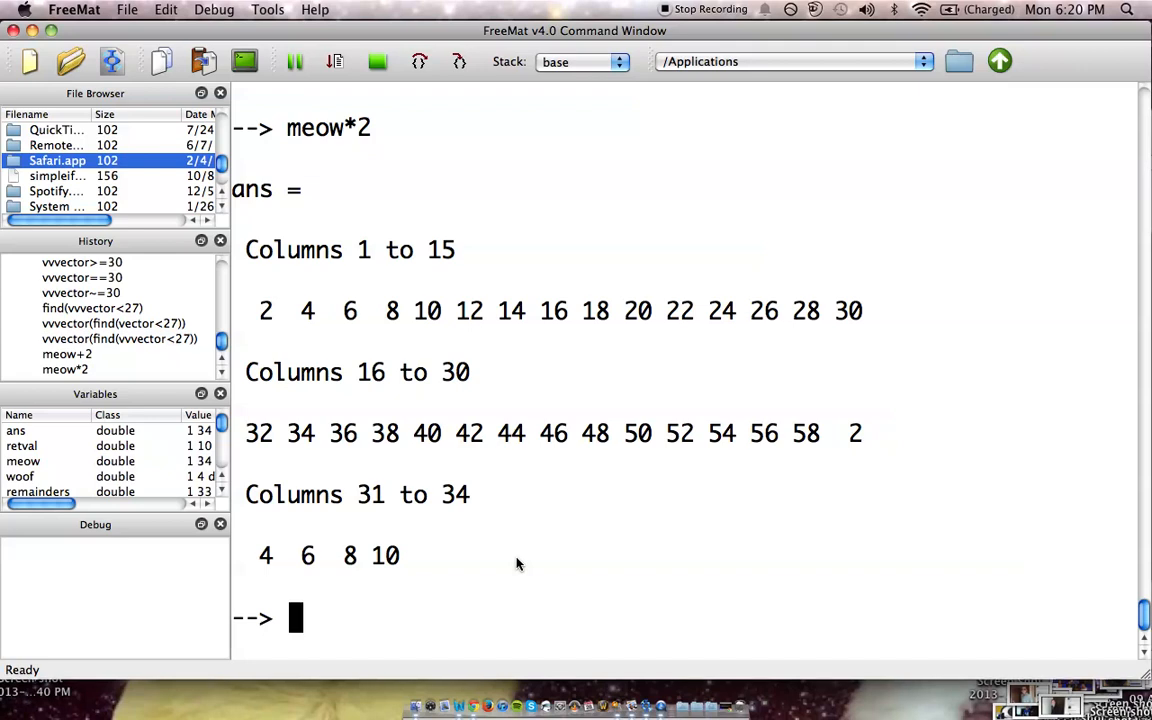
type("meow")
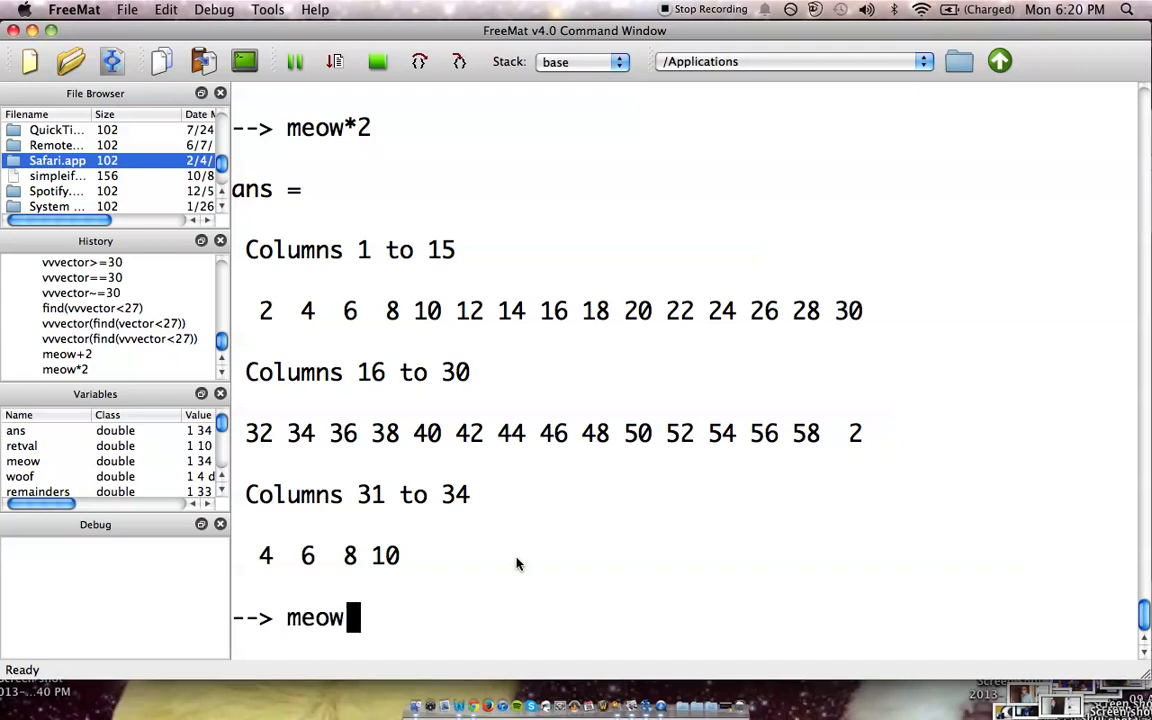
type("/1")
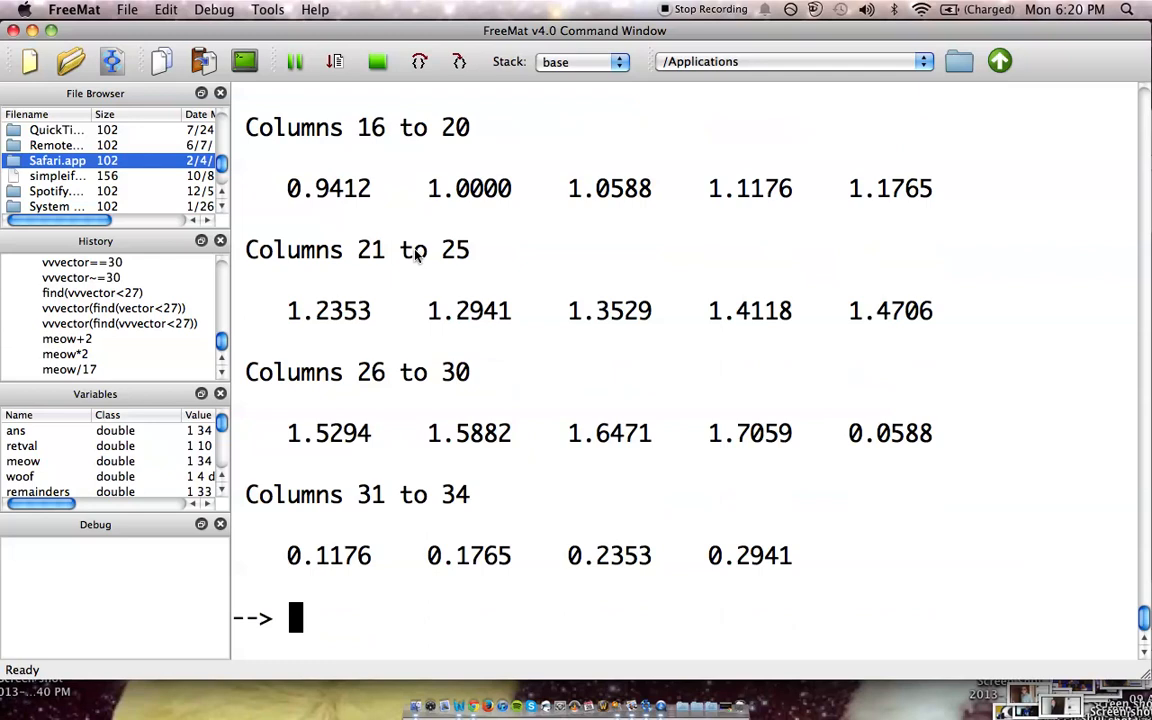
mouse_move(484, 374)
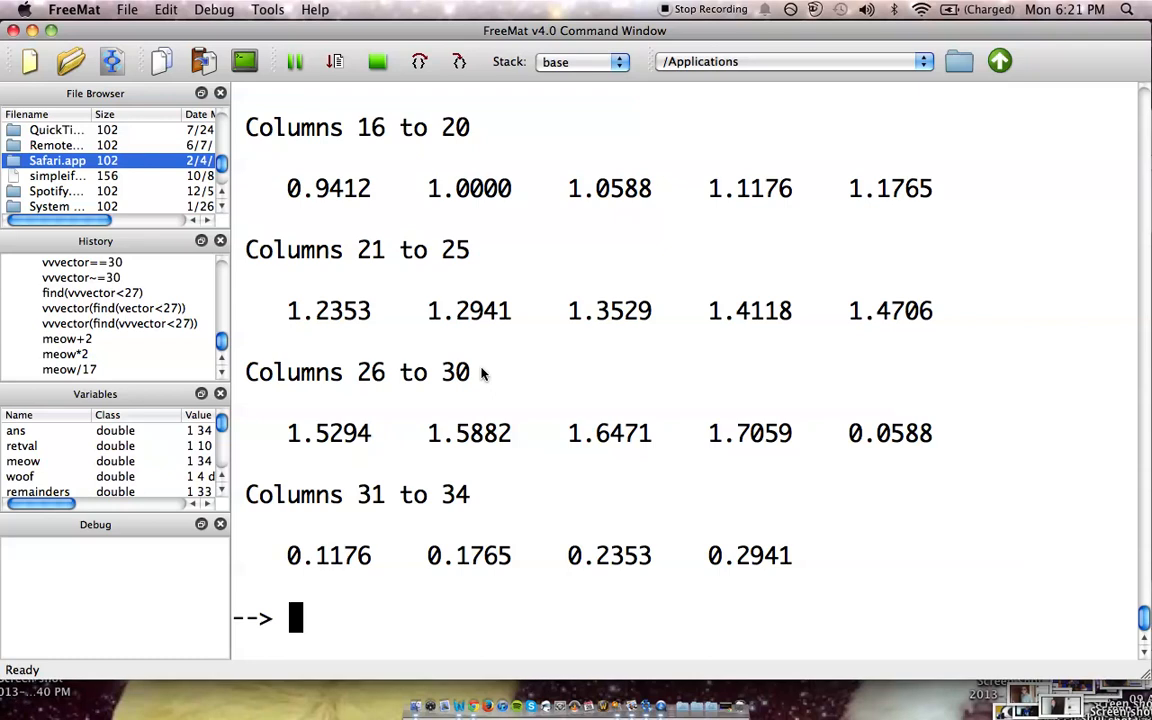
type("mo")
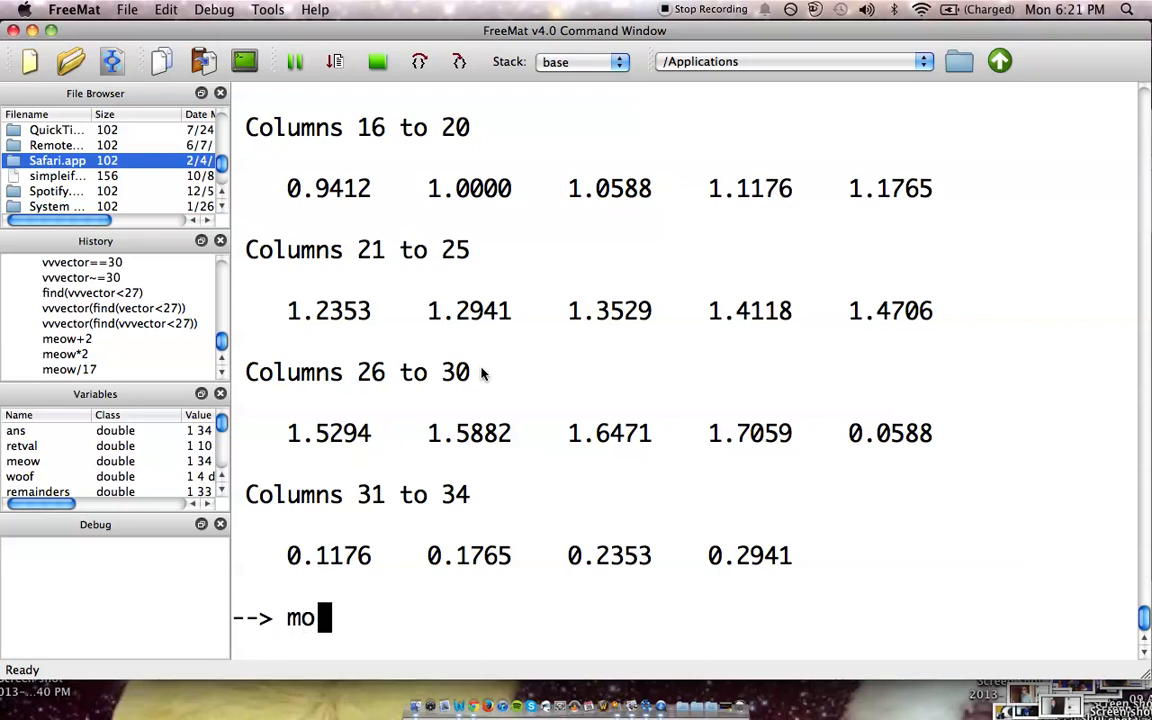
type("d")
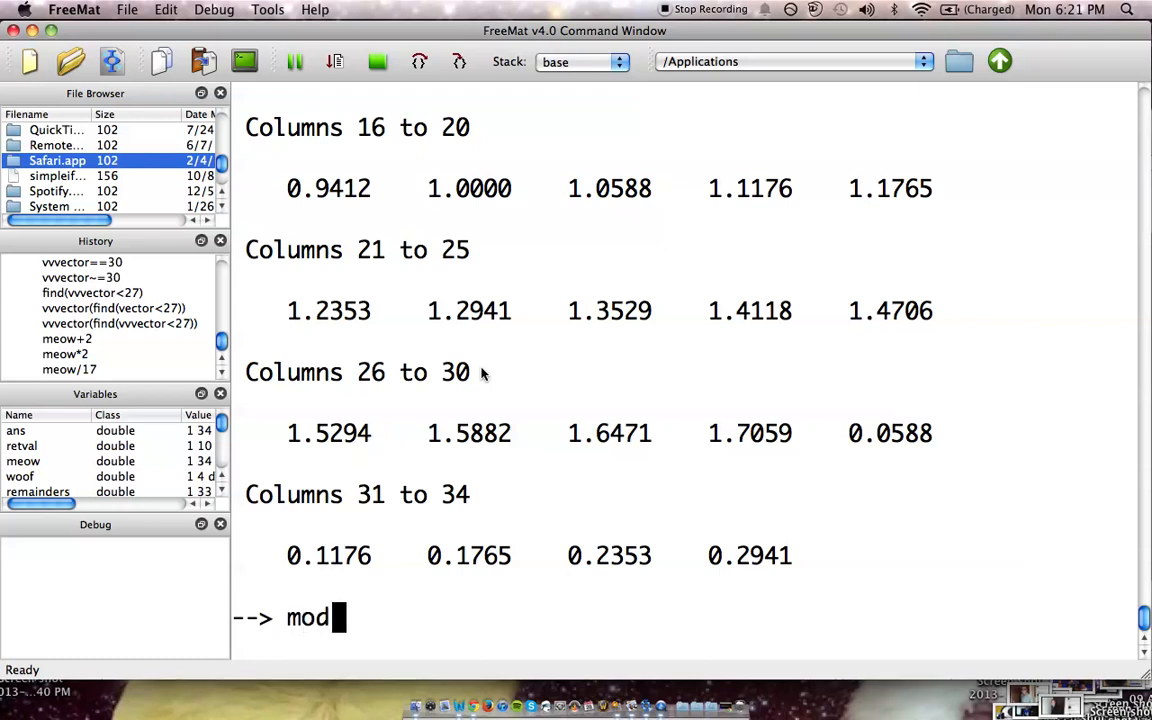
type("(meow")
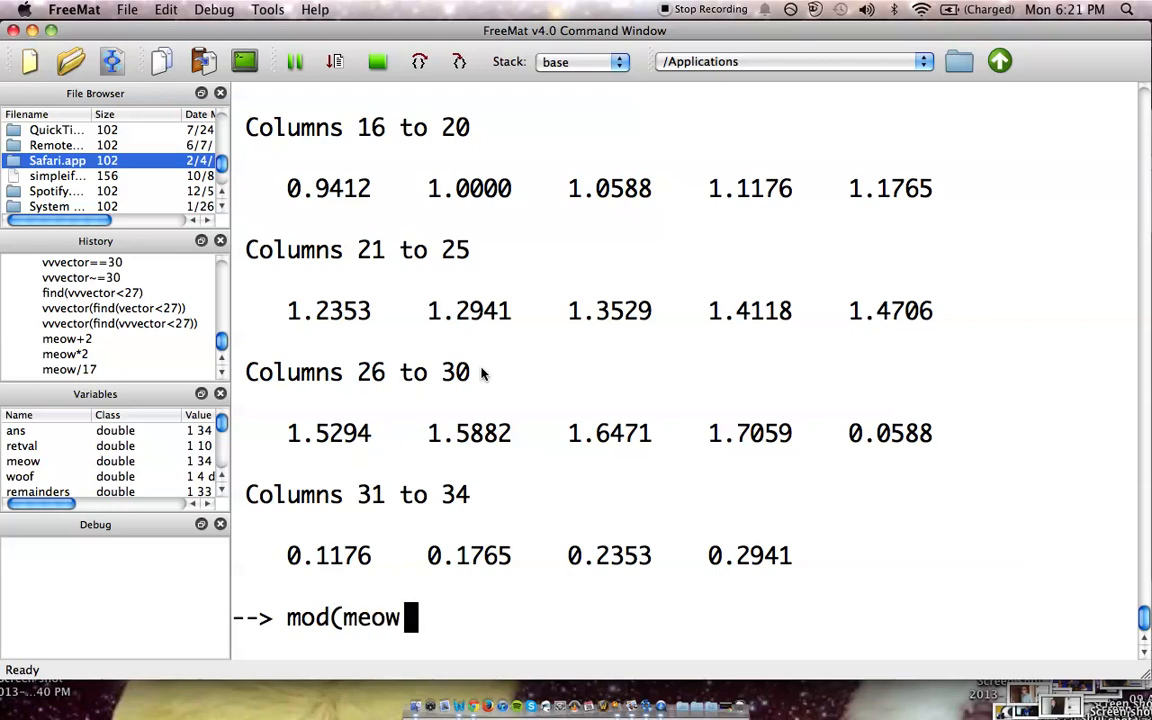
type(",17")
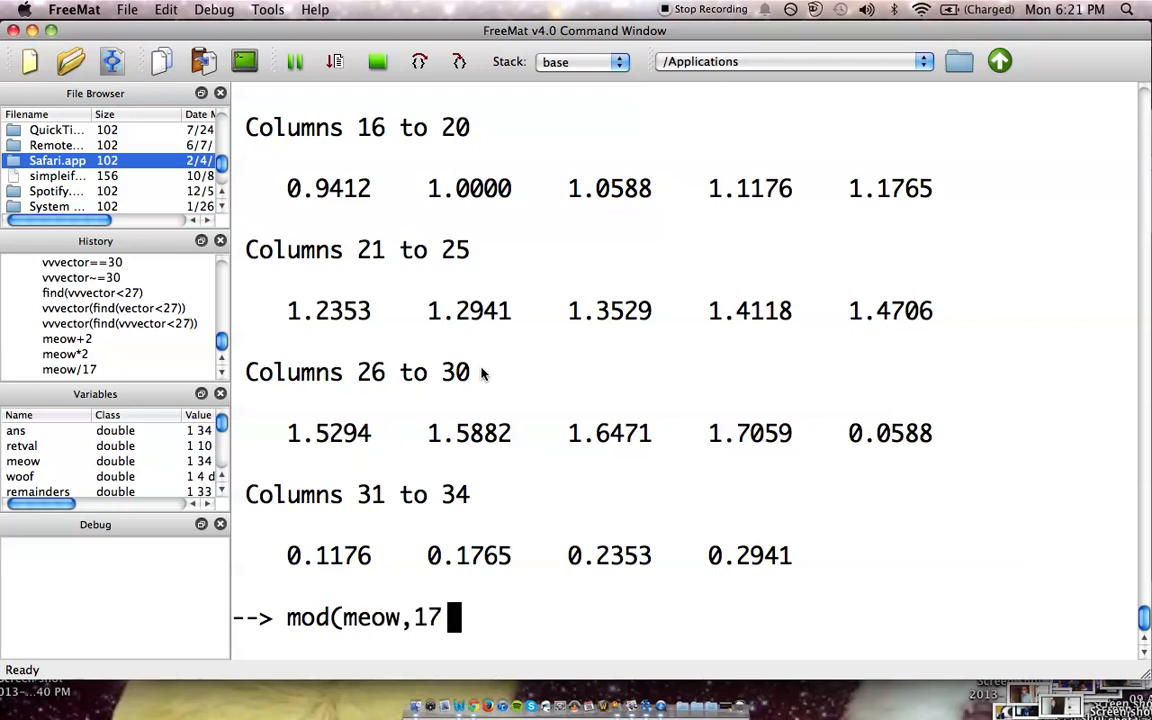
type(")")
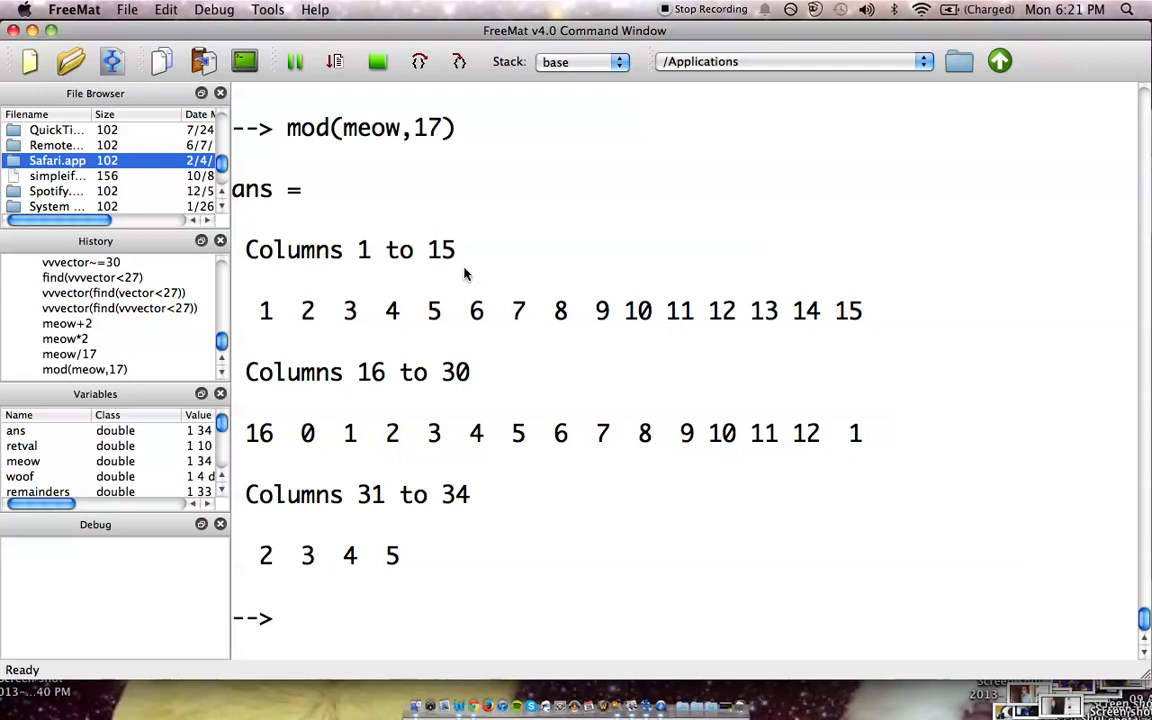
mouse_move(360, 248)
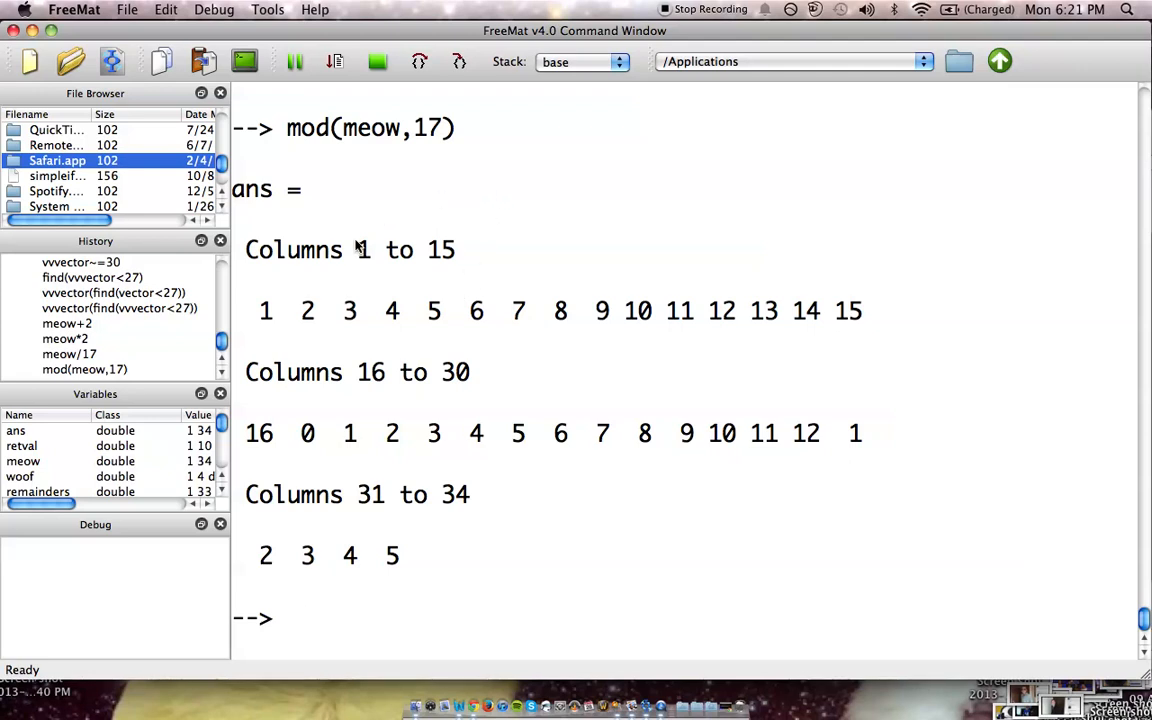
mouse_move(405, 150)
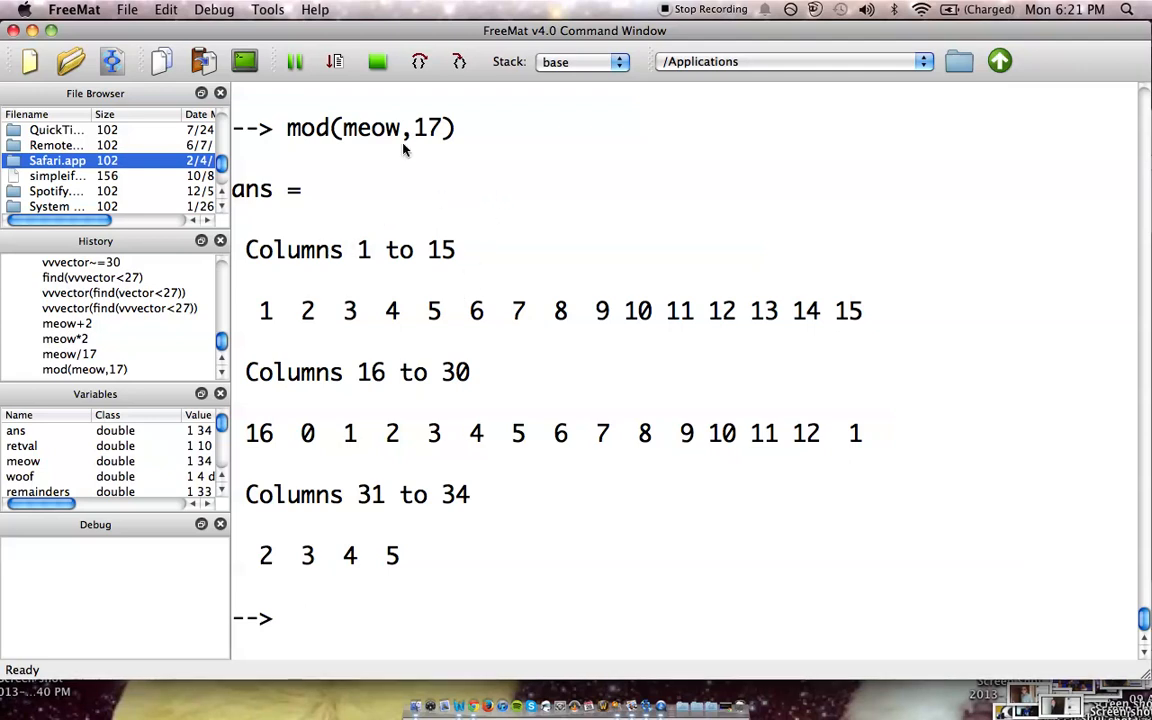
mouse_move(625, 327)
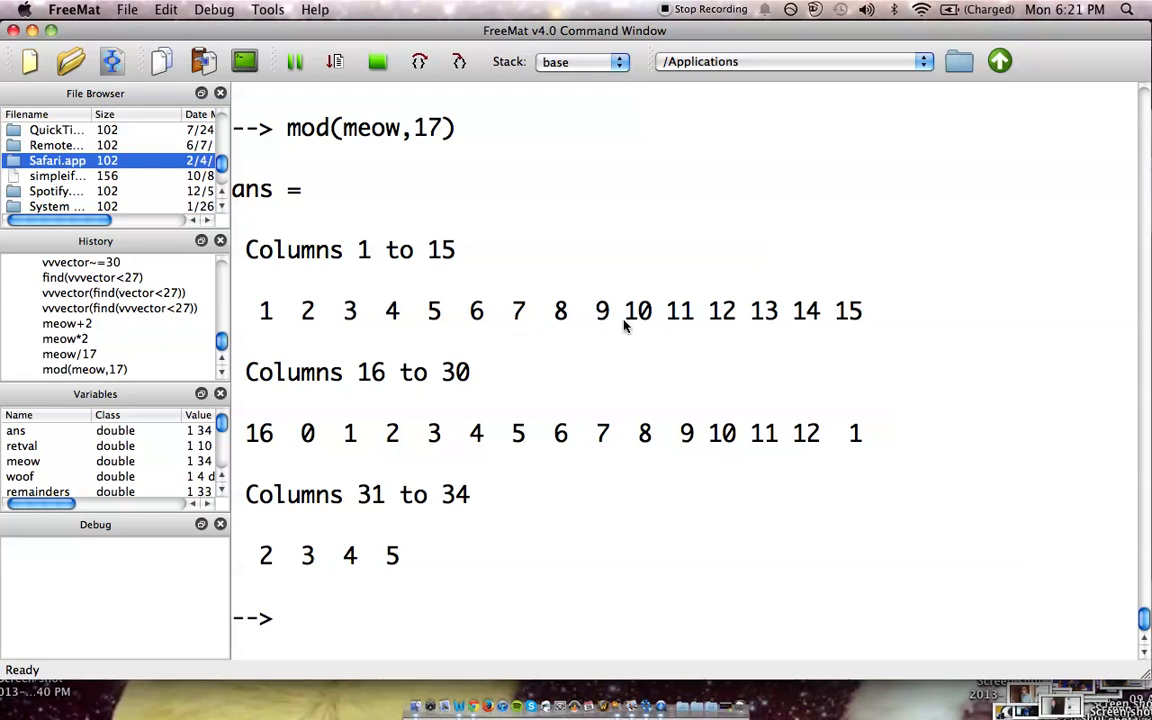
mouse_move(320, 449)
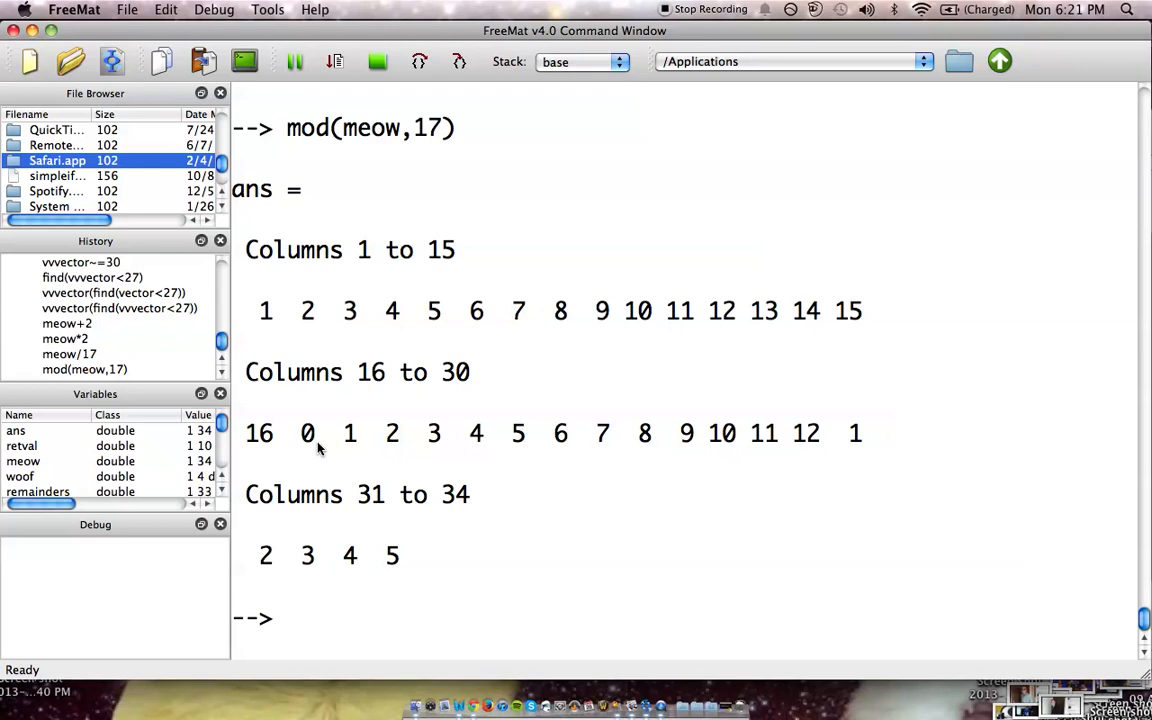
mouse_move(290, 310)
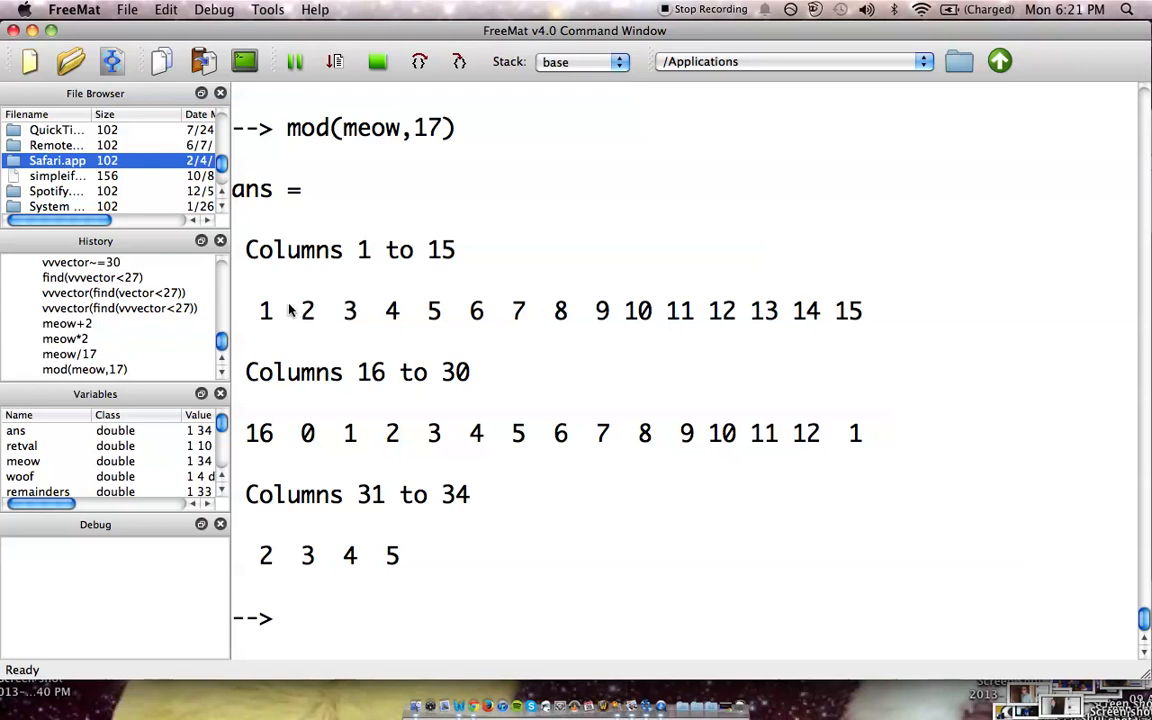
mouse_move(283, 330)
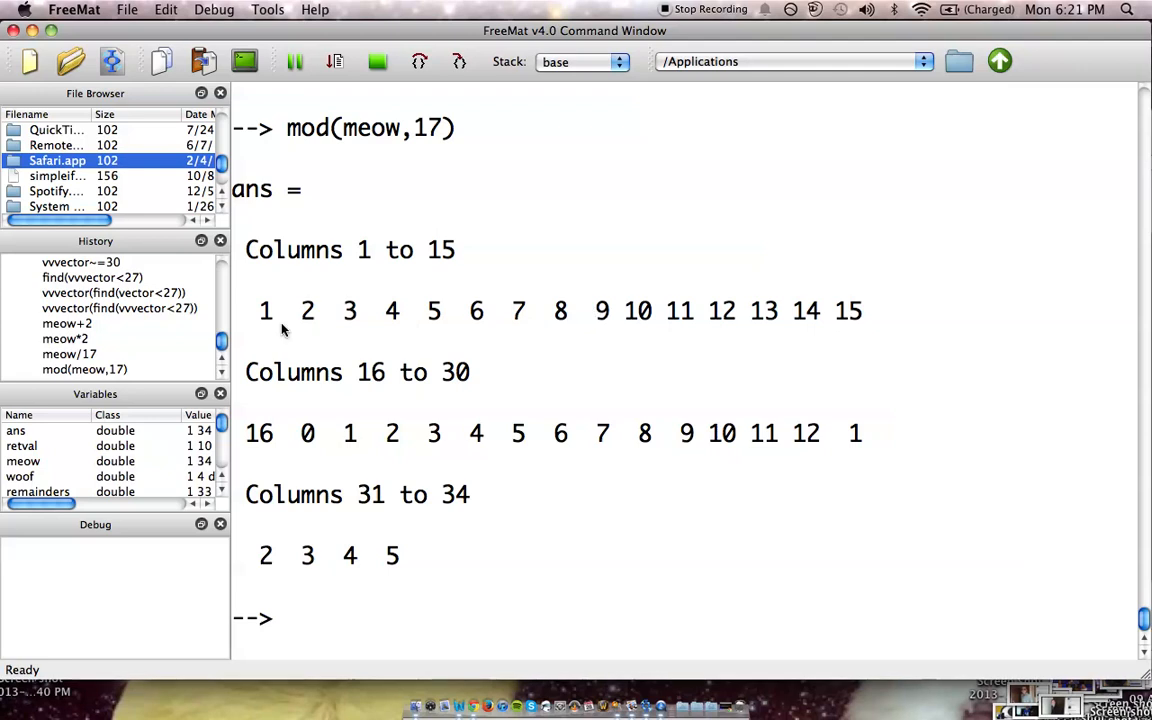
mouse_move(278, 325)
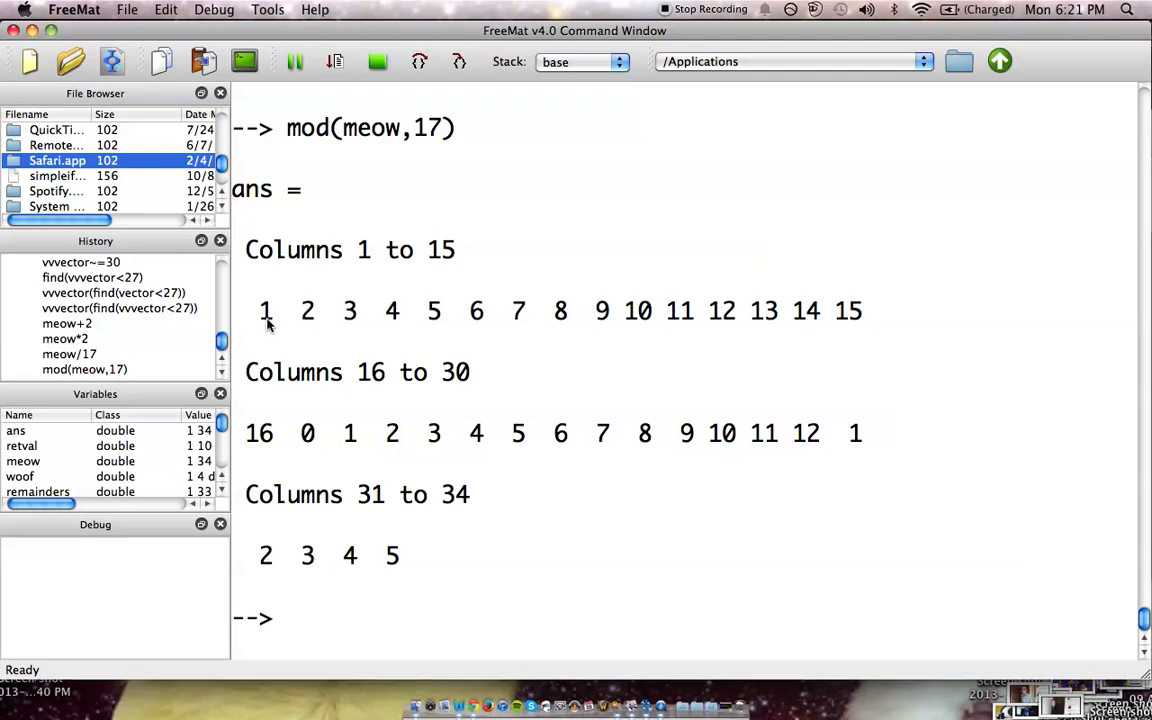
mouse_move(452, 440)
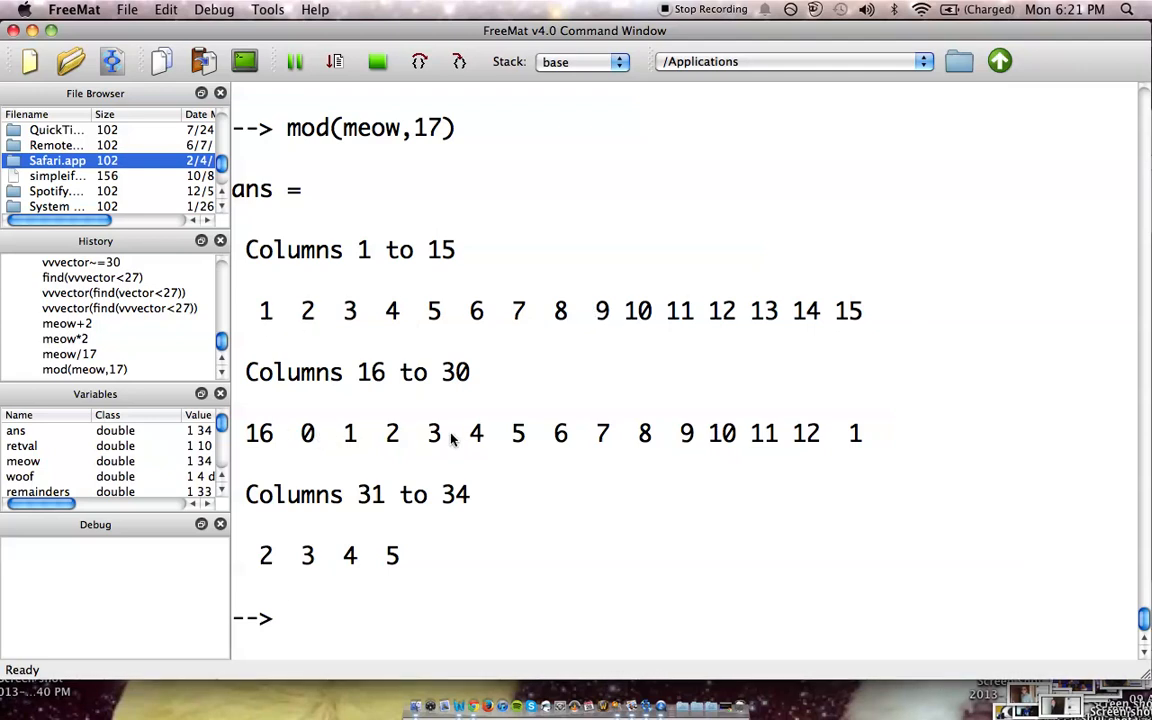
mouse_move(247, 473)
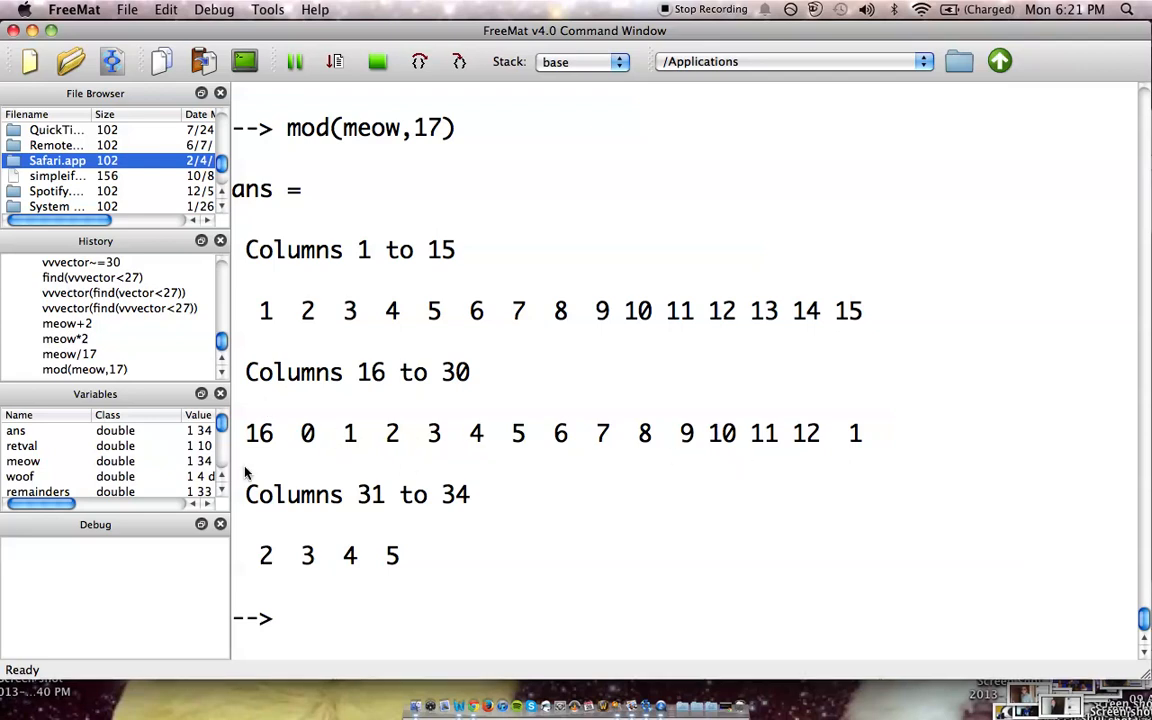
mouse_move(390, 580)
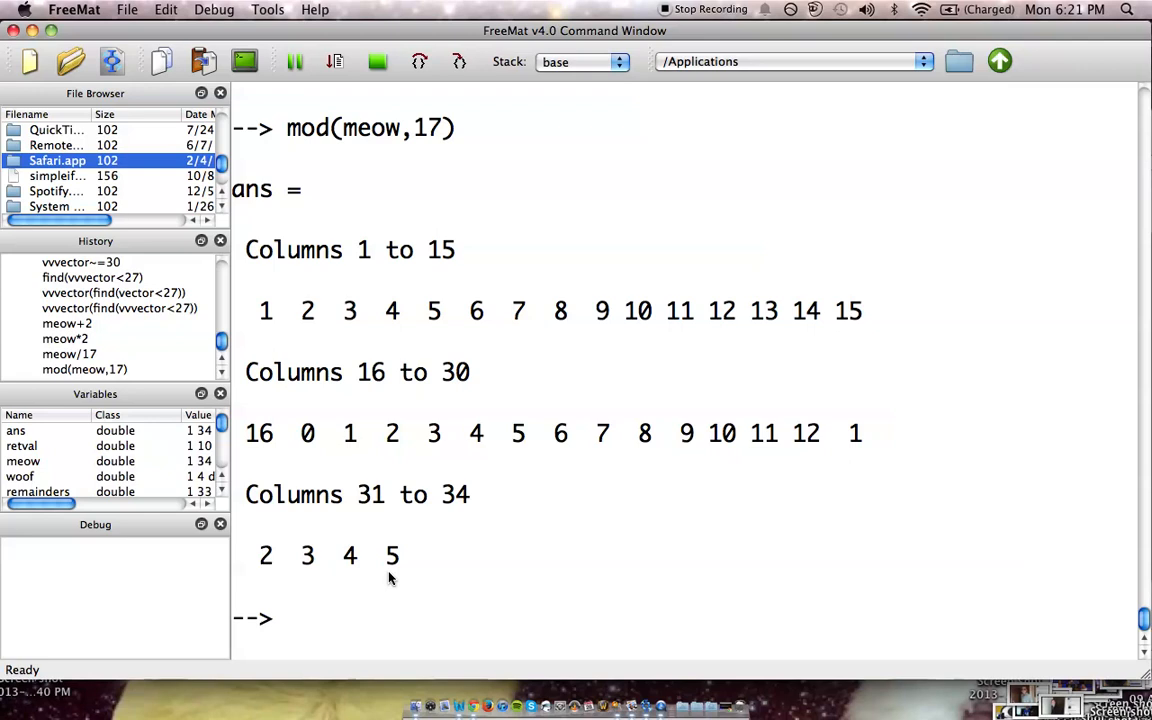
Enter remainders=mod(meow,17) to store meow's remainders after dividing by 17.
type("remainders")
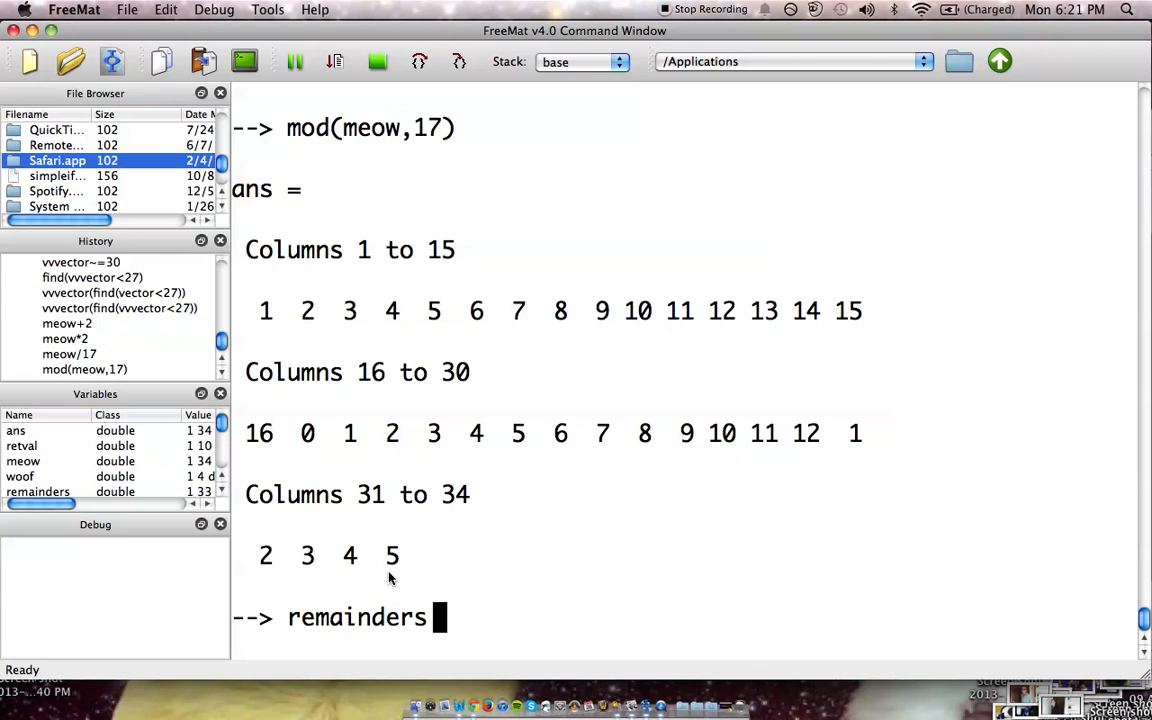
type("=mod")
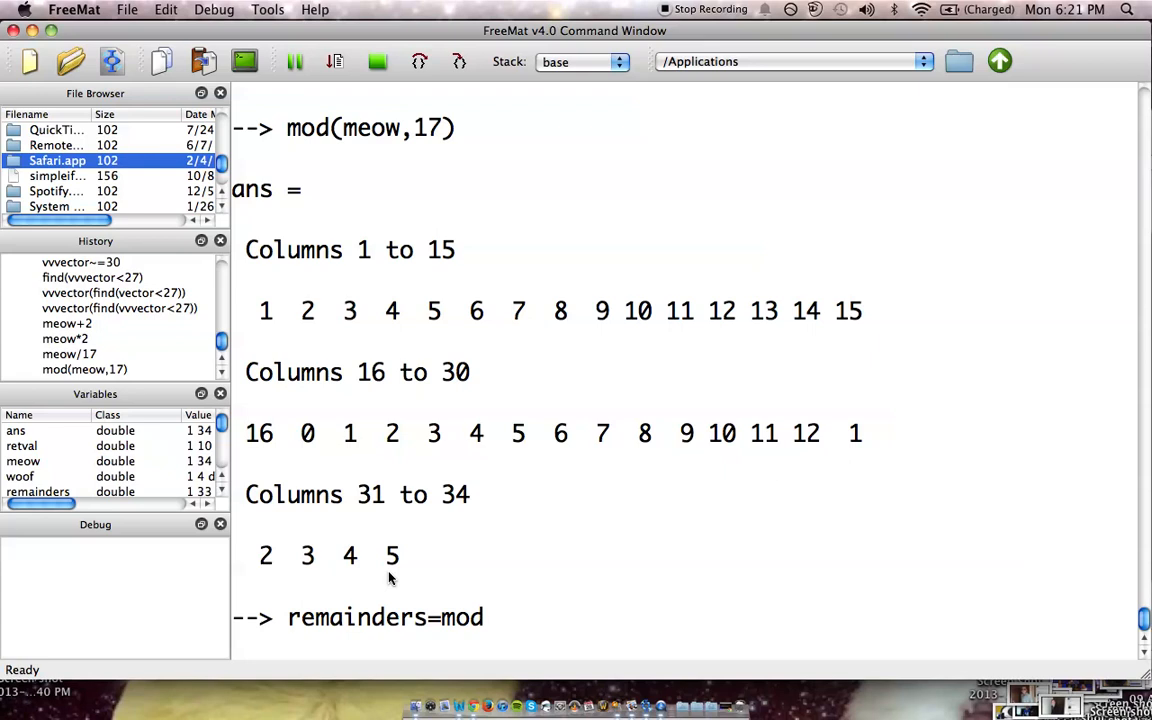
type("(meow")
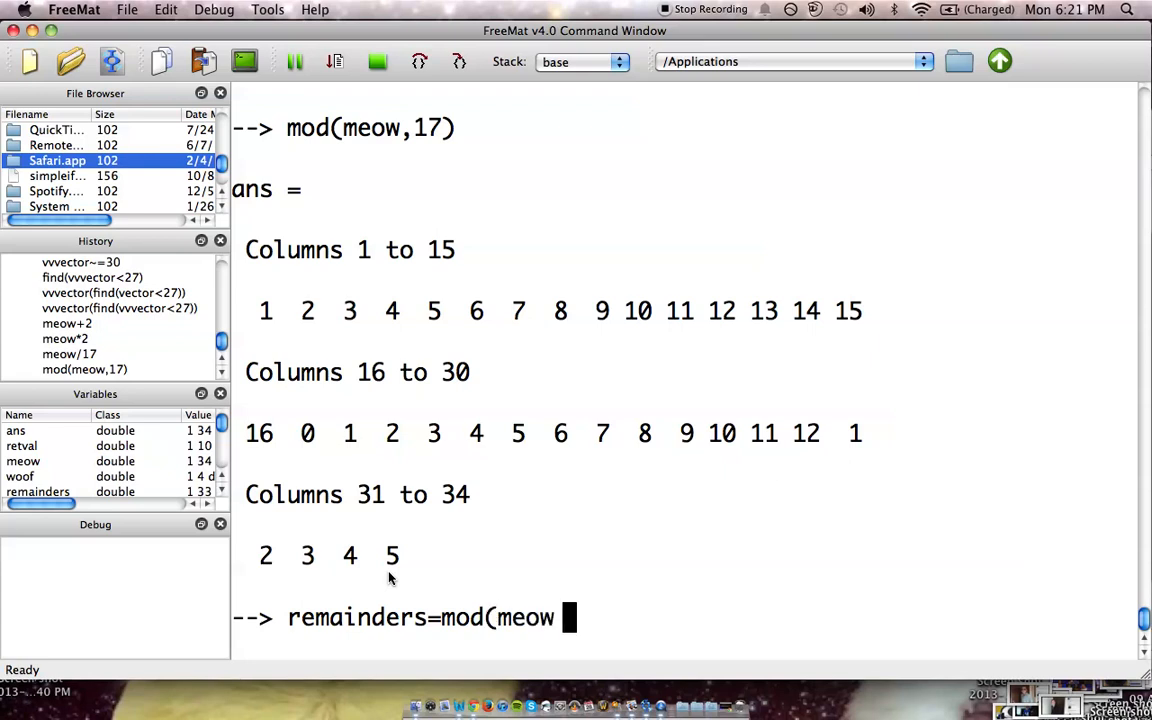
type(",17")
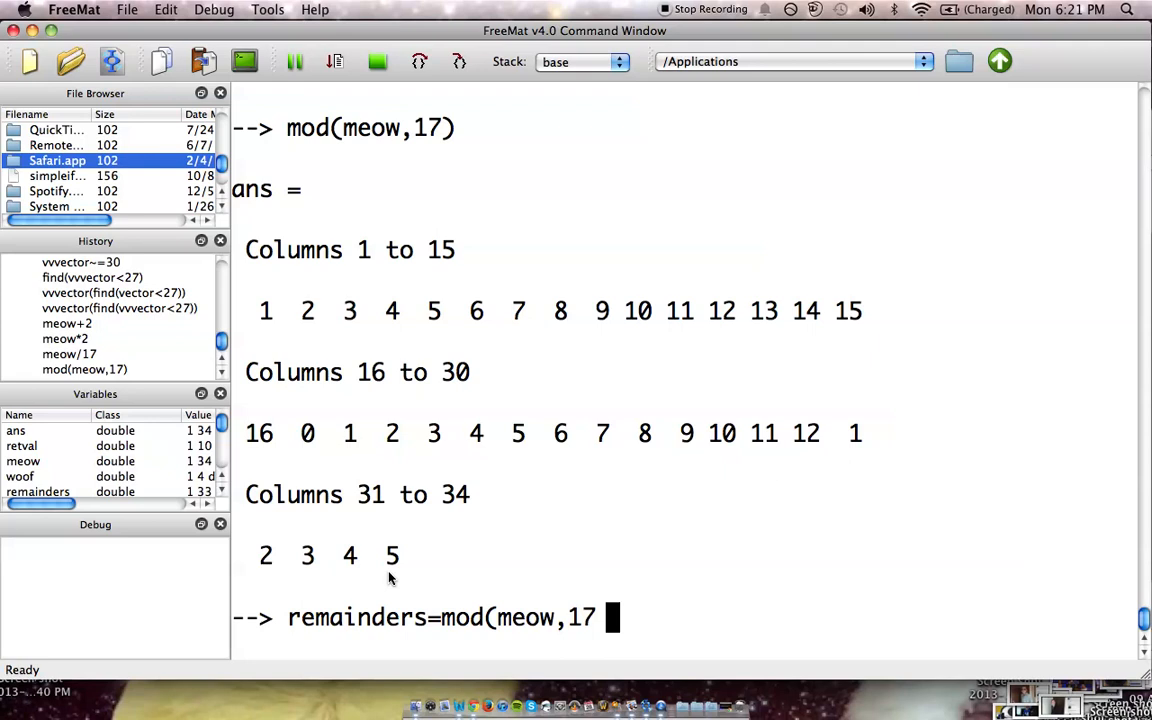
type(")")
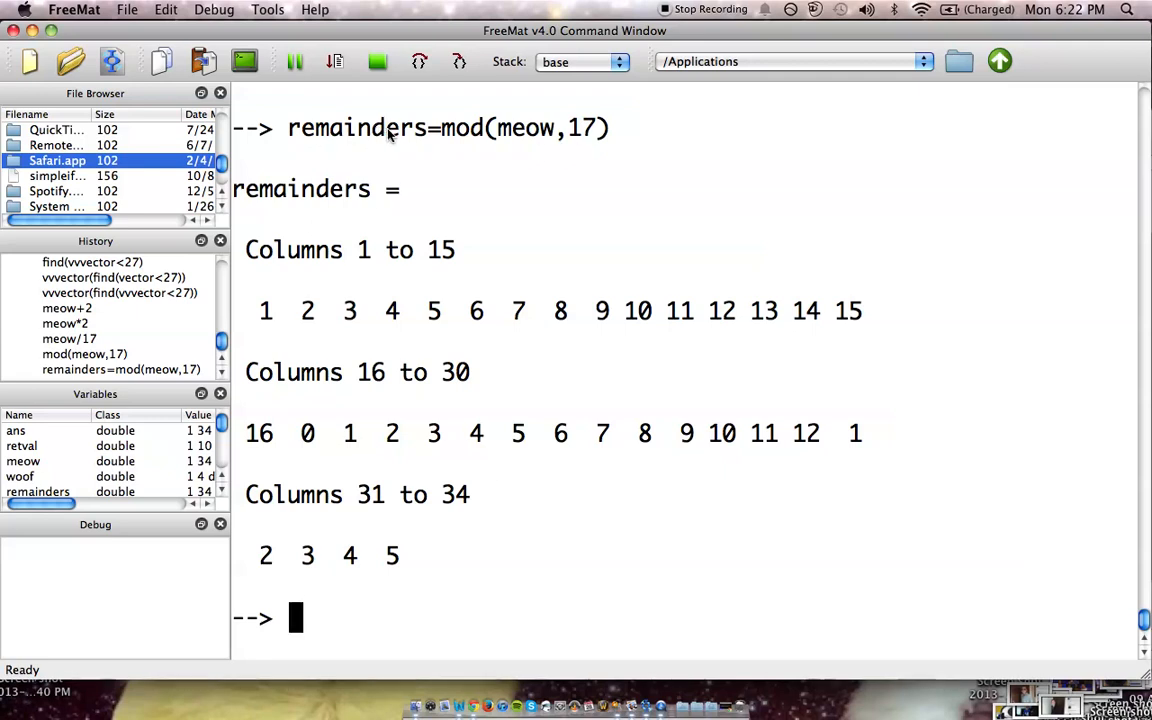
mouse_move(398, 390)
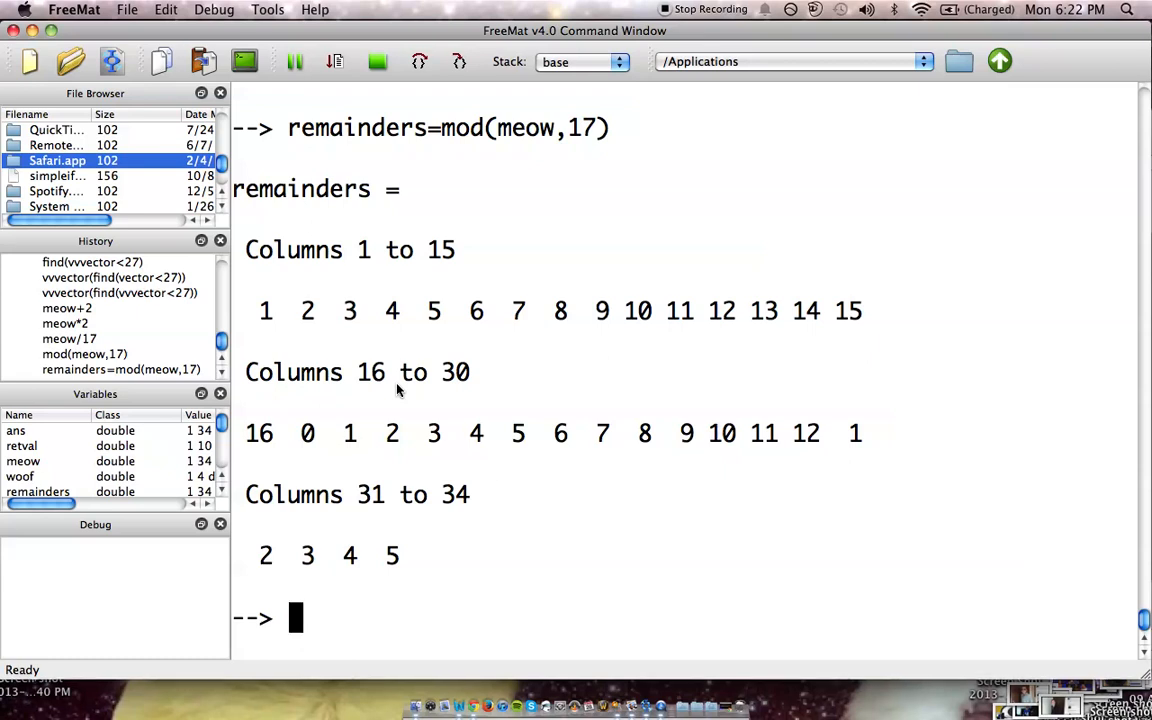
Enter locations=find(remainders==0), fixing the misspelt 'reminder', which returns 17.
type("lo")
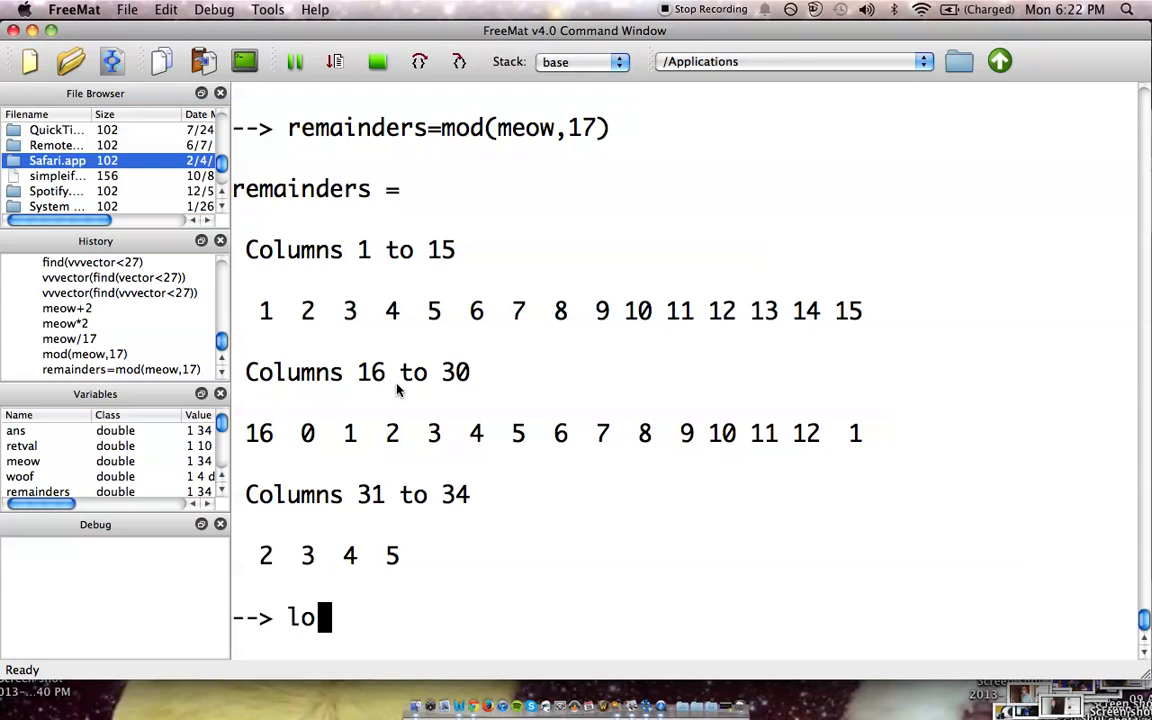
type("cat")
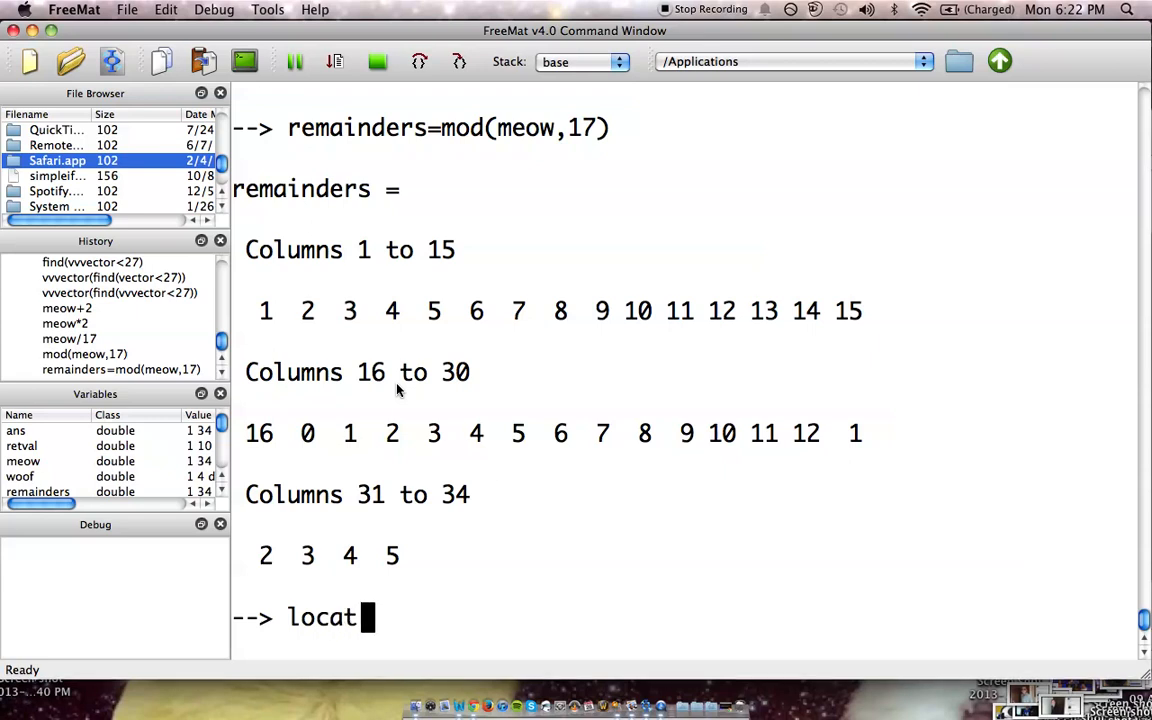
type("ions")
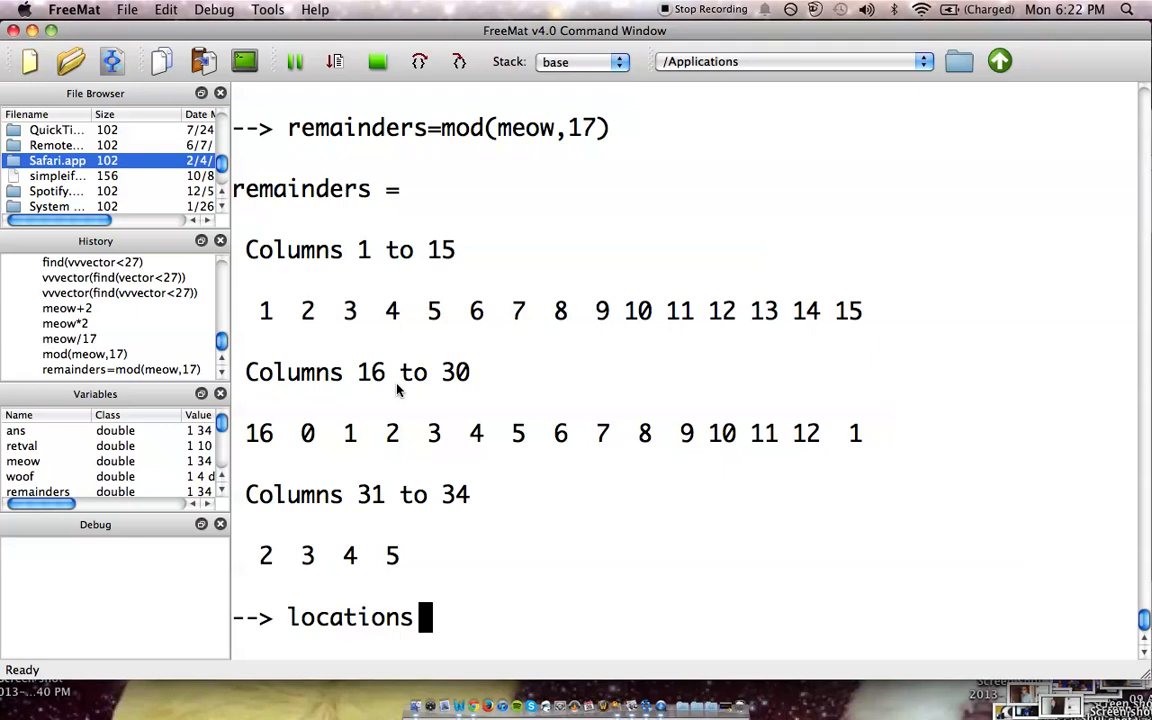
type("=find")
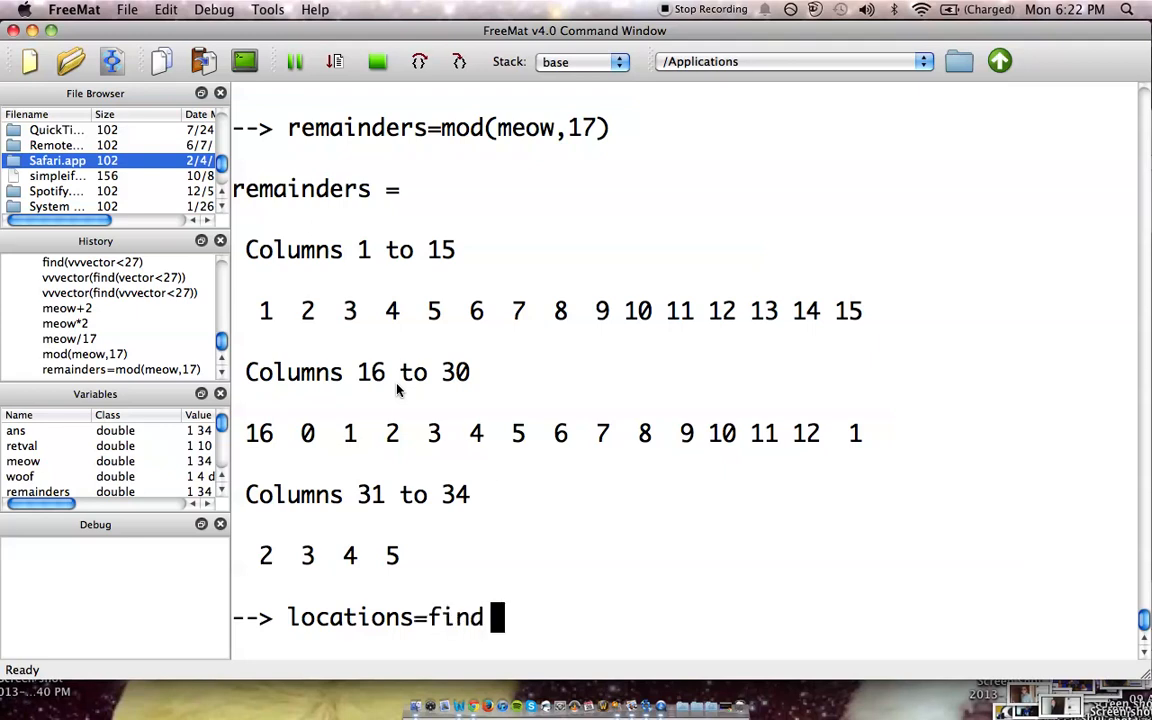
type("(")
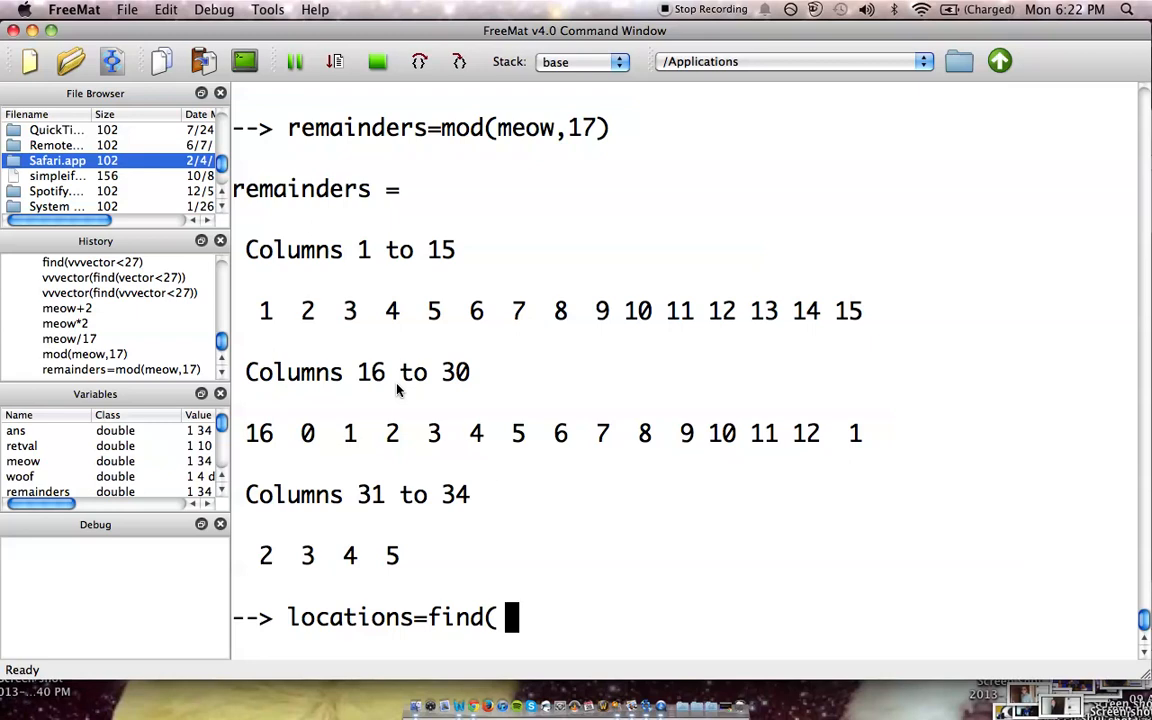
type("reminder")
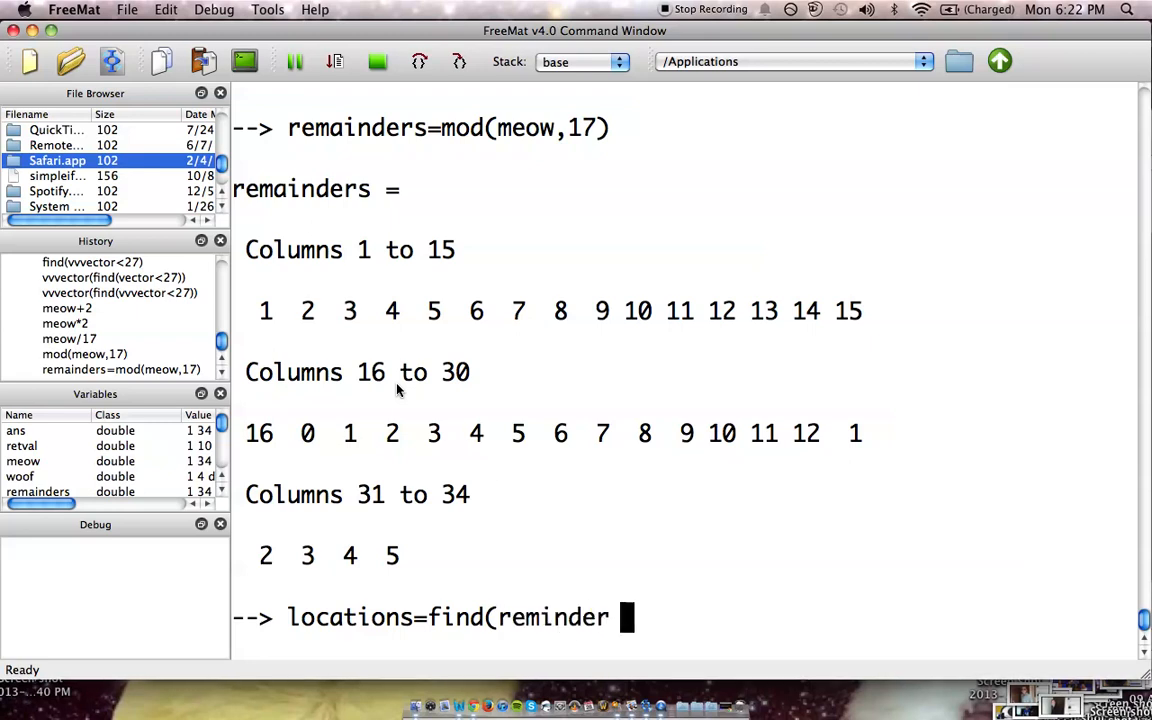
key("BackSpace")
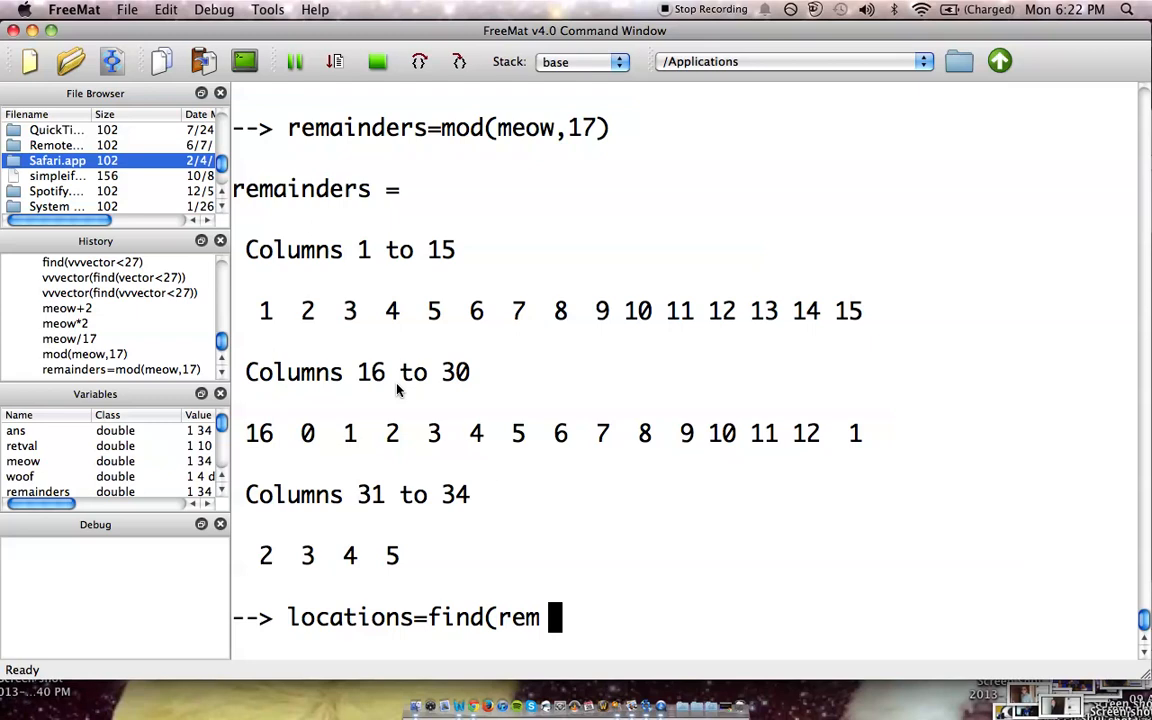
type("ainders")
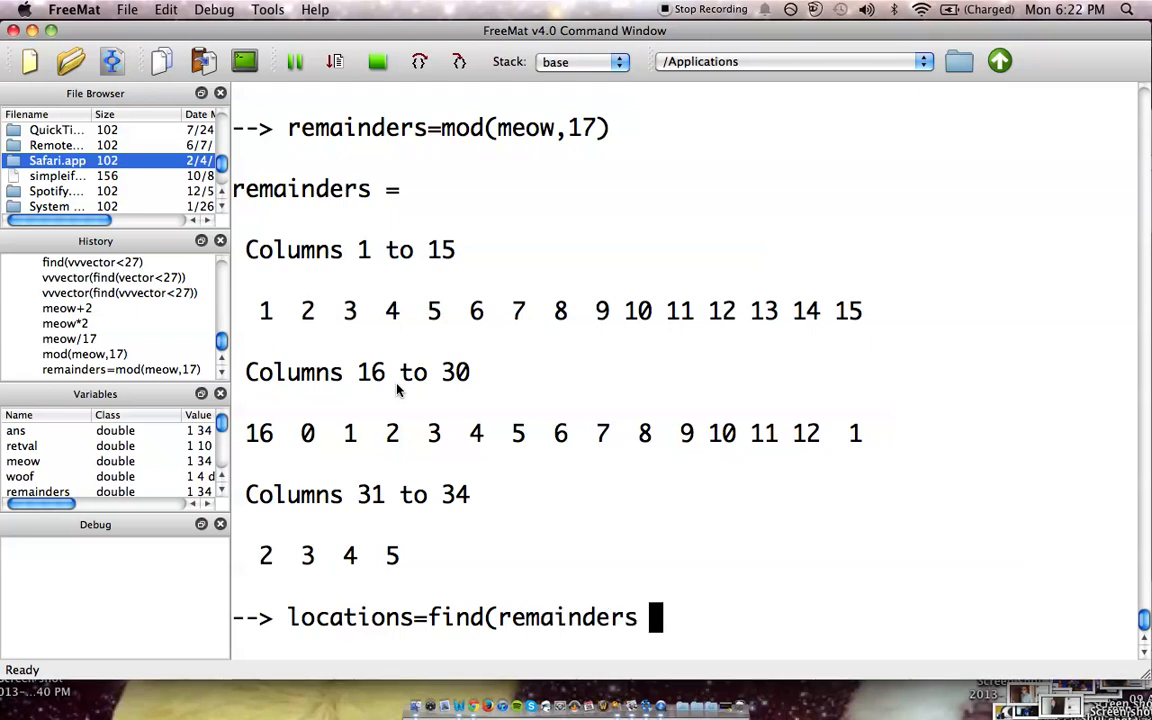
type("==")
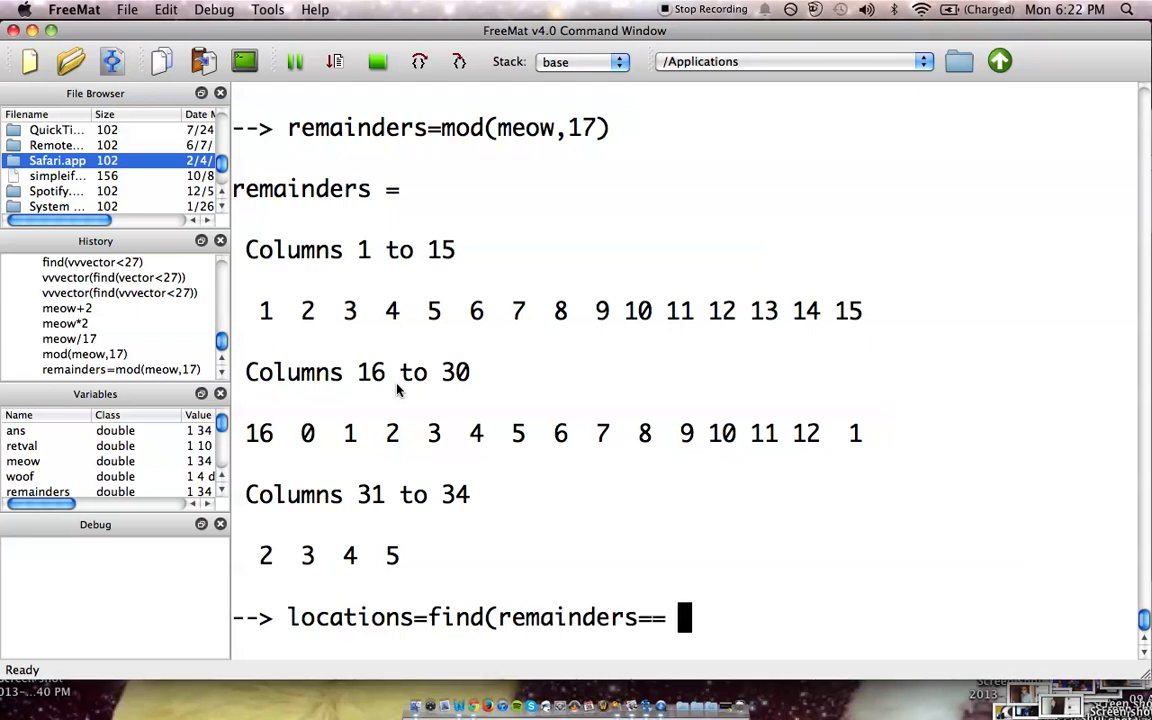
type("0)")
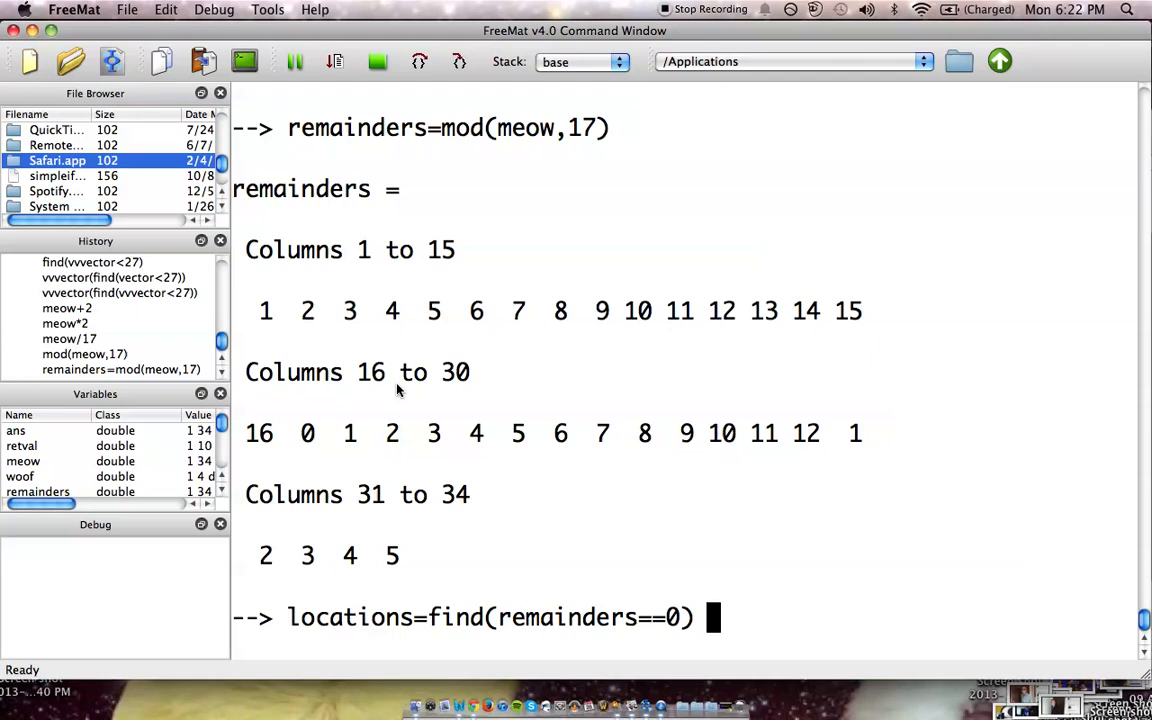
mouse_move(651, 460)
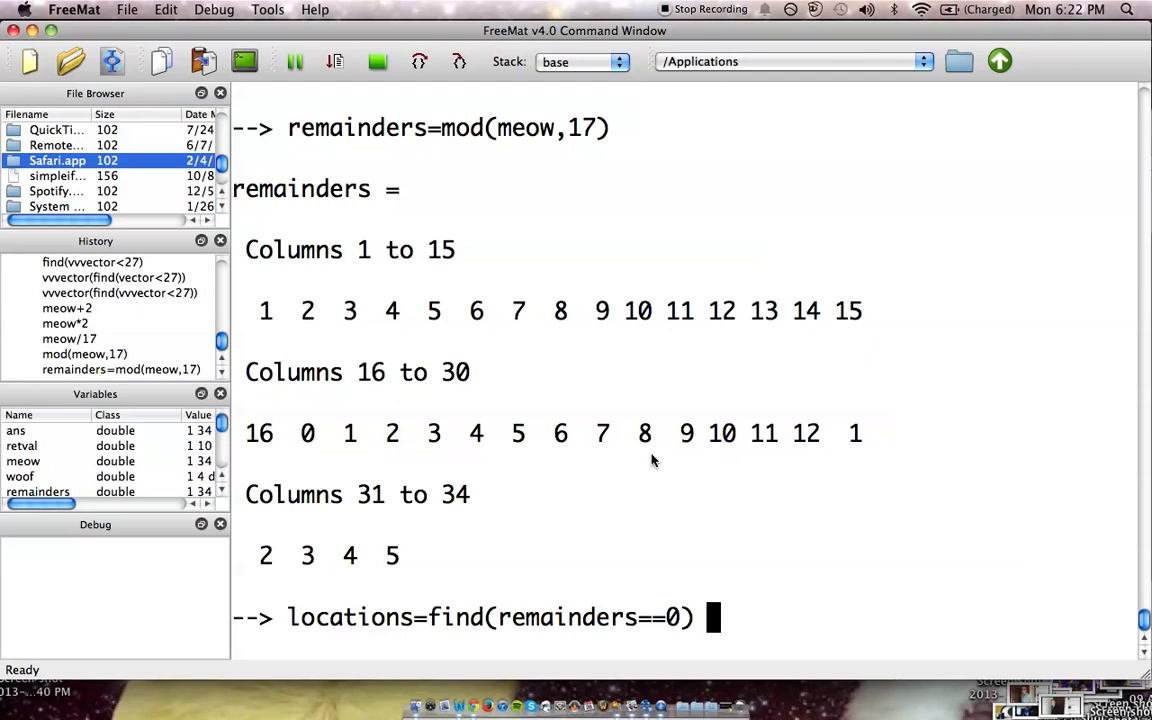
mouse_move(368, 294)
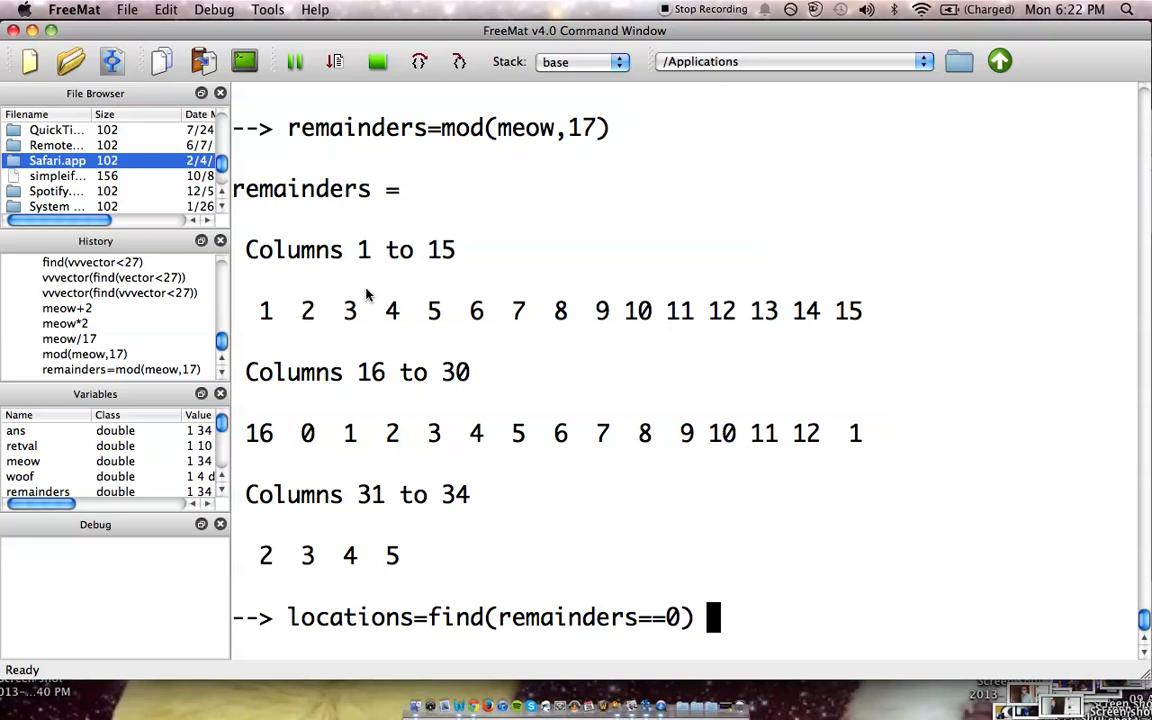
mouse_move(536, 543)
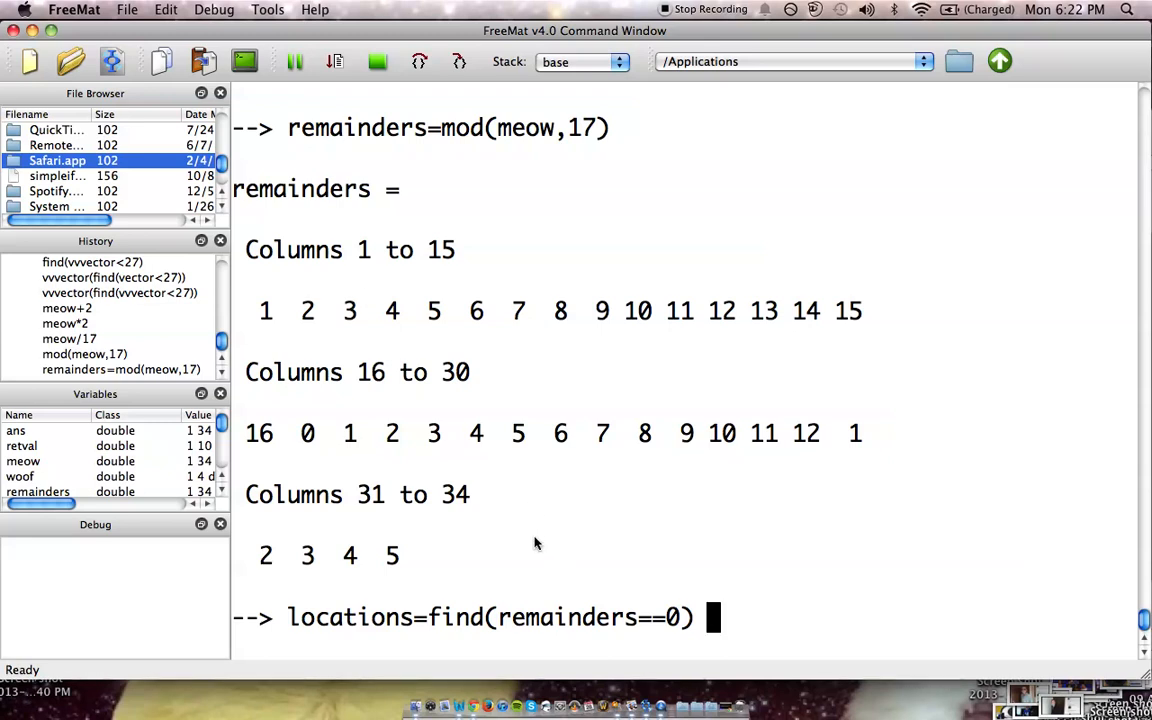
mouse_move(437, 177)
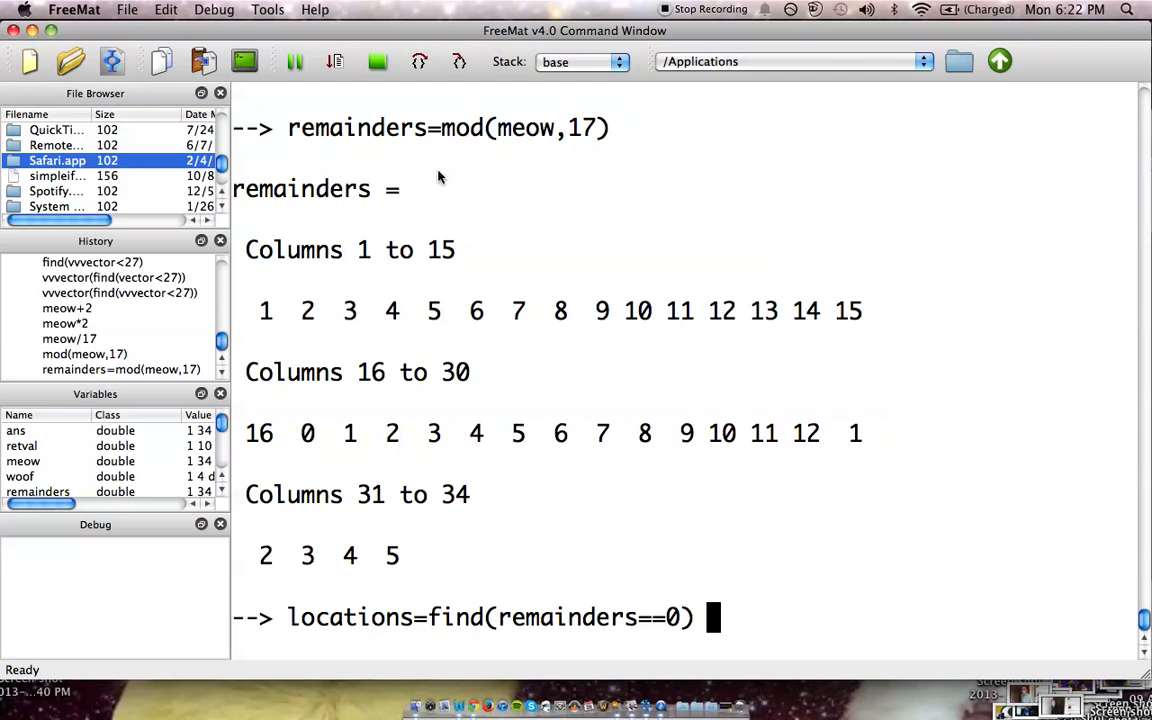
mouse_move(440, 150)
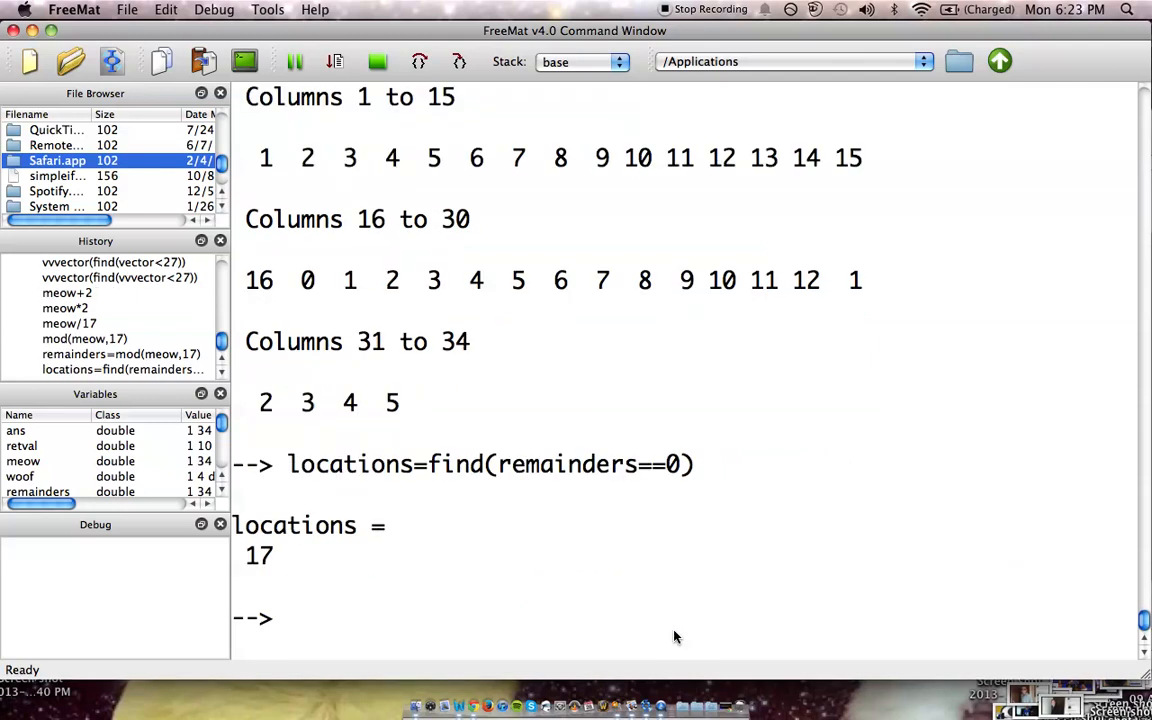
left_click(294, 618)
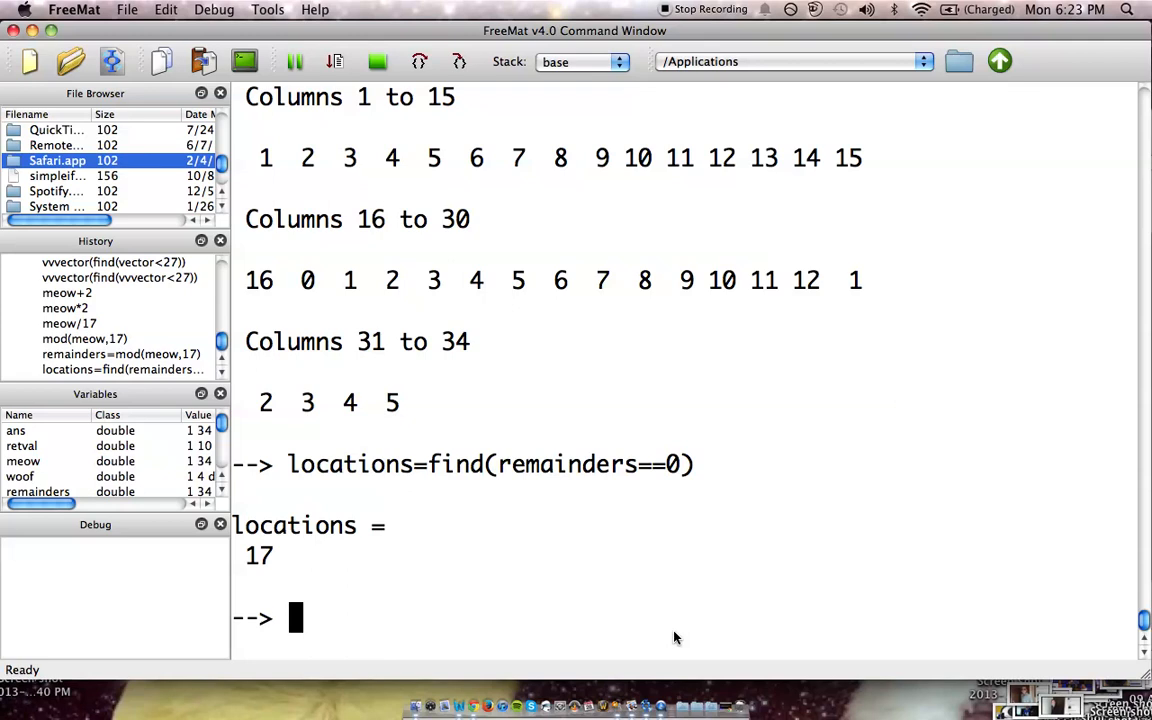
Run meow(find(mod(meow,17)==0)) to return ans = 17 in one line.
type("meow")
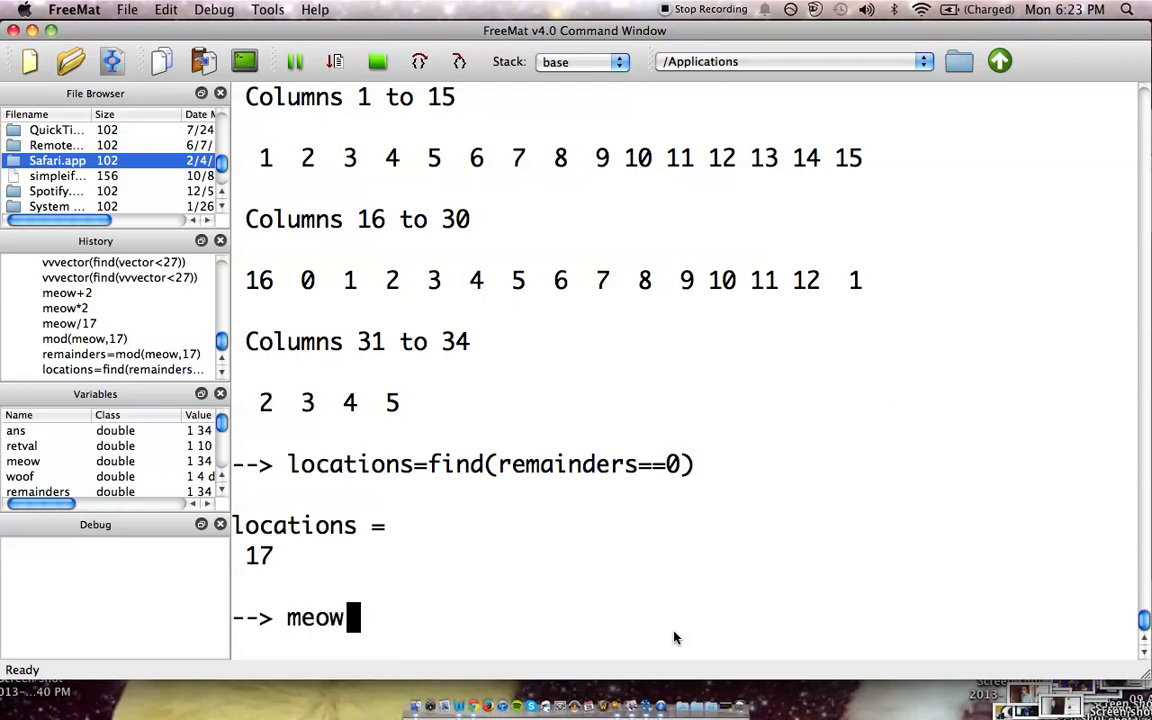
type("(")
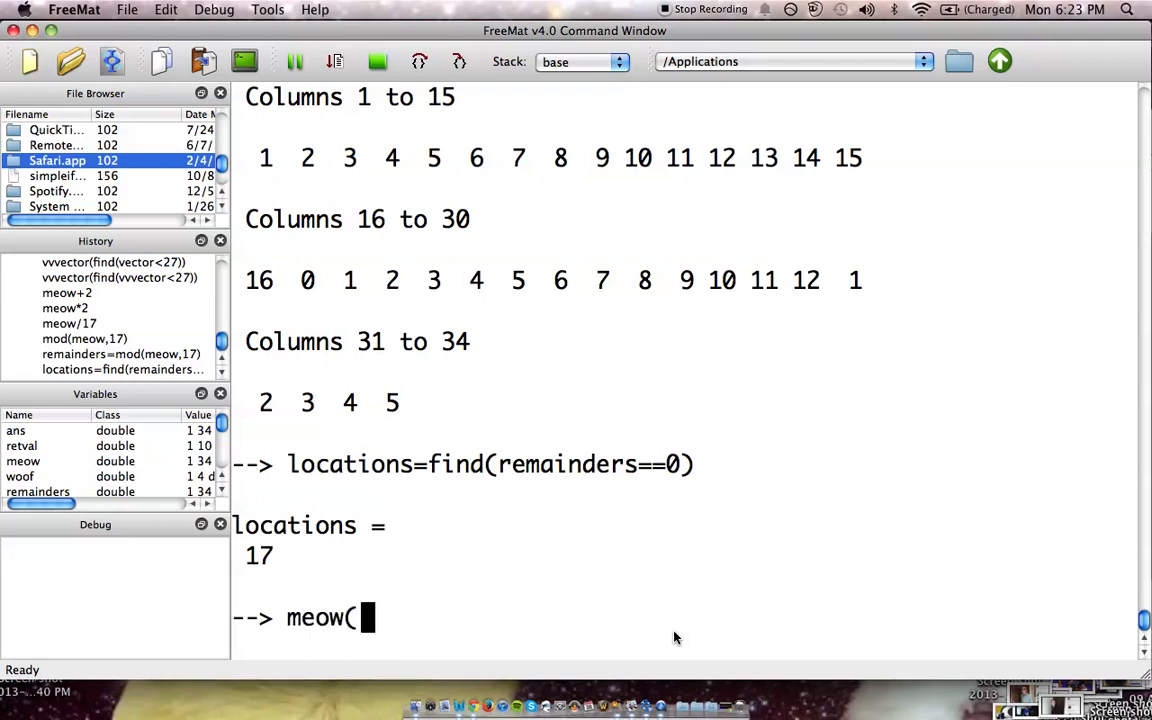
type("find")
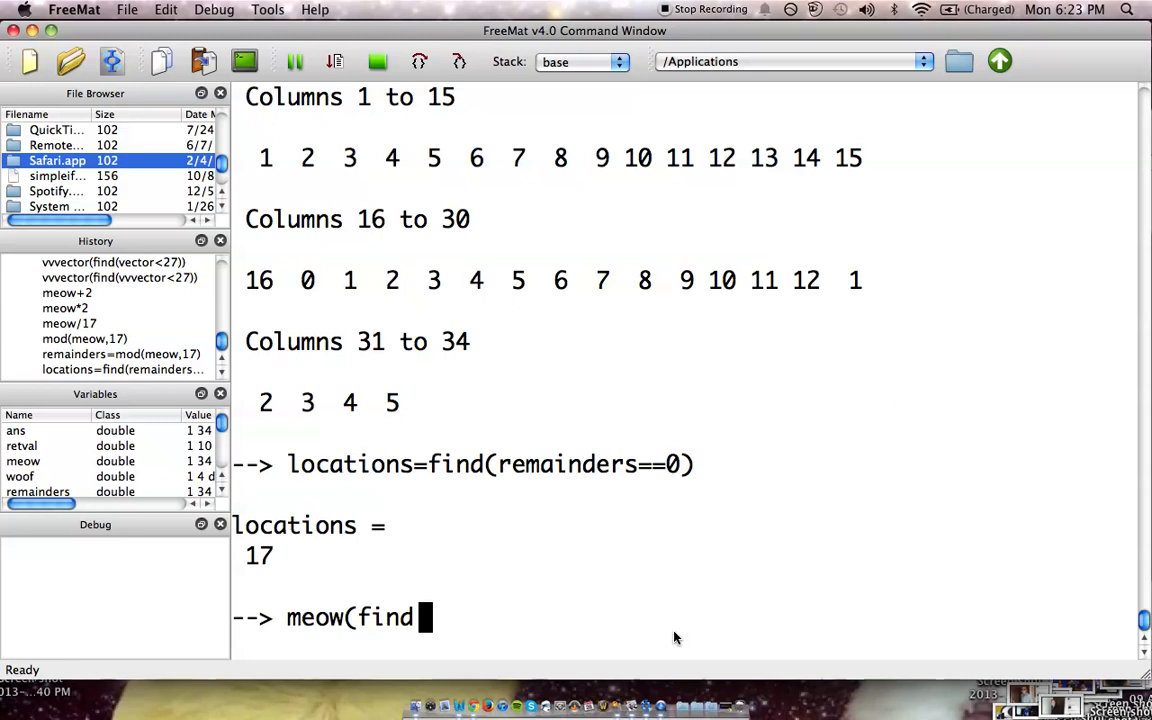
type("(mod")
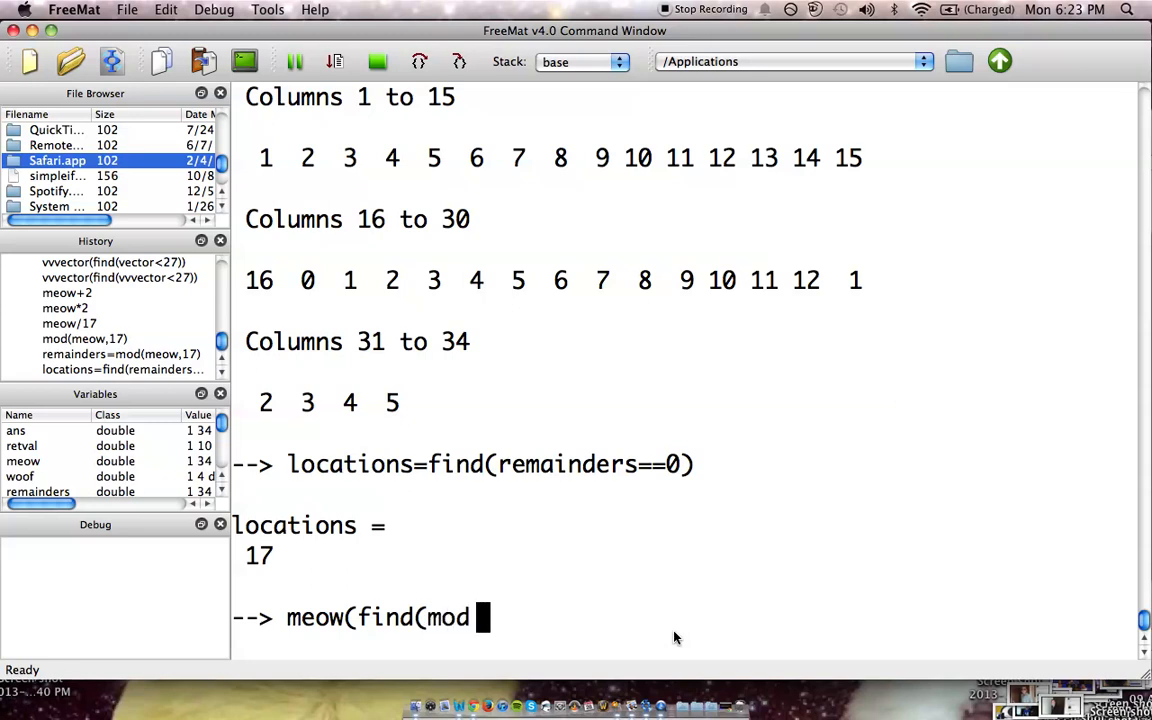
type("(")
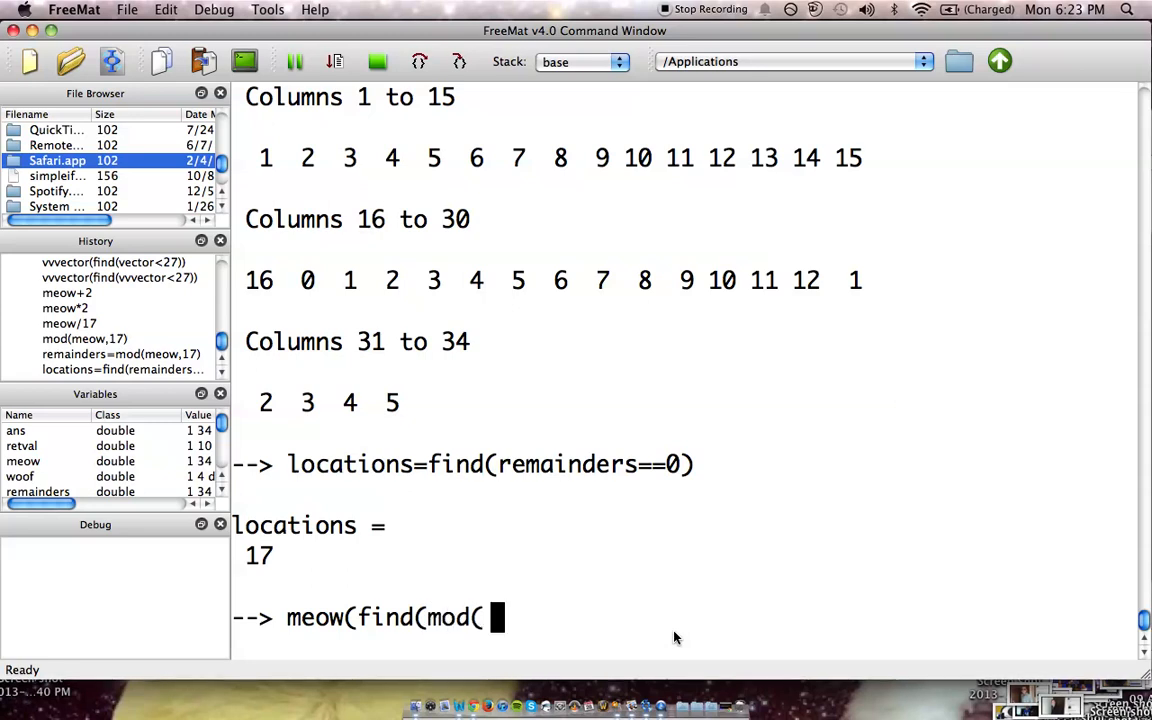
type("meow")
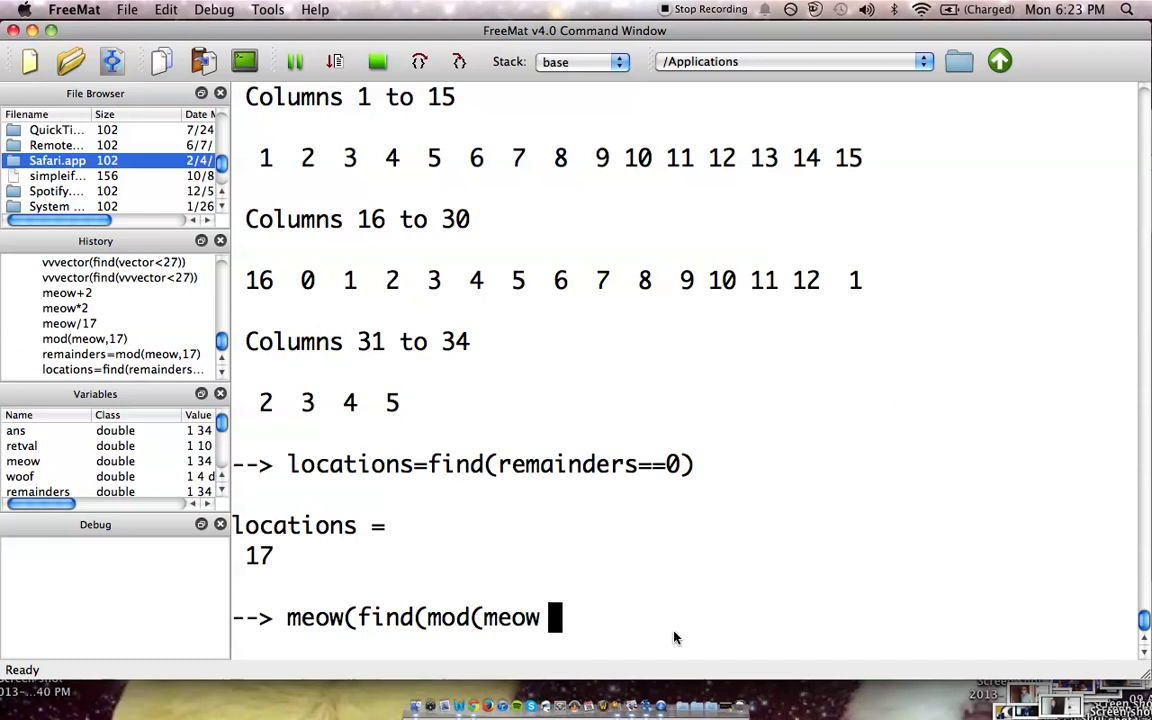
type(",")
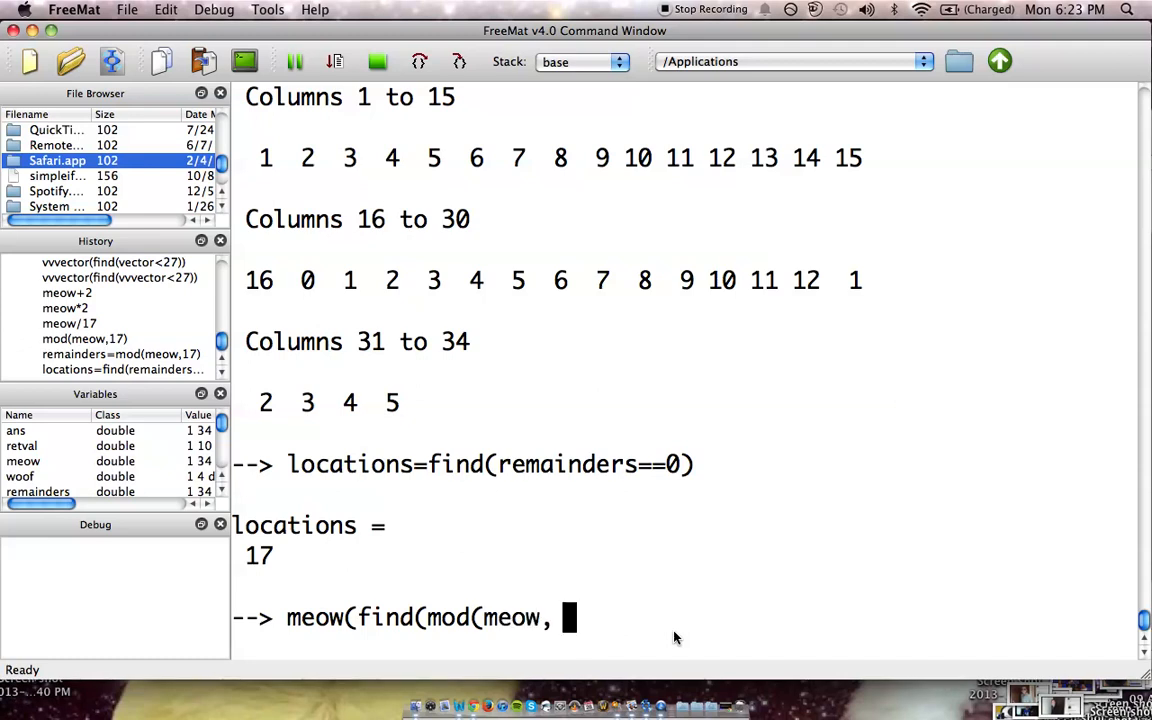
type("17")
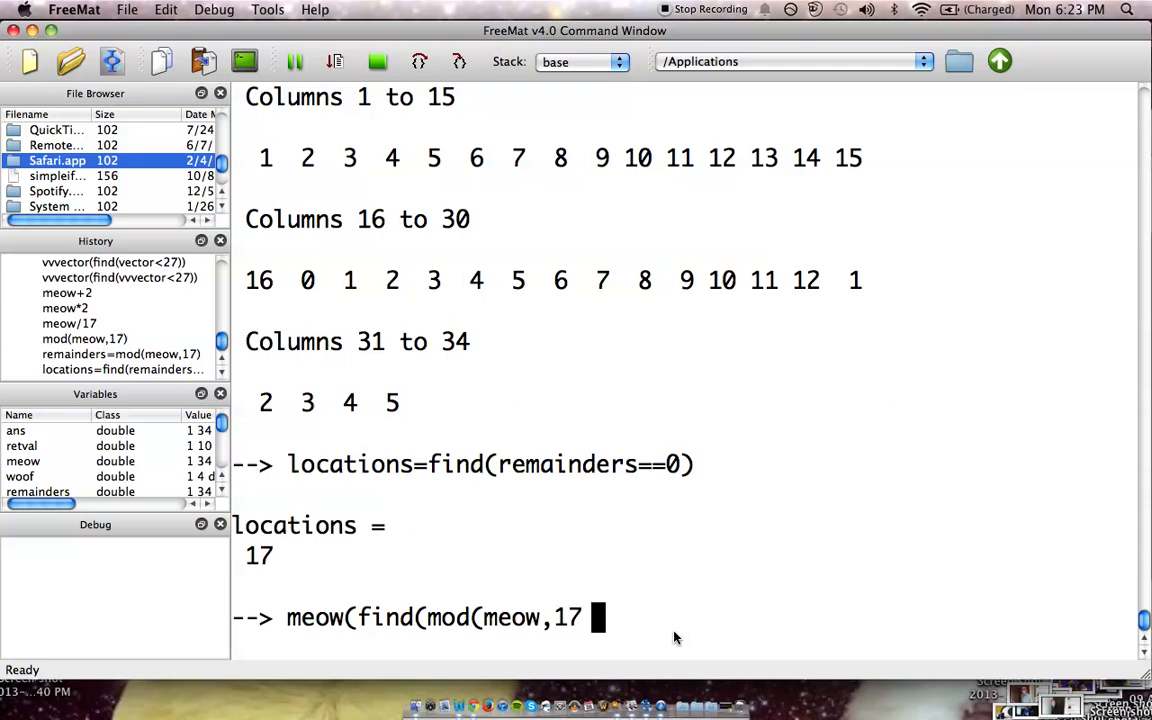
type(")")
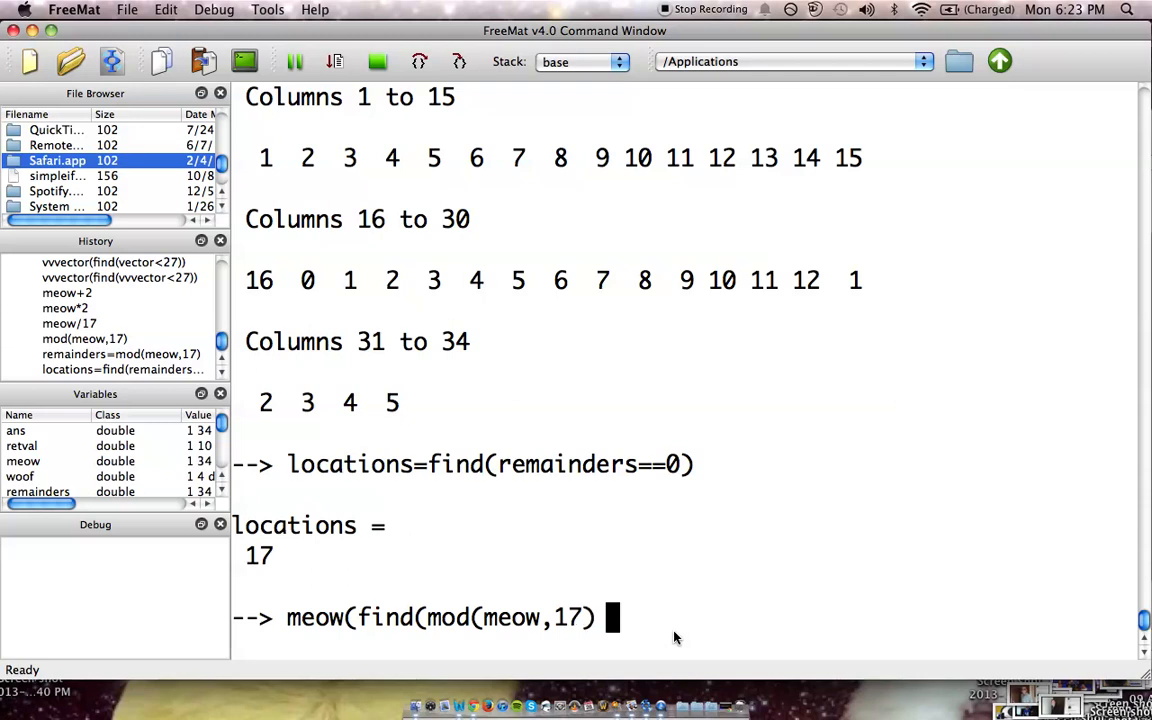
type("==")
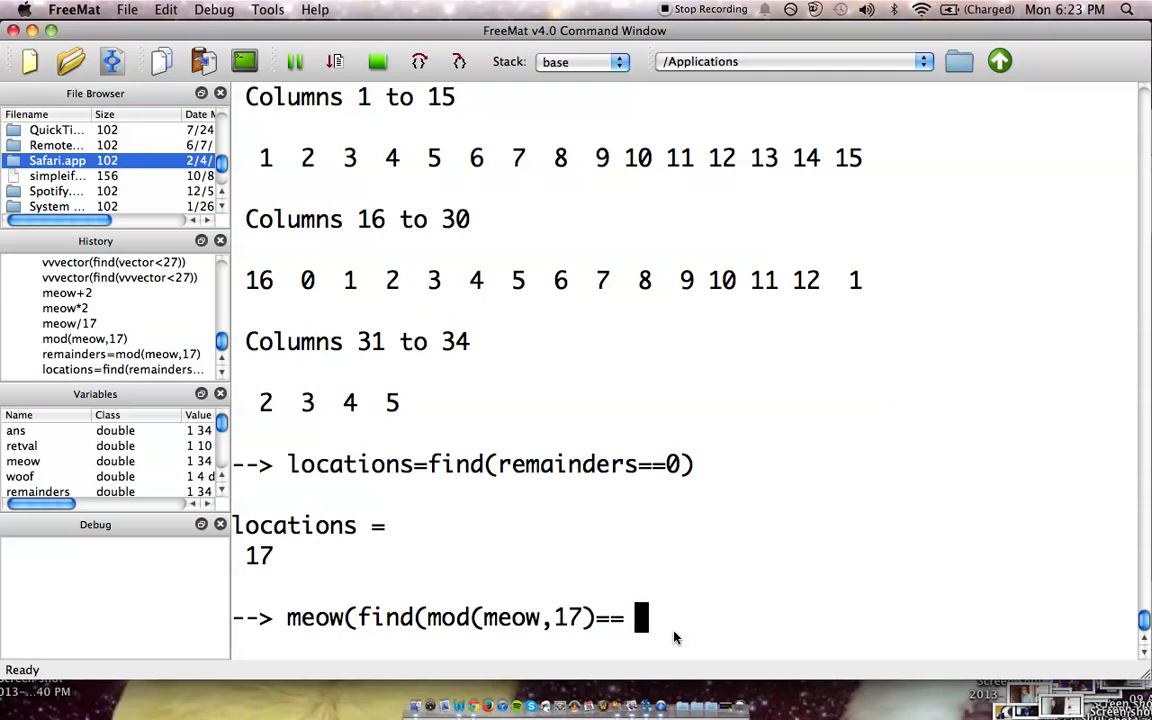
type("0")
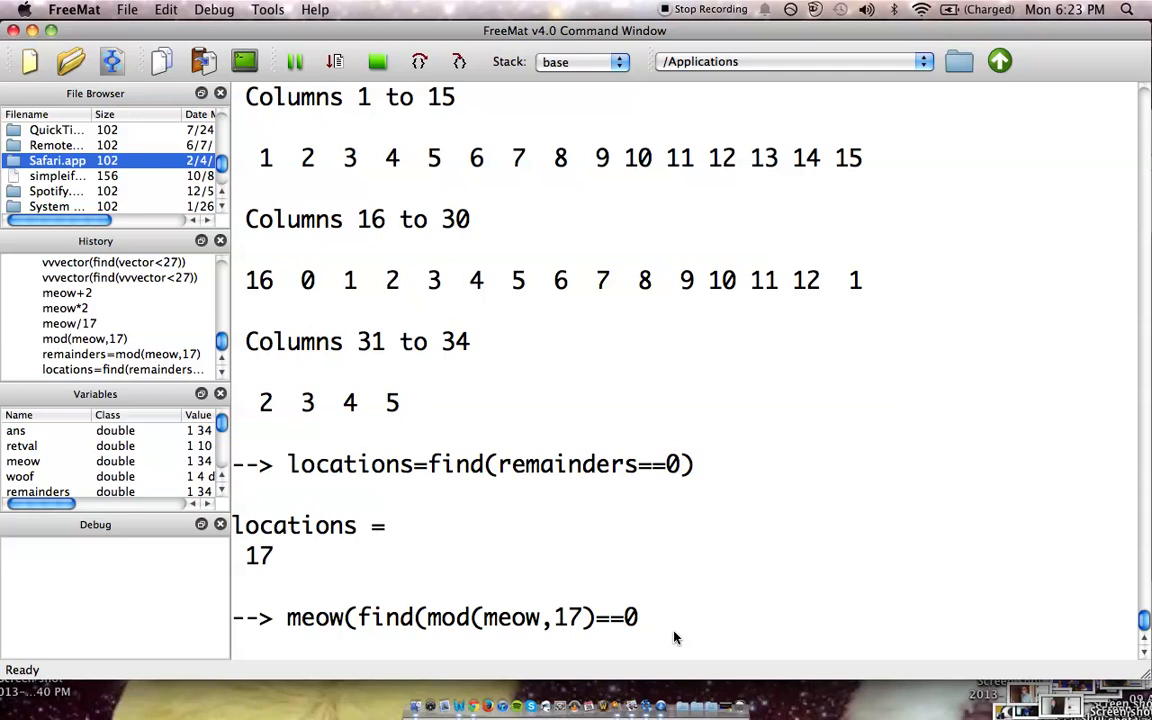
type("))")
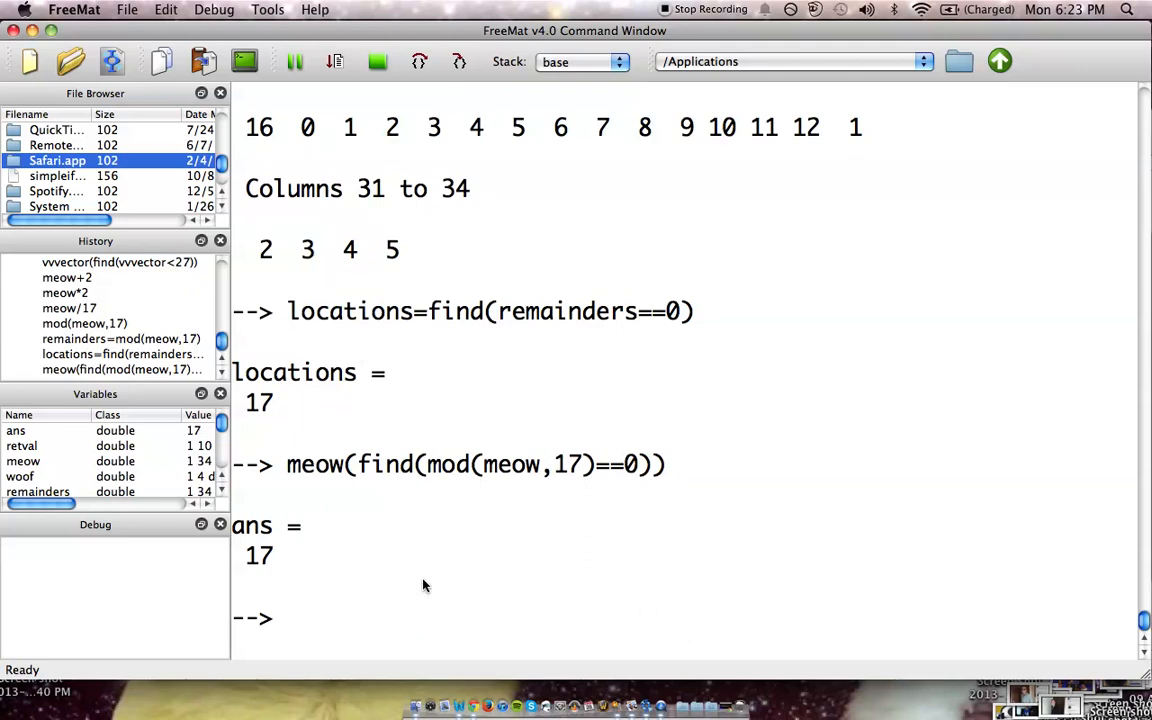
mouse_move(360, 492)
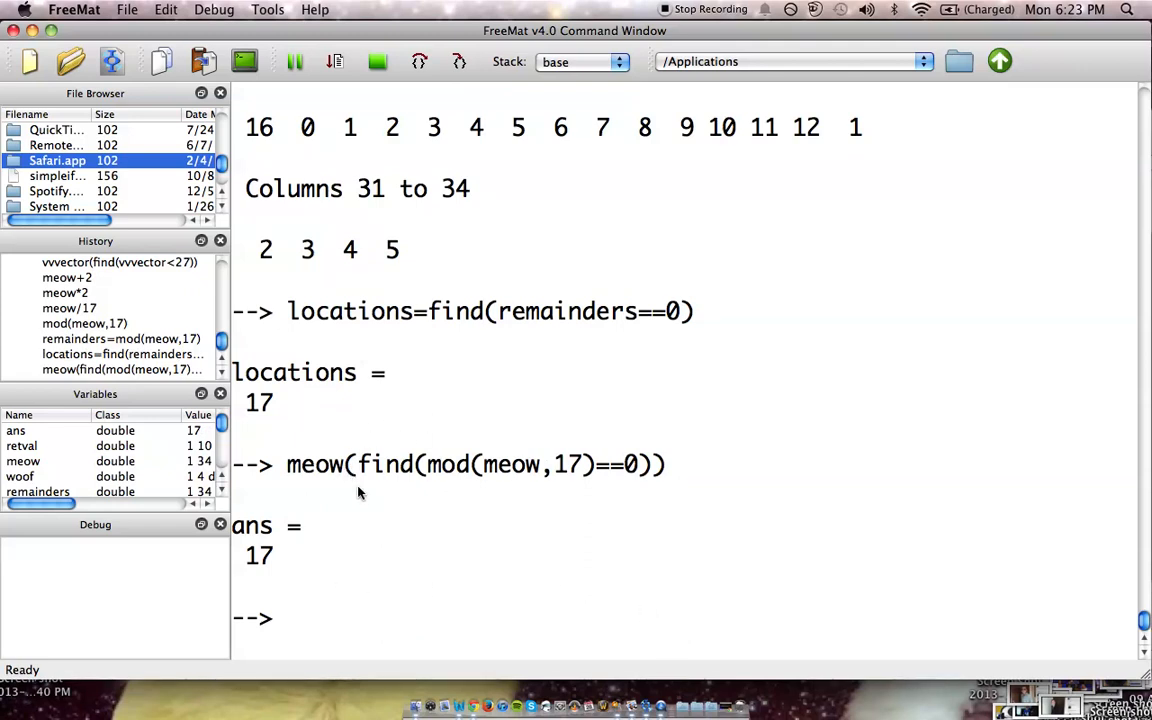
mouse_move(360, 501)
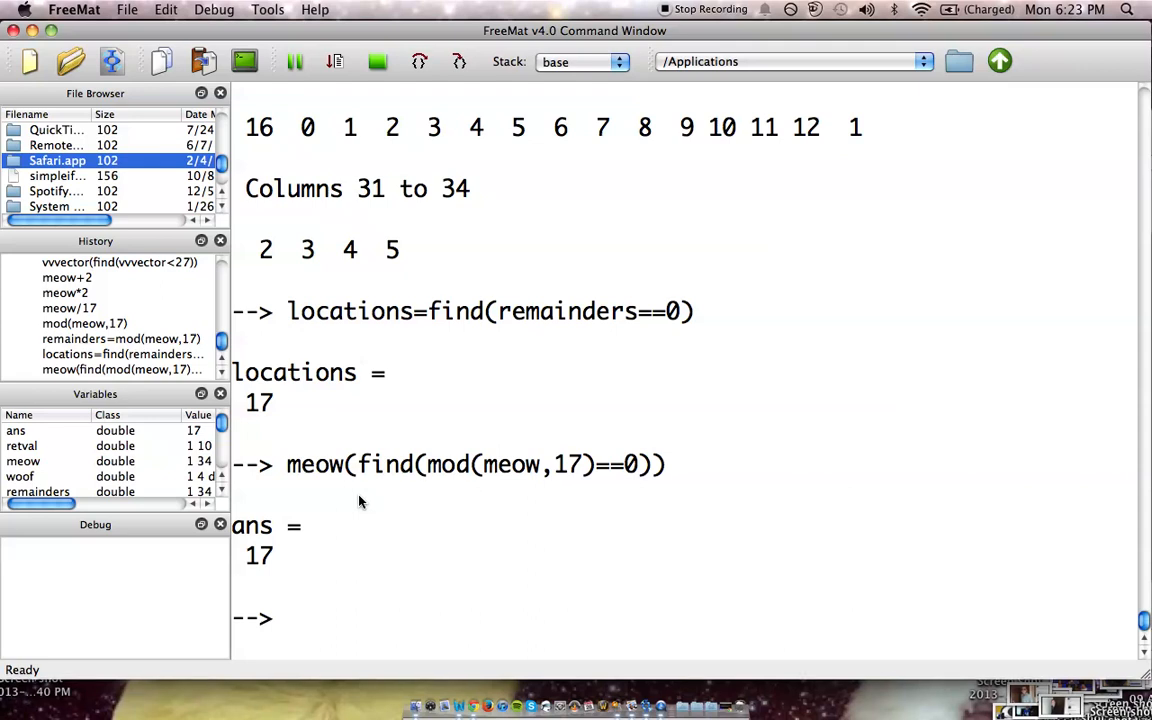
mouse_move(281, 441)
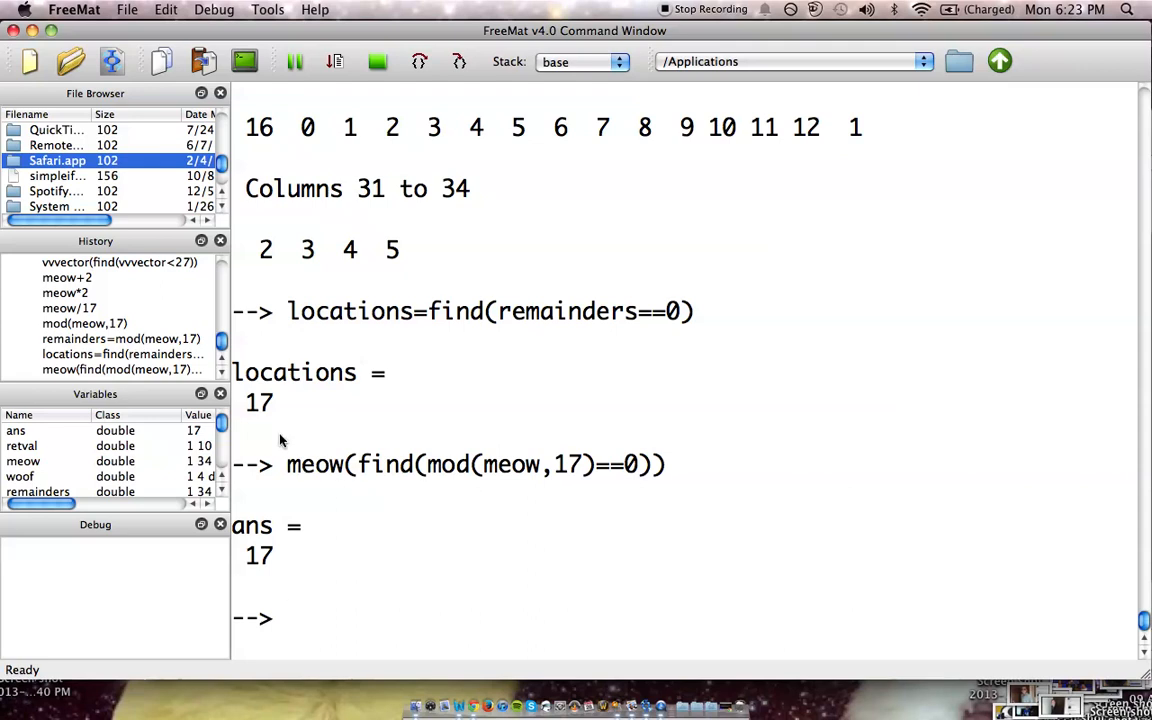
mouse_move(325, 475)
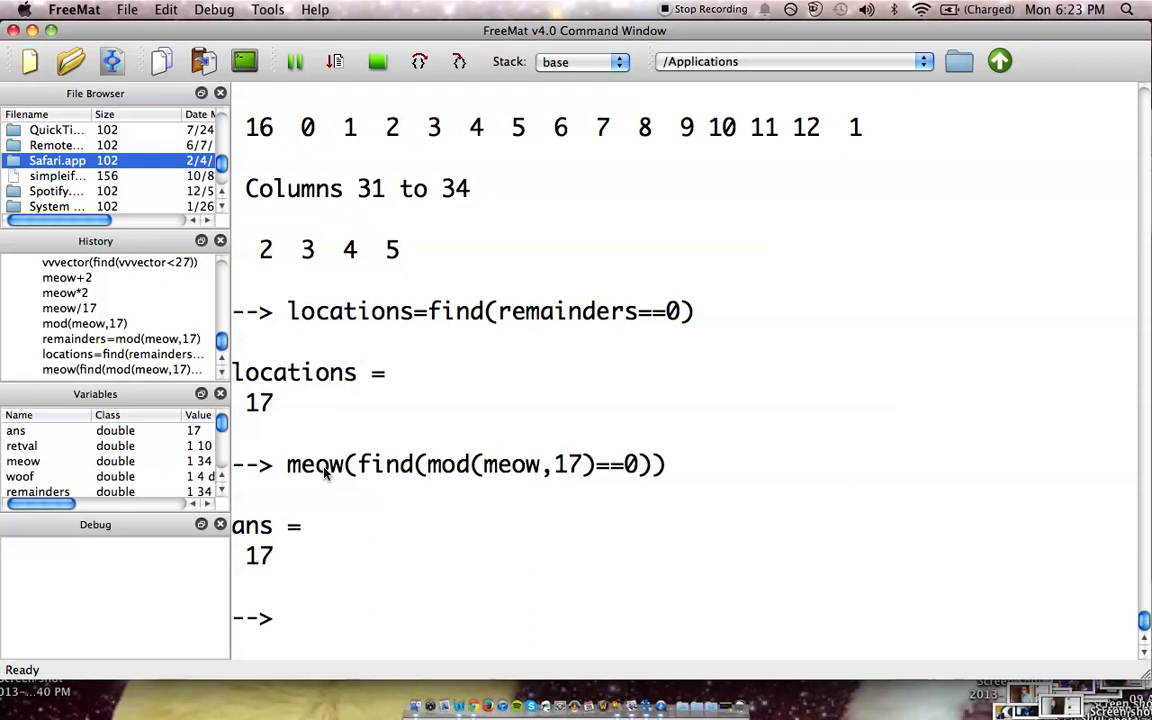
mouse_move(389, 471)
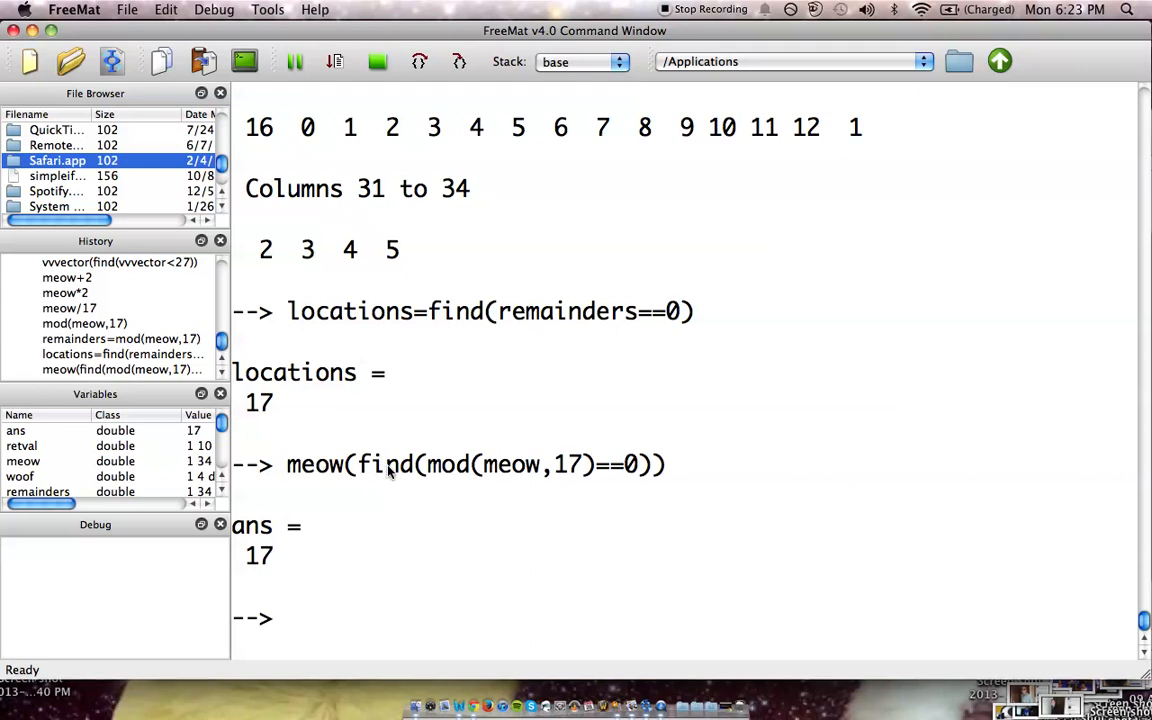
mouse_move(464, 478)
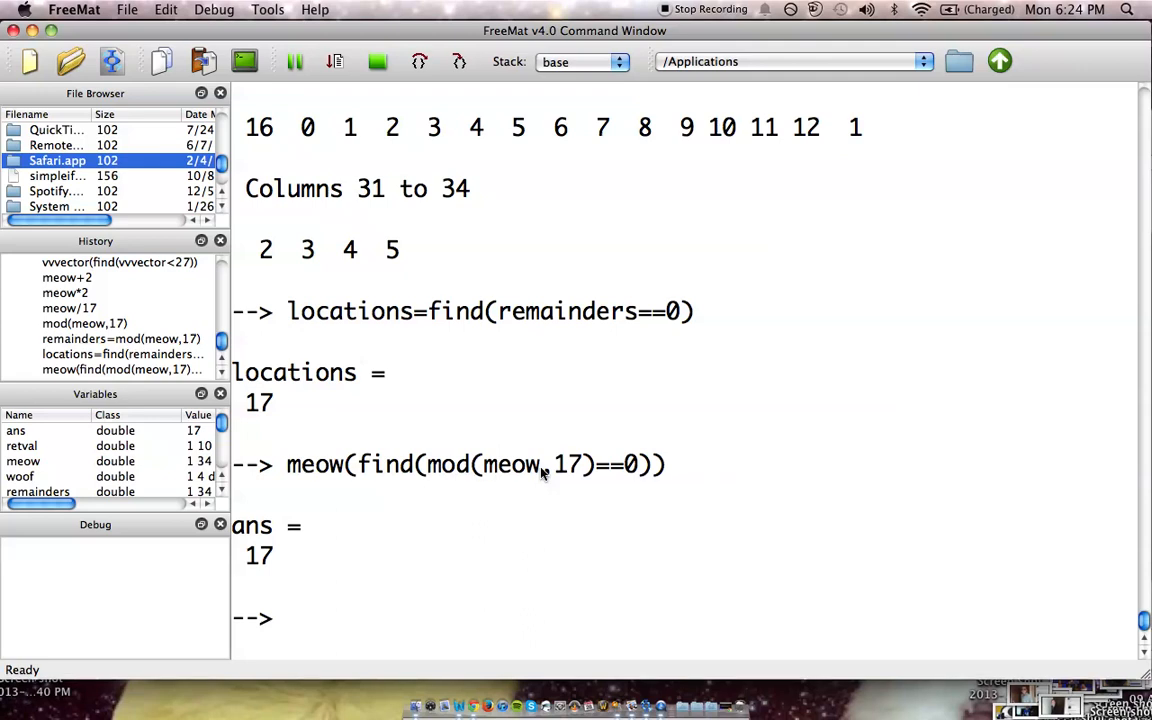
mouse_move(518, 470)
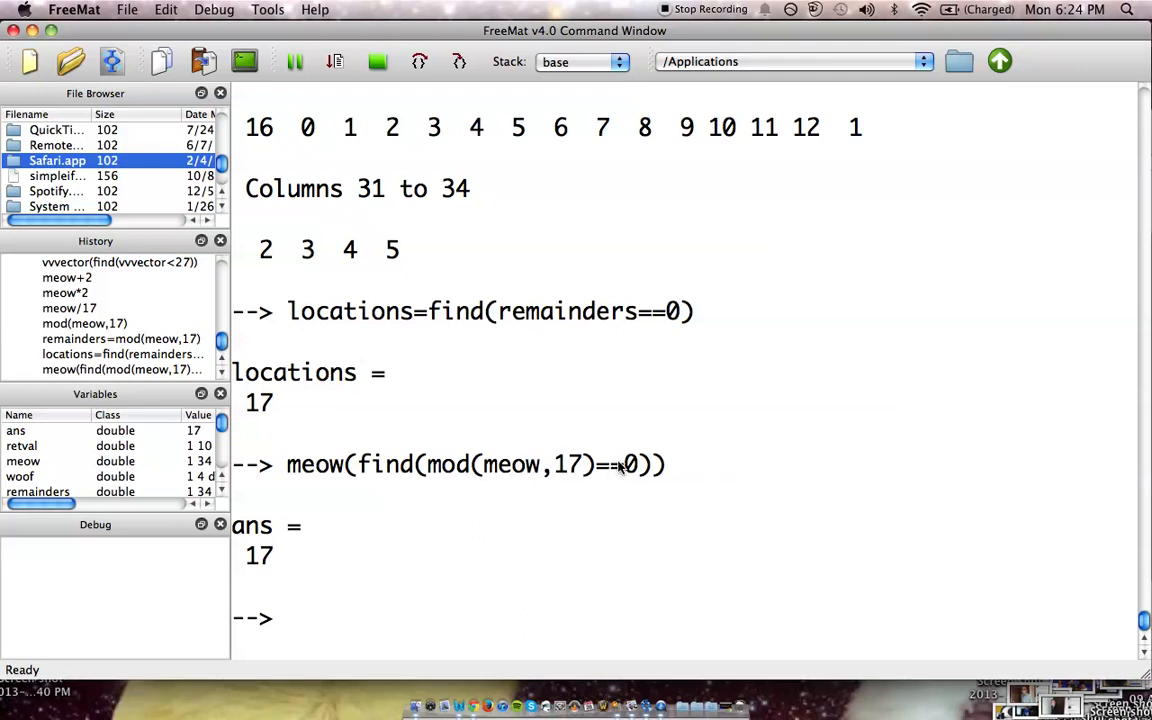
mouse_move(277, 562)
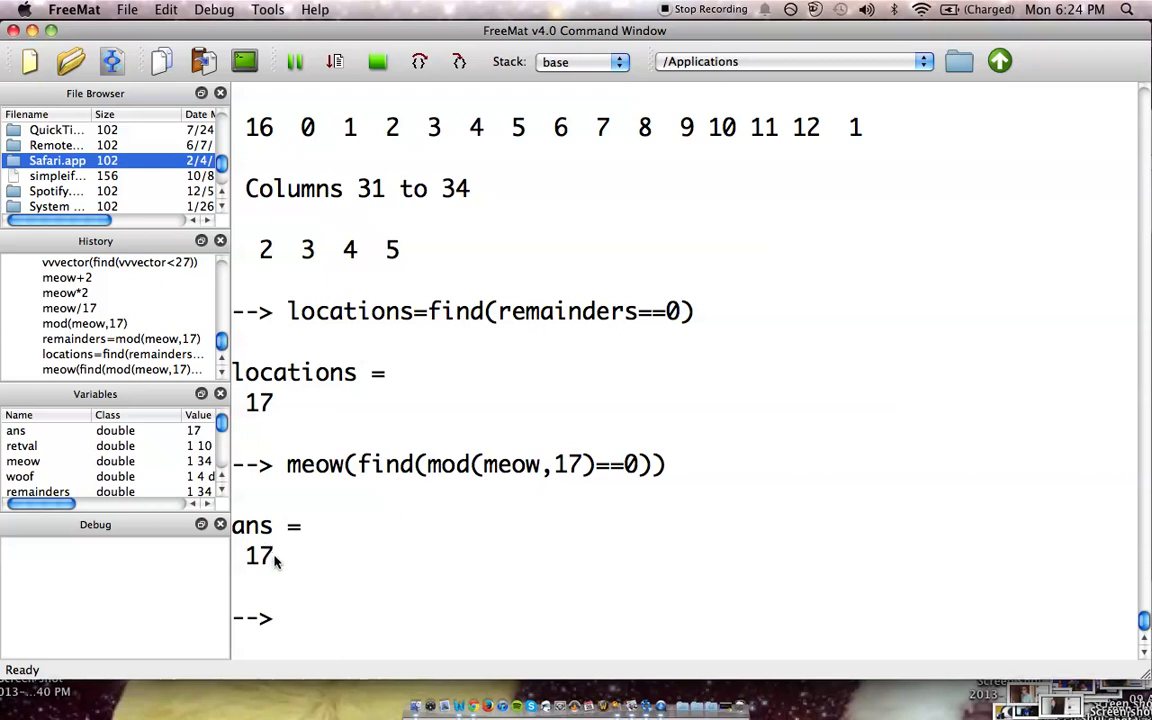
mouse_move(291, 610)
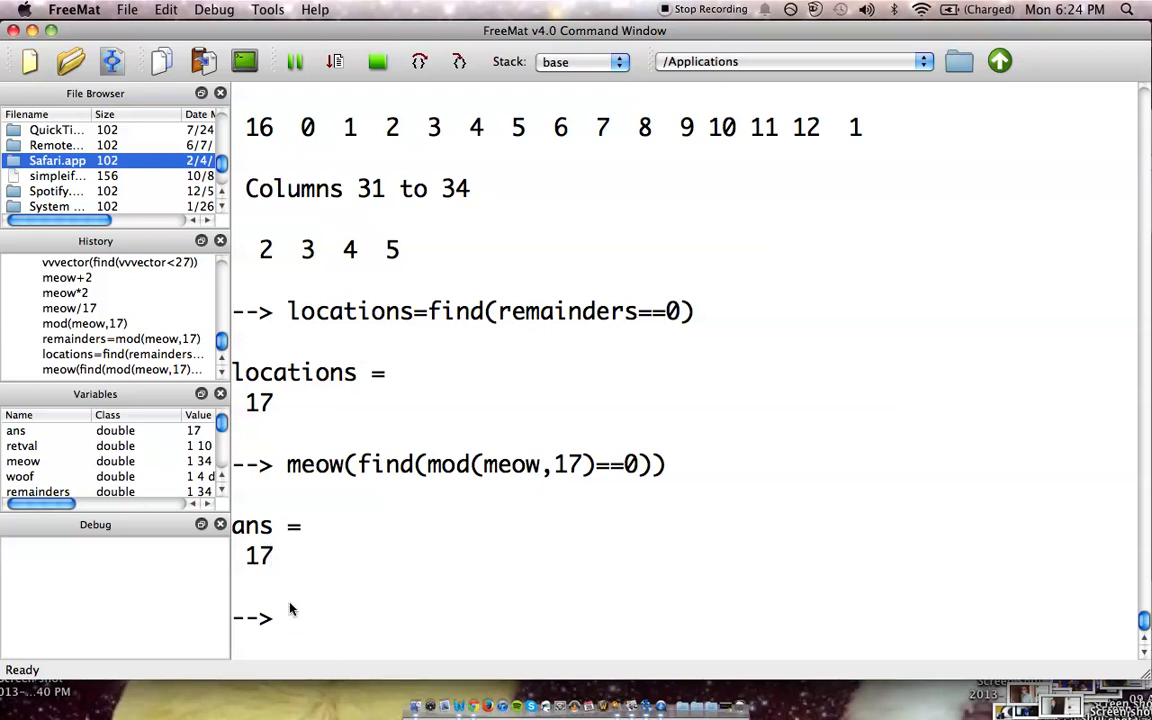